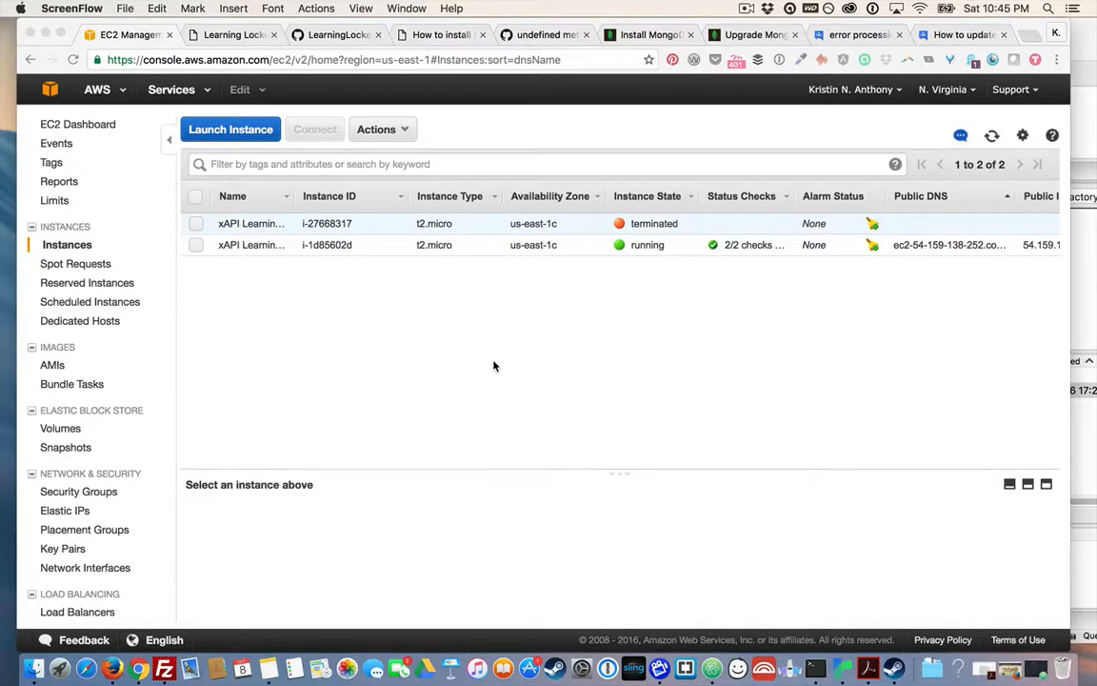
mouse_move(528, 345)
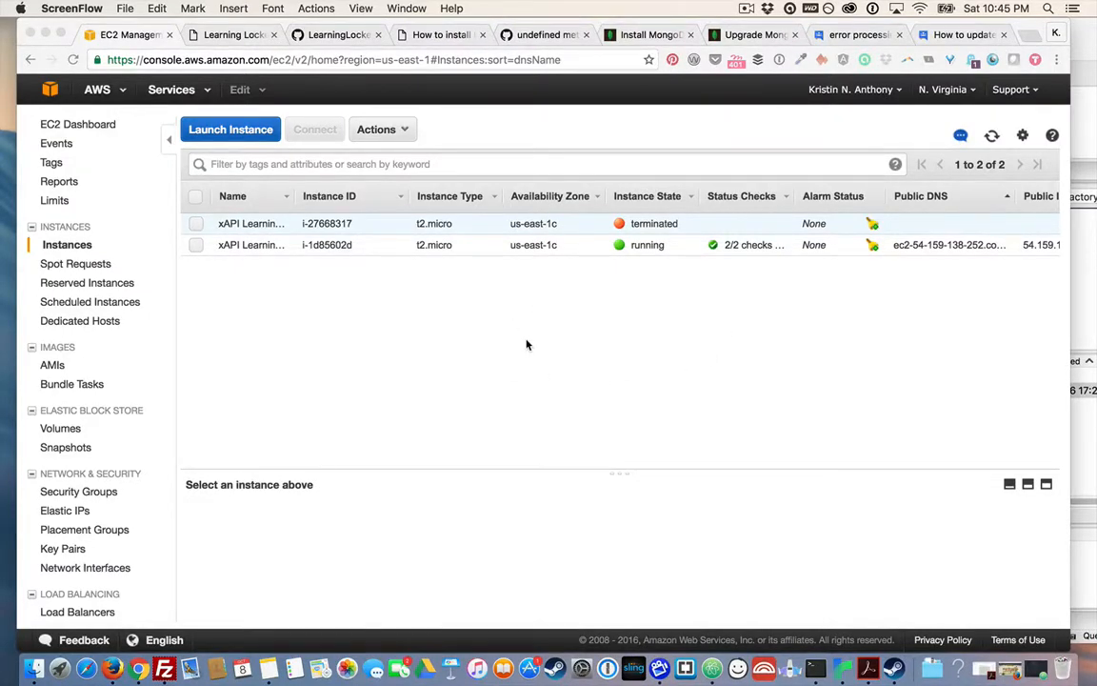
mouse_move(427, 347)
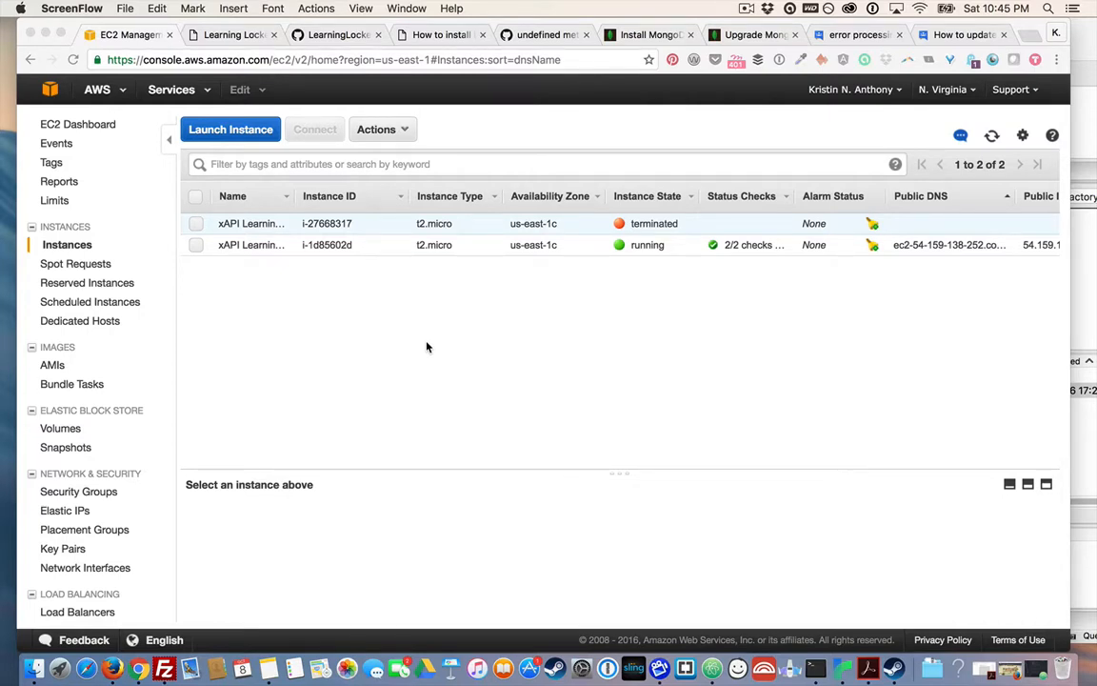
mouse_move(471, 312)
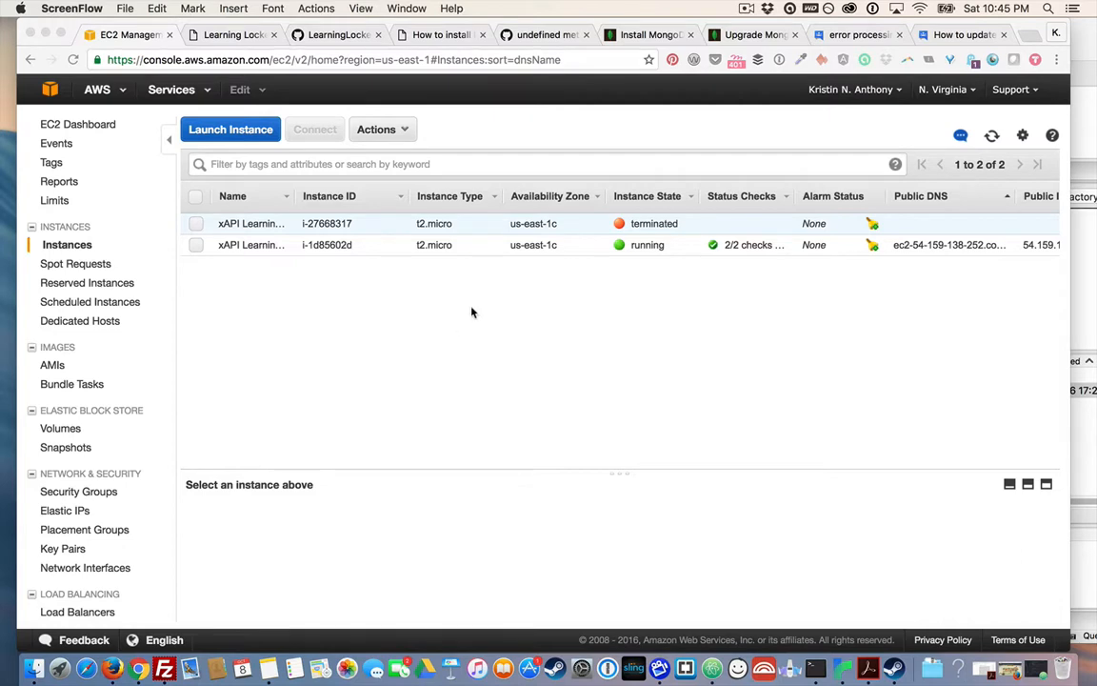
mouse_move(479, 296)
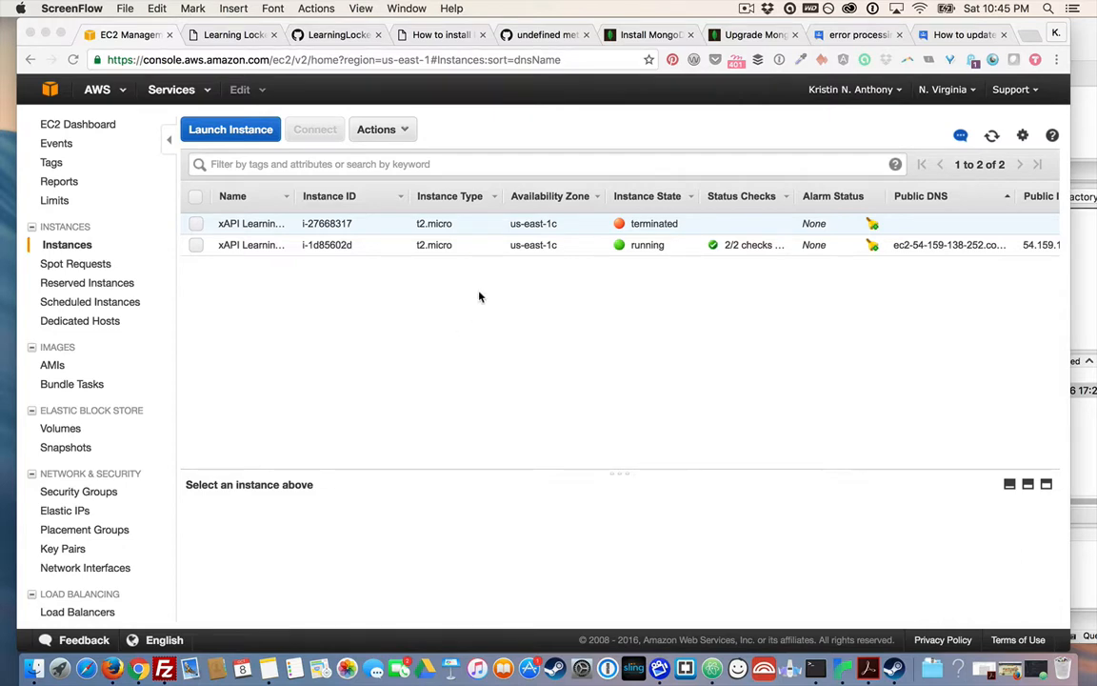
mouse_move(439, 300)
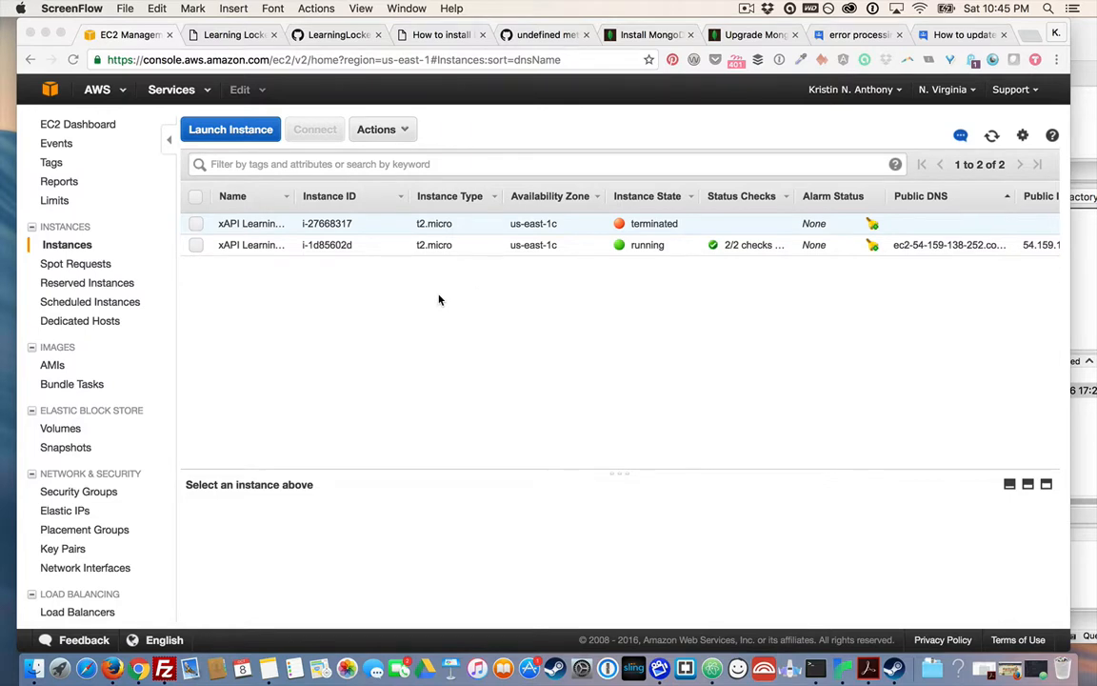
mouse_move(390, 306)
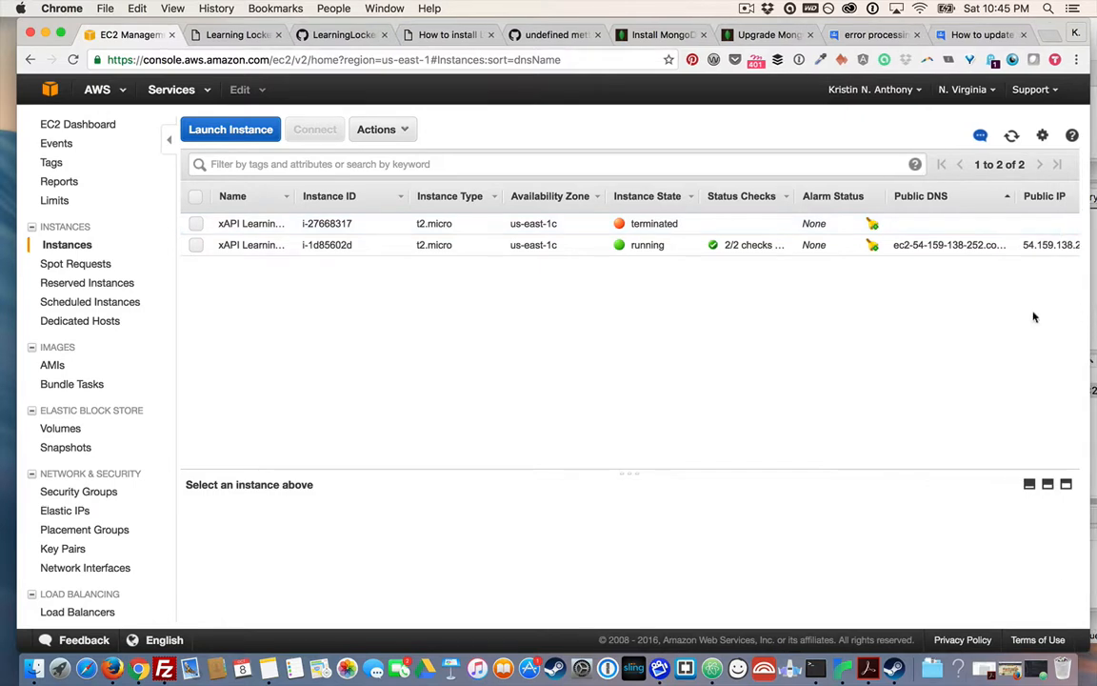
mouse_move(937, 350)
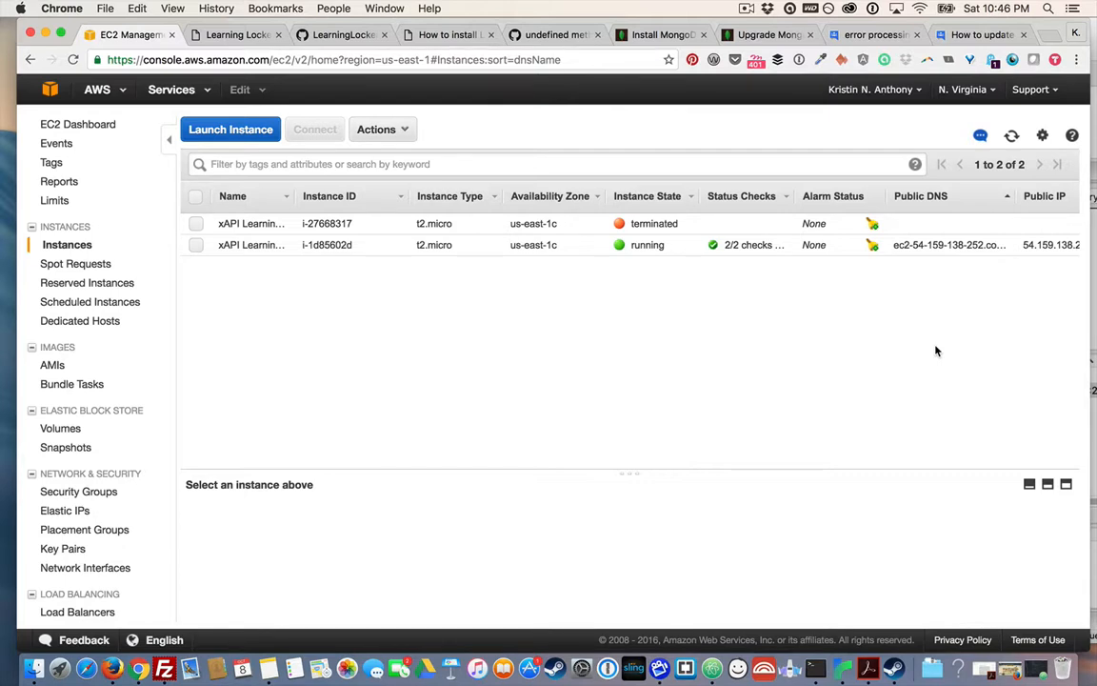
mouse_move(612, 398)
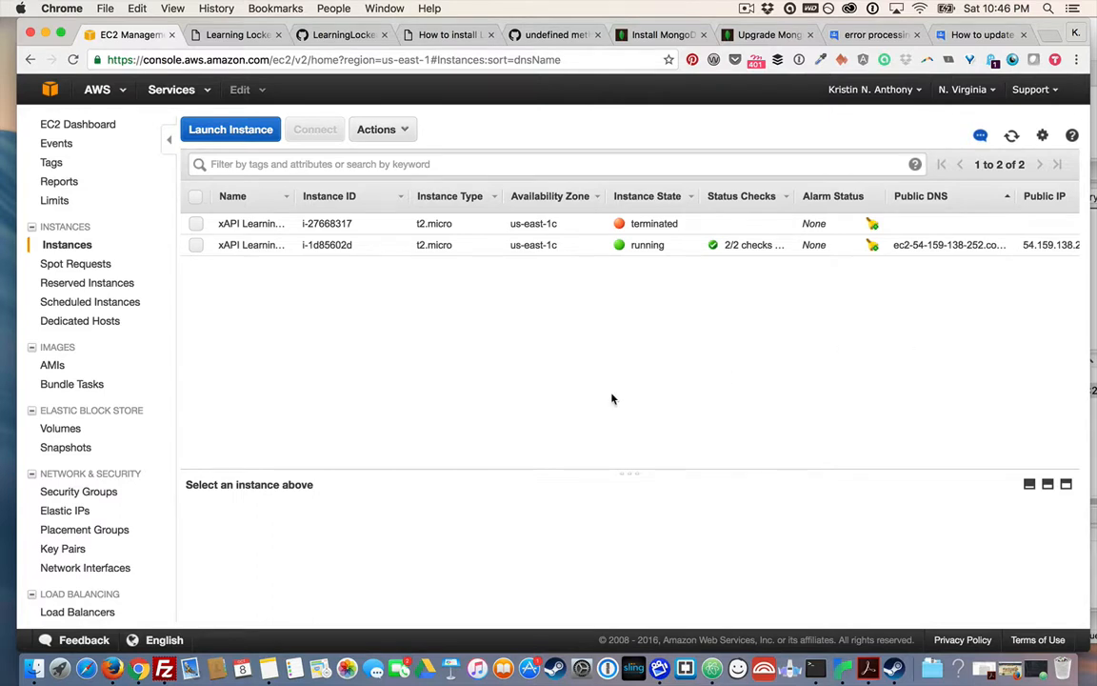
mouse_move(750, 388)
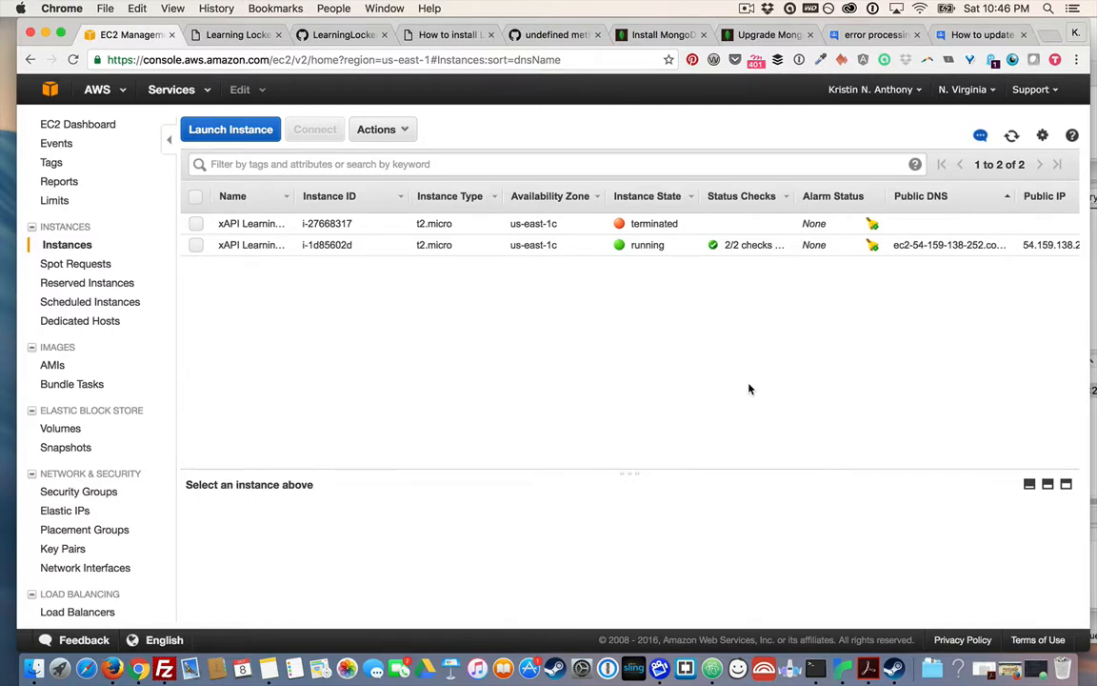
Start launching a new EC2 instance to bring up the machine image list.
click(230, 128)
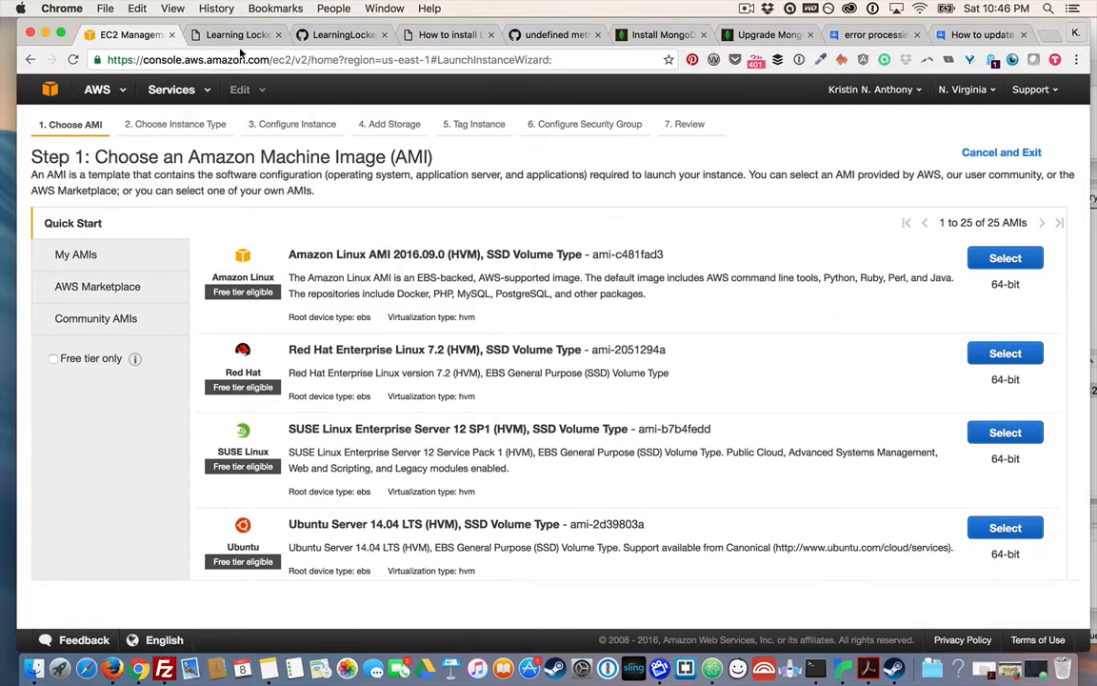
mouse_move(292, 86)
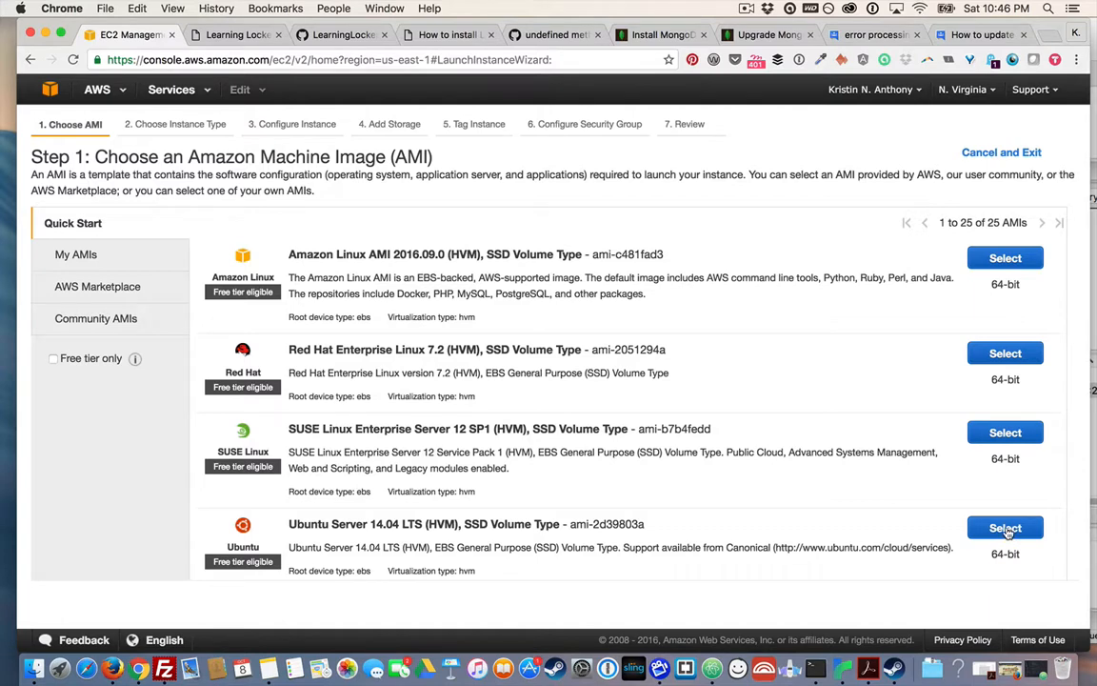
mouse_move(358, 524)
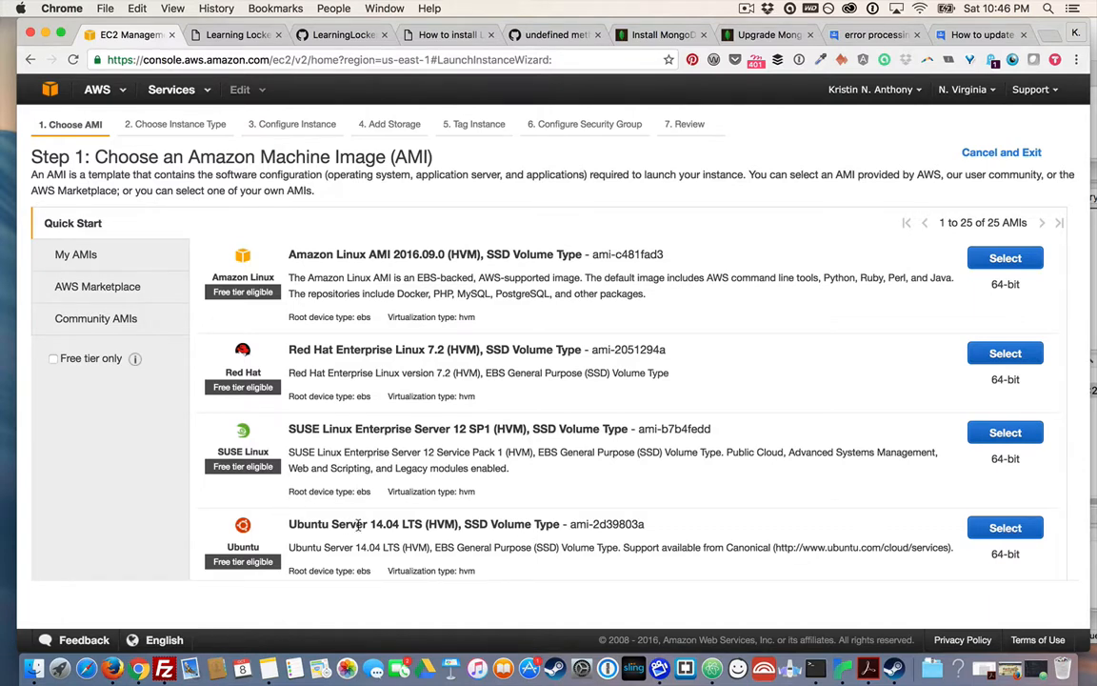
Choose the Ubuntu Server 14.04 LTS image on t2.micro and jump to the launch review.
double_click(384, 523)
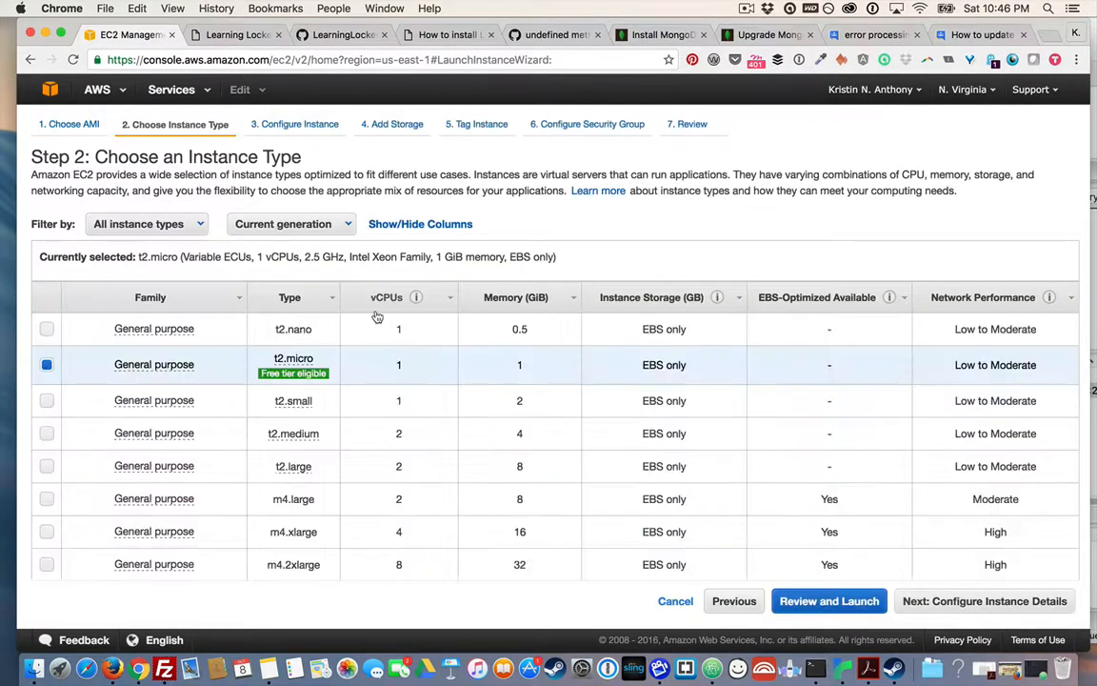
click(829, 601)
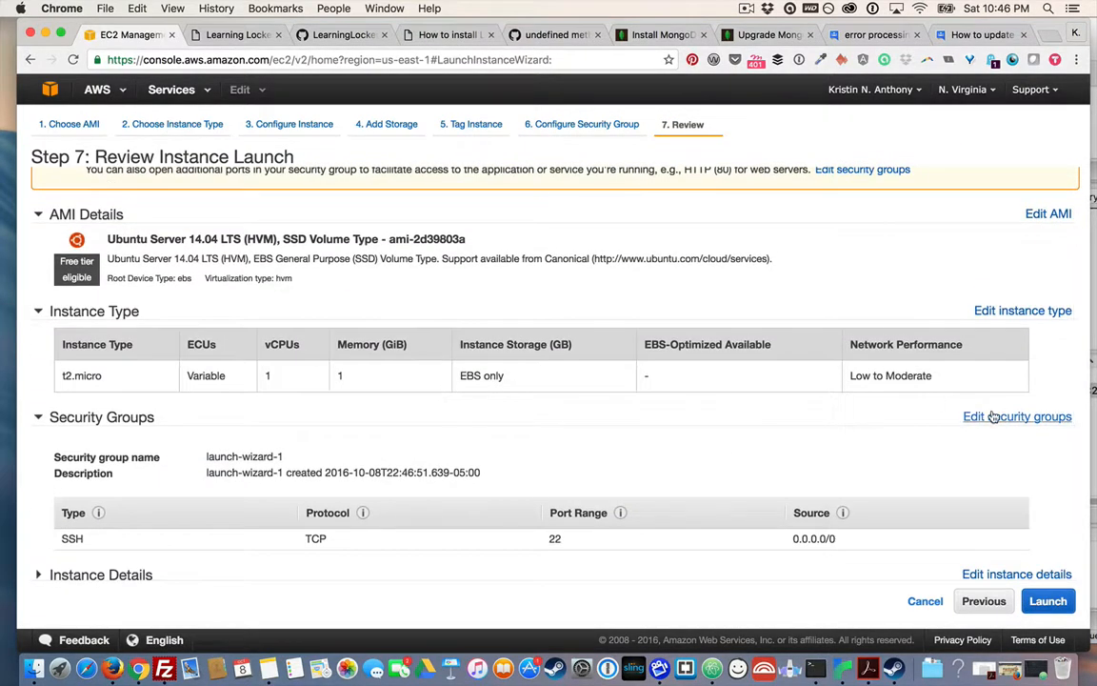
Restrict SSH and a new HTTP rule to My IP, then proceed to launch.
click(1016, 417)
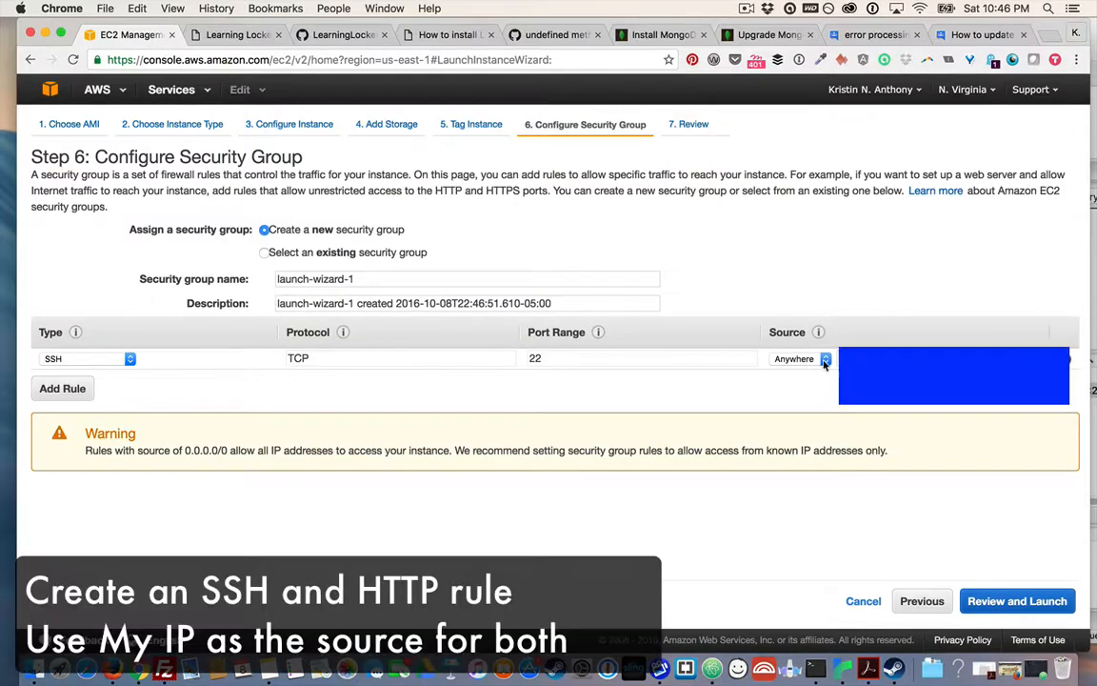
click(825, 359)
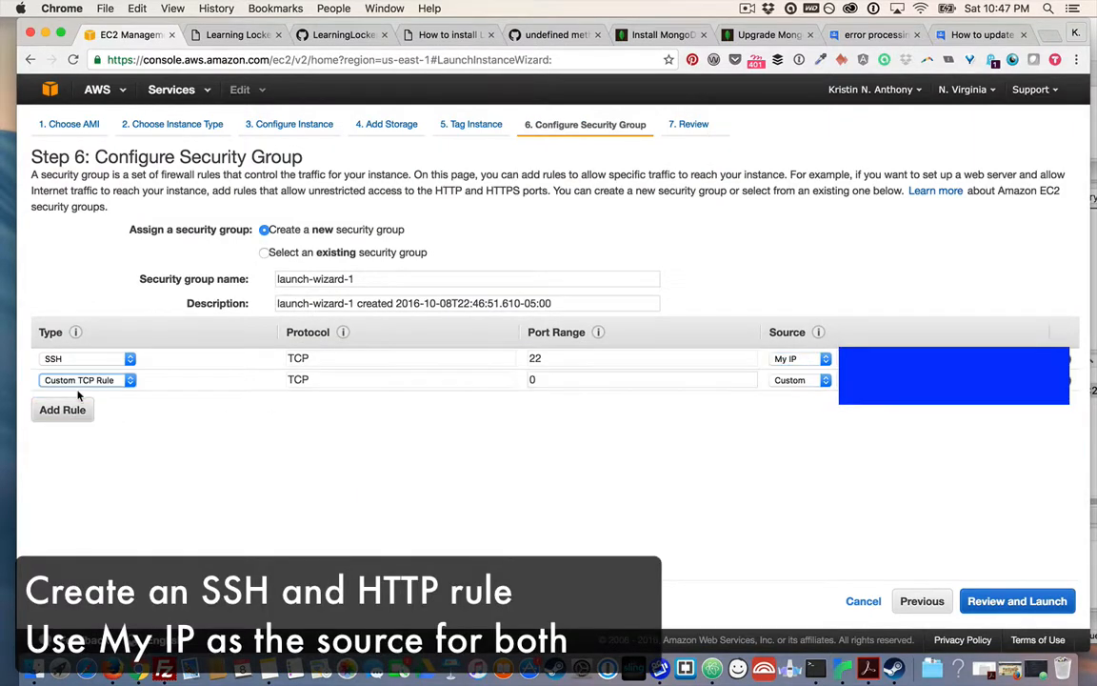
click(88, 380)
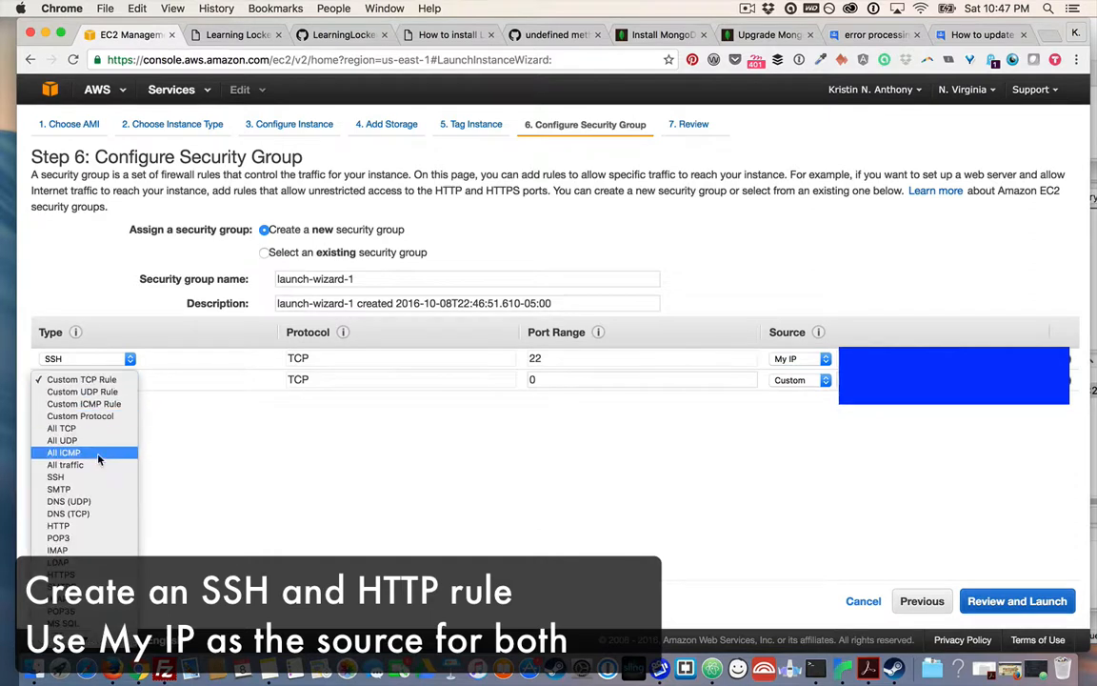
click(58, 526)
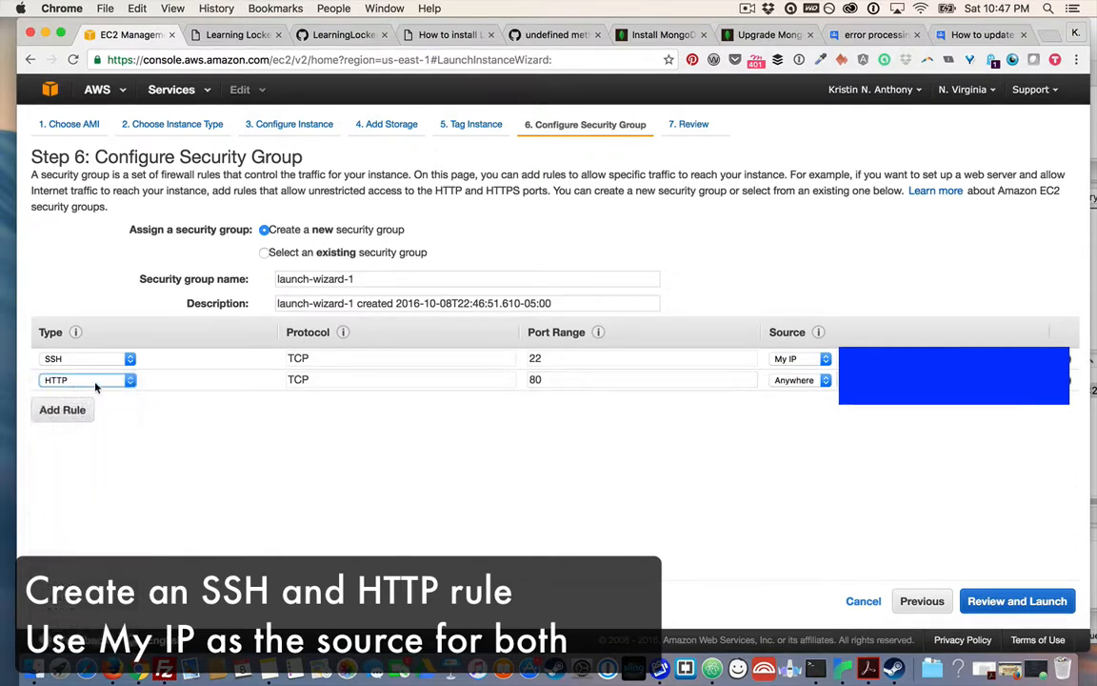
click(825, 379)
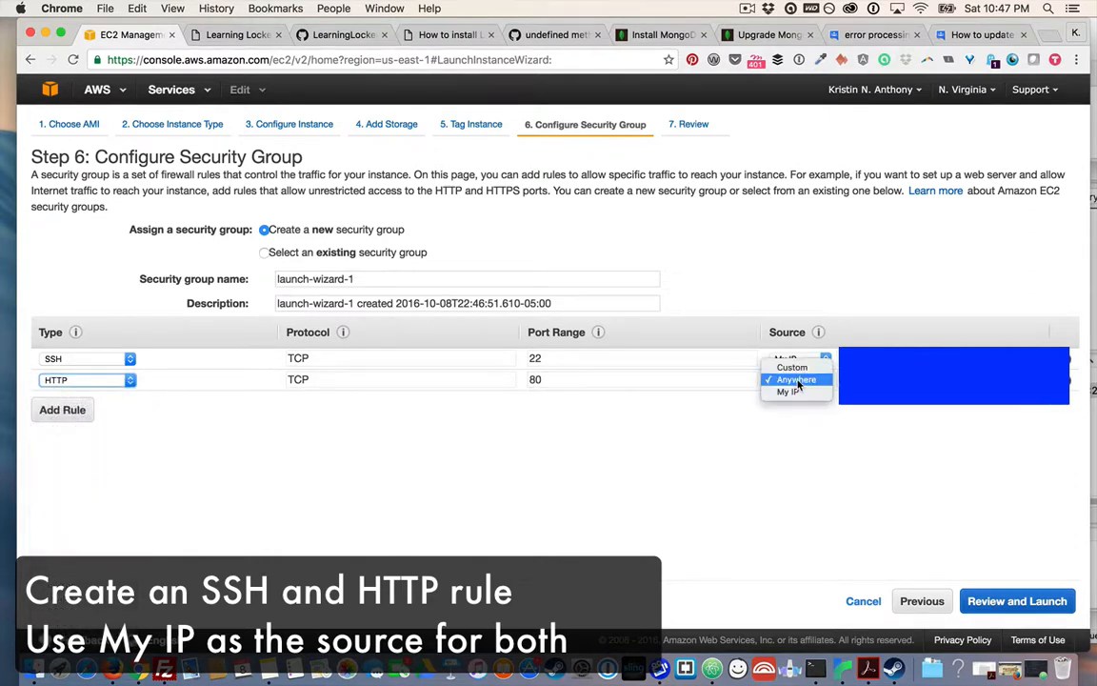
click(785, 391)
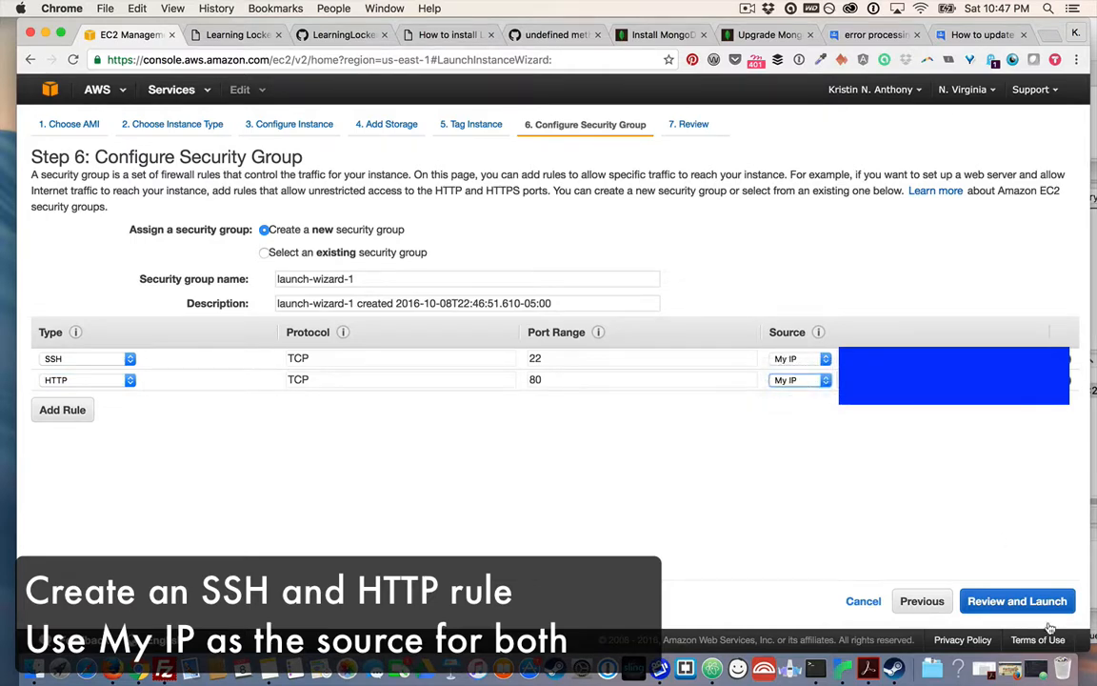
click(1017, 601)
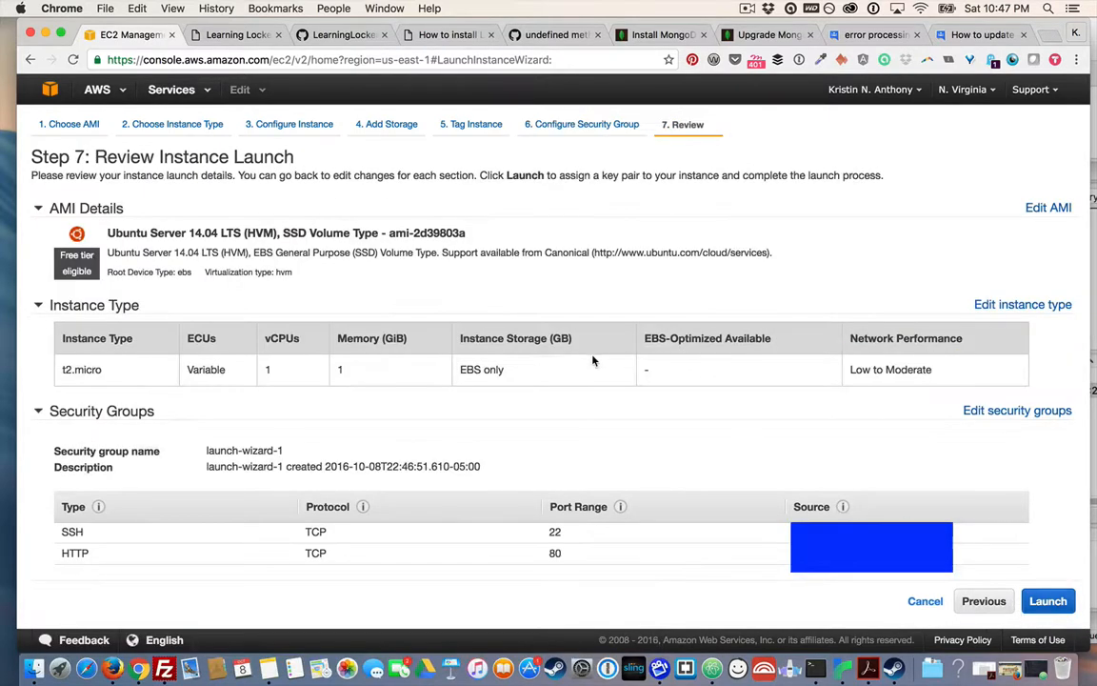
click(1048, 601)
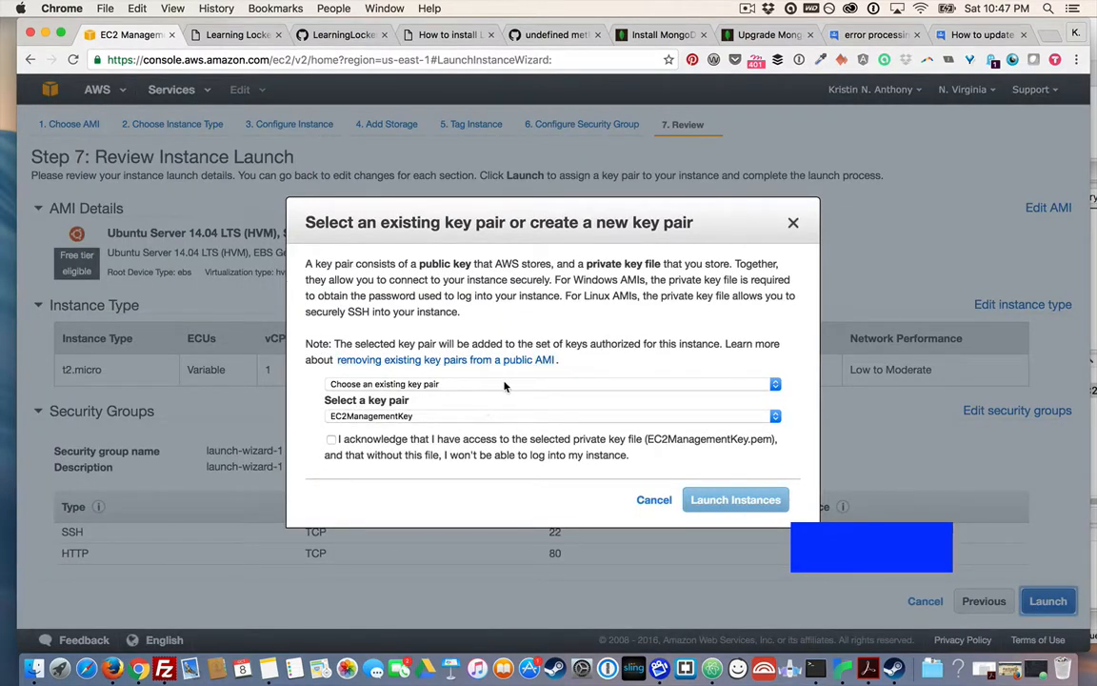
mouse_move(436, 416)
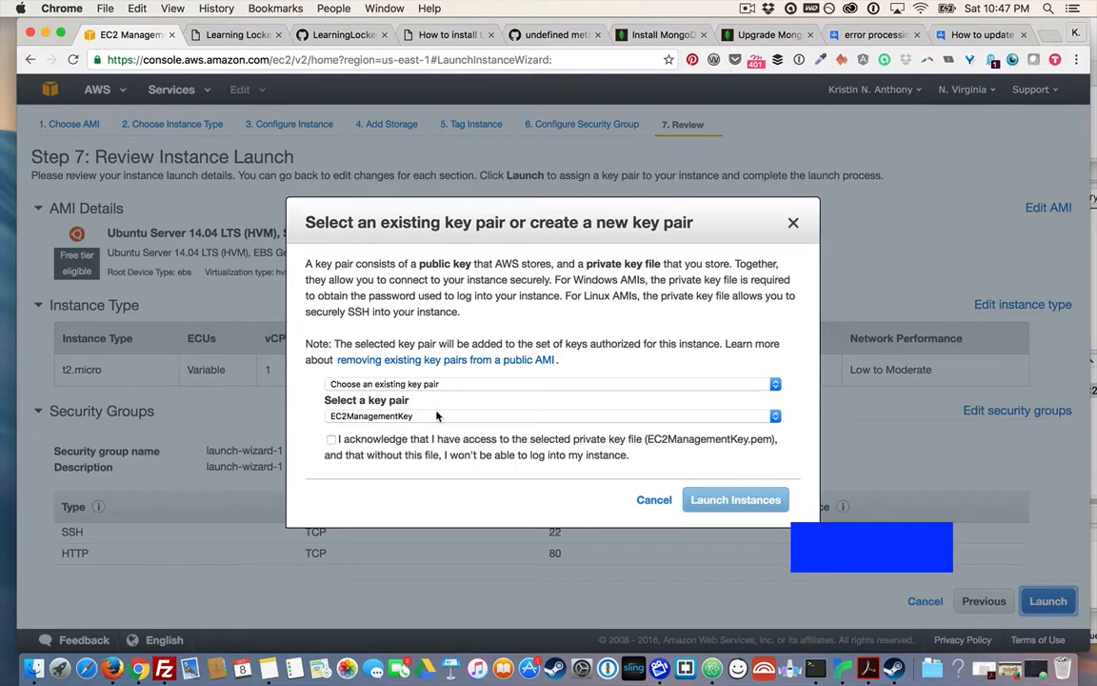
Launch the instance with the existing LLAWS key pair and view the instances list.
click(551, 415)
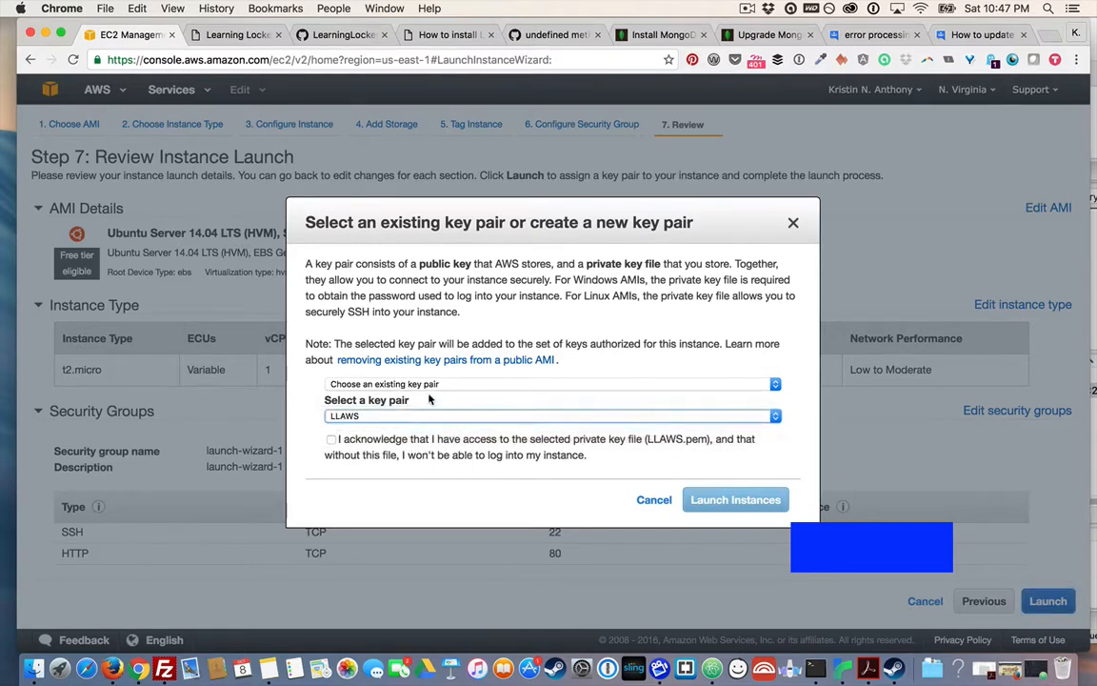
click(552, 384)
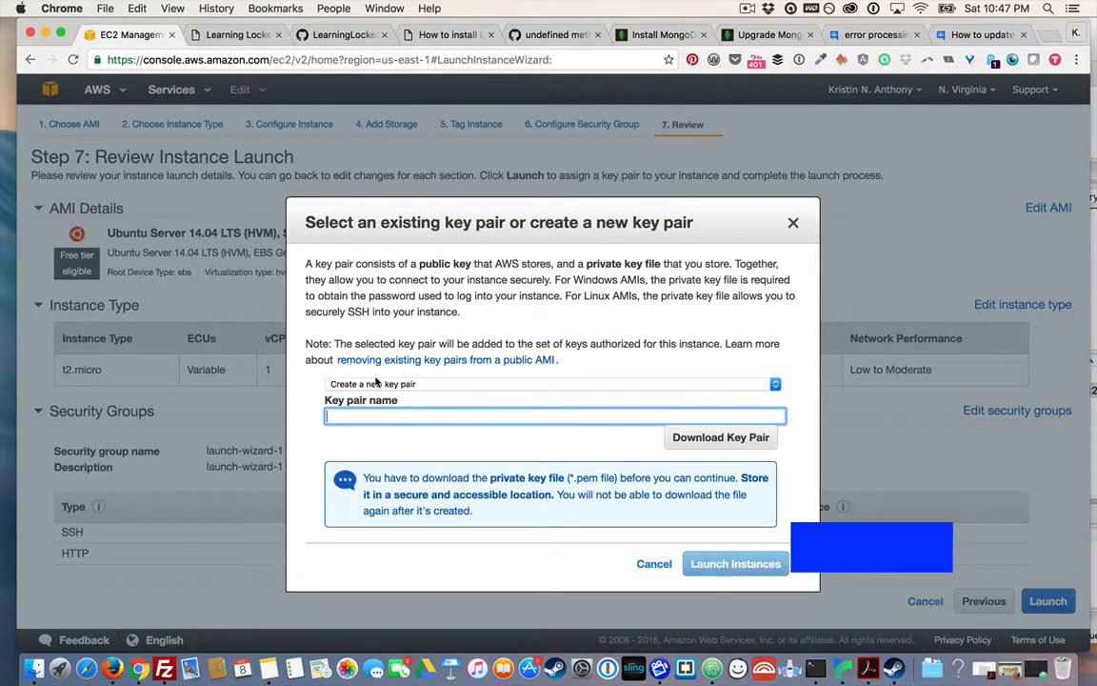
click(551, 384)
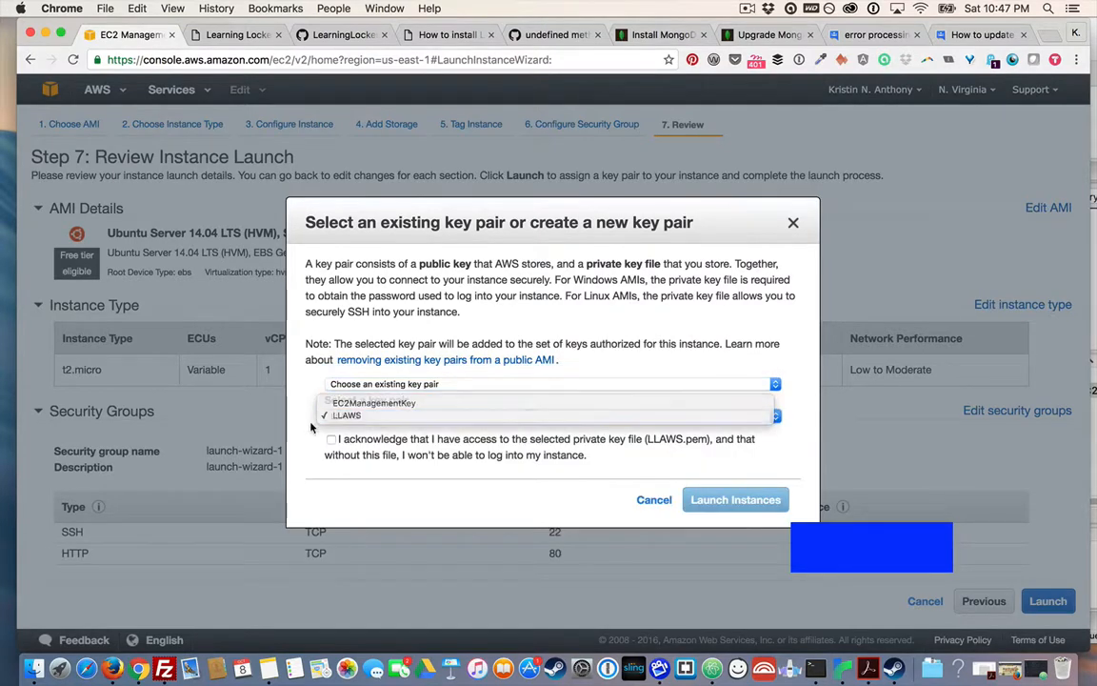
click(734, 499)
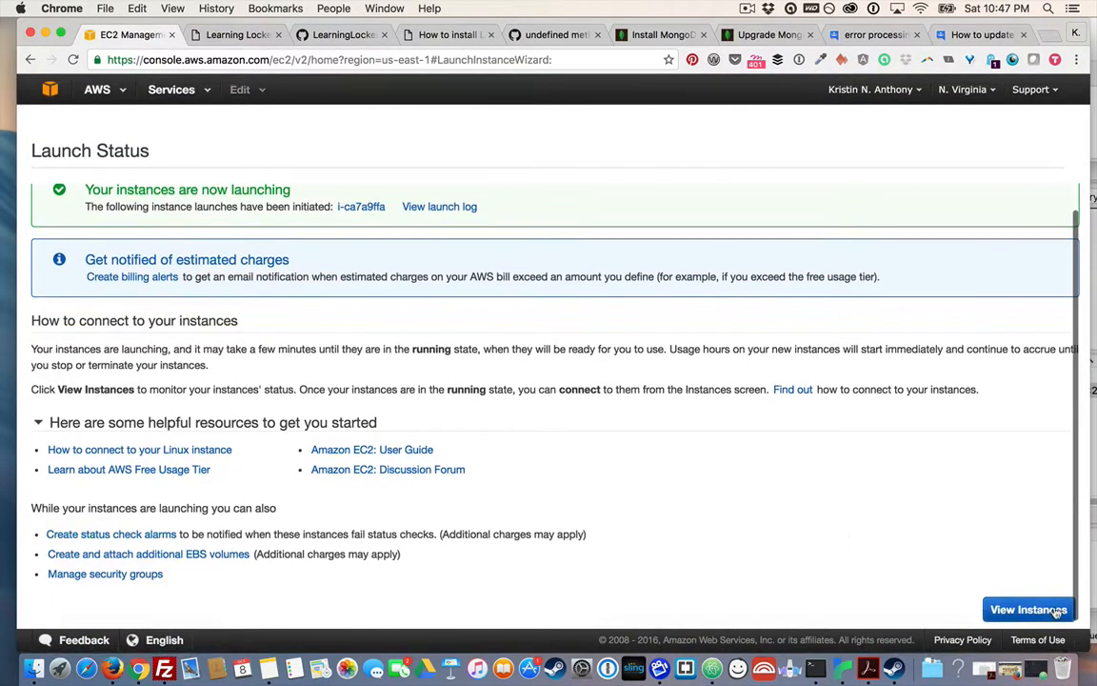
click(1028, 609)
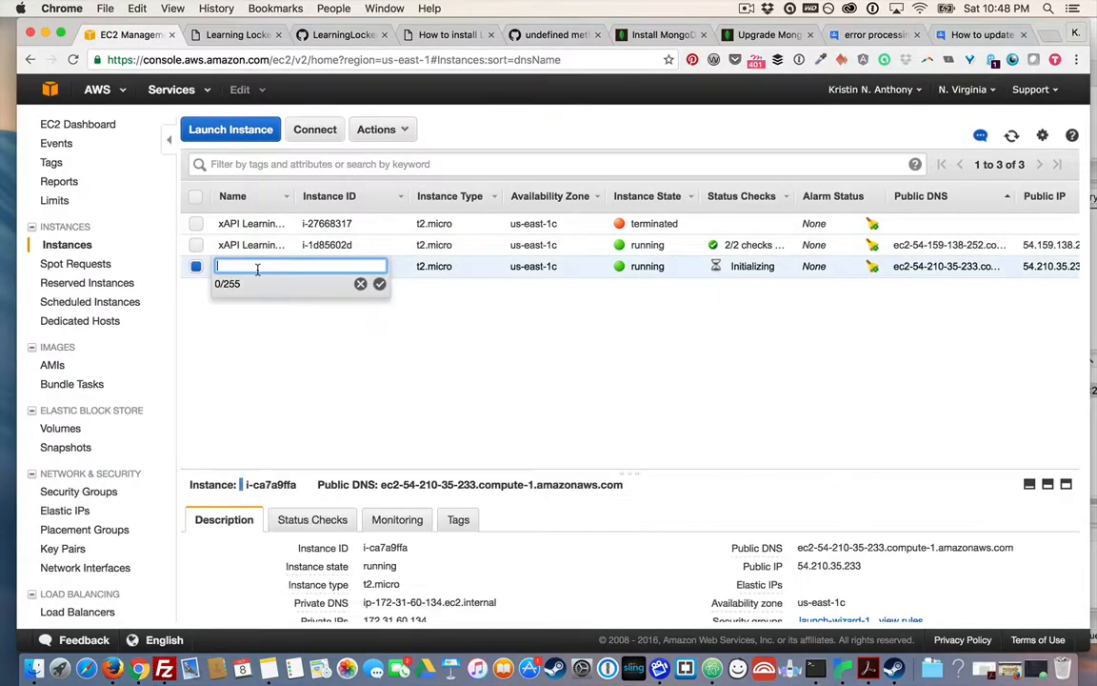
Name the instance 'xAPI Video LL' and show its SSH connection instructions.
text(xAPI L)
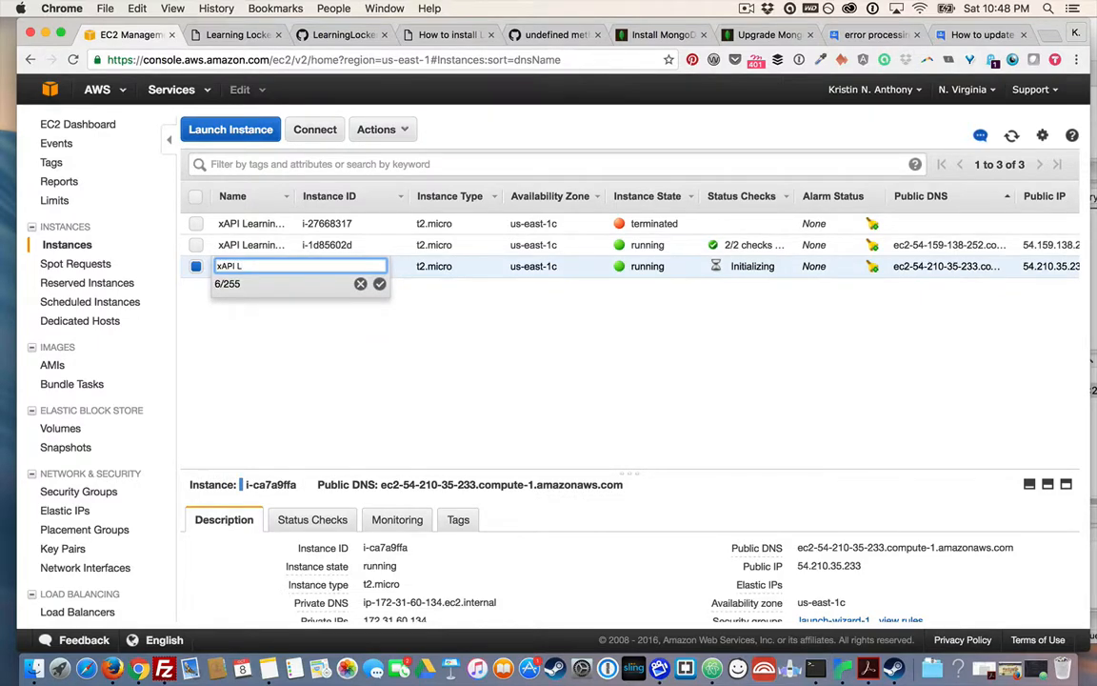
text(Video)
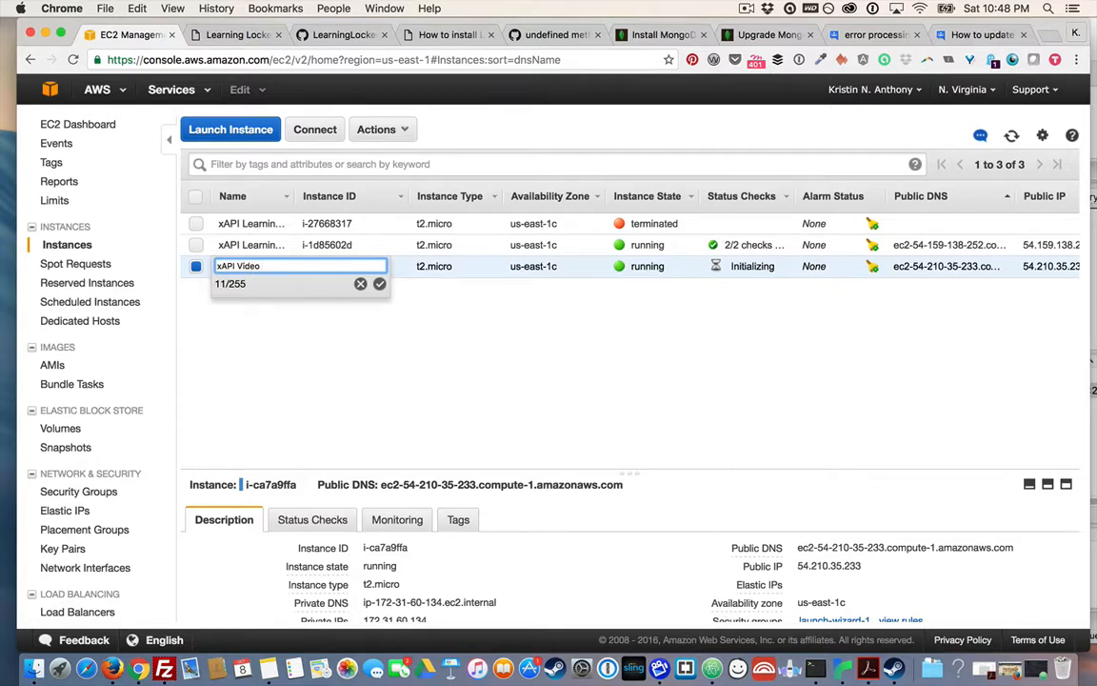
click(379, 284)
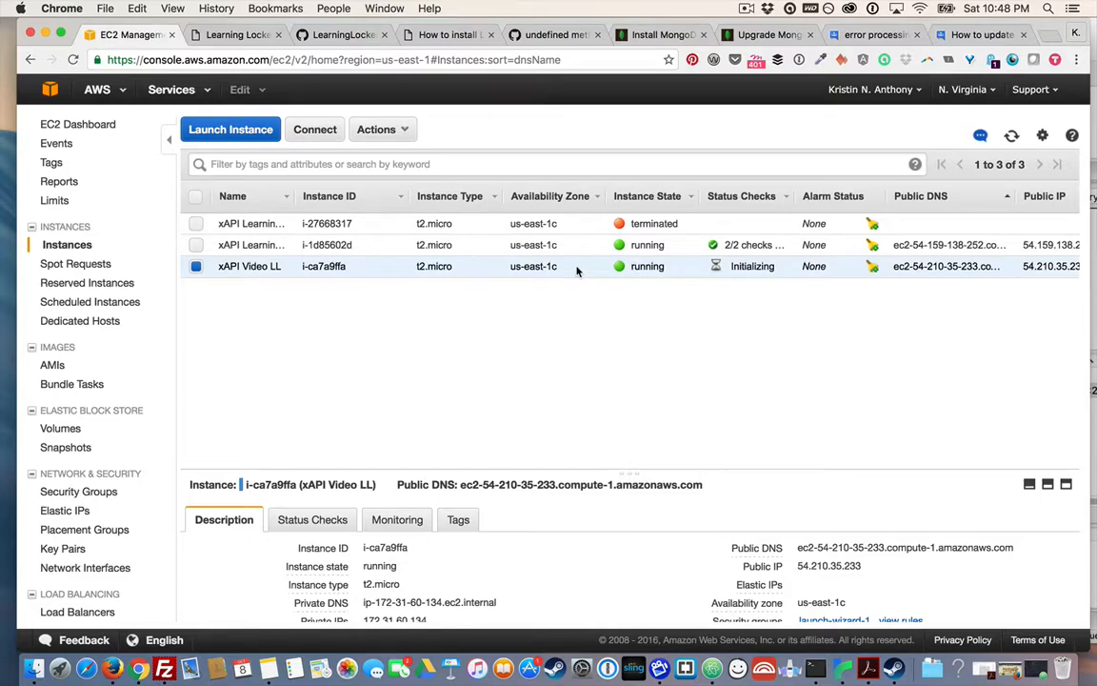
click(315, 128)
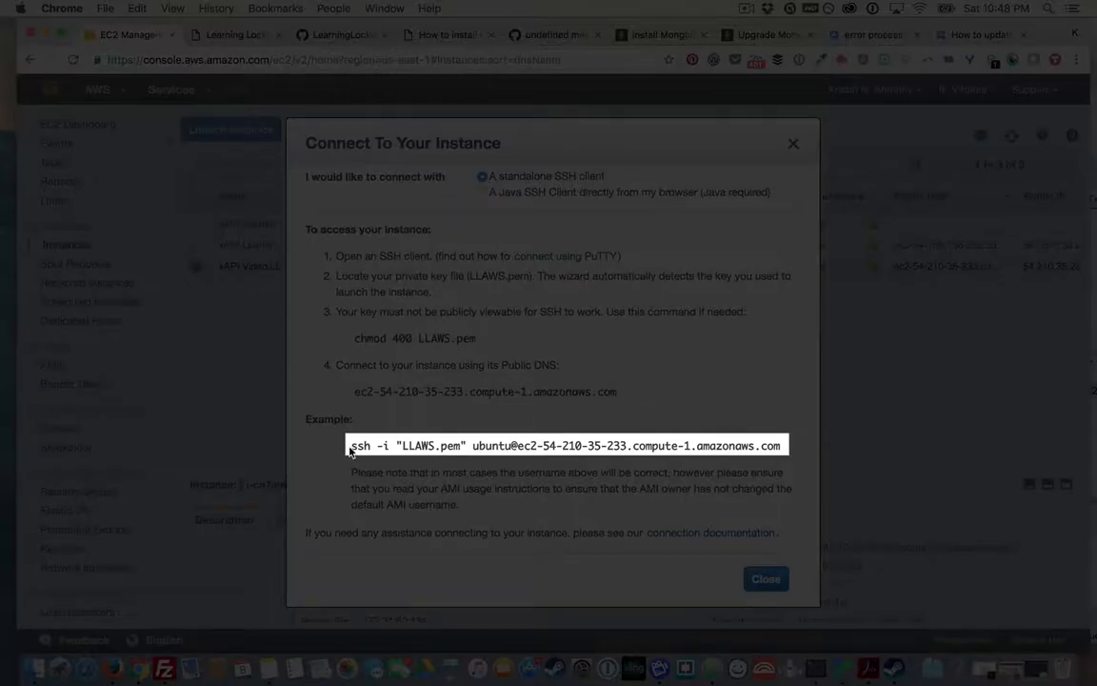
double_click(566, 444)
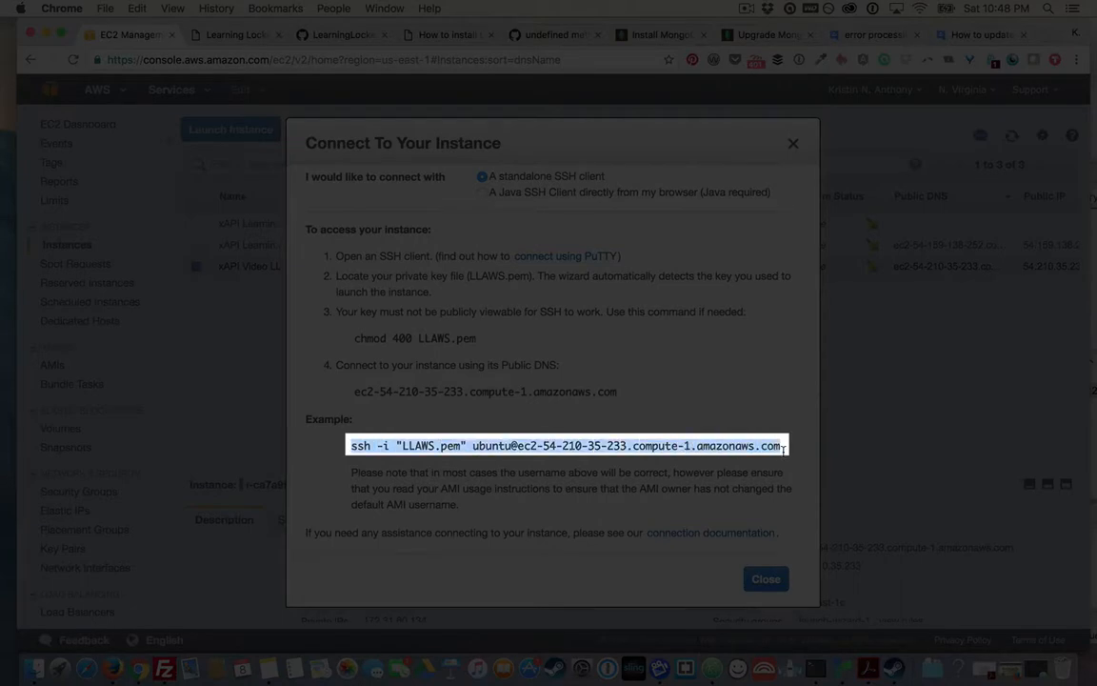
click(765, 578)
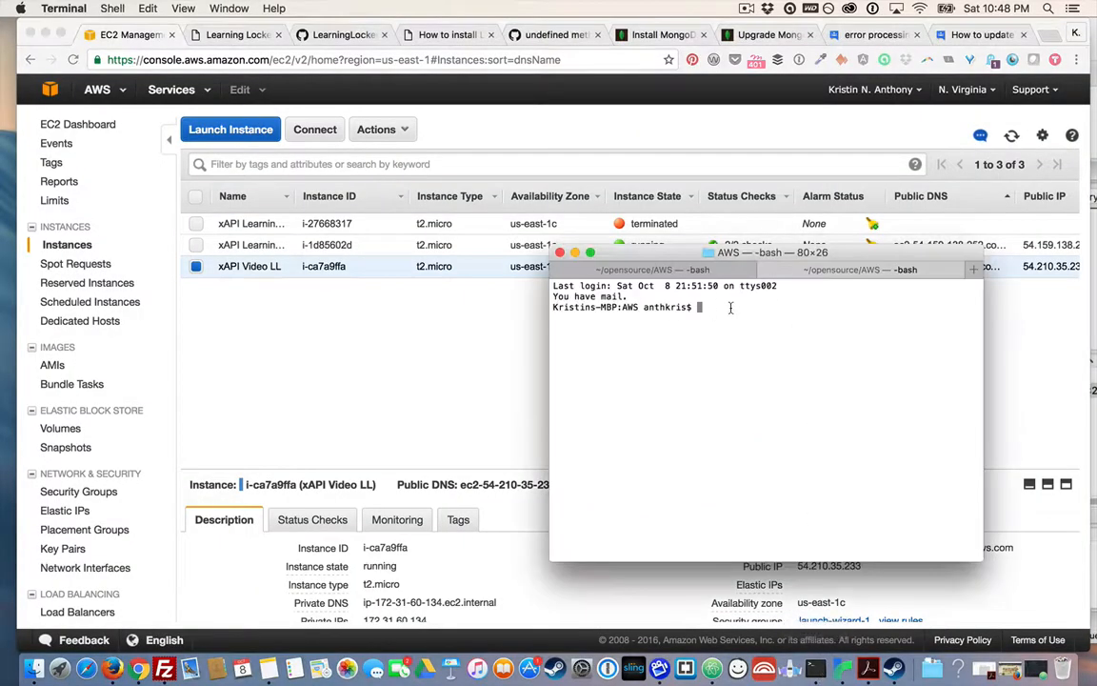
text(ssh -i "LLAWS.pem" ubuntu@ec2-54-210-35-233.compute-1.amazonaws.com)
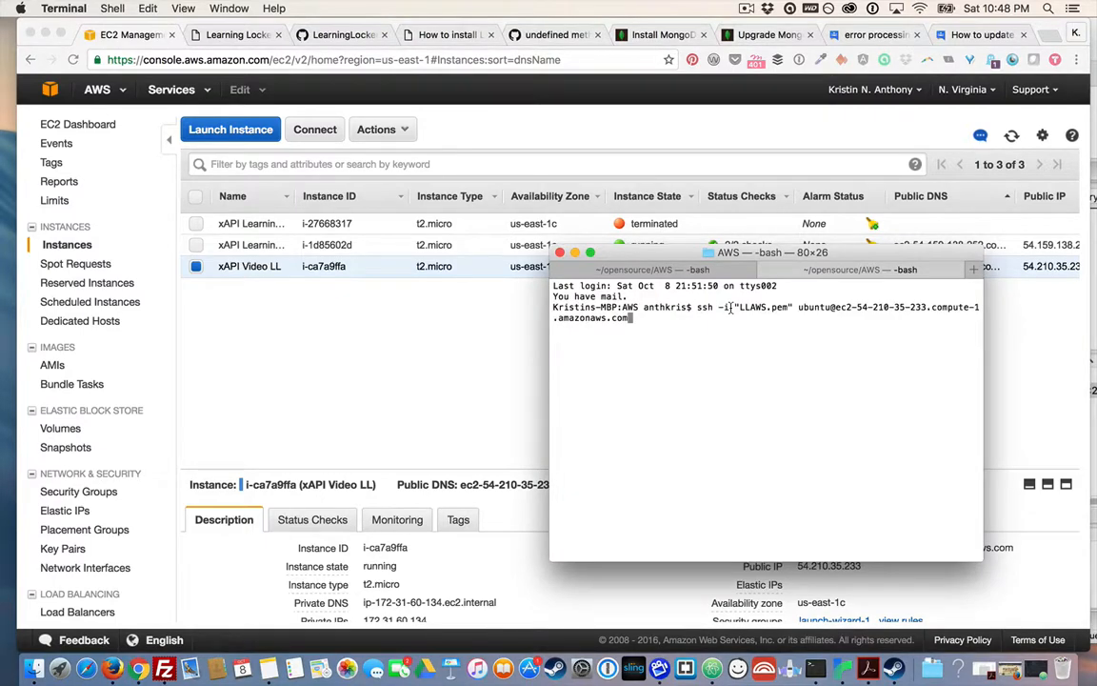
key(Return)
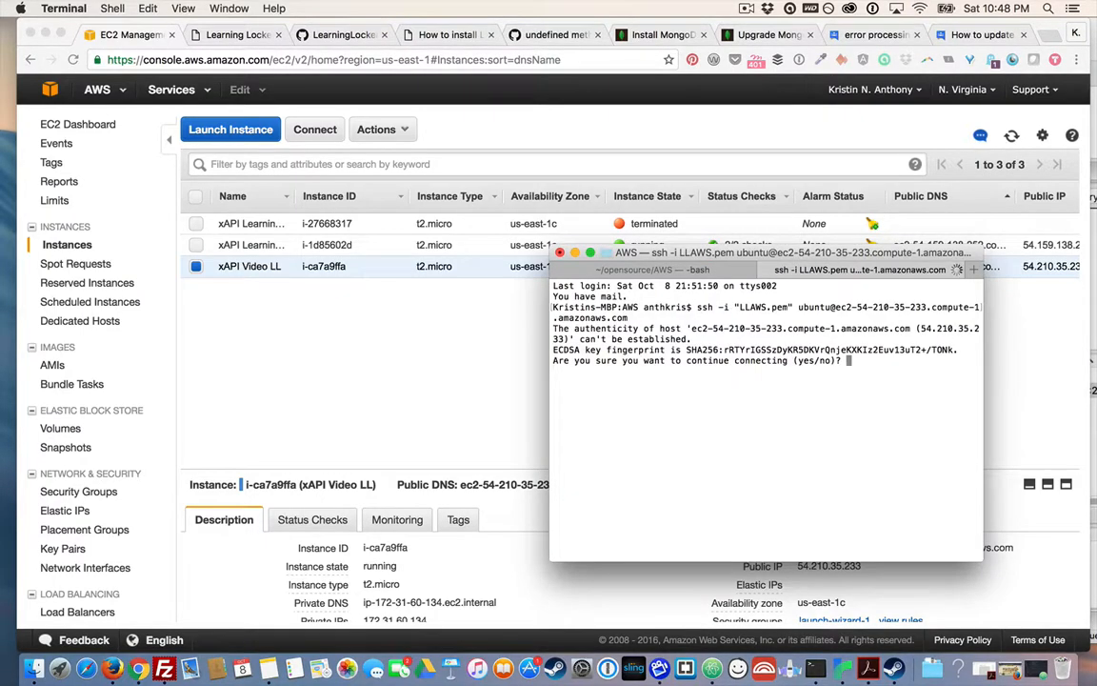
text(yes)
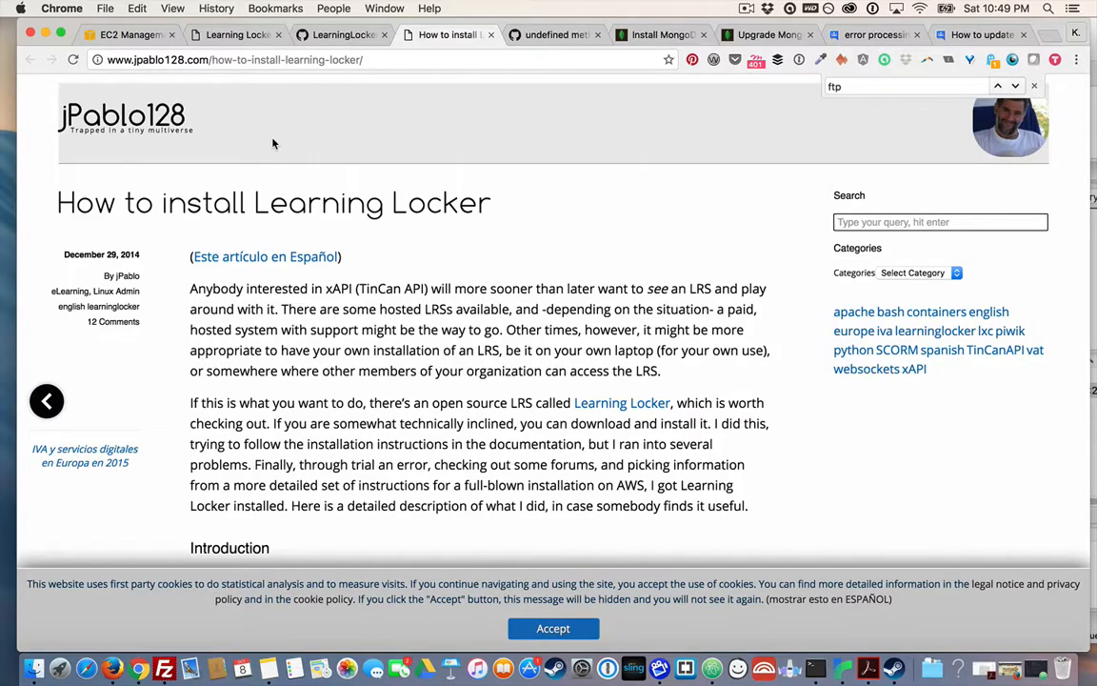
Scroll the Learning Locker guide down to section 2, Install the required software.
scroll(down, 3)
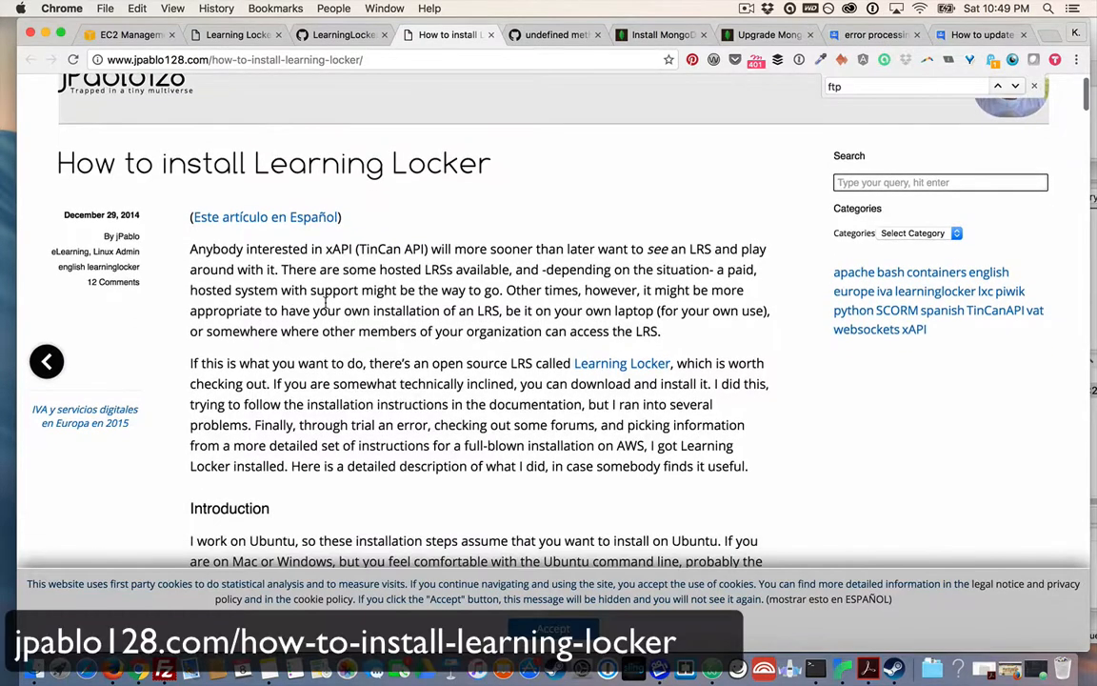
scroll(down, 3)
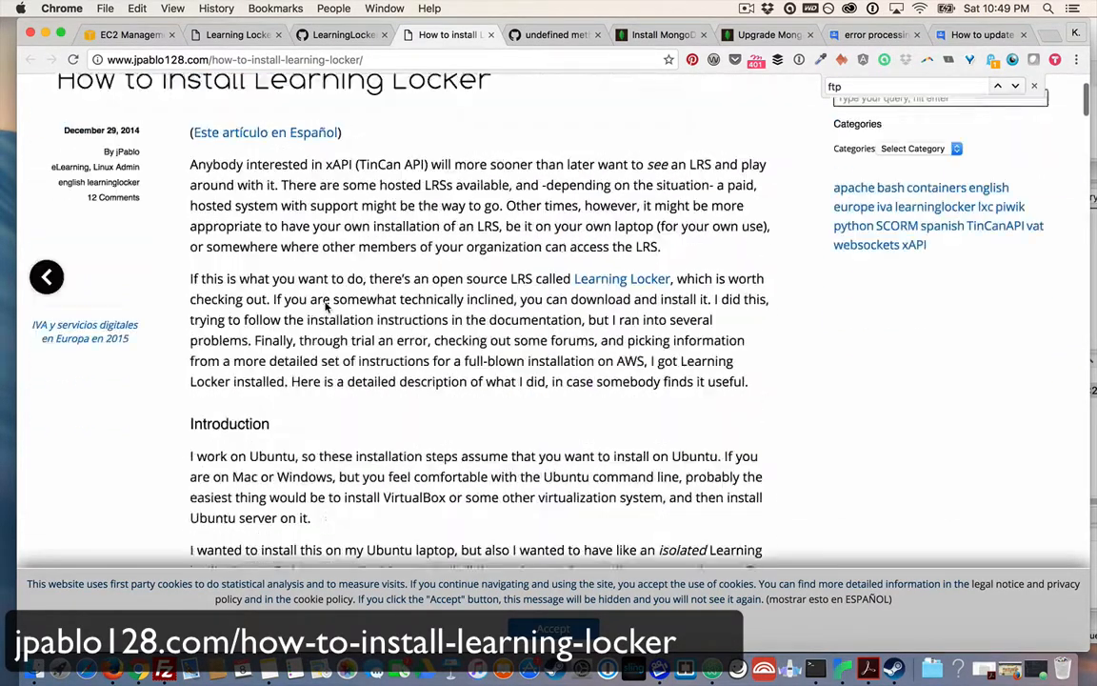
scroll(down, 3)
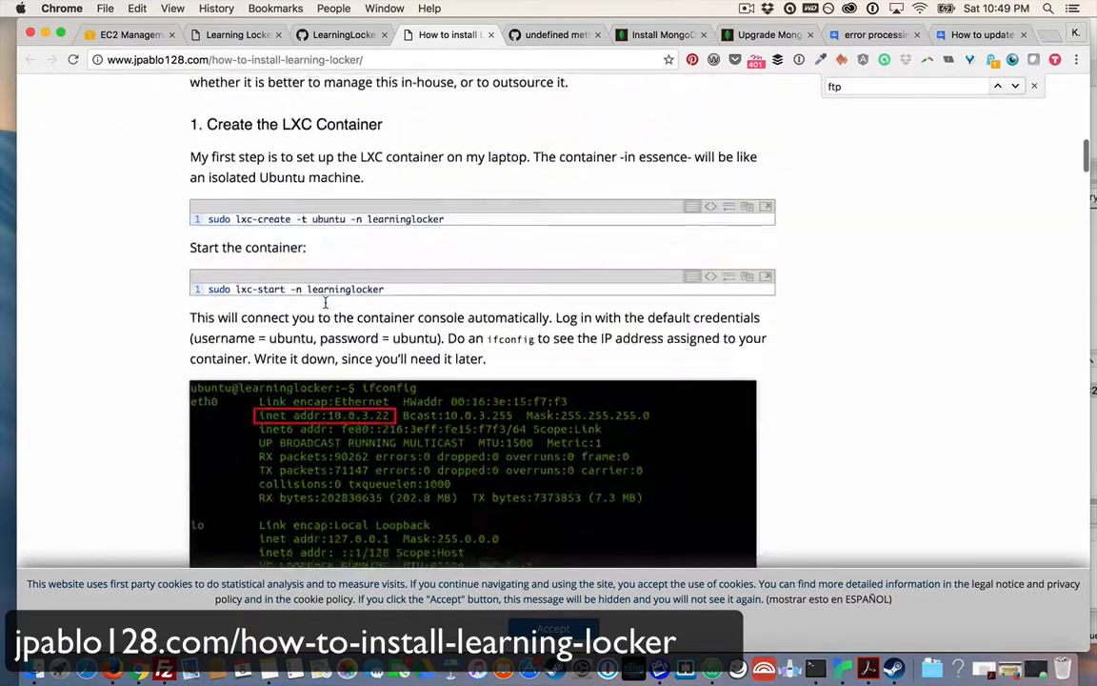
scroll(down, 3)
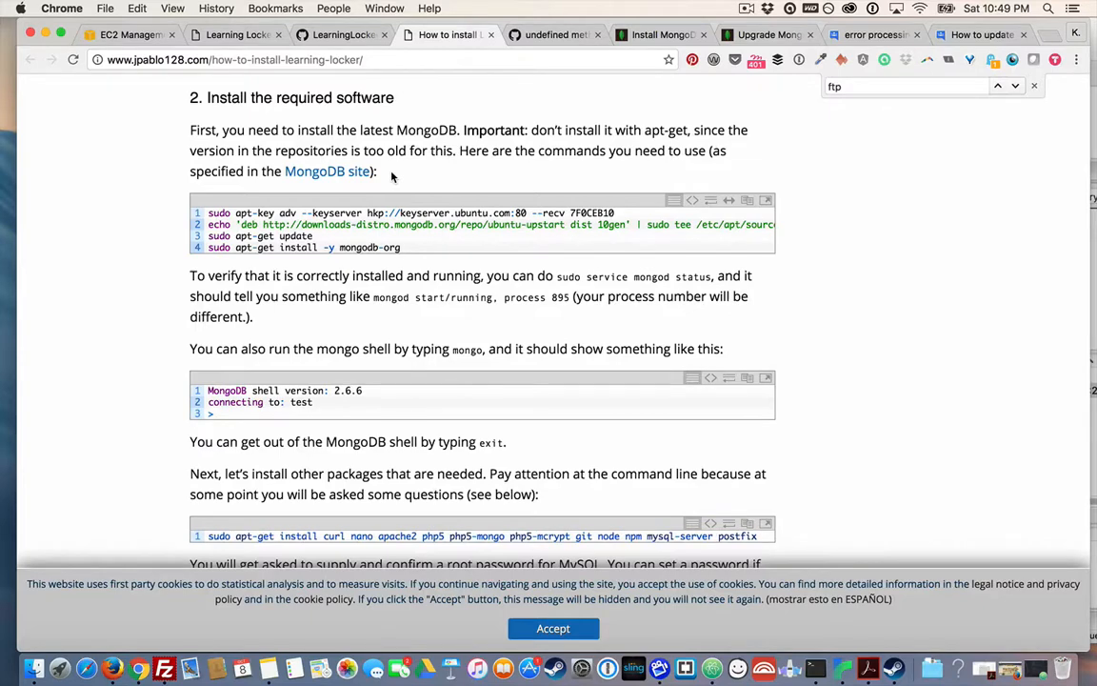
scroll(down, 3)
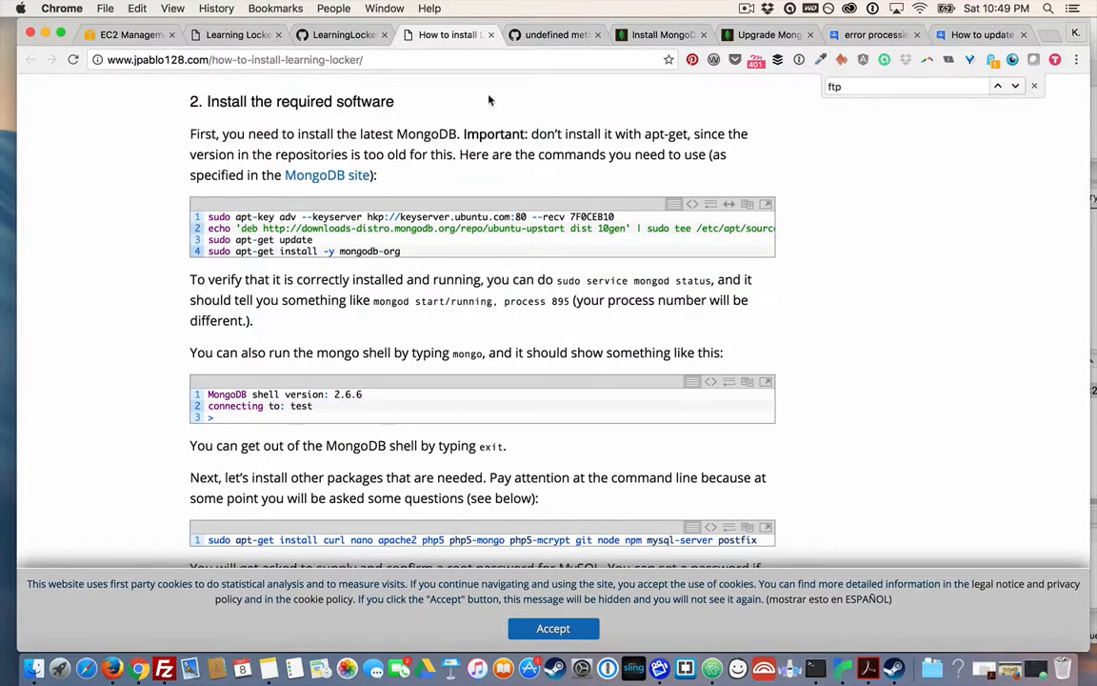
scroll(up, 3)
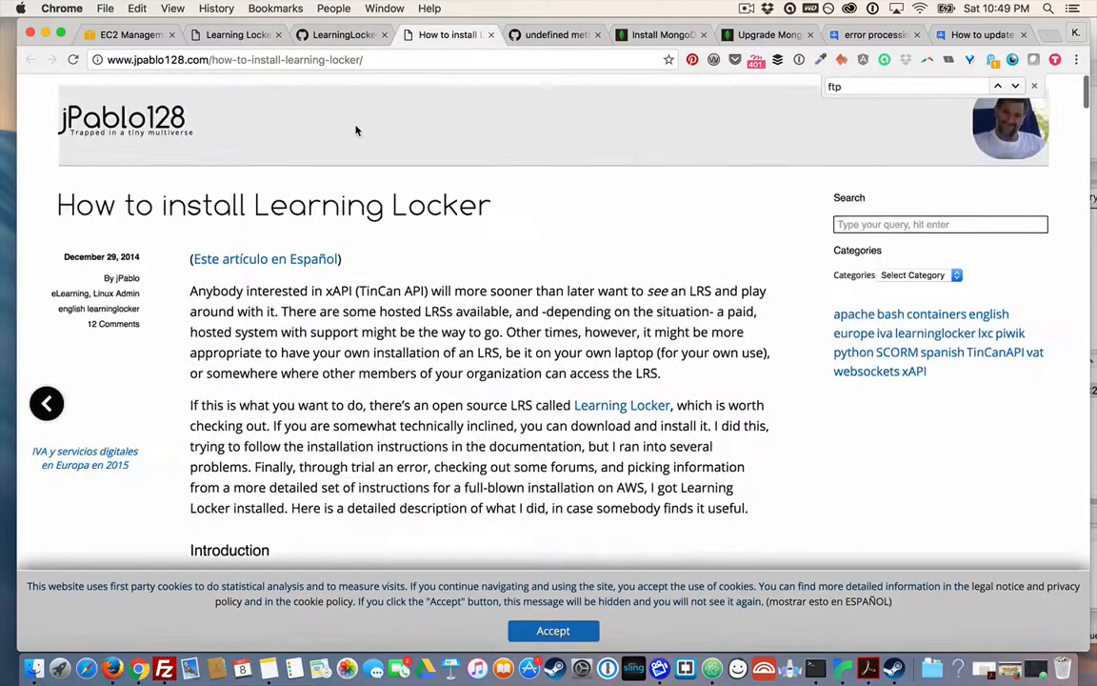
scroll(down, 3)
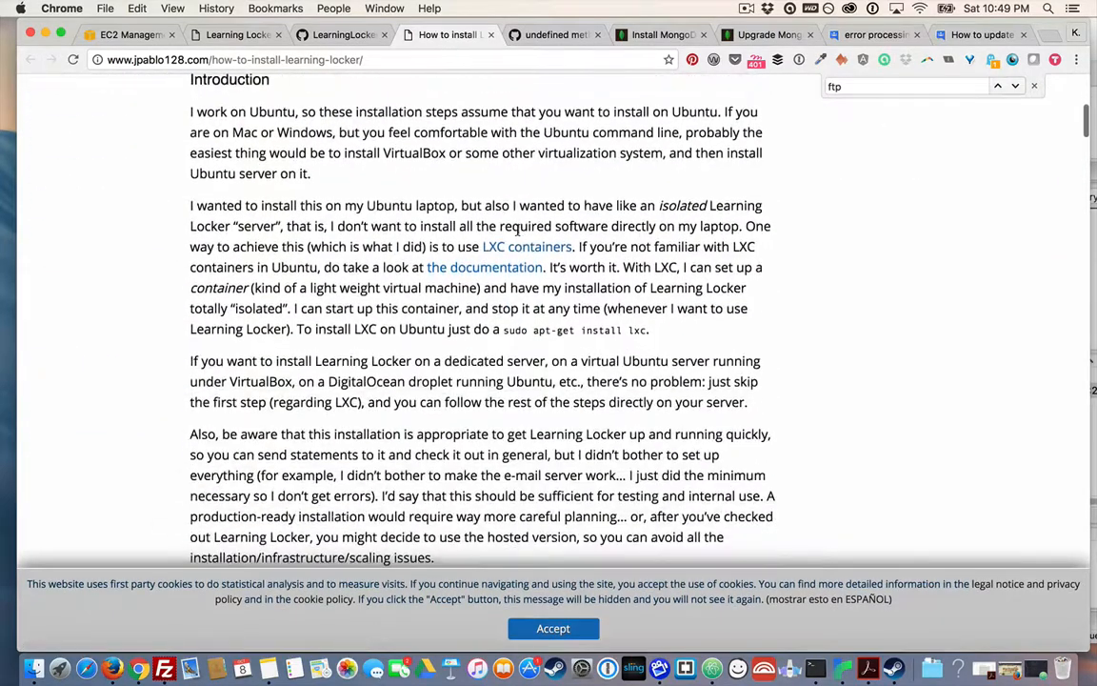
scroll(down, 3)
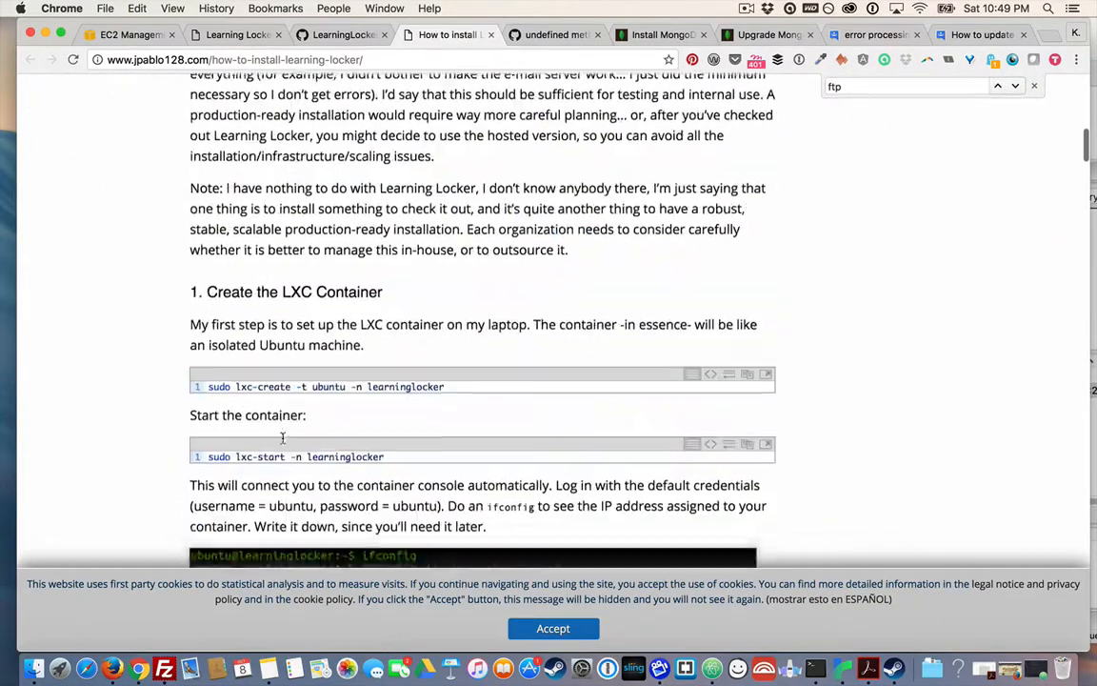
scroll(down, 3)
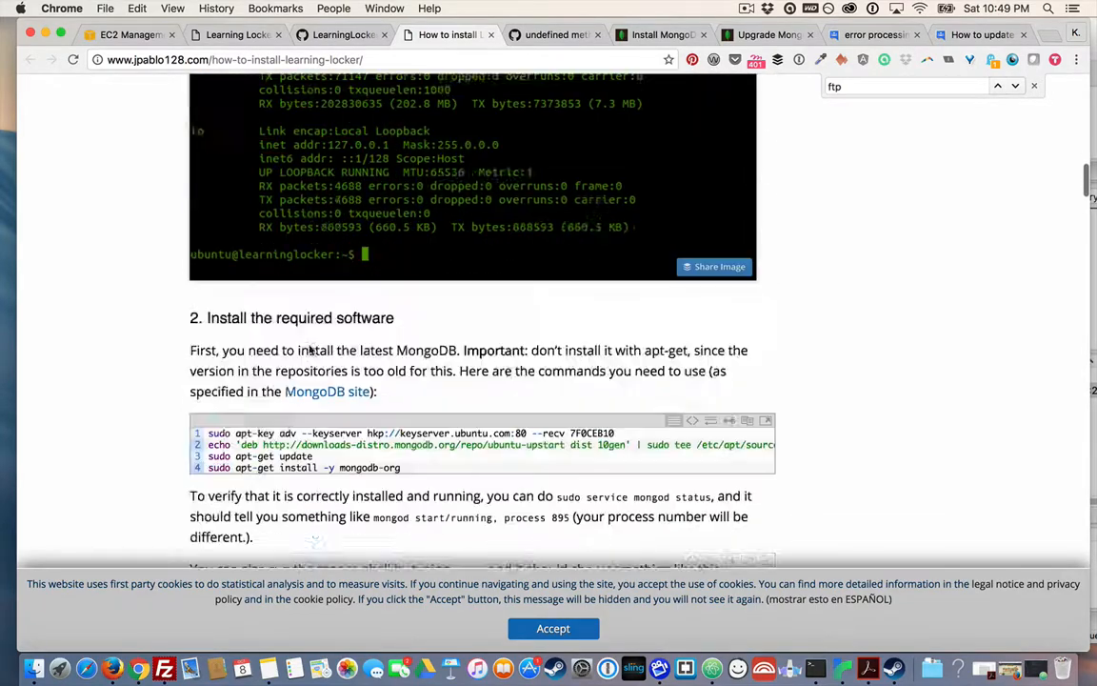
scroll(down, 3)
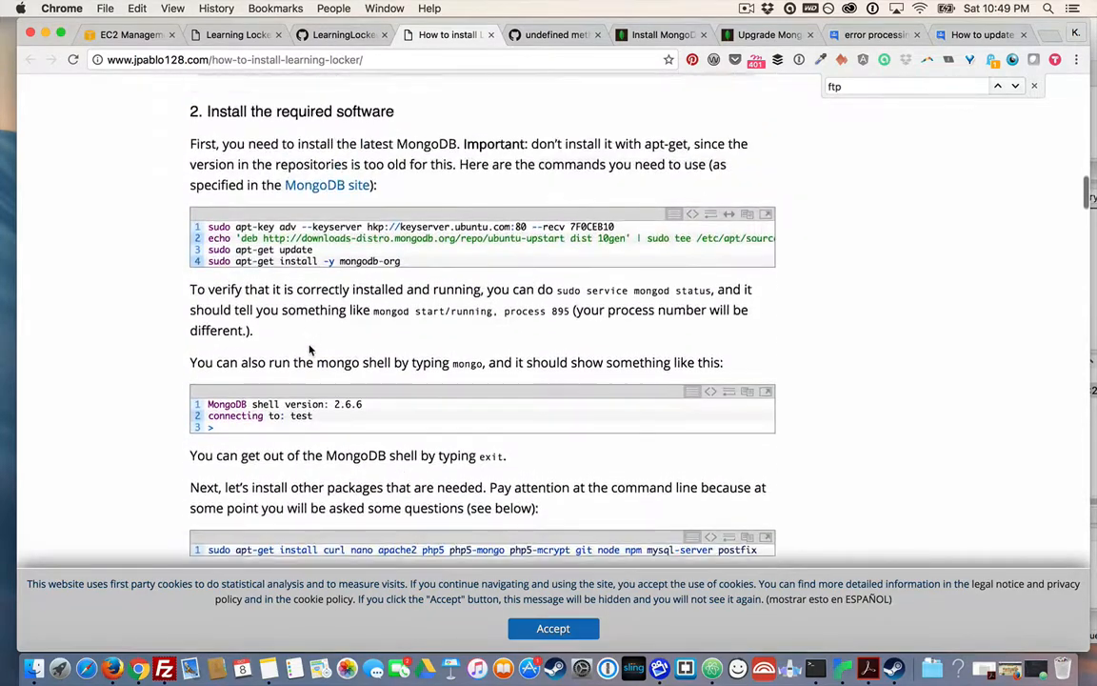
scroll(down, 3)
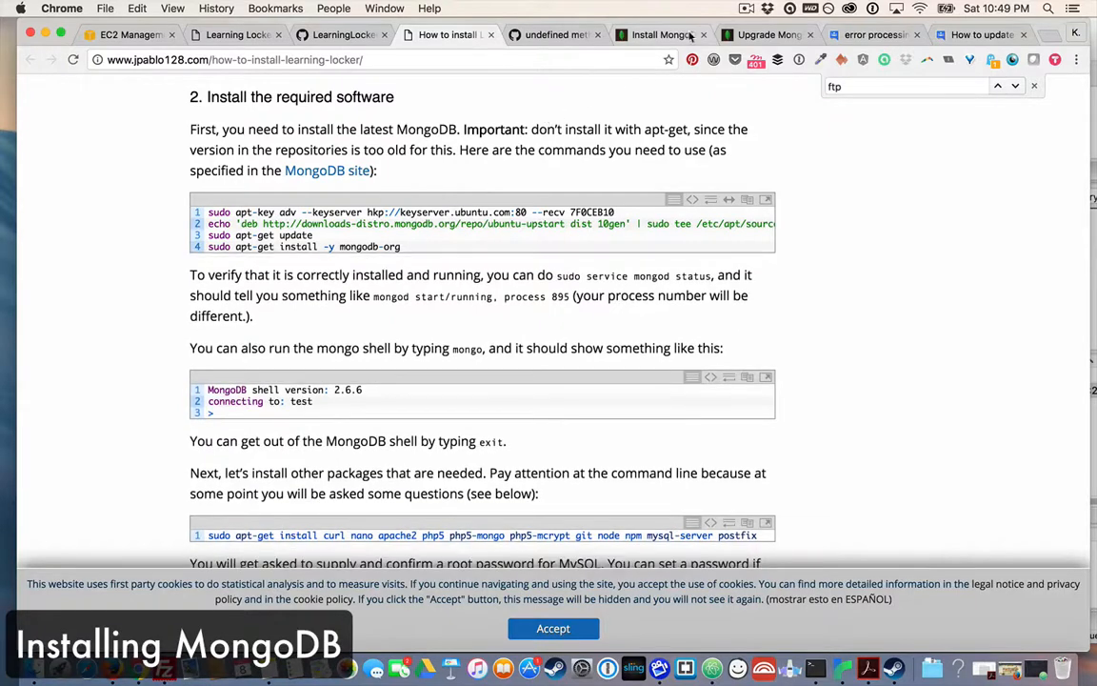
Import the MongoDB key, add the 3.2 trusty source list, and run sudo apt-get update.
click(660, 35)
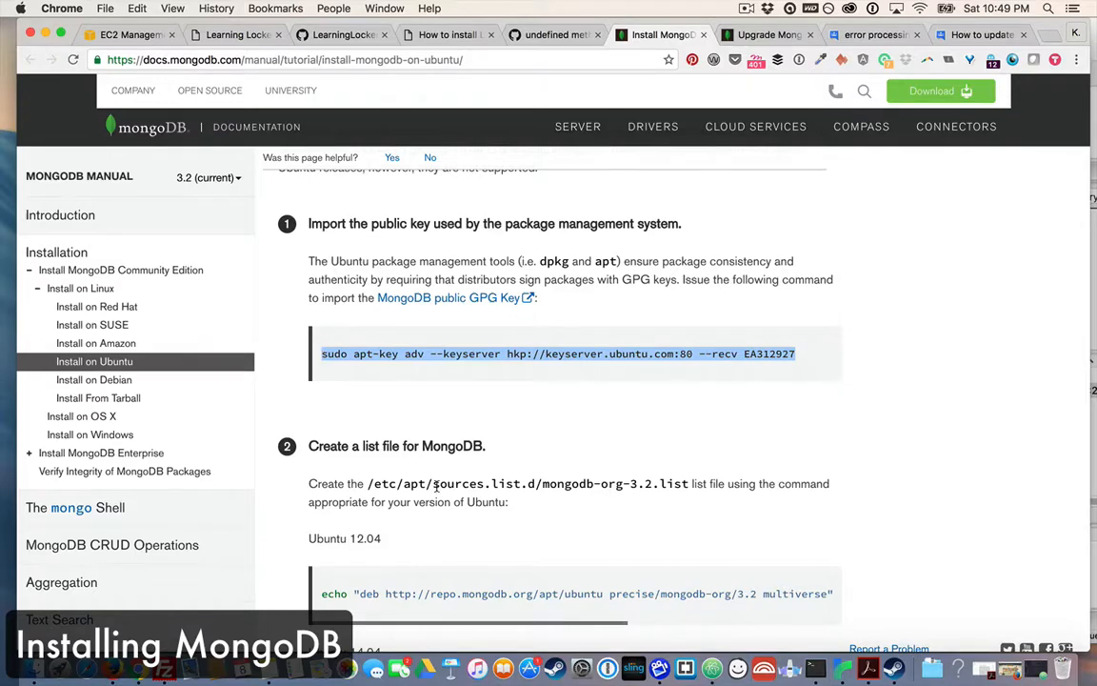
scroll(down, 3)
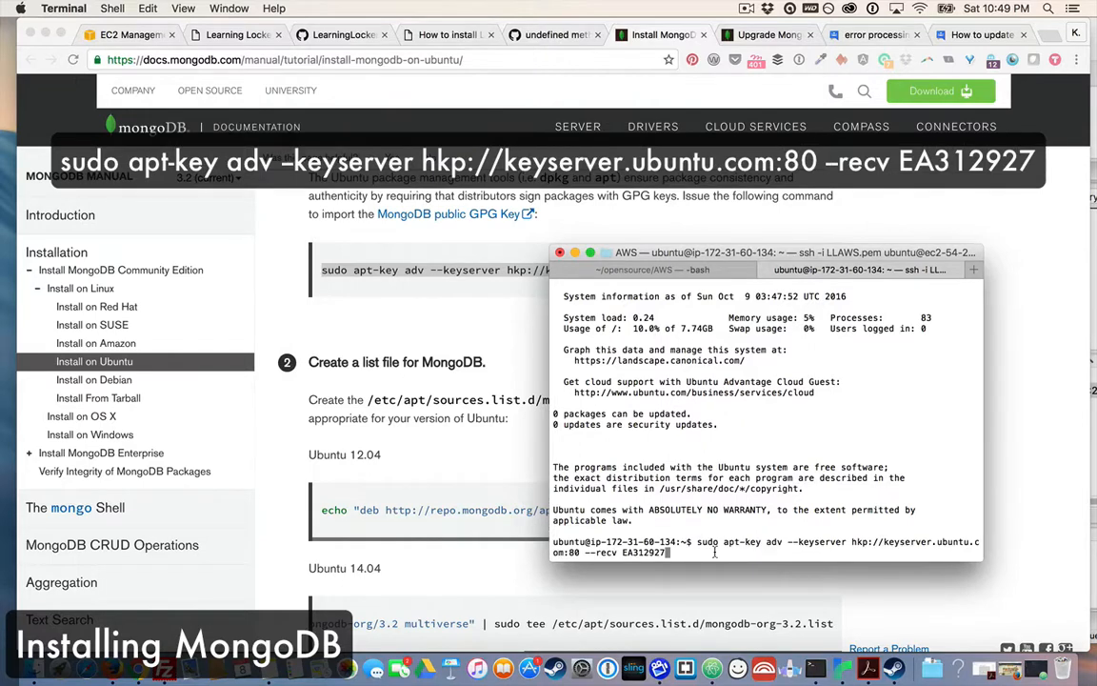
key(Return)
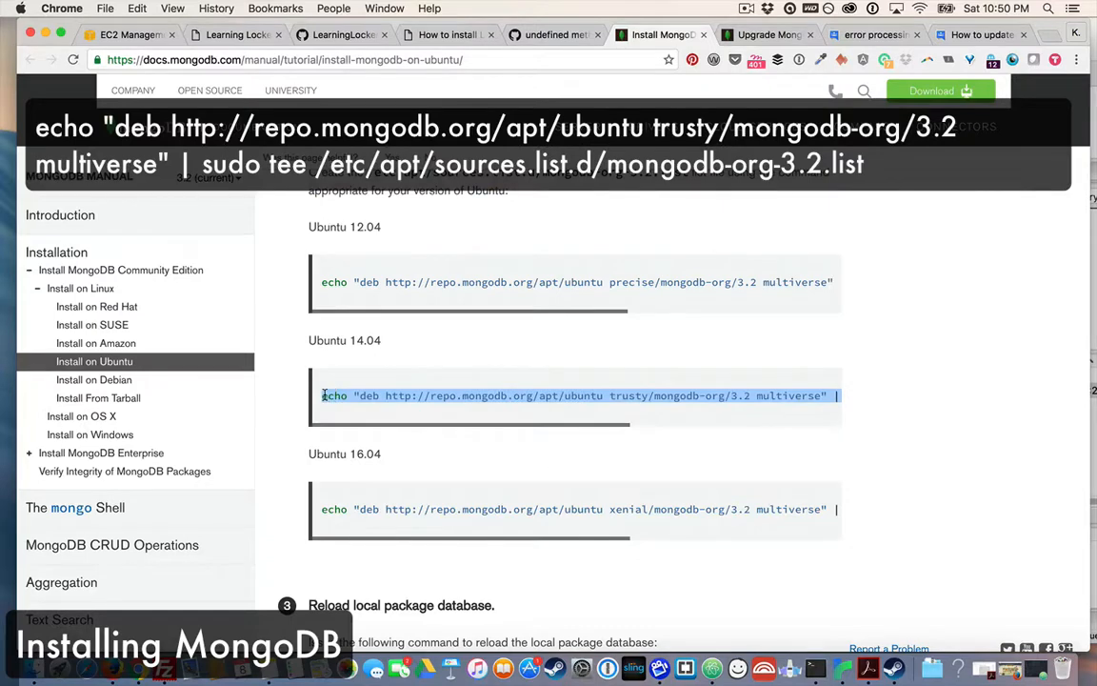
mouse_move(838, 667)
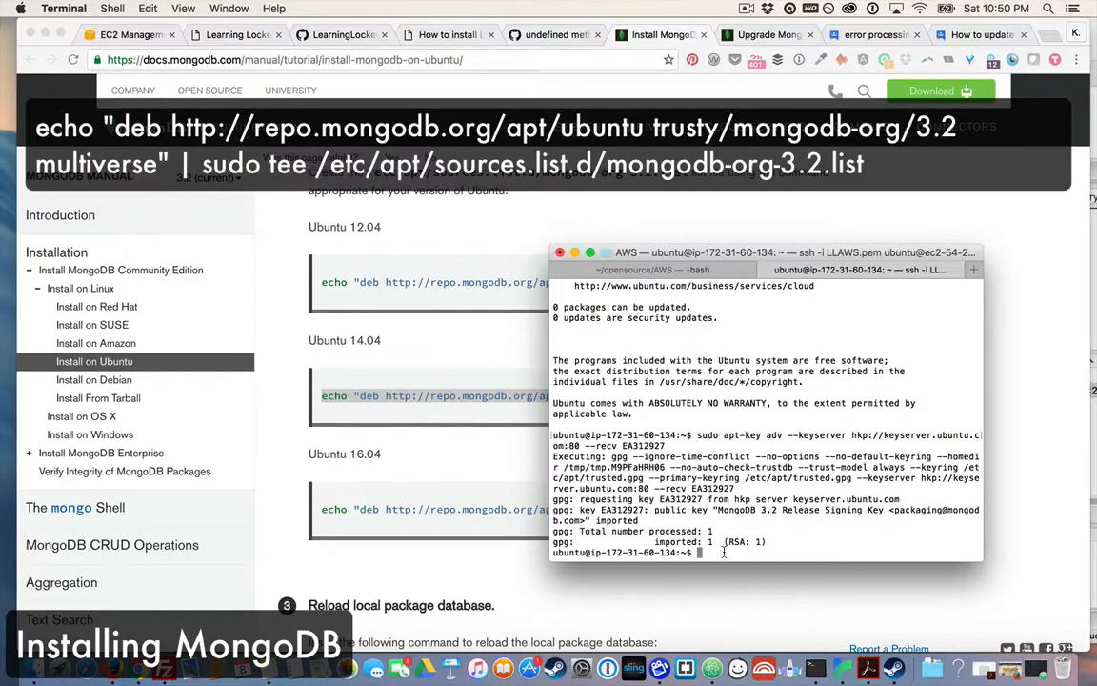
key(Return)
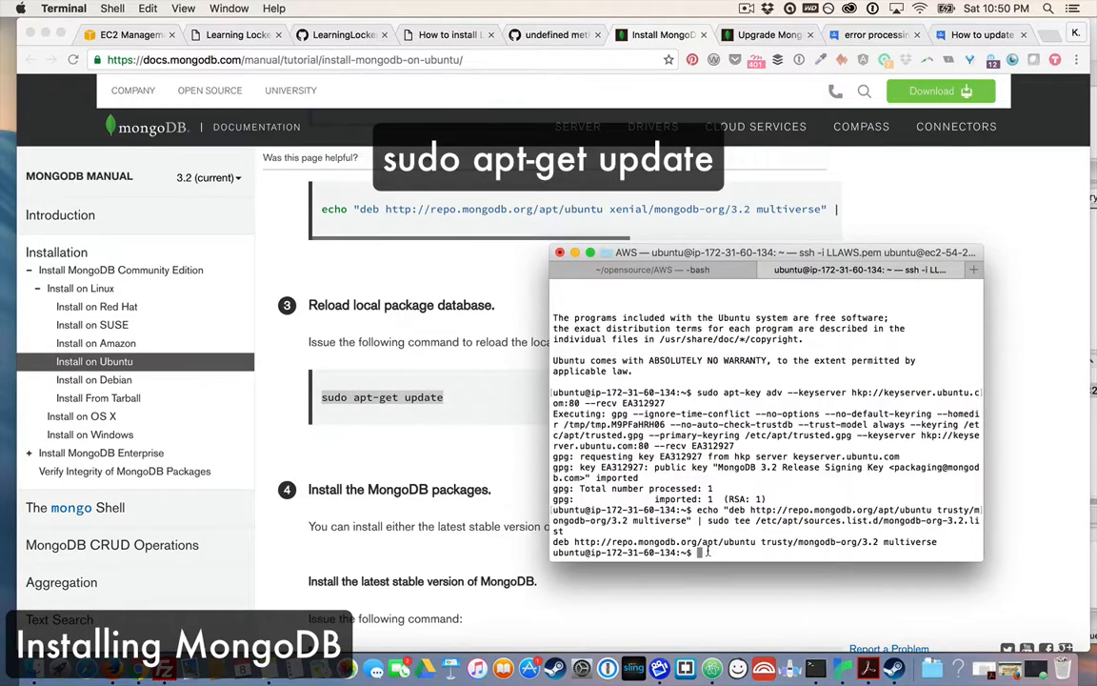
text(sudo apt-get update)
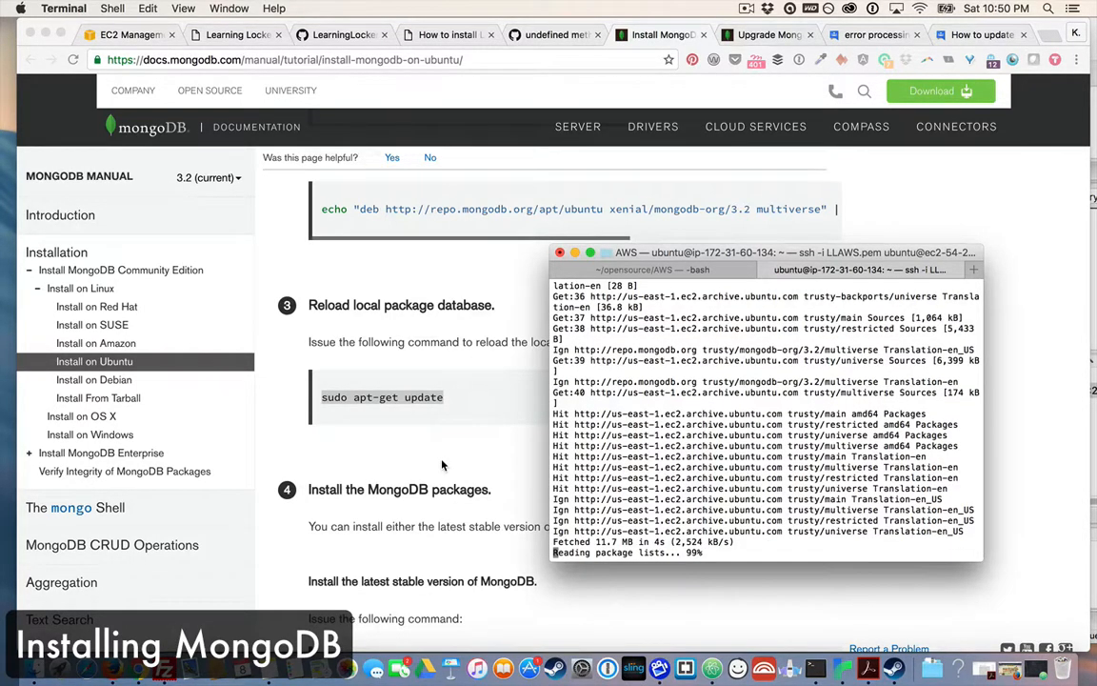
Enter sudo apt-get install -y mongodb-org in the SSH session.
scroll(down, 3)
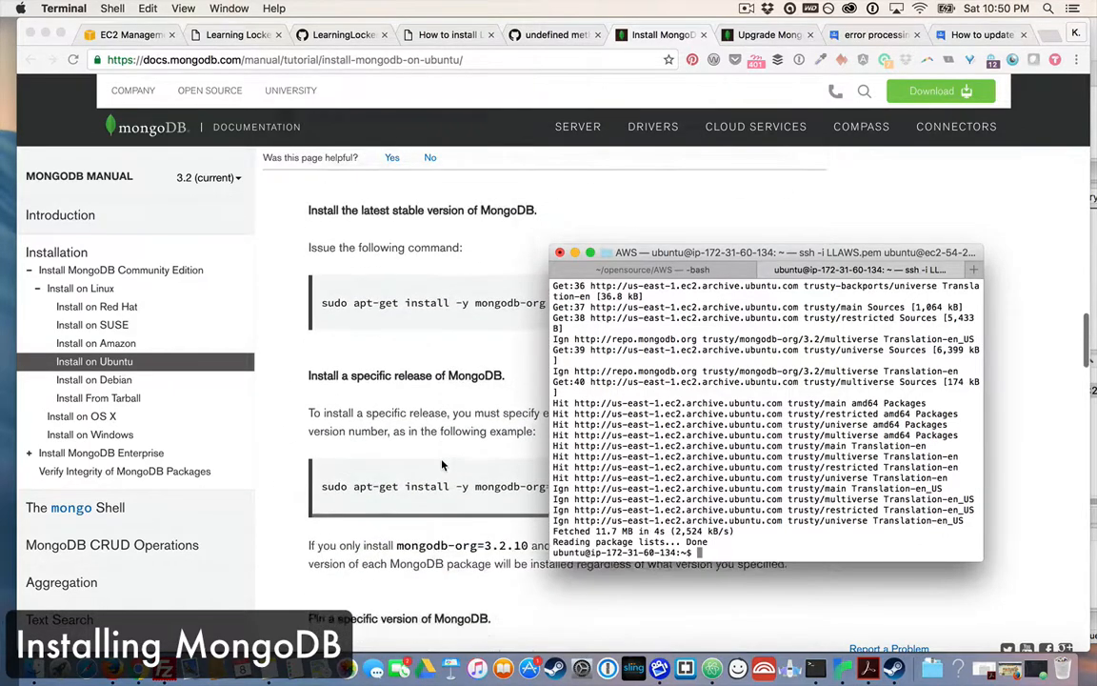
scroll(down, 3)
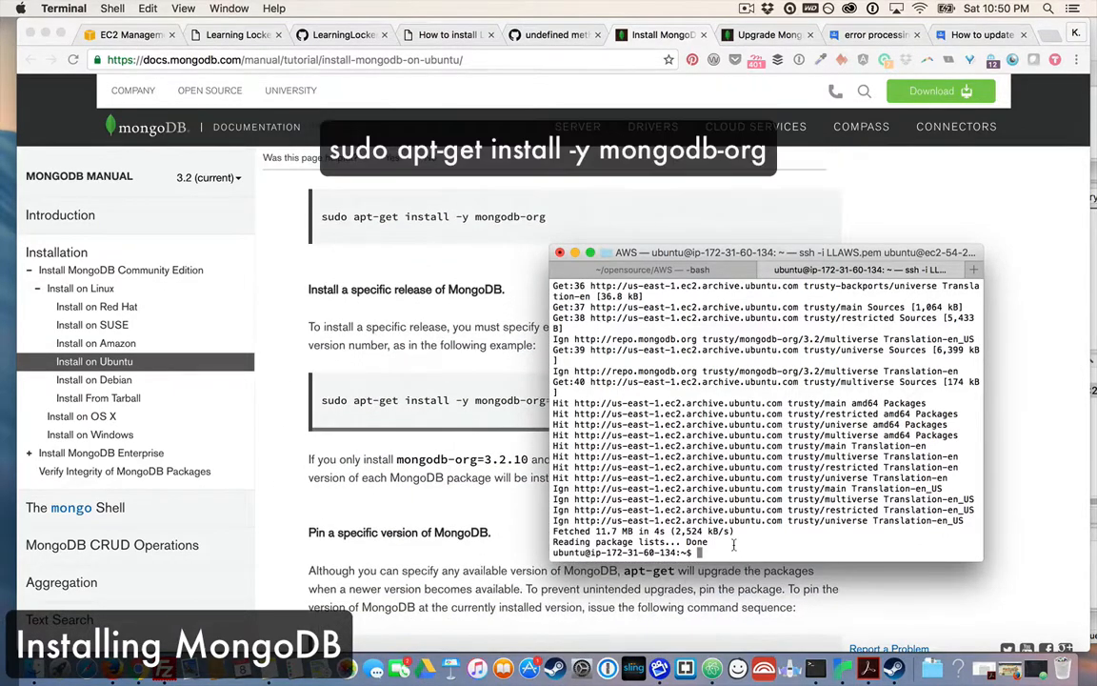
text(s)
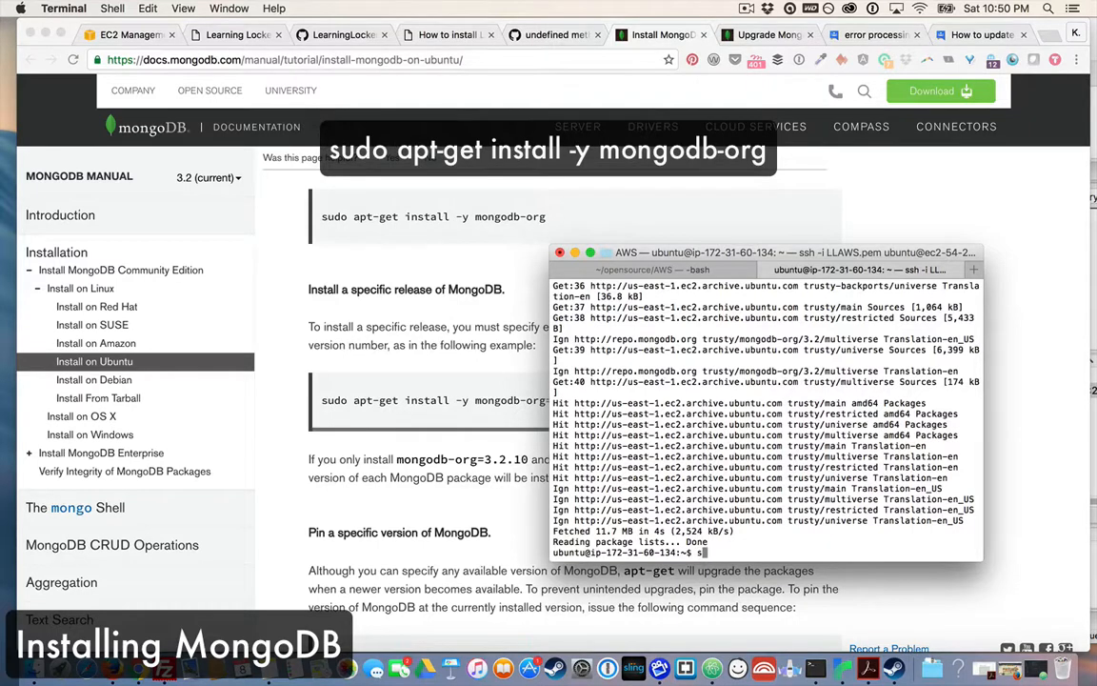
text(ung)
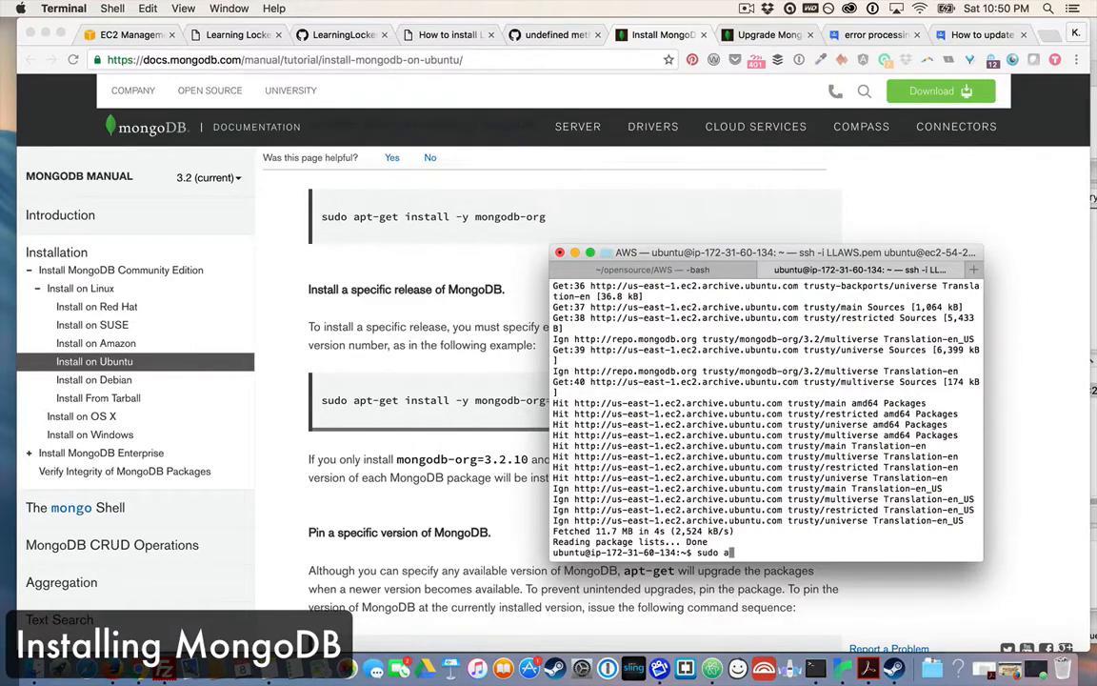
text(apt-get install -)
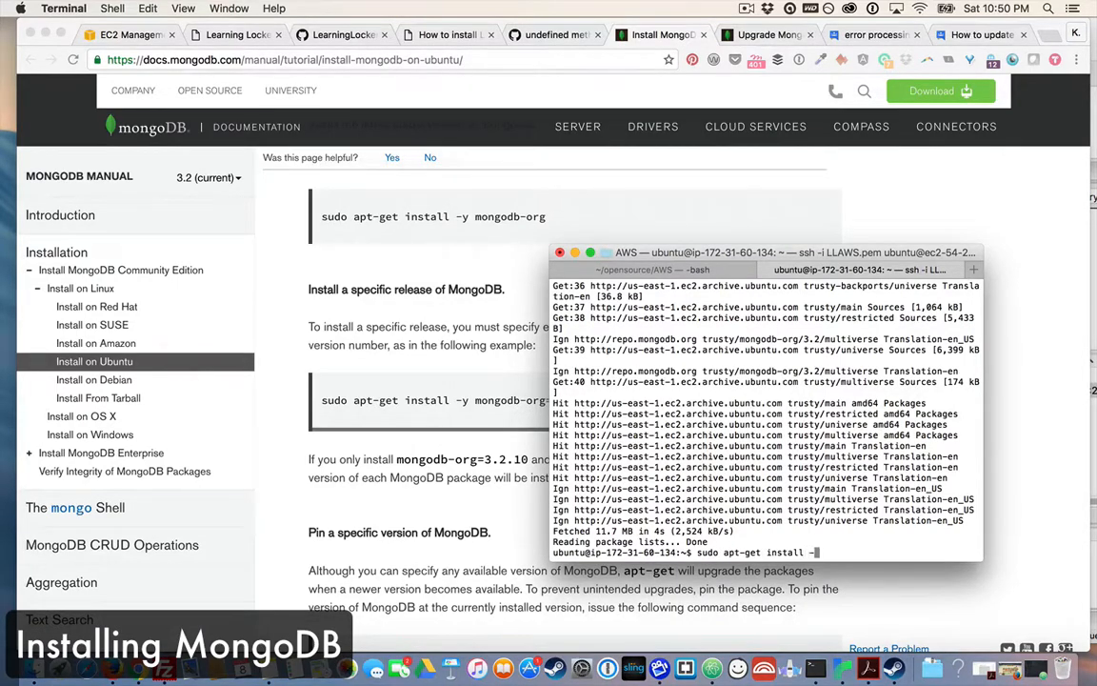
text(mond)
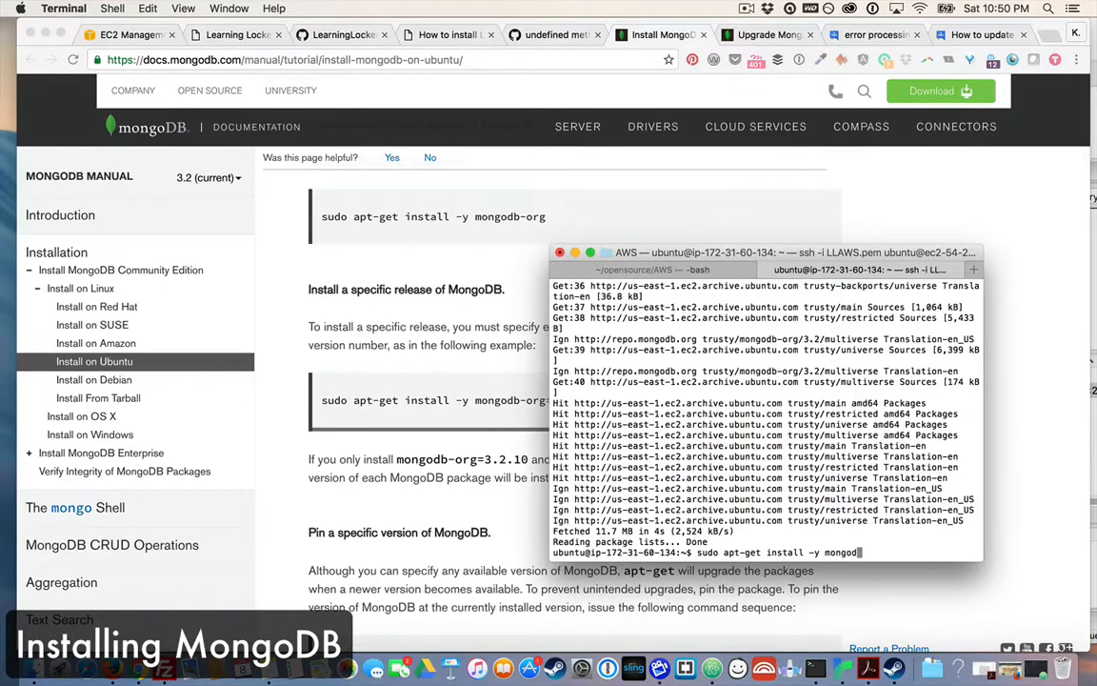
text(b-org)
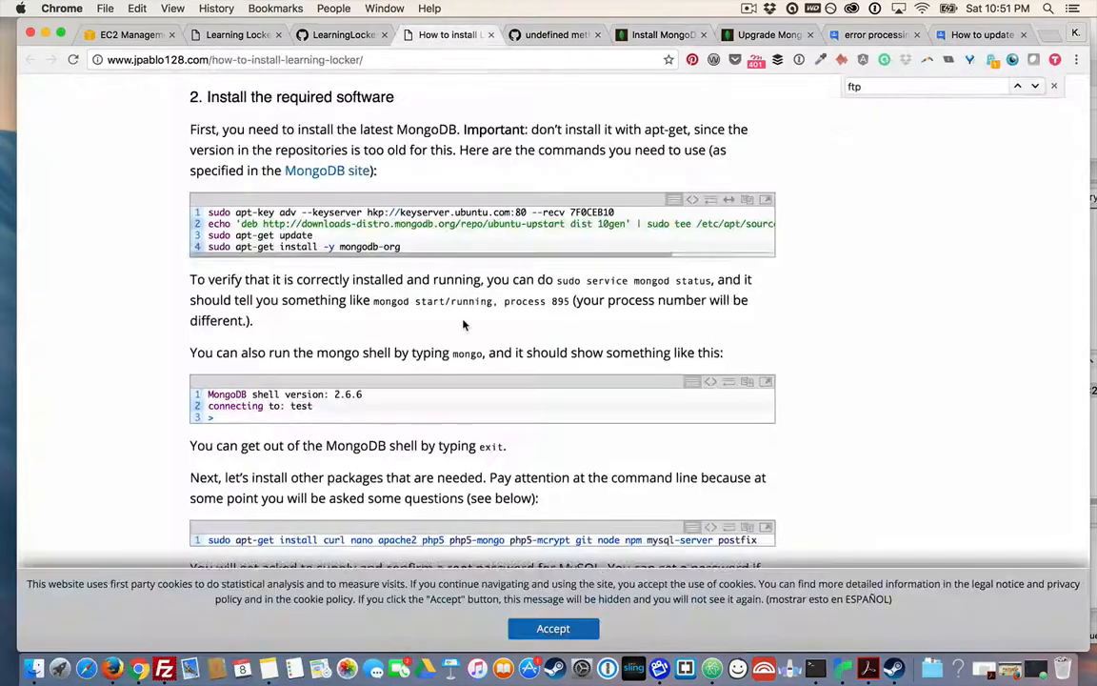
Run mongo to confirm MongoDB 3.2.10 connects, then scroll to the next install command.
scroll(down, 3)
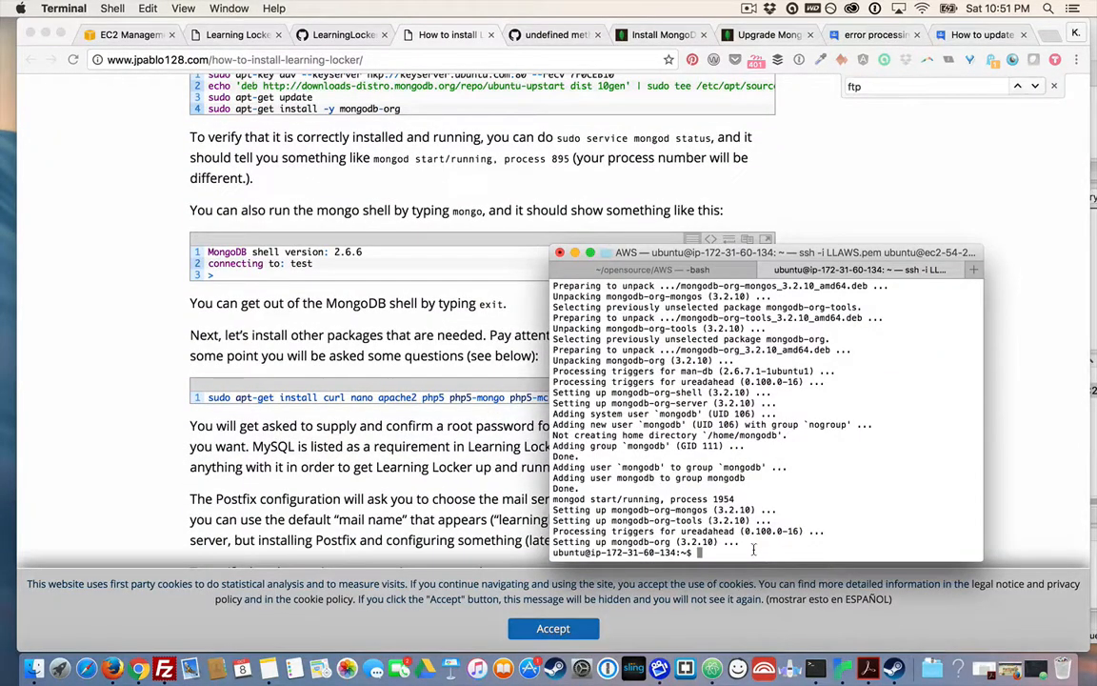
text(m)
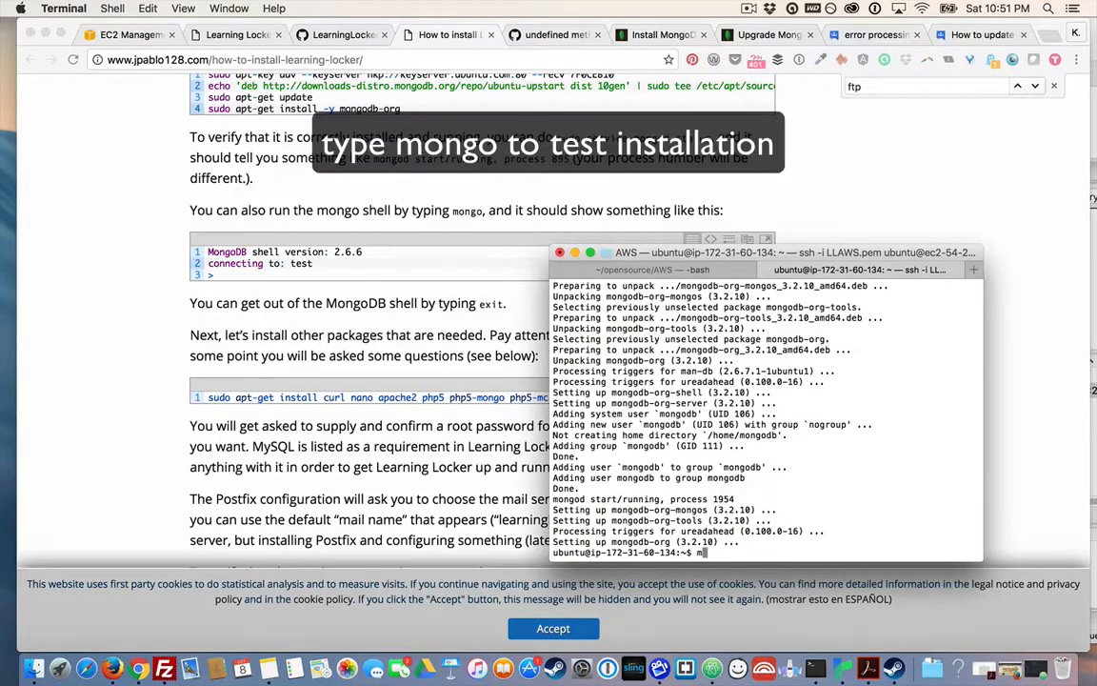
text(ongo)
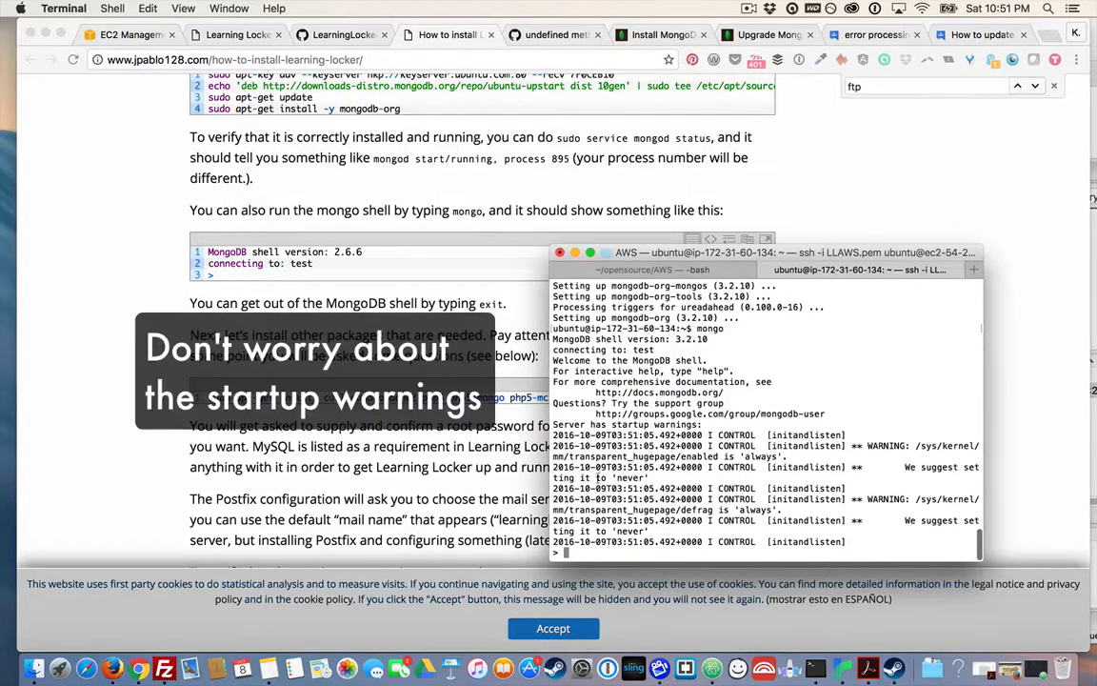
mouse_move(738, 483)
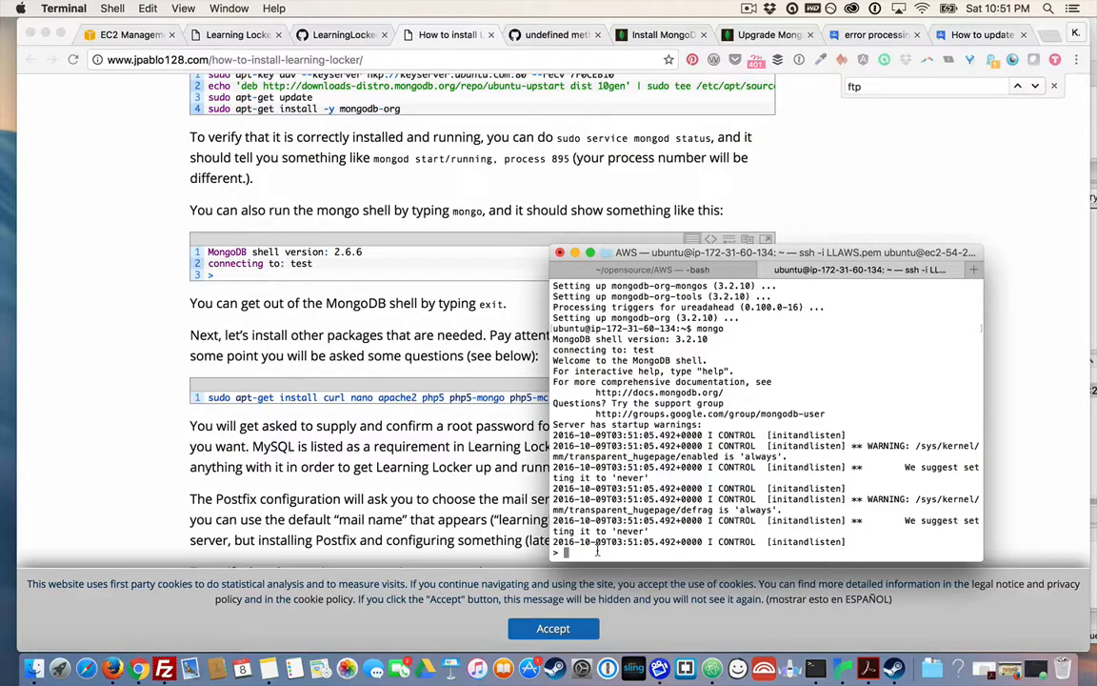
scroll(down, 3)
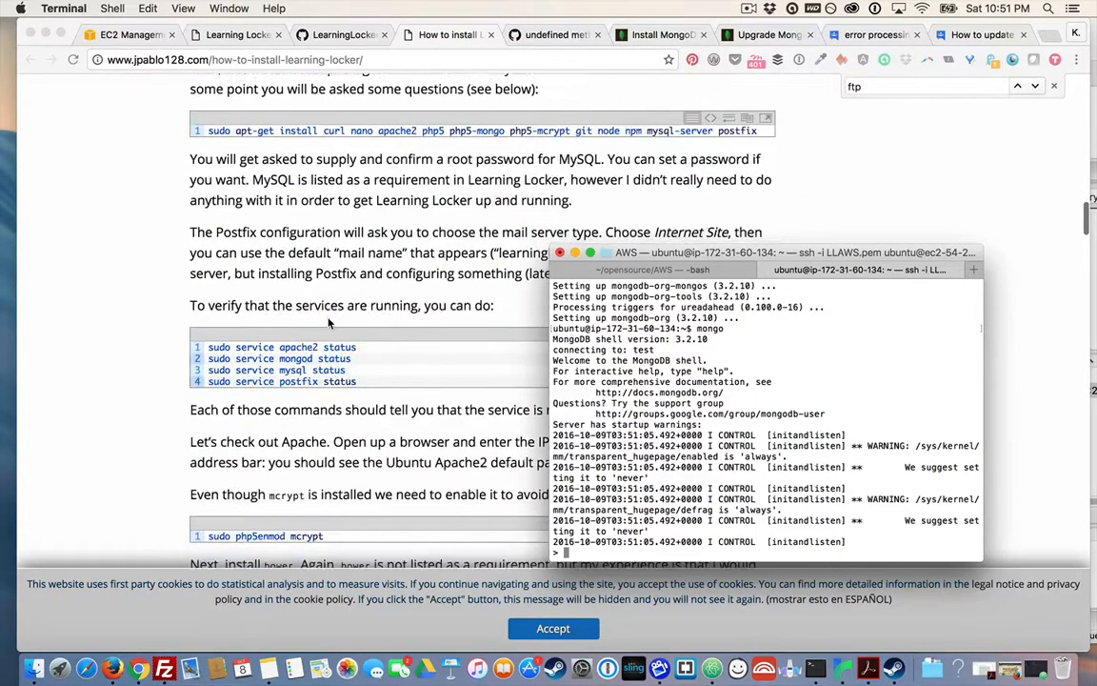
scroll(down, 3)
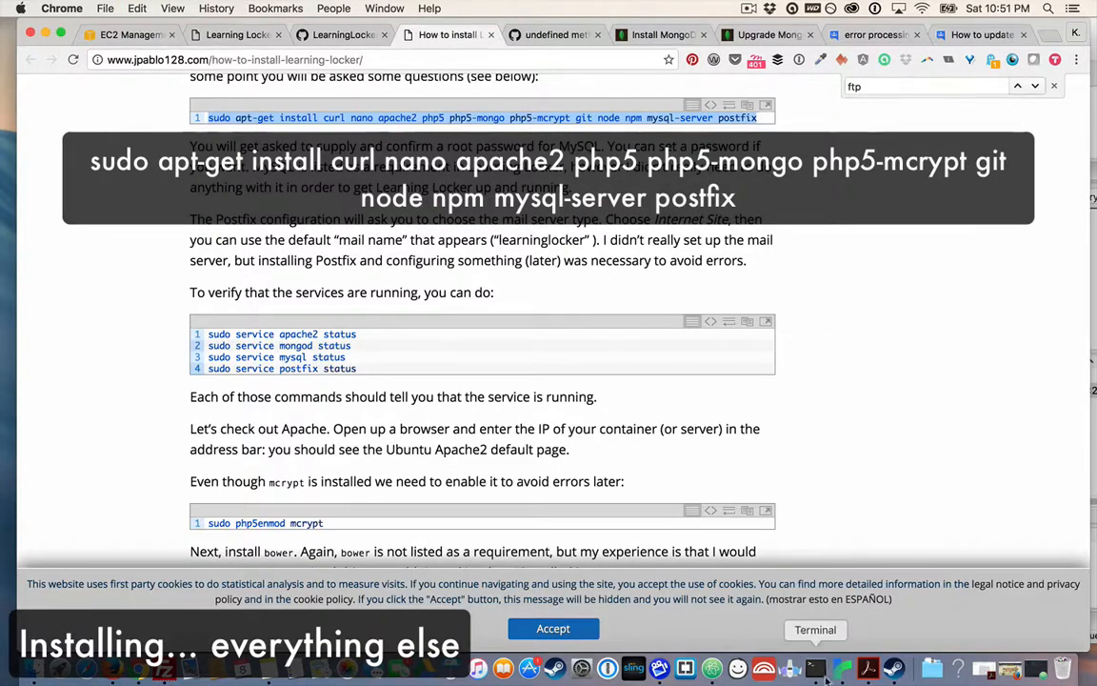
Install curl, nano, apache2, php5, php5-mongo, php5-mcrypt, git, node, npm, mysql-server and postfix, confirming with Y.
click(814, 630)
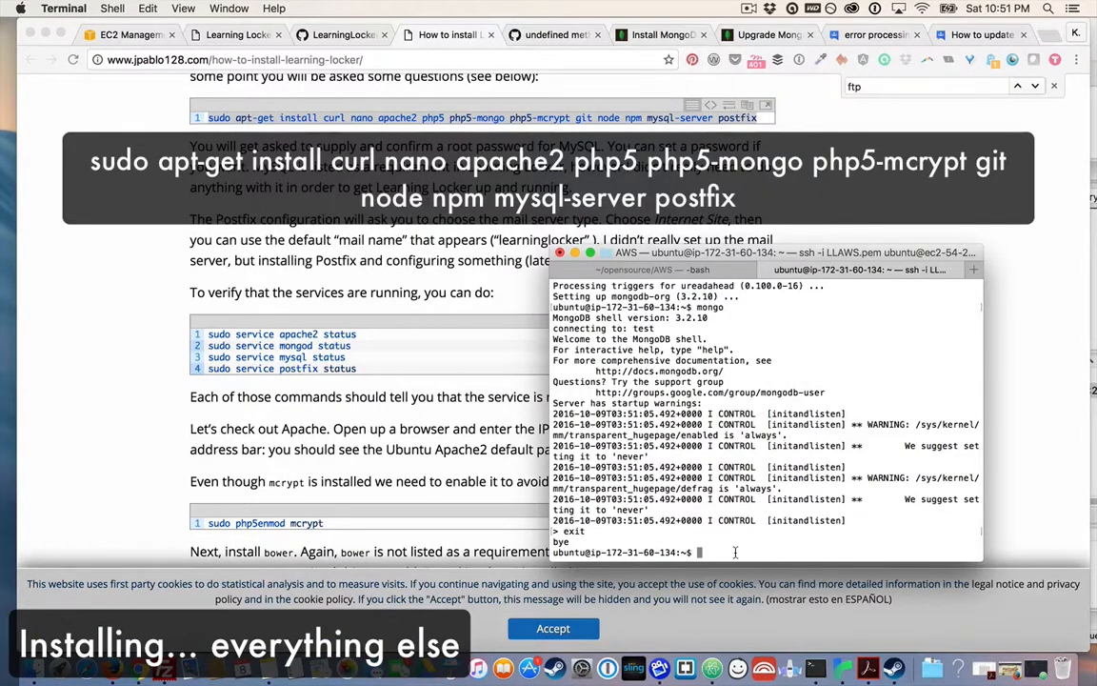
text(sudo apt-get install curl nano apache2 php5 php5-mongo php5-mcrypt git node npm mysql-server postfix)
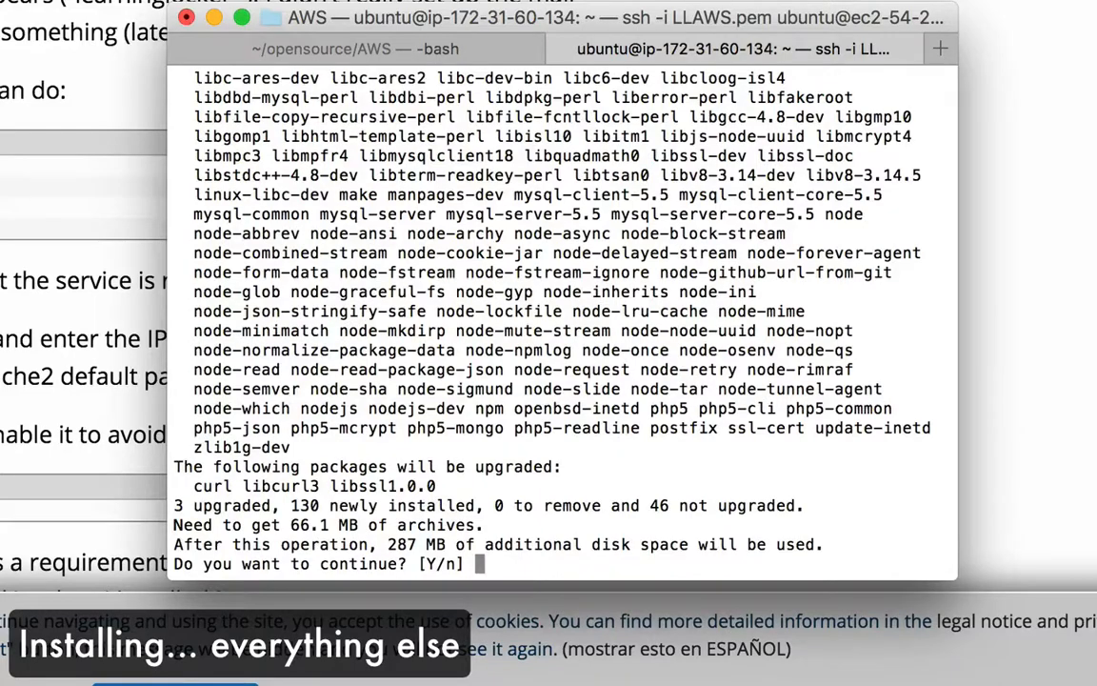
text(Y)
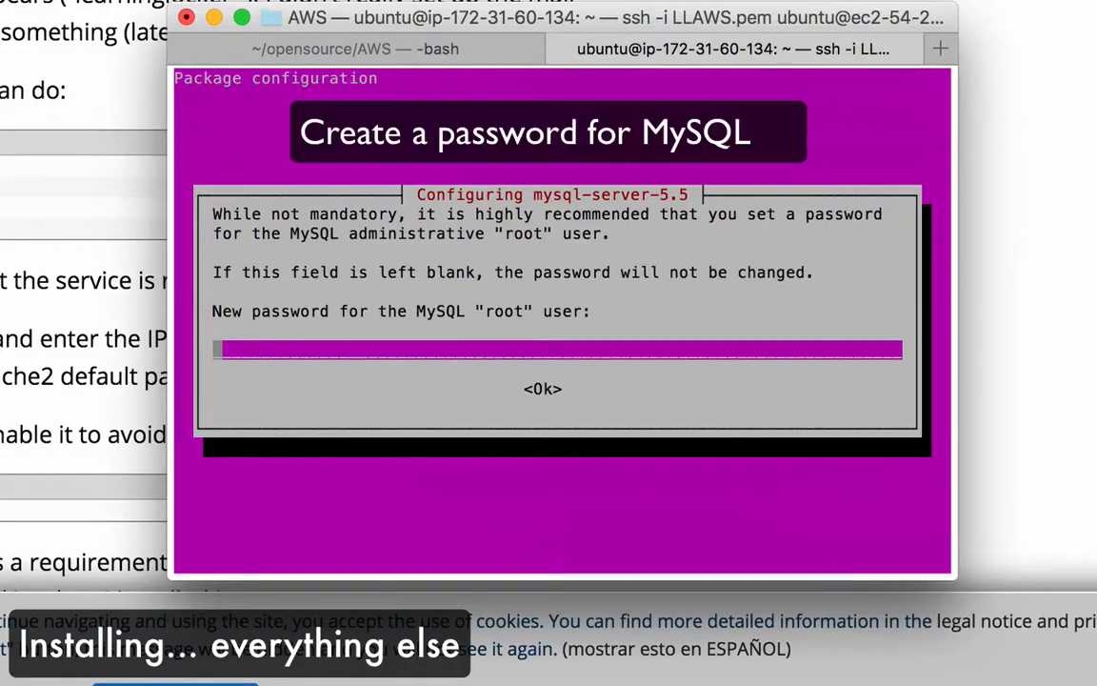
Enter the new MySQL root password and repeat it in the confirmation prompt.
text(*****)
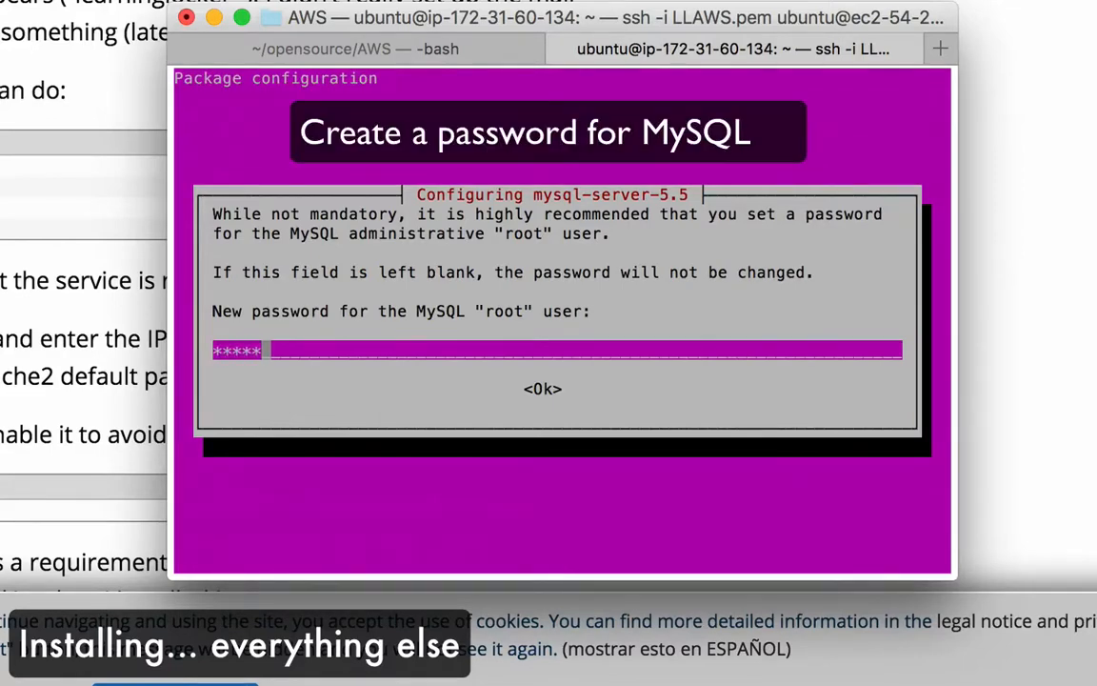
text(*****)
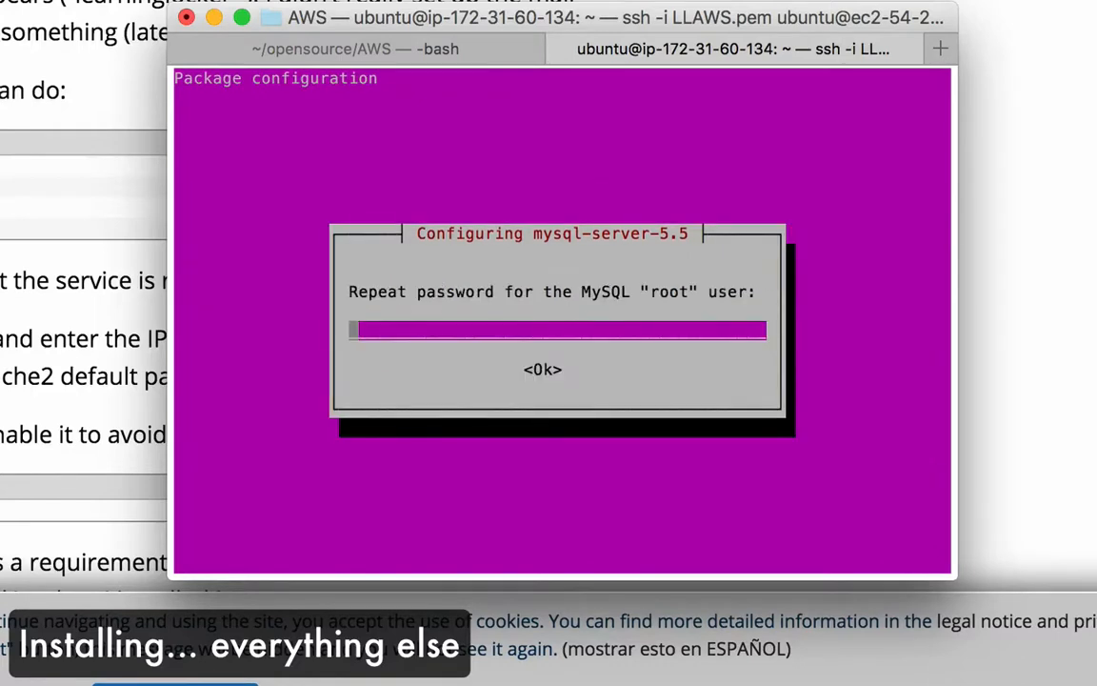
text(****)
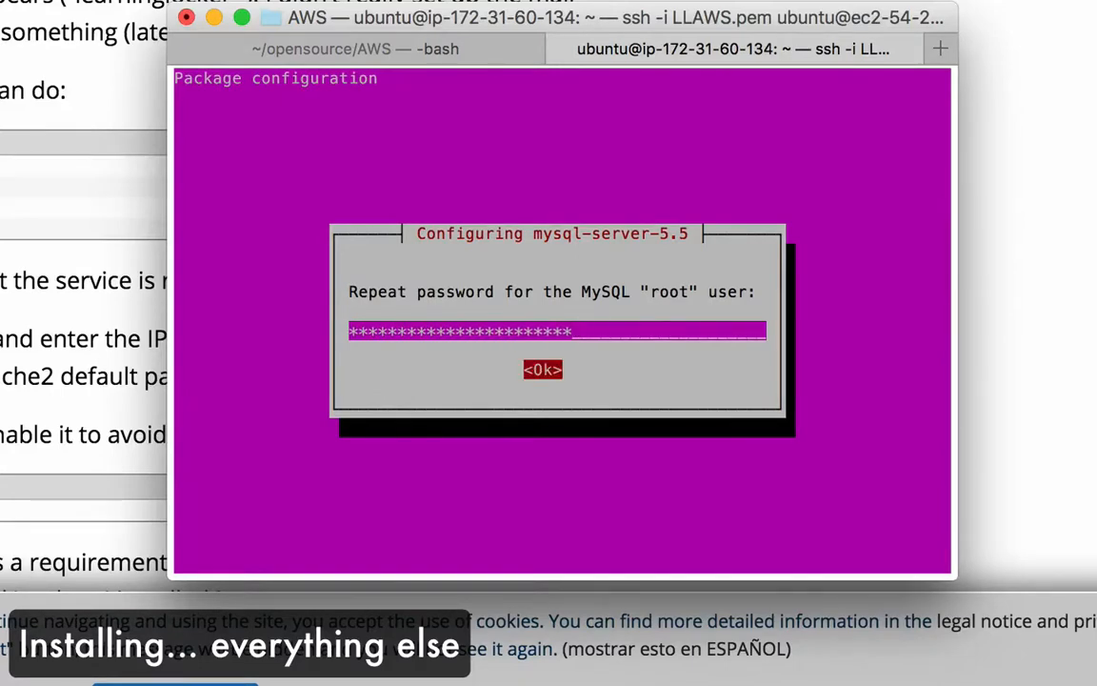
click(542, 369)
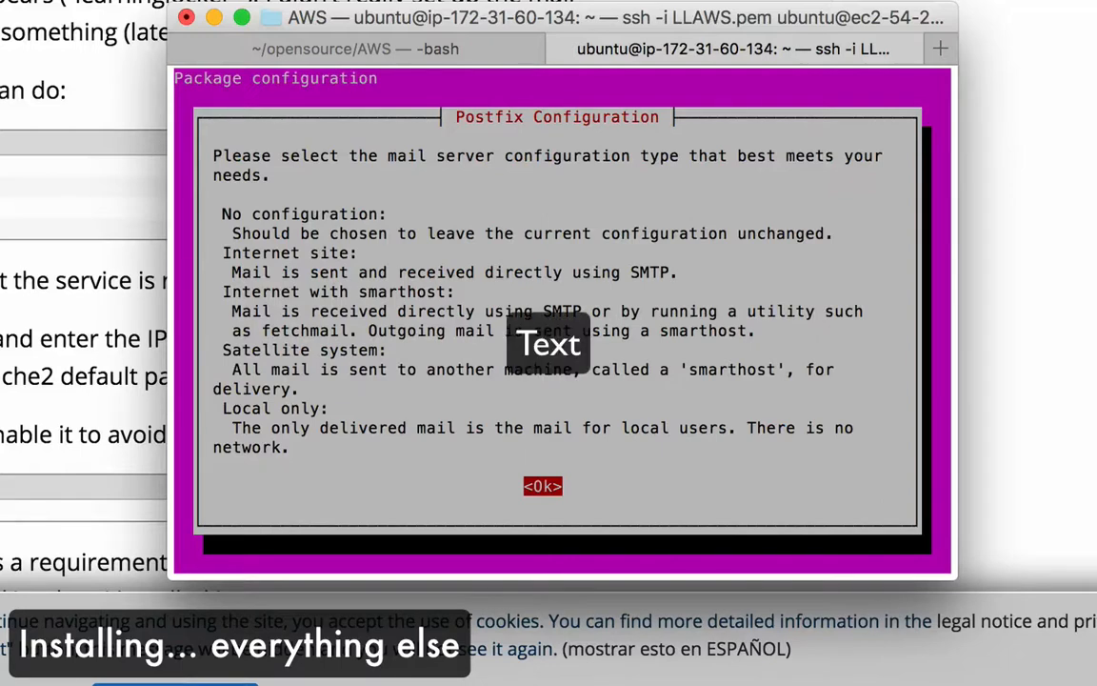
Select Internet Site for Postfix and accept the edited system mail name.
click(543, 486)
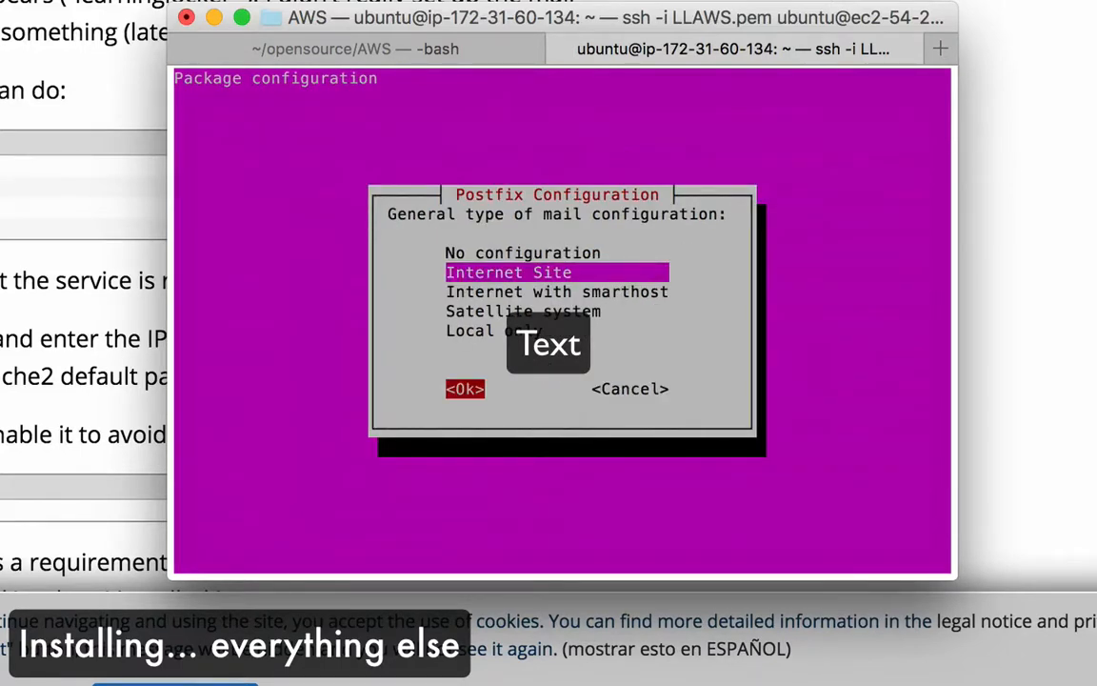
click(465, 389)
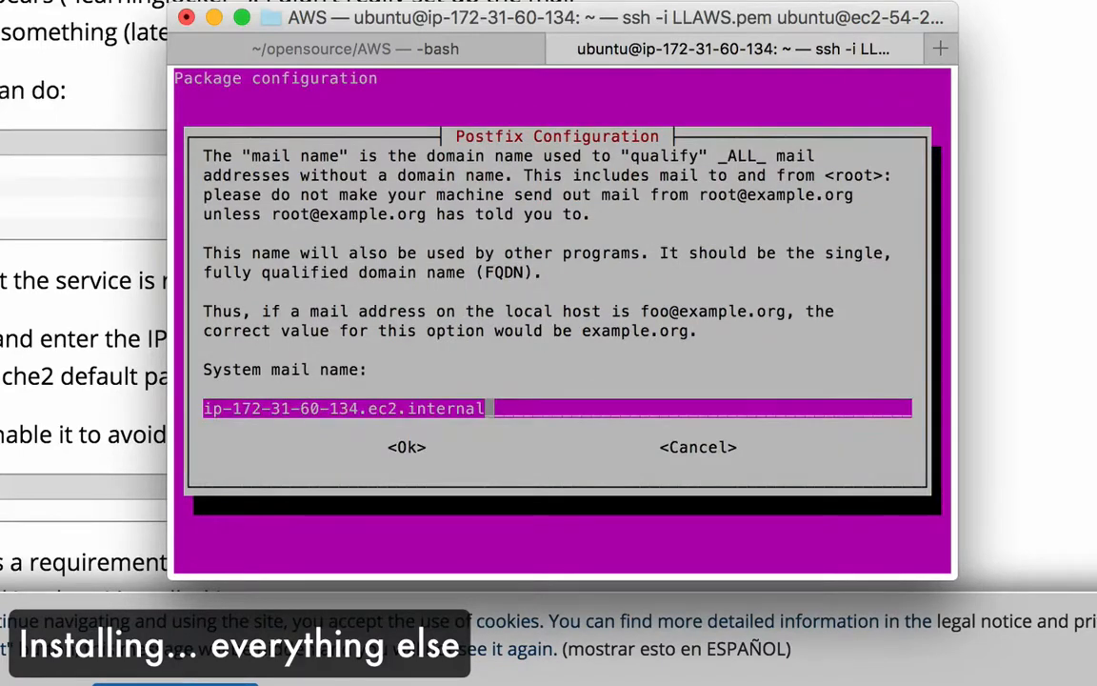
key(BackSpace)
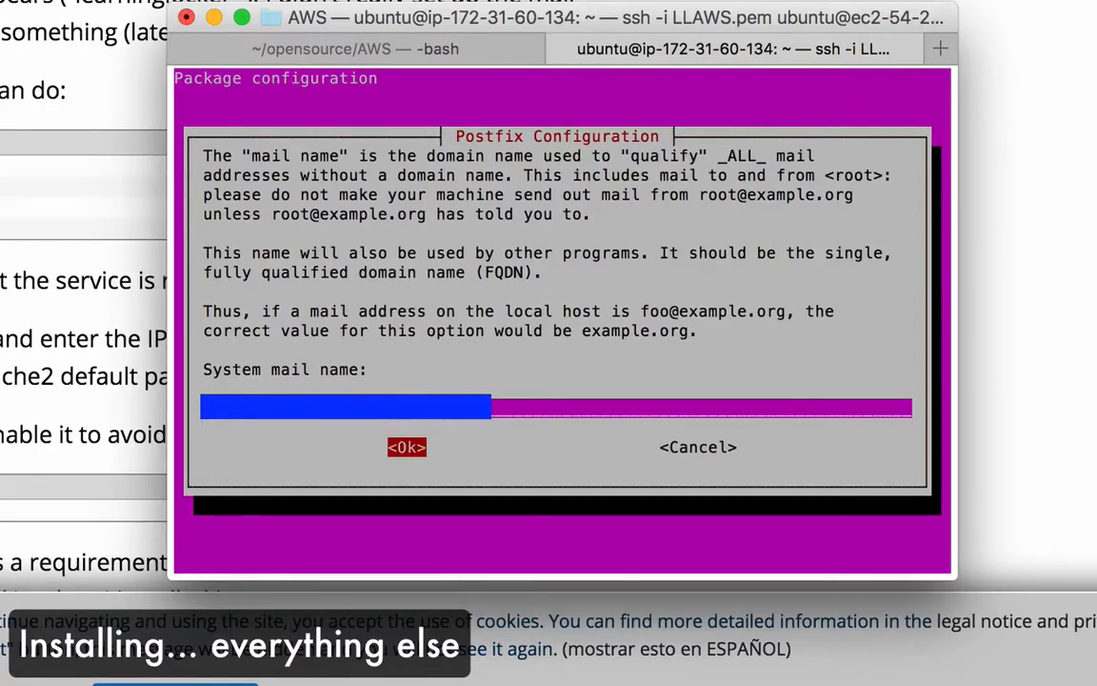
click(405, 446)
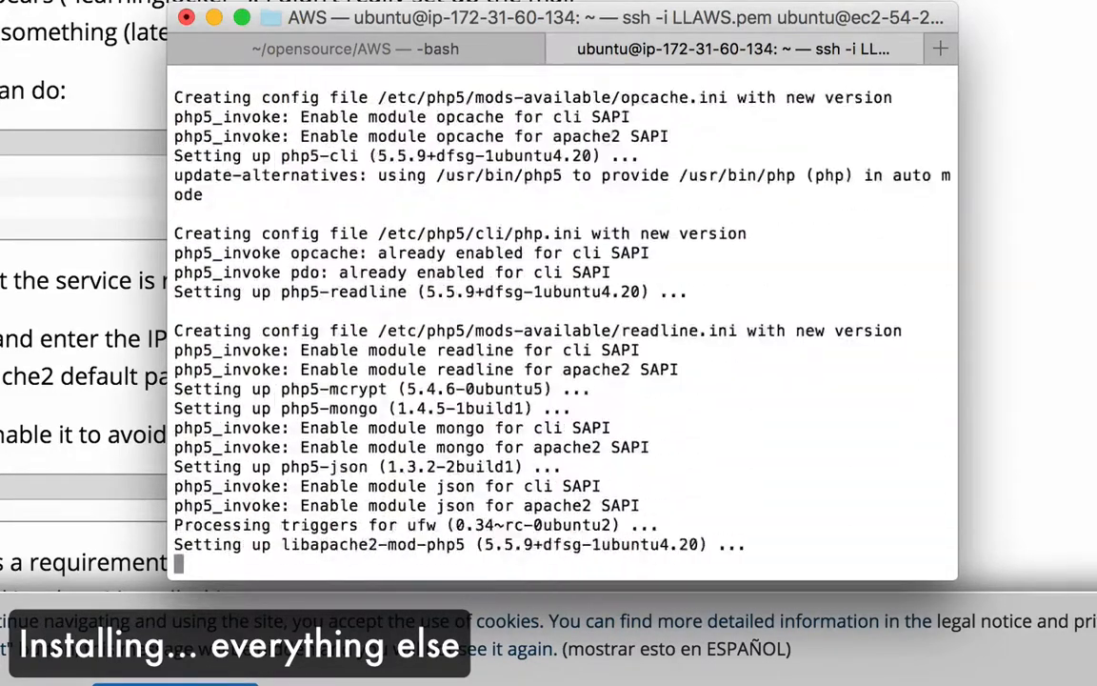
Scroll the apt-get output while php5 is set up and apache2 restarts.
scroll(down, 3)
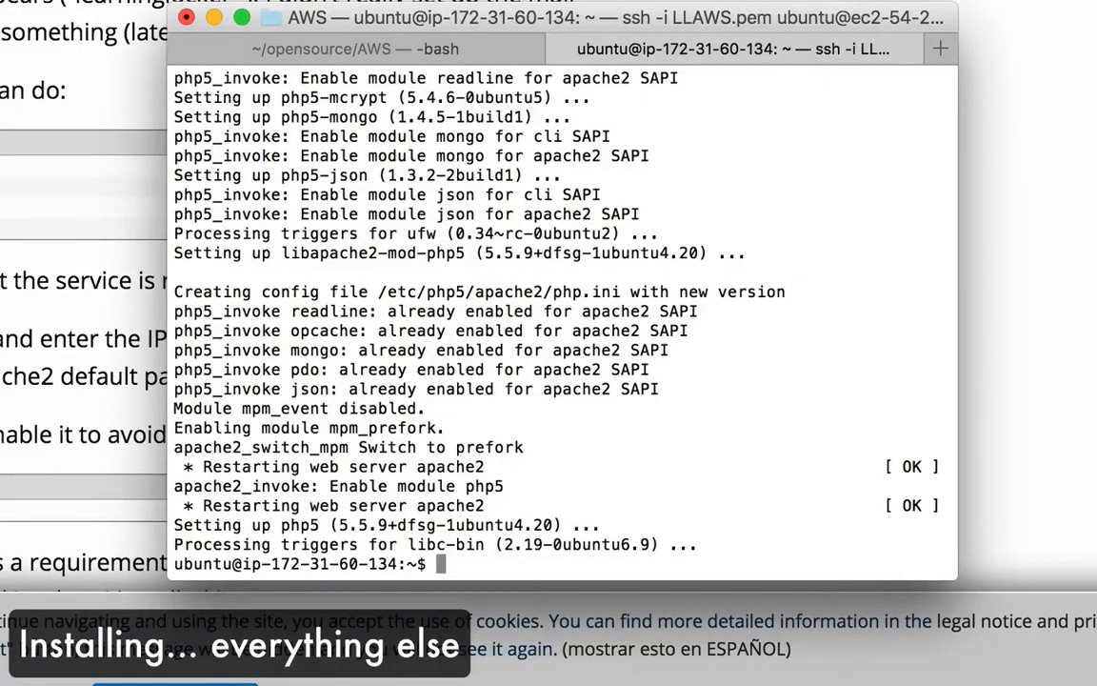
Check the service status of apache2, mongod, mysql and postfix with sudo service.
text(sudo)
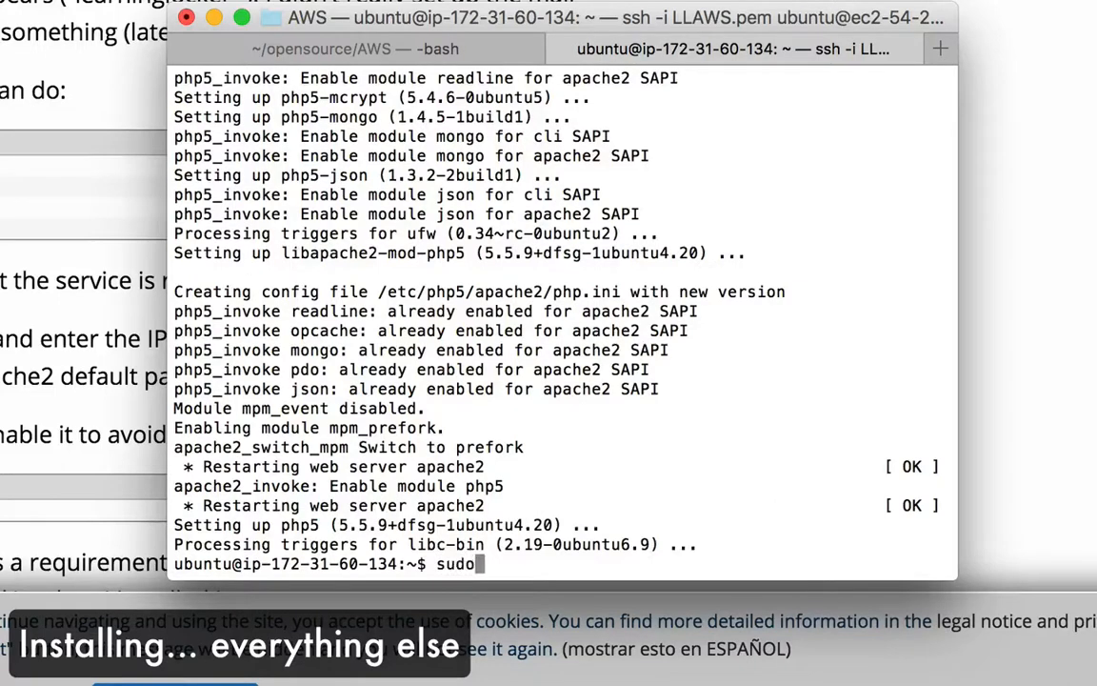
text(service a)
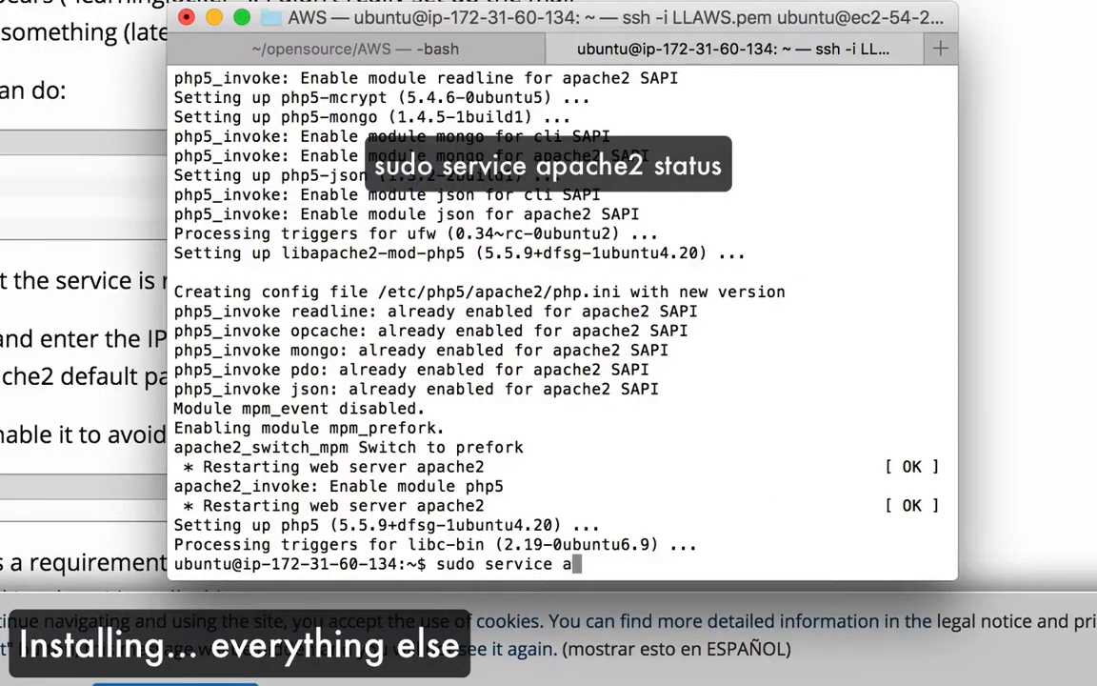
text(pache2 statu)
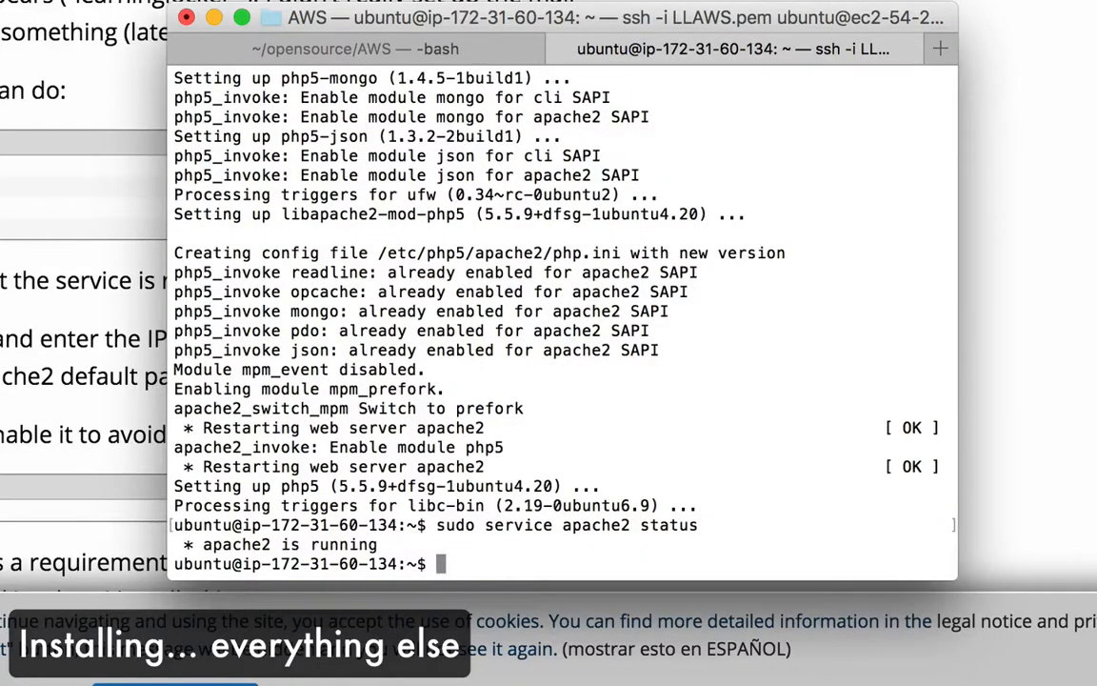
text(sudo s)
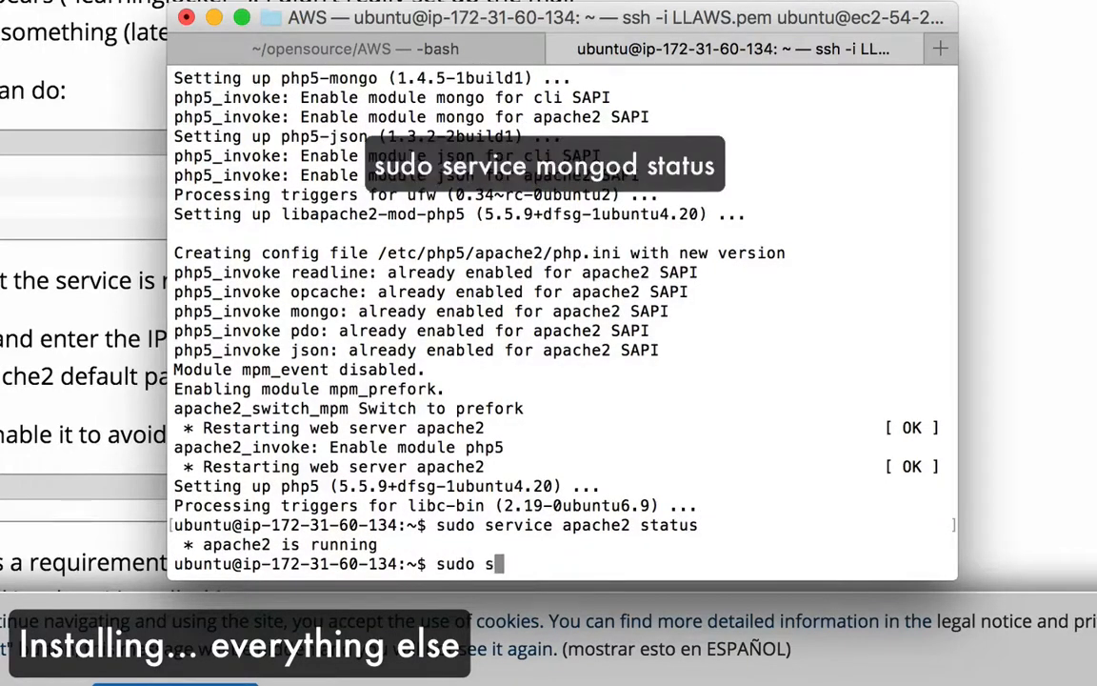
text(ervice)
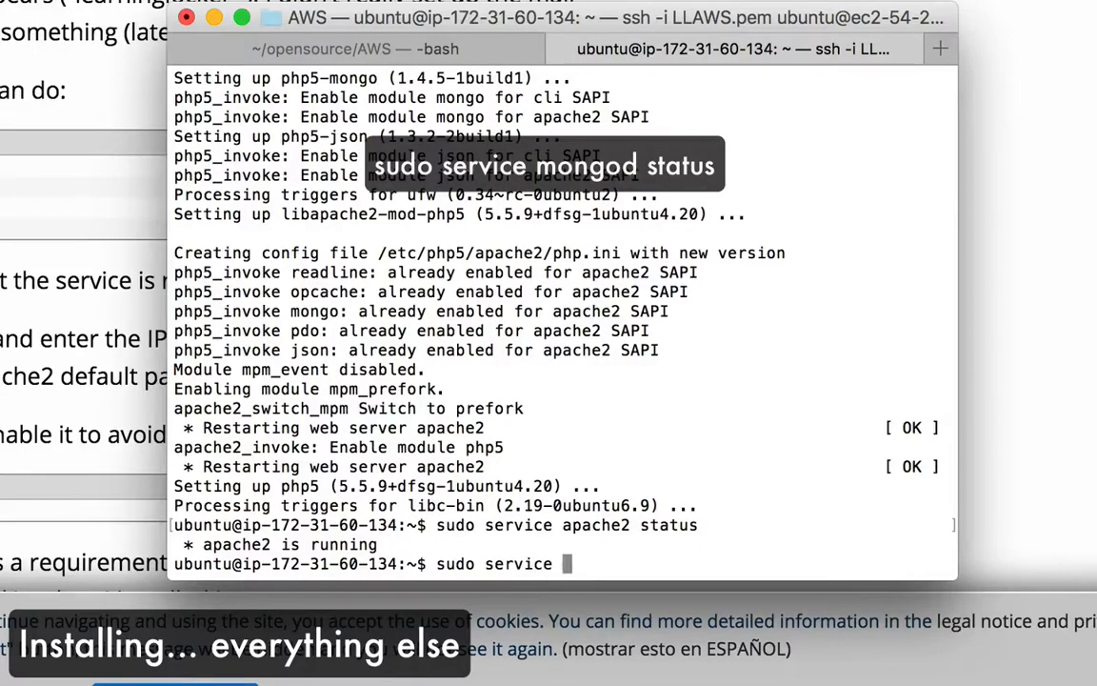
text(mongod statu)
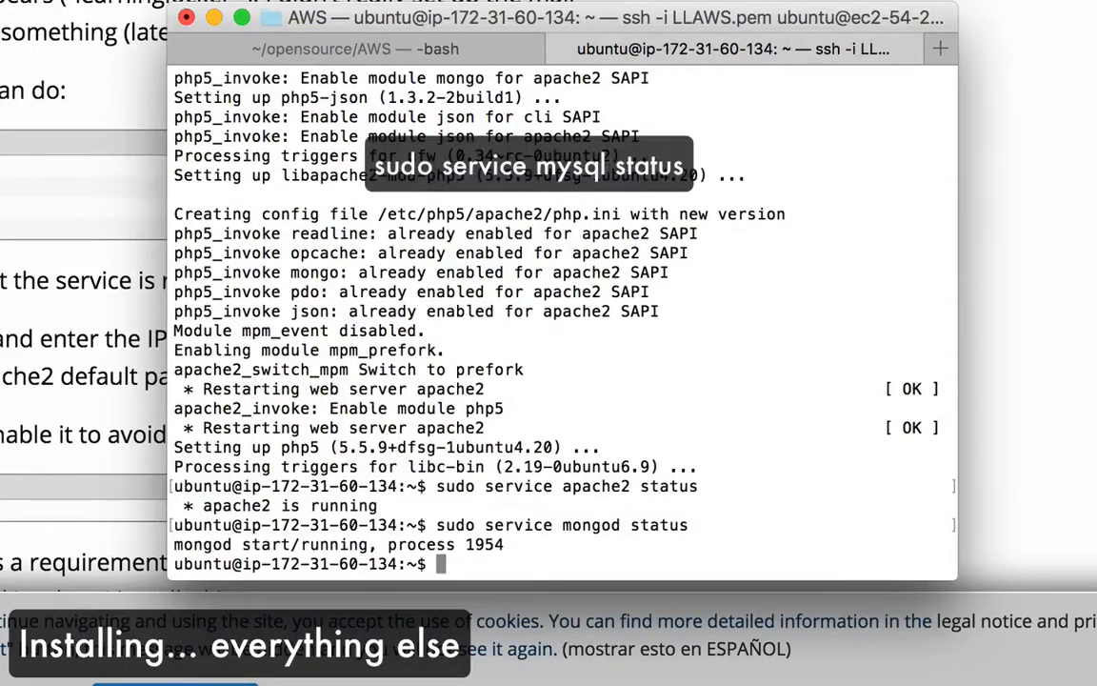
text(sudo service mys)
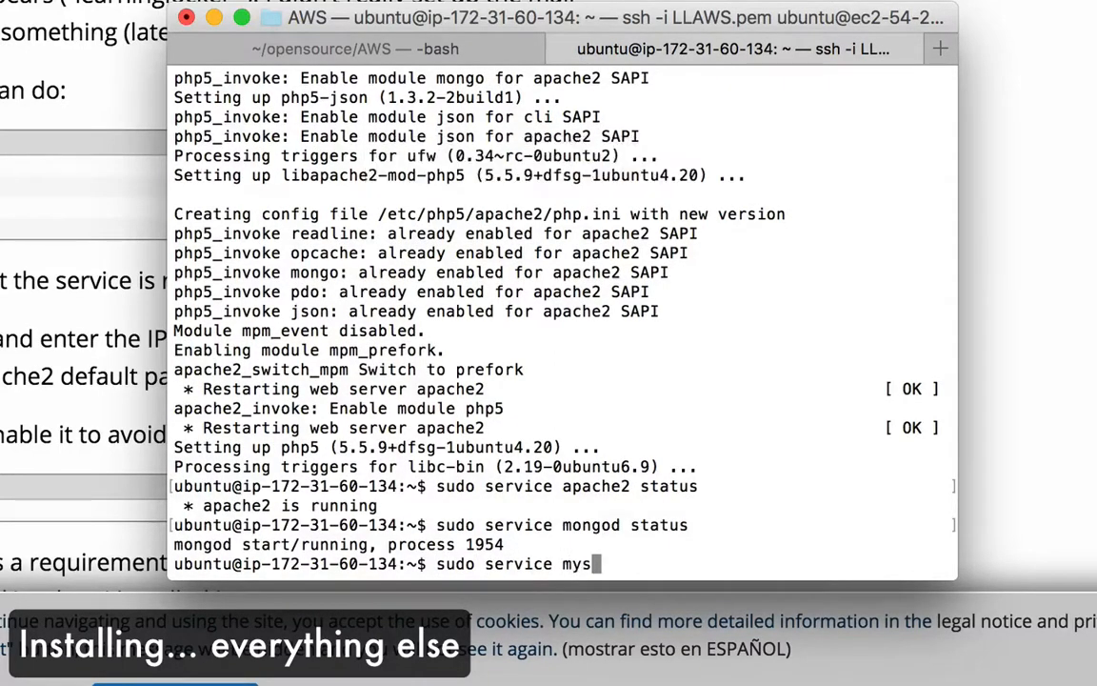
key(Return)
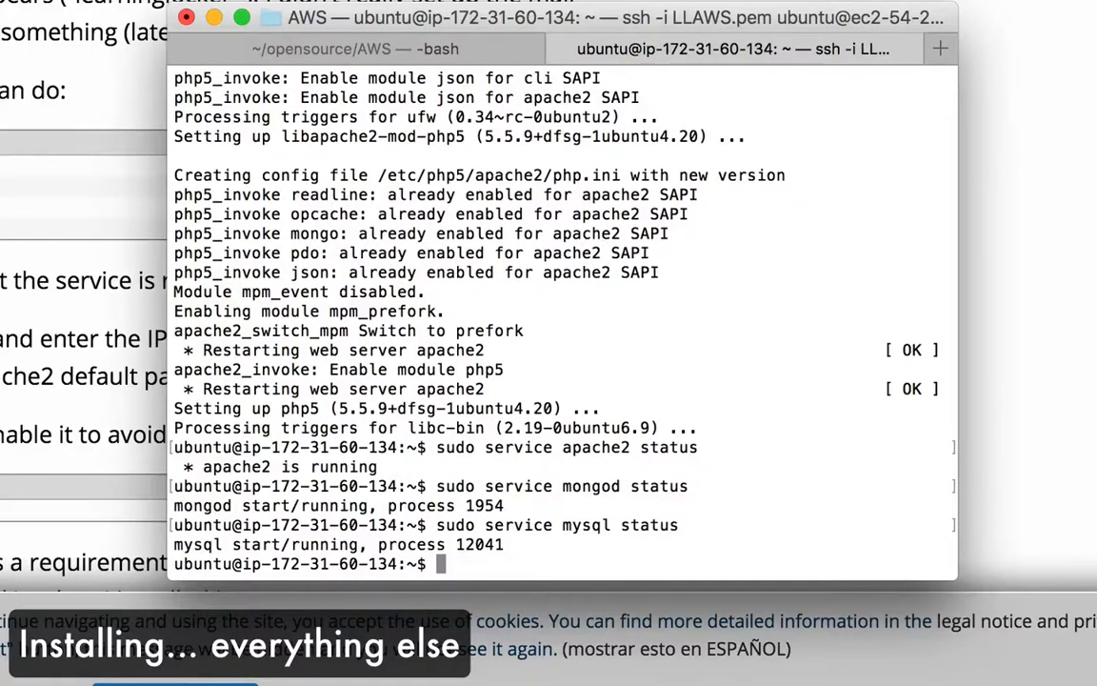
text(sudo)
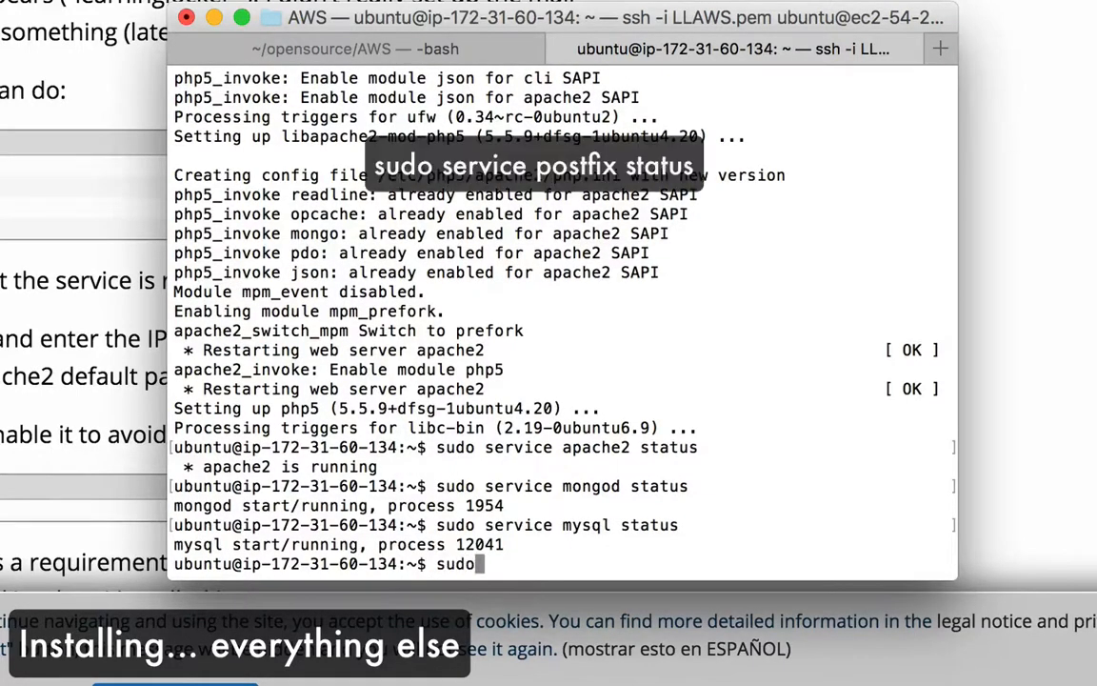
text(service postfix statu)
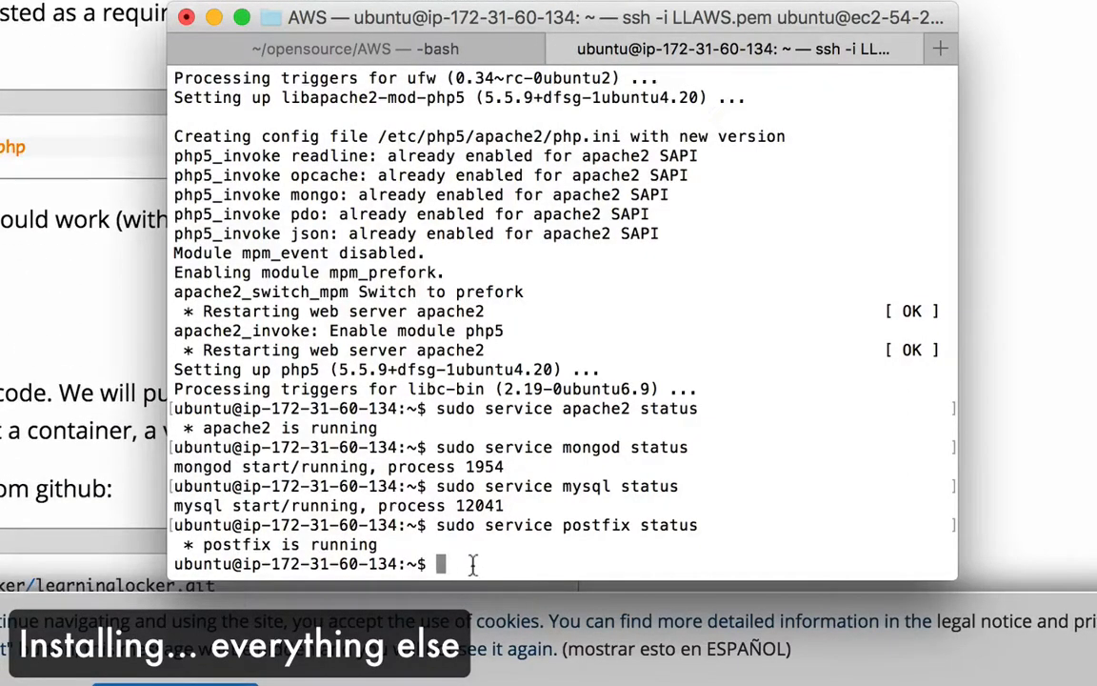
Enable the PHP mcrypt module with sudo php5enmod mcrypt.
text(sud)
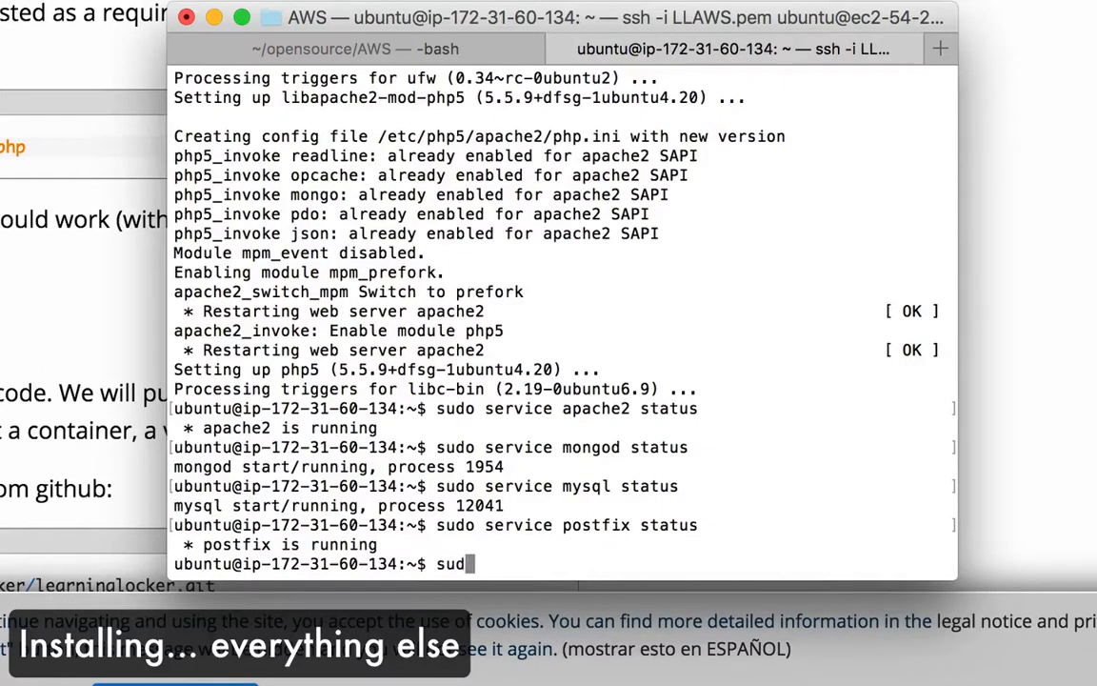
text(p)
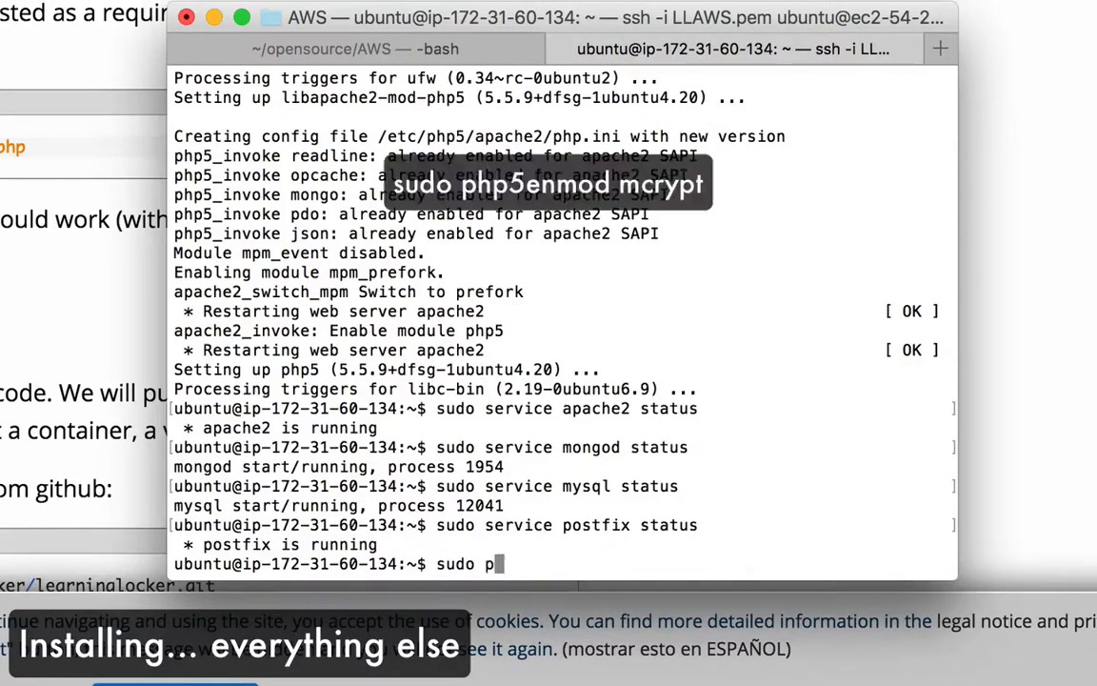
text(hp)
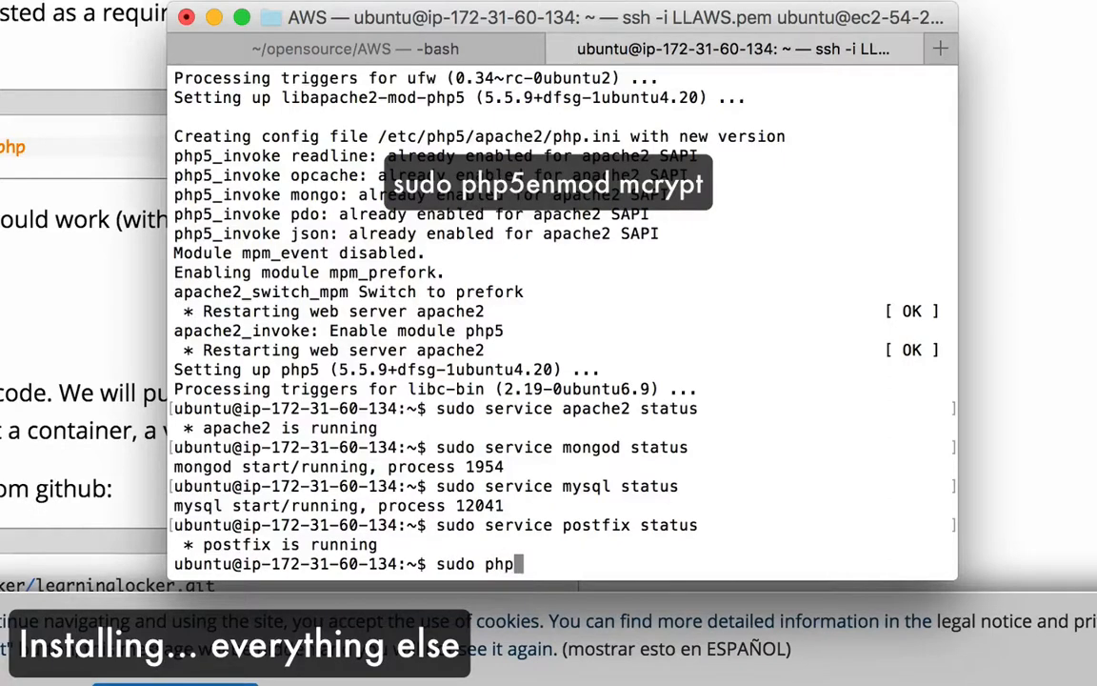
text(en)
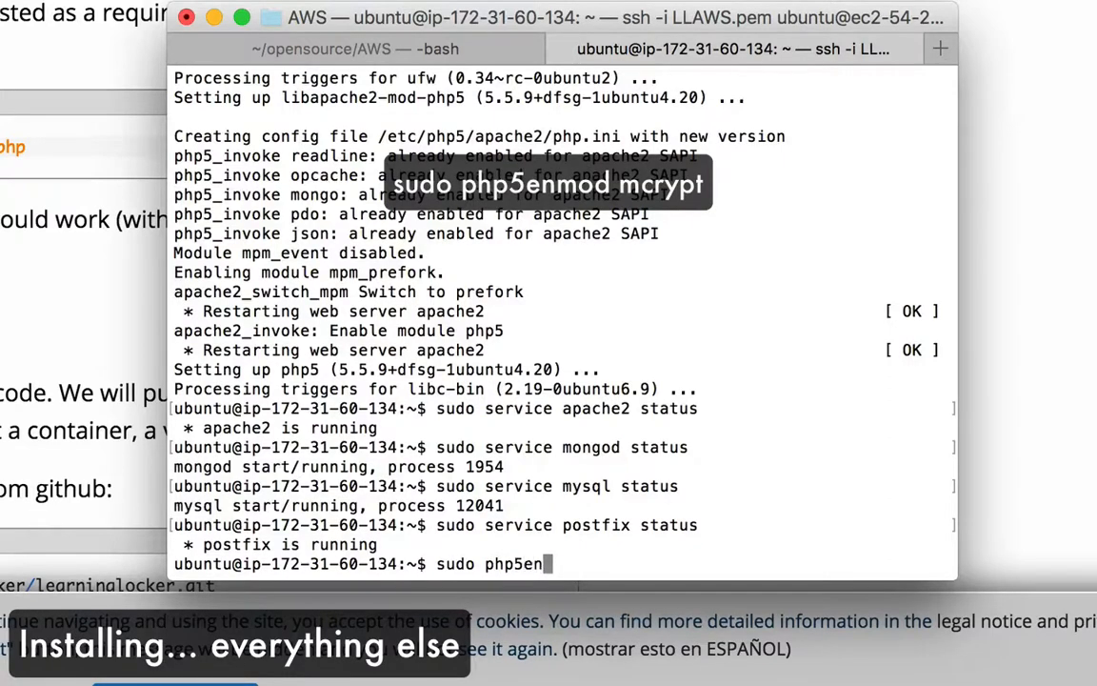
text(mod mcr)
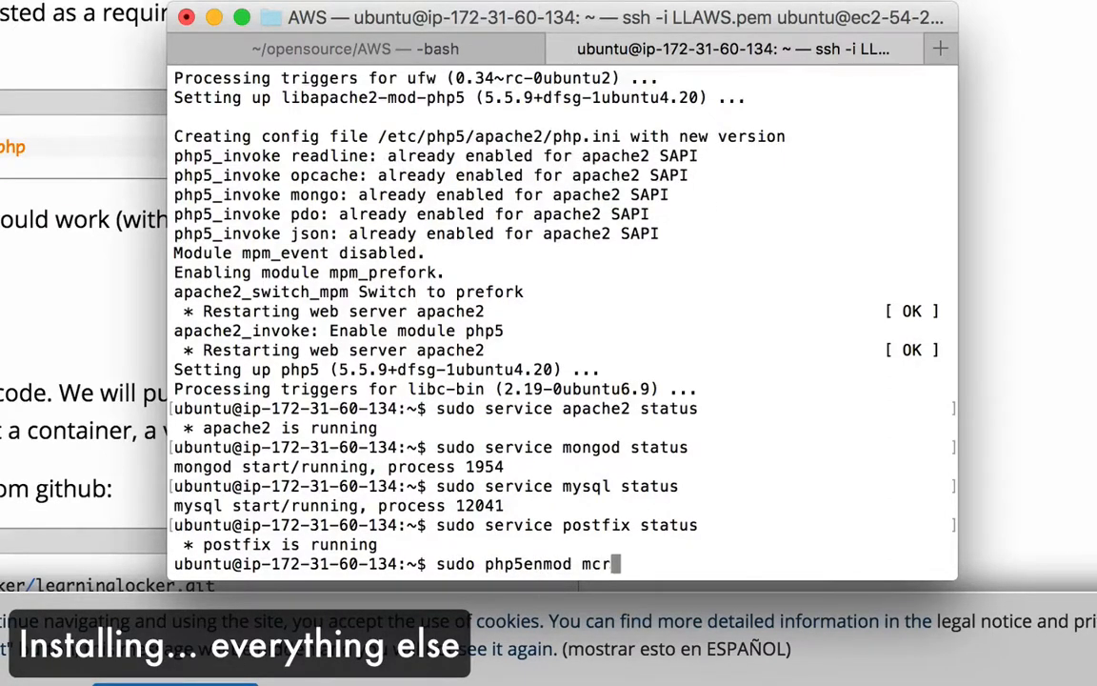
key(Return)
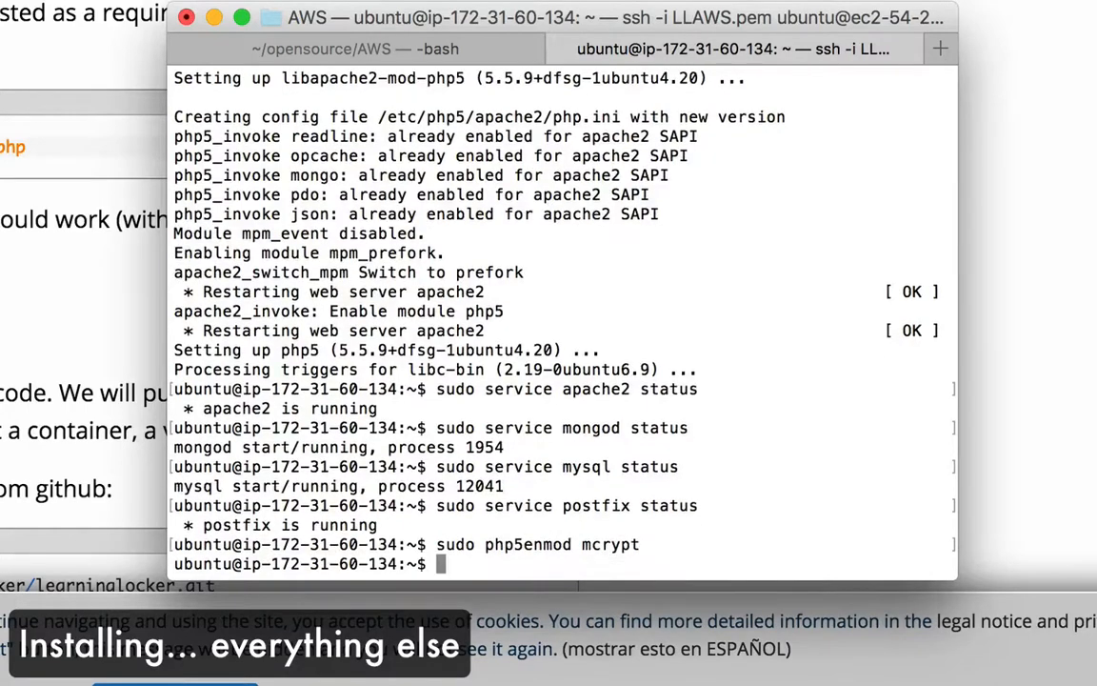
Install Bower globally via sudo npm install -g bower, then cd home.
text(sudo npm i)
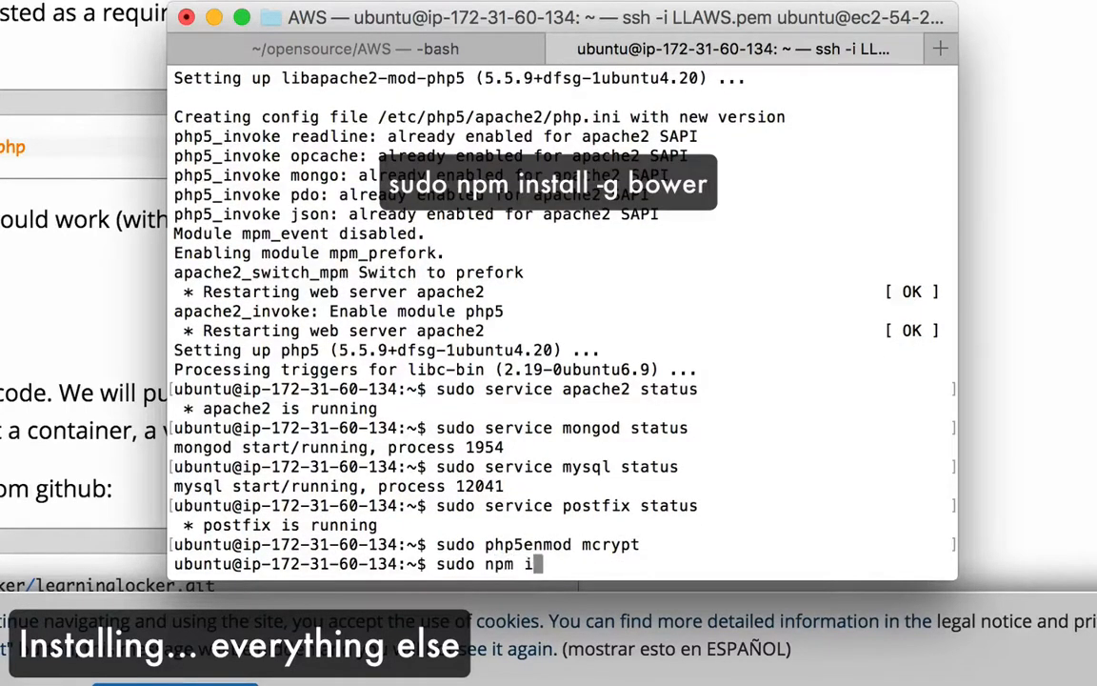
text(nstall -g)
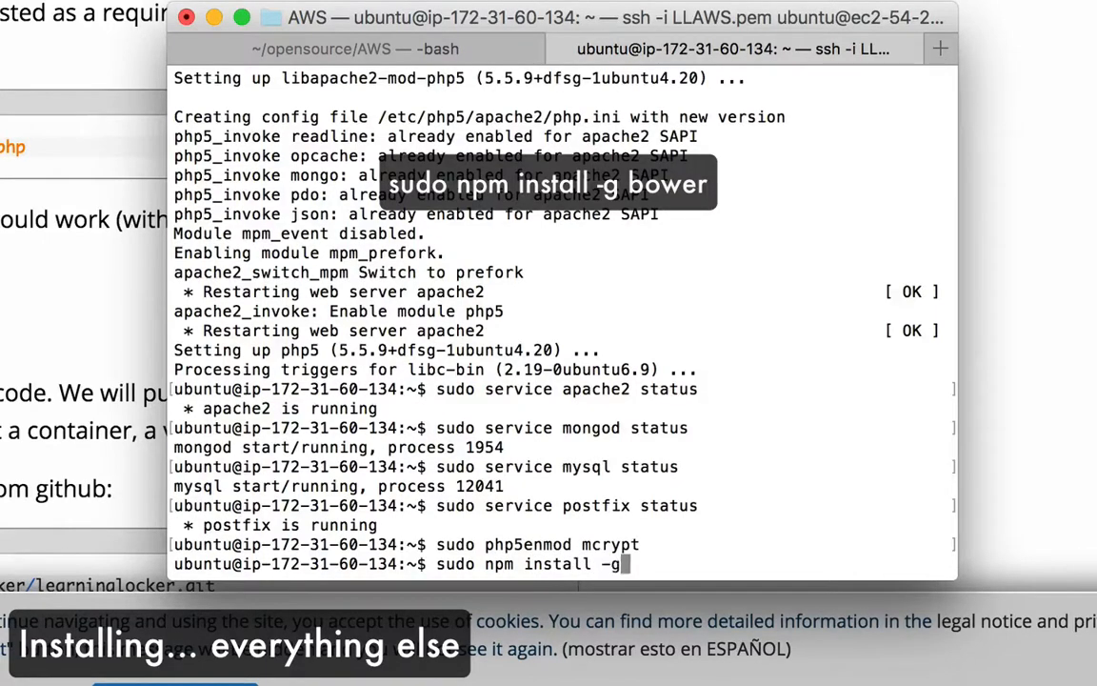
text(bower)
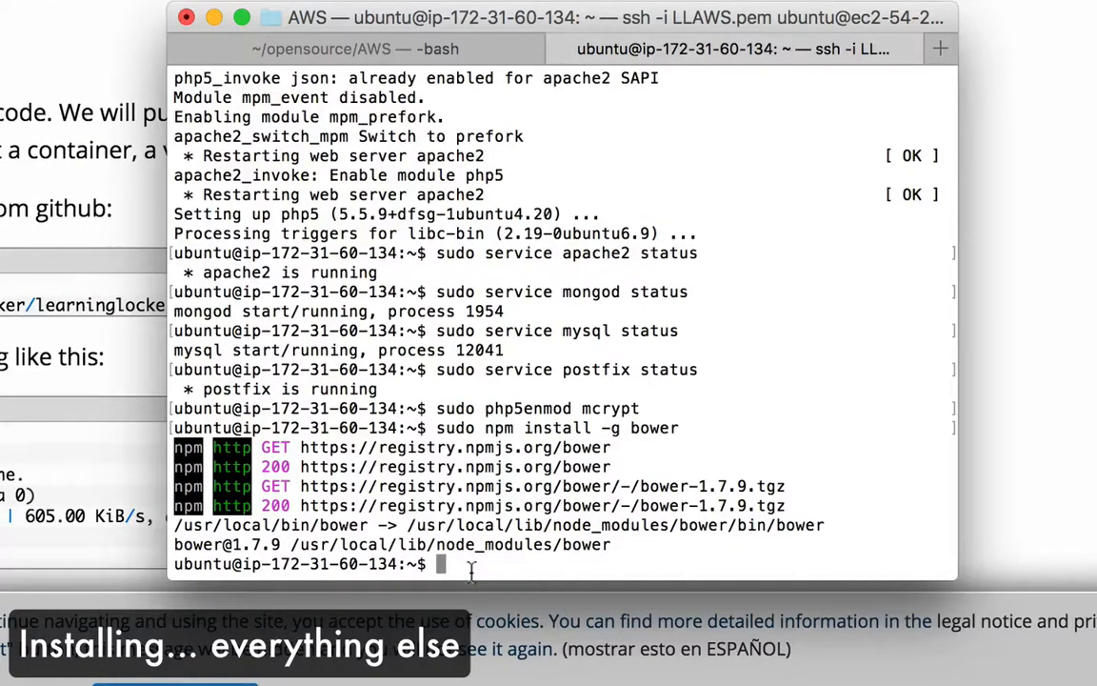
text(cd)
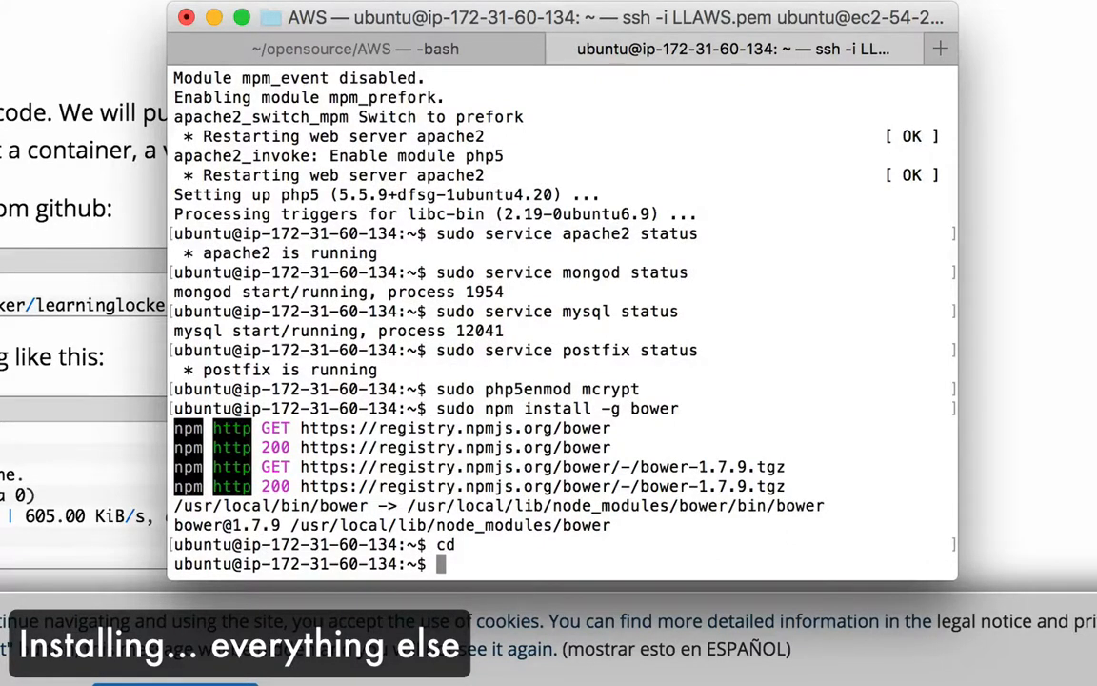
text(cu)
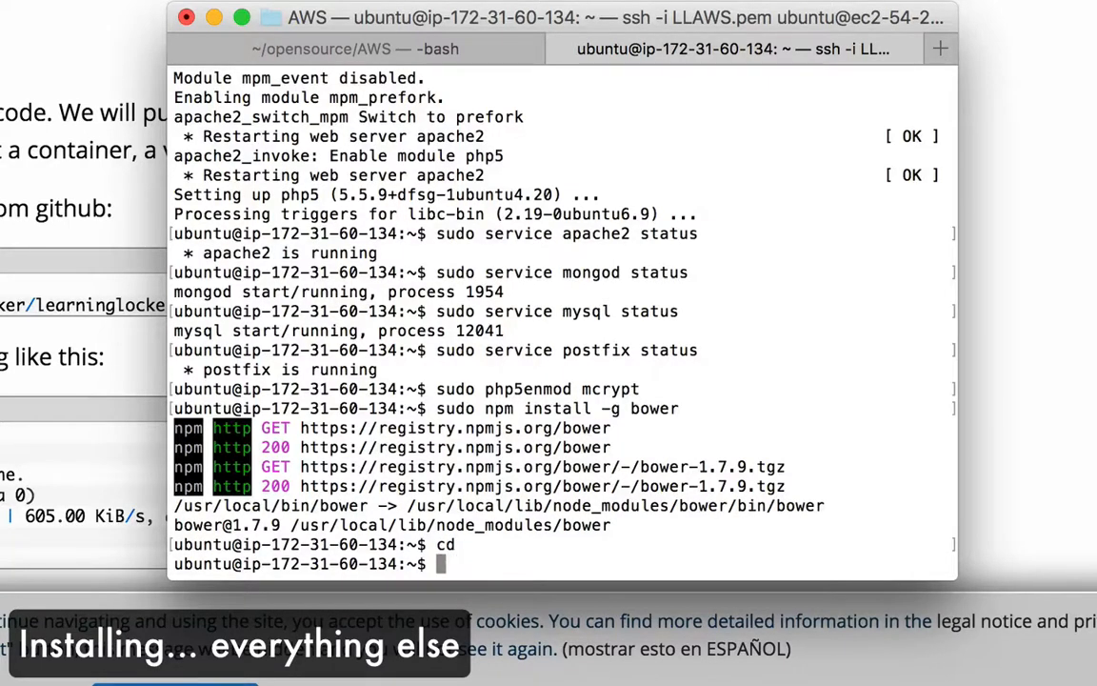
text(sud)
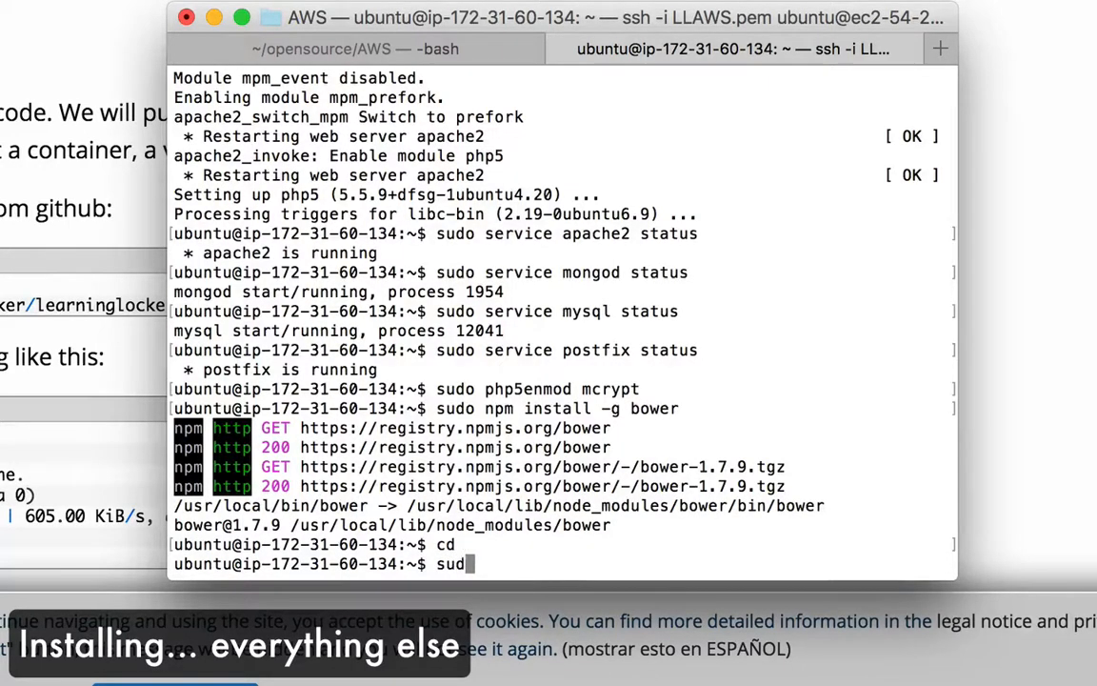
text(curcl)
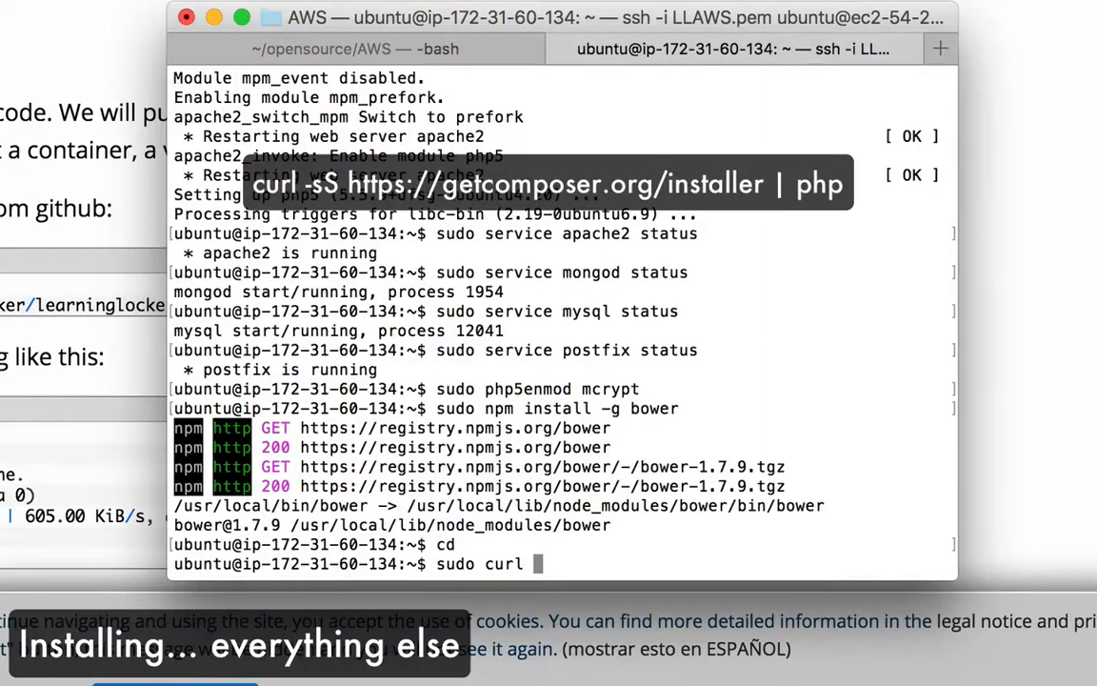
text(-sS)
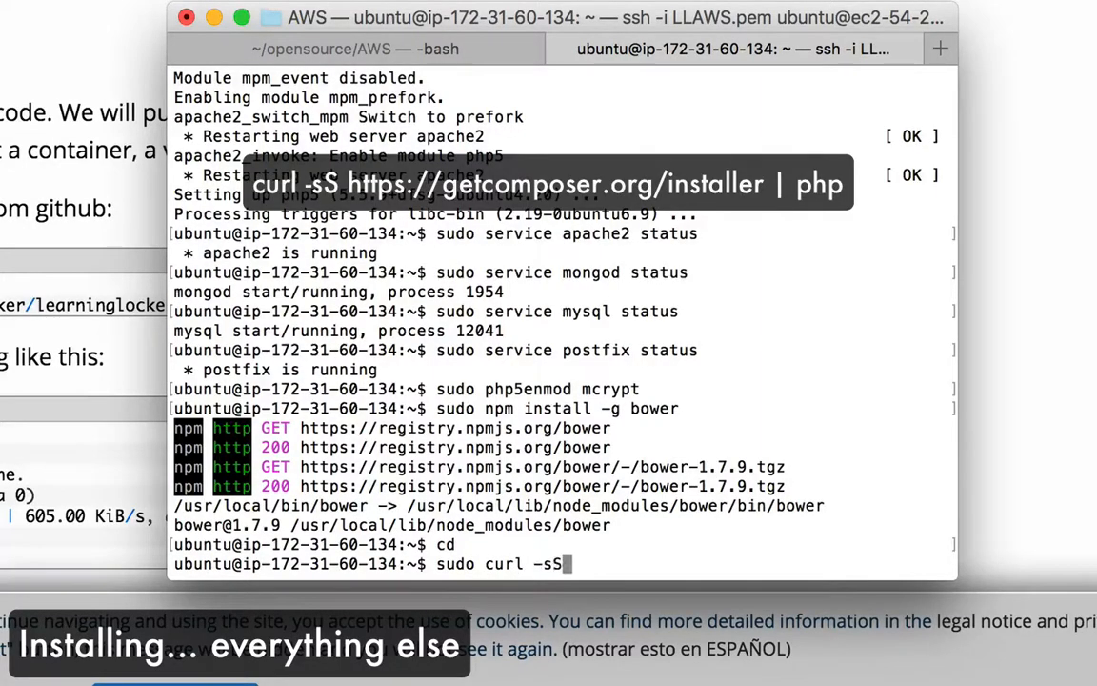
text(https:/)
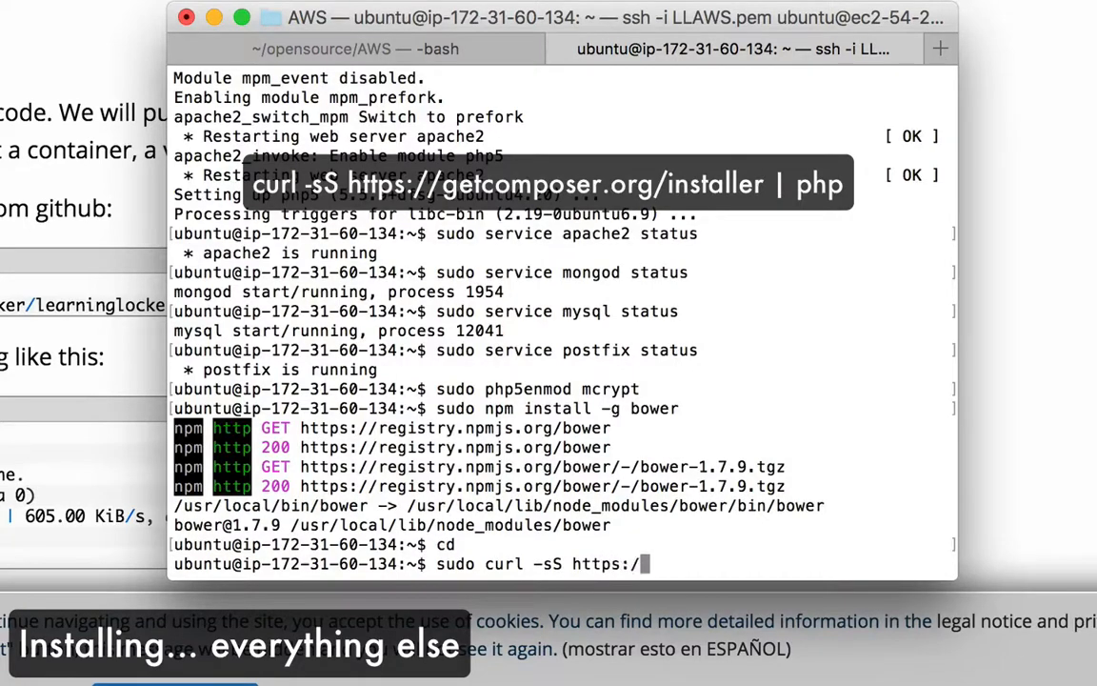
text(getcomposer.)
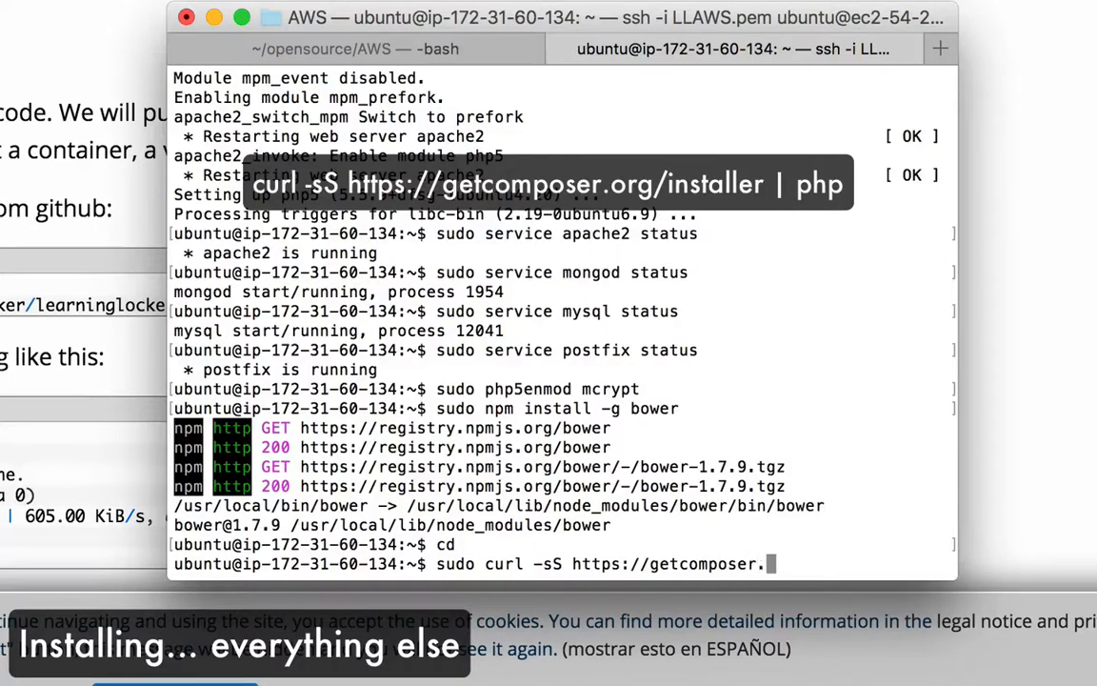
text(org/)
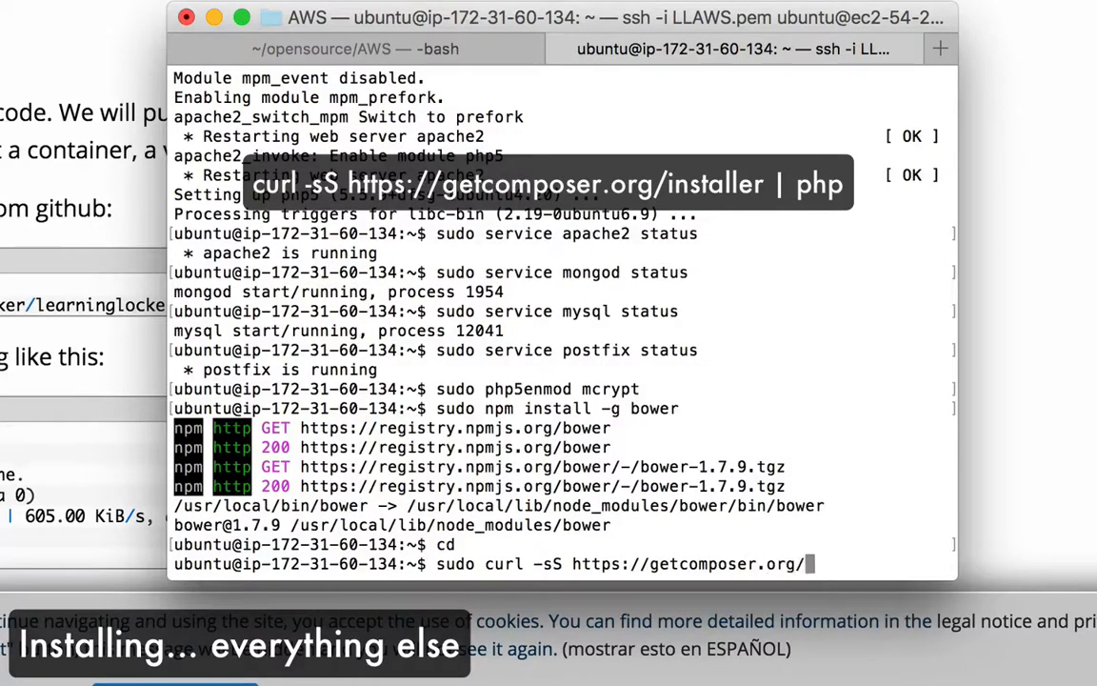
text(installer | php)
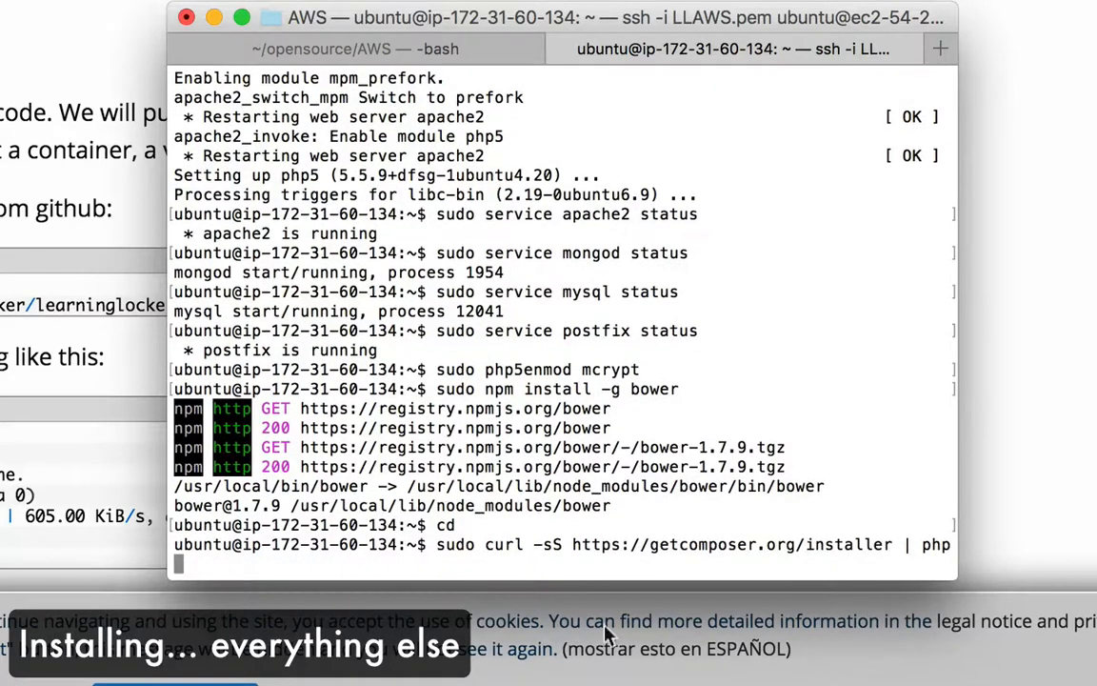
mouse_move(591, 562)
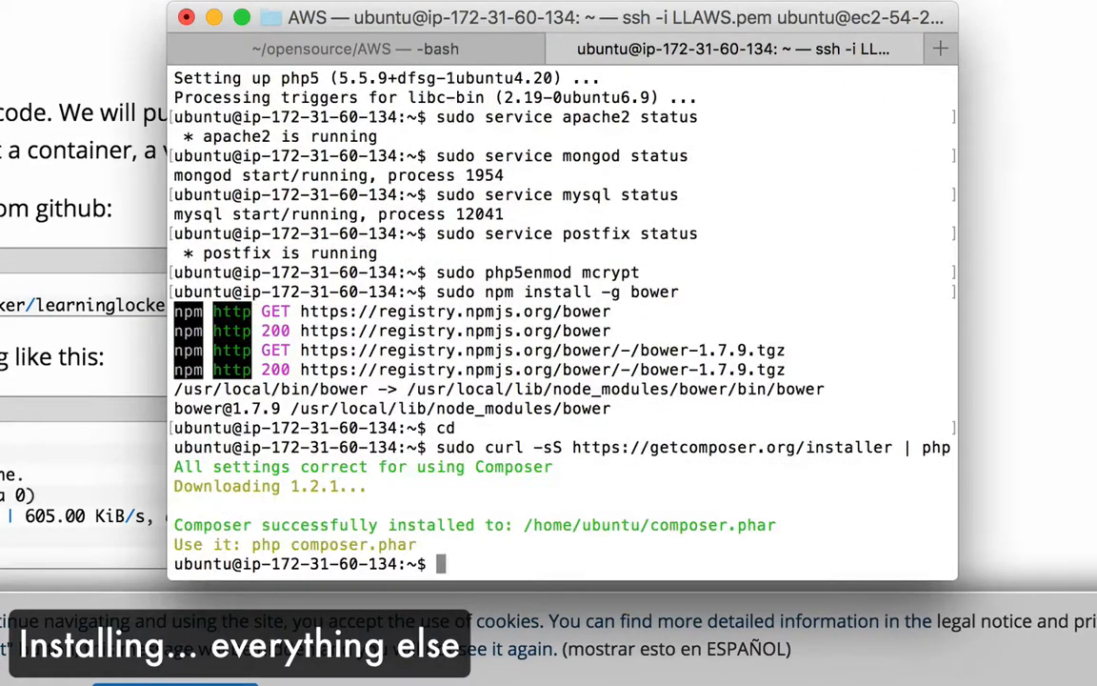
Move composer.phar to /usr/local/bin/composer.
text(sudo)
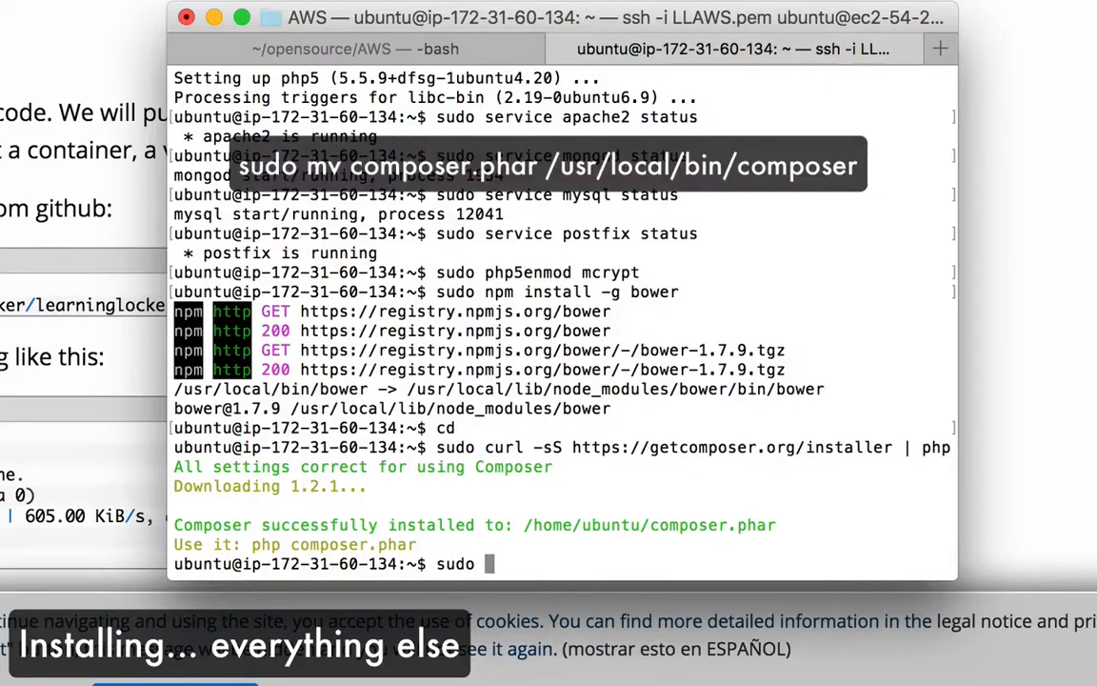
text(mv)
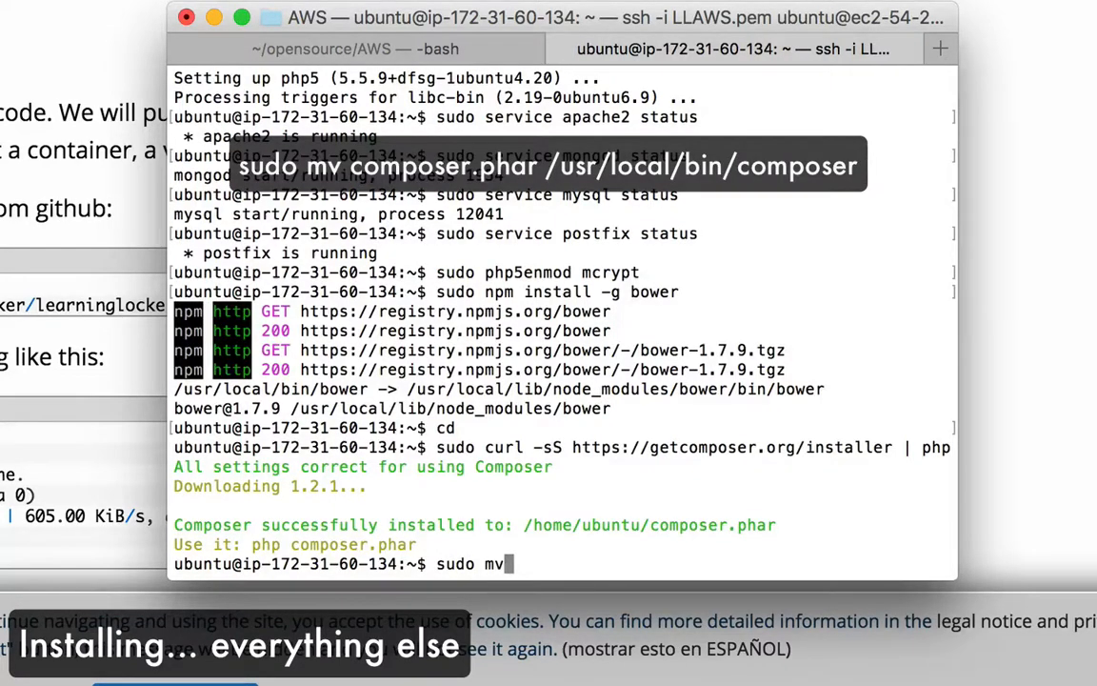
text(compos)
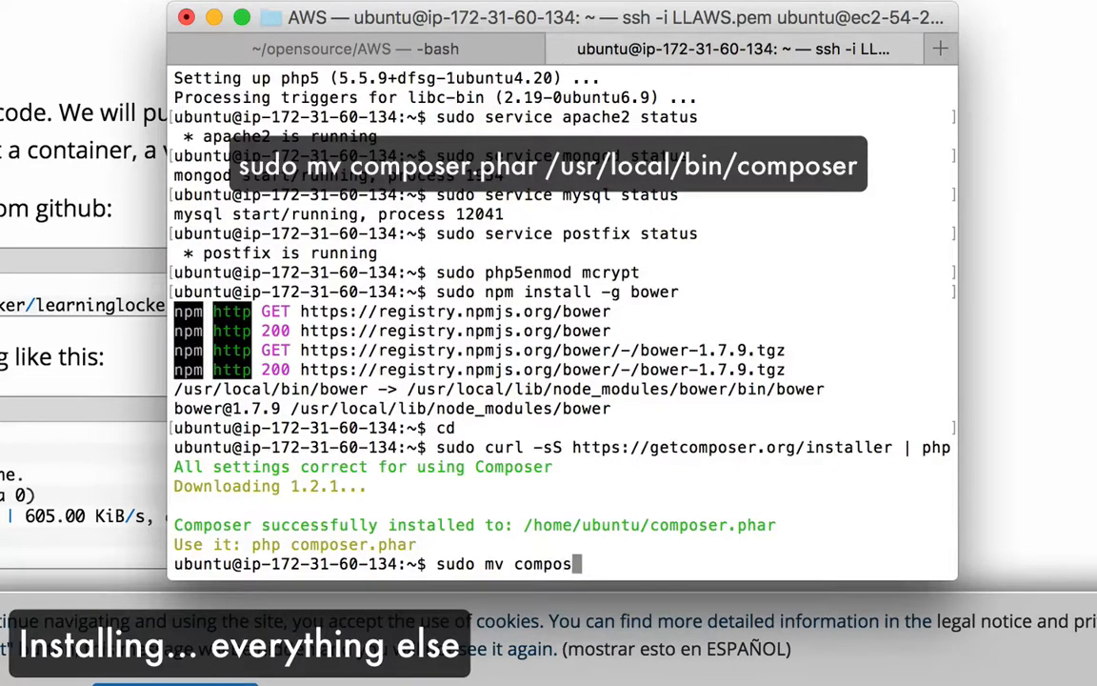
text(er.phar)
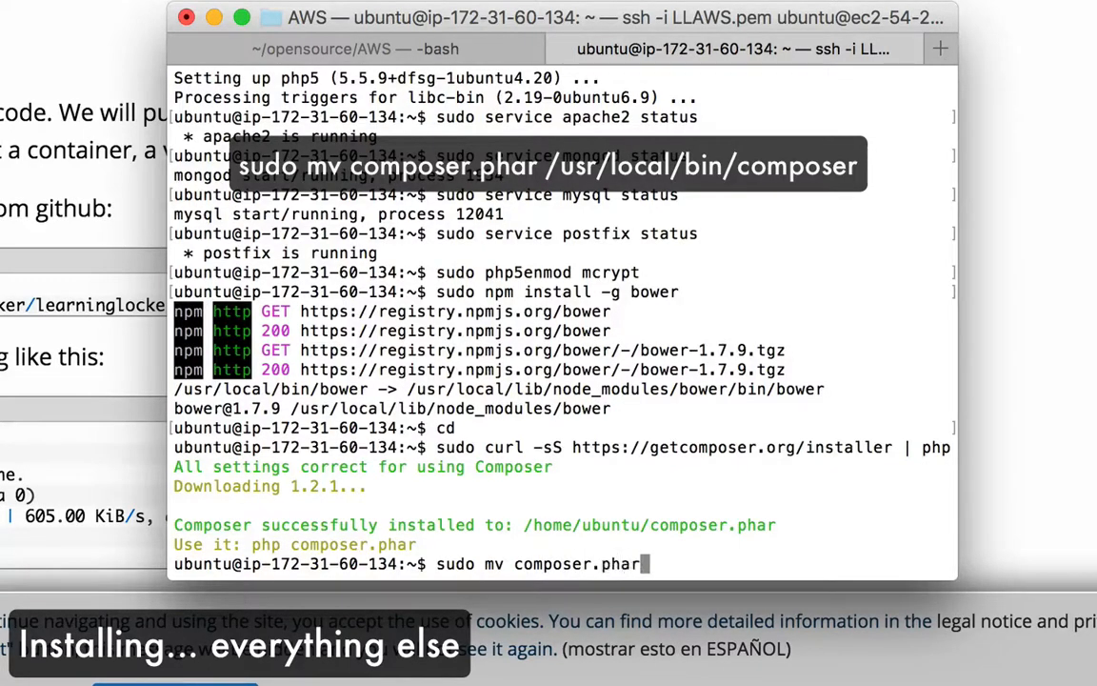
text(/usr/)
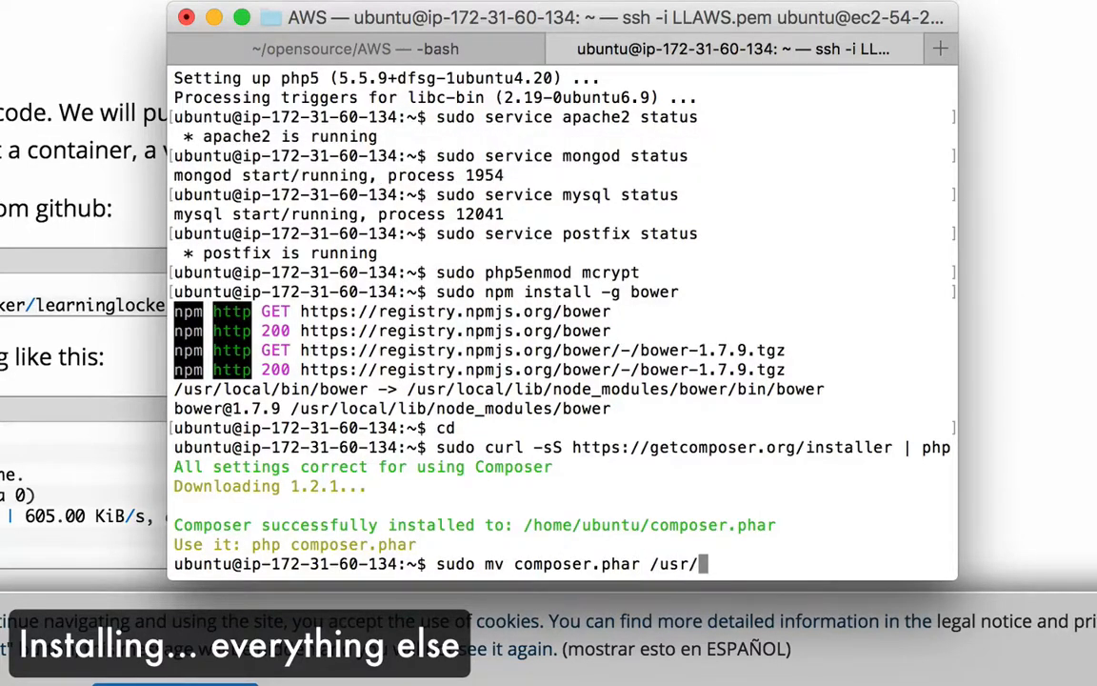
text(local/bin/compo)
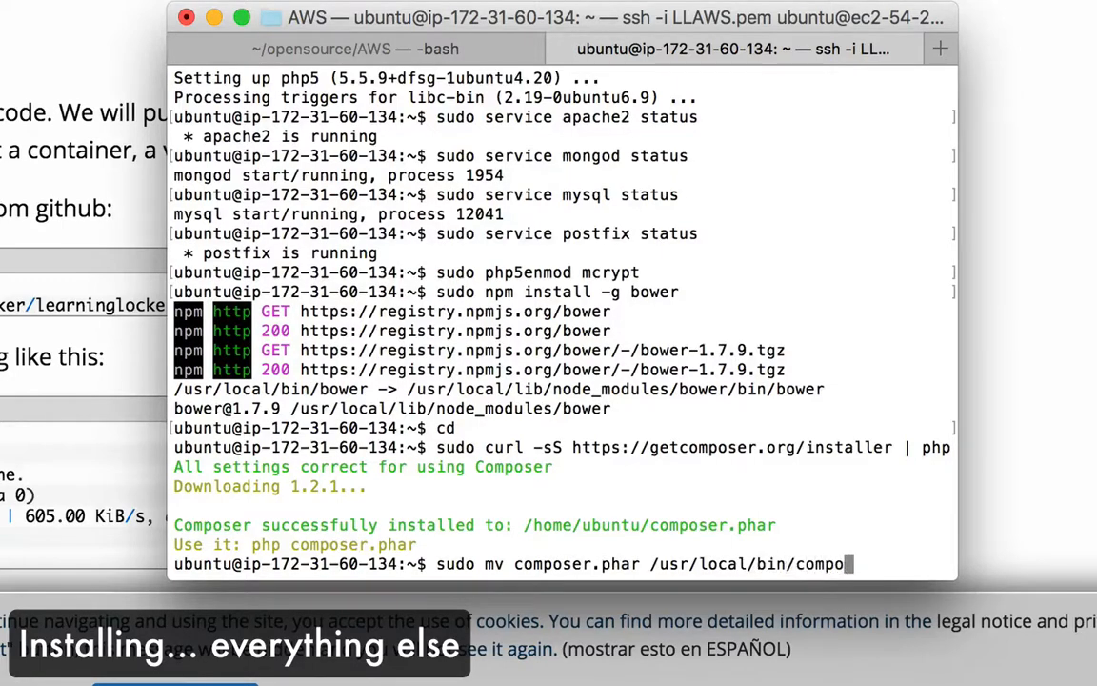
text(ser)
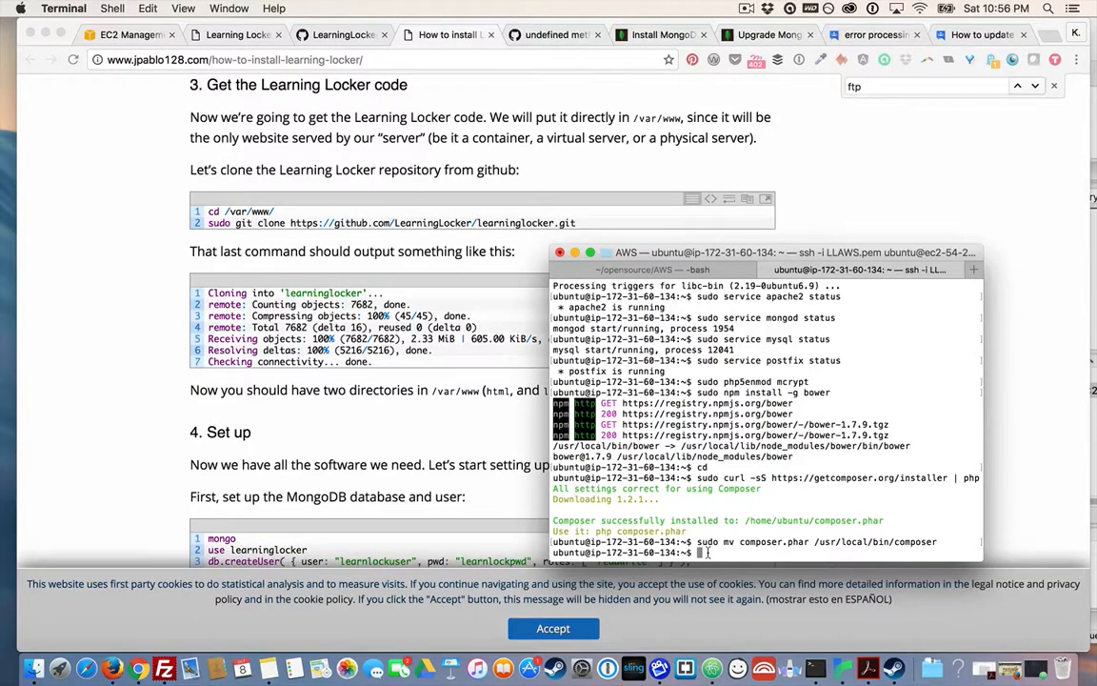
Change directory to /var/www/html.
text(cd)
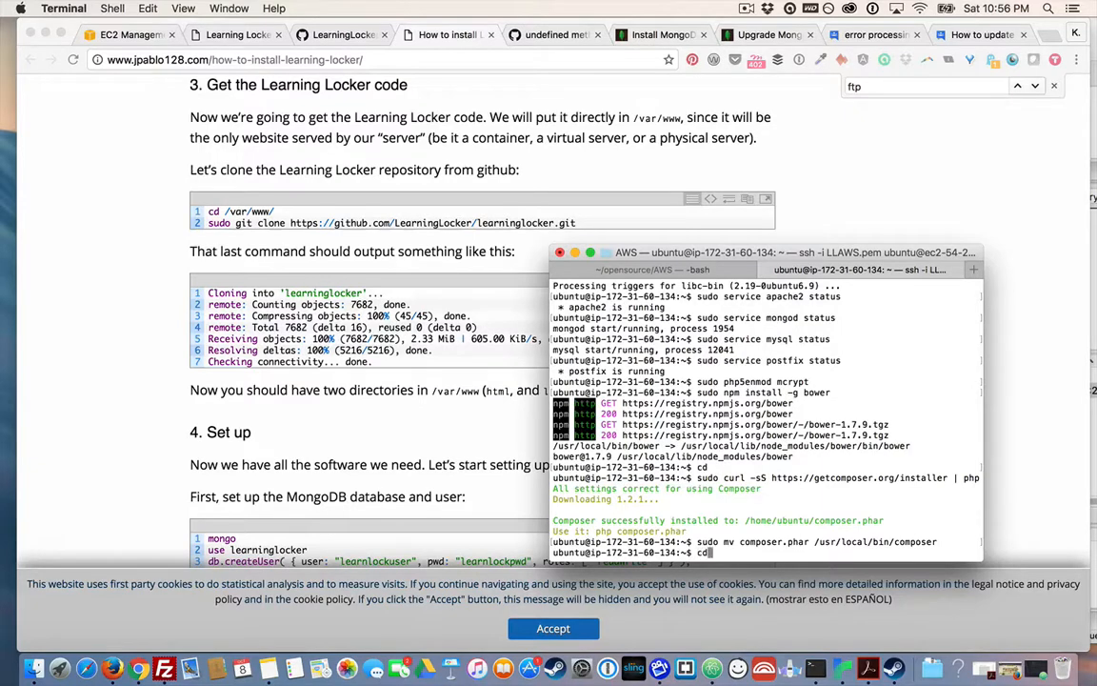
text(/www)
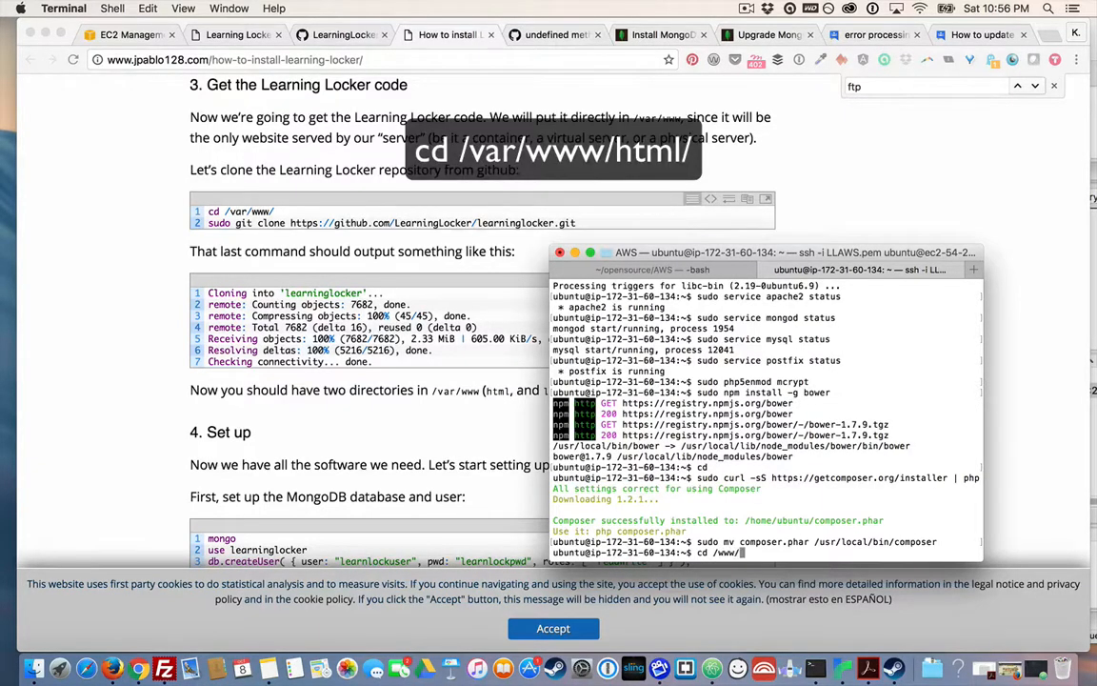
text(/c)
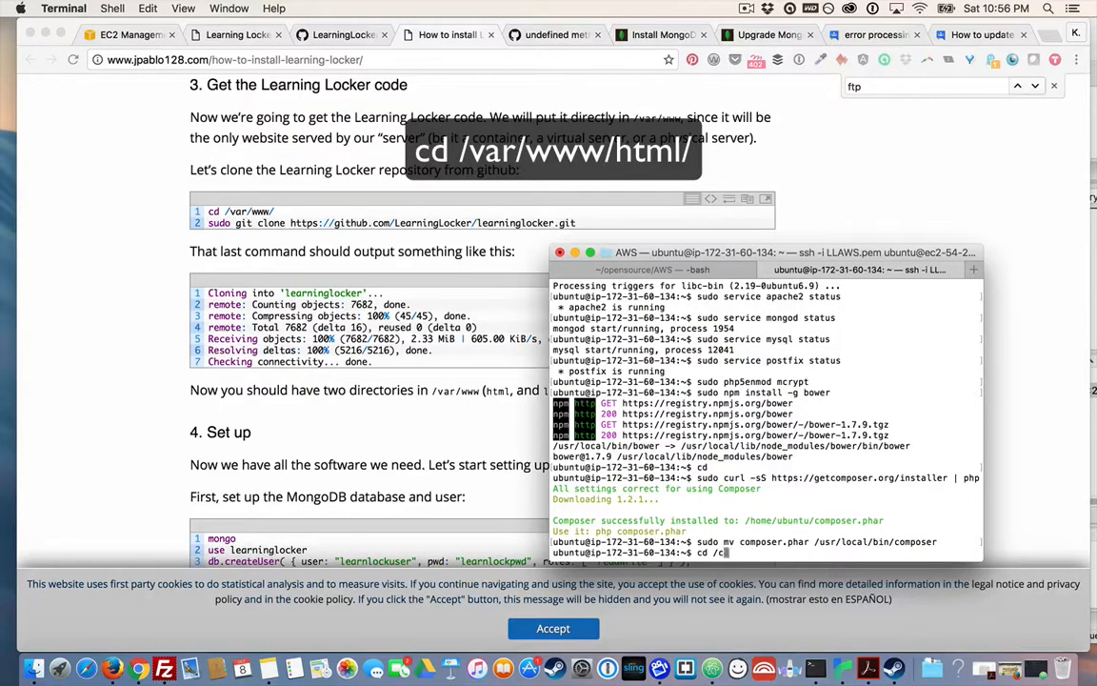
text(var/)
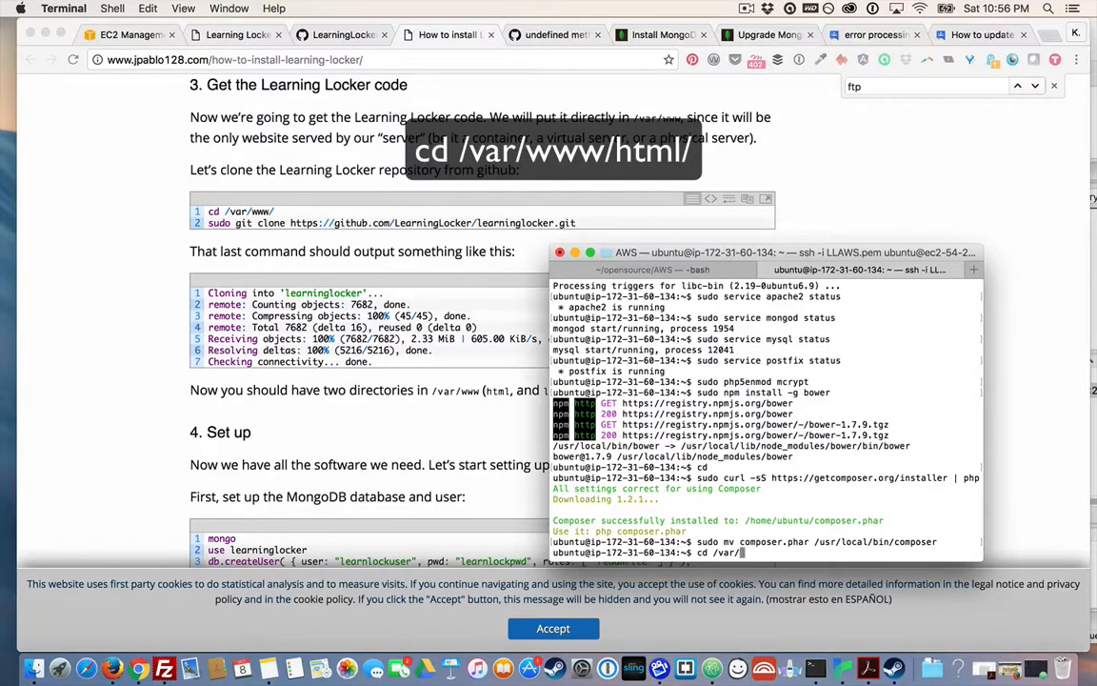
text(www/html/)
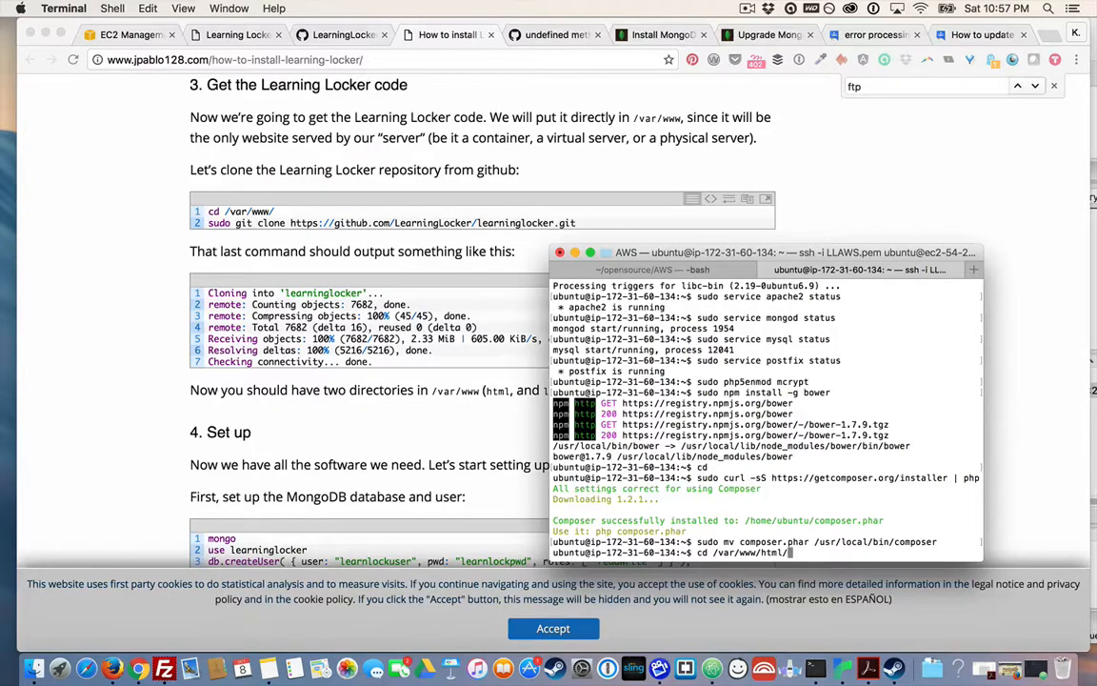
key(Return)
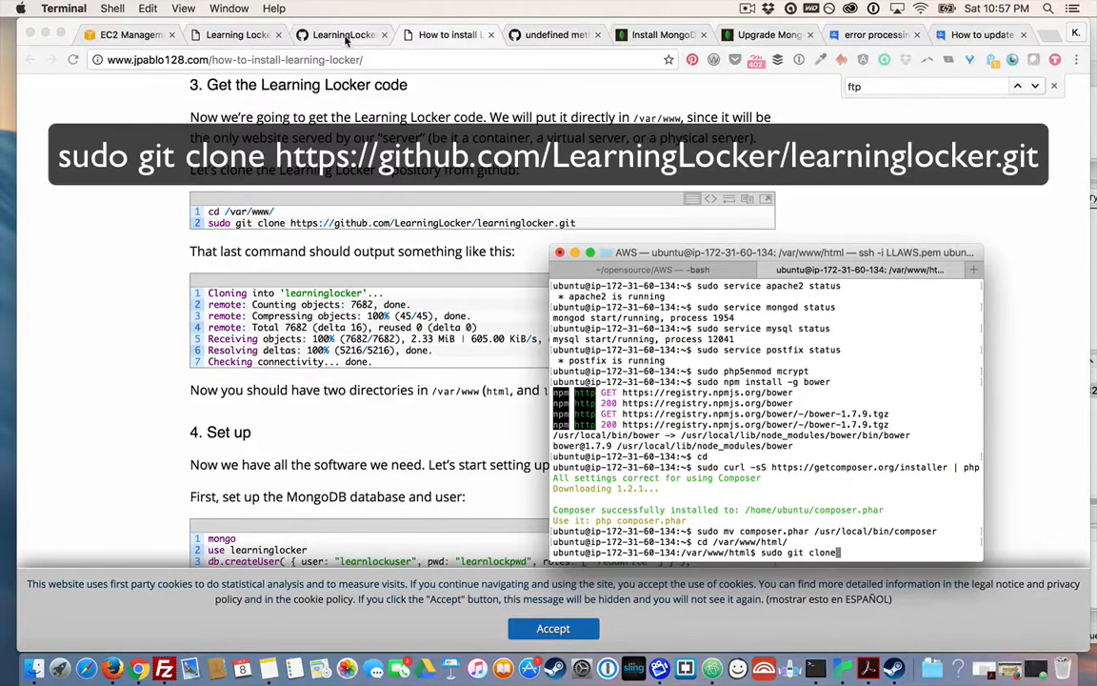
Switch to the LearningLocker GitHub repository tab in Chrome.
click(338, 35)
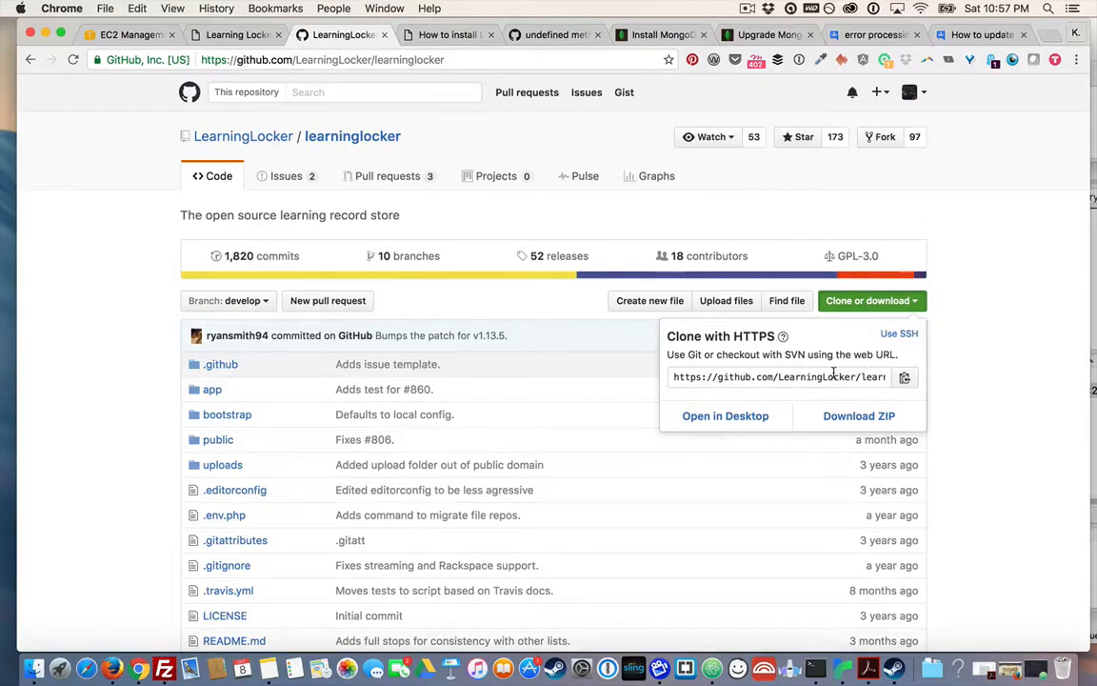
mouse_move(862, 393)
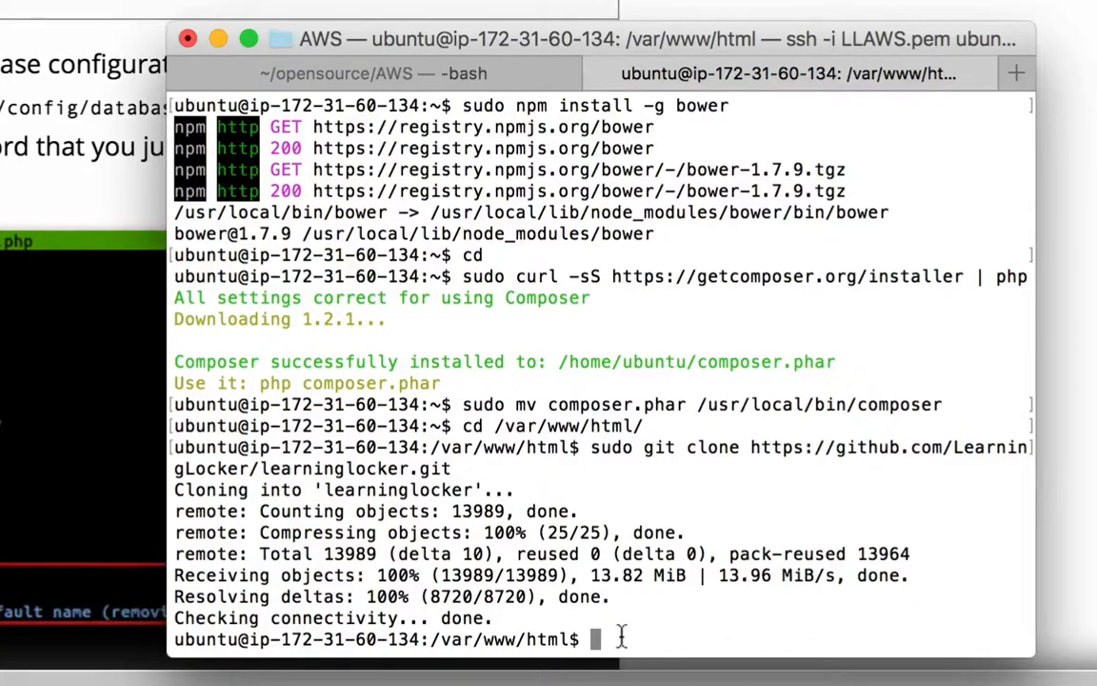
Start the mongo shell, switch to the learninglocker database and begin db.createUser.
text(mongo)
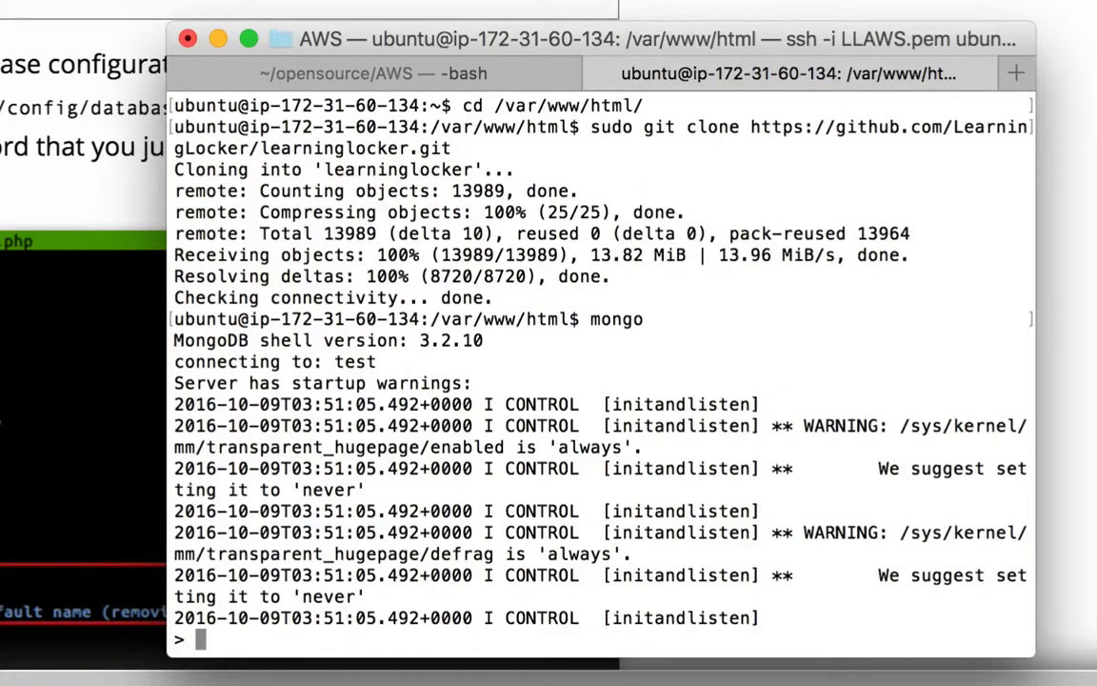
text(use)
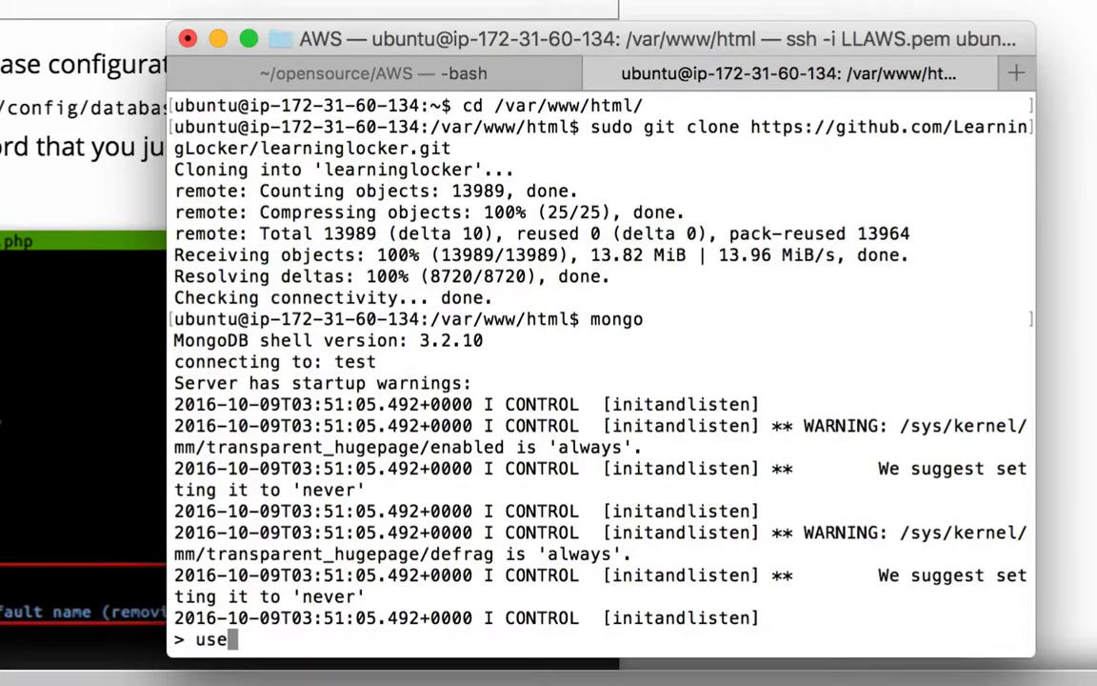
text(learninglocker)
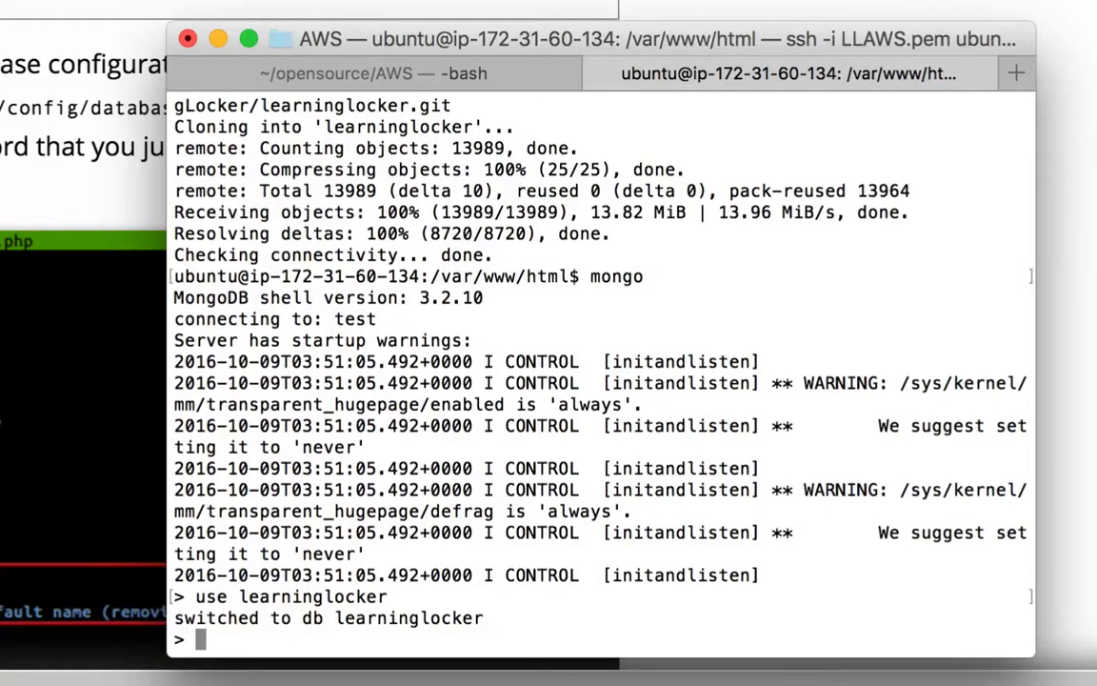
text(d)
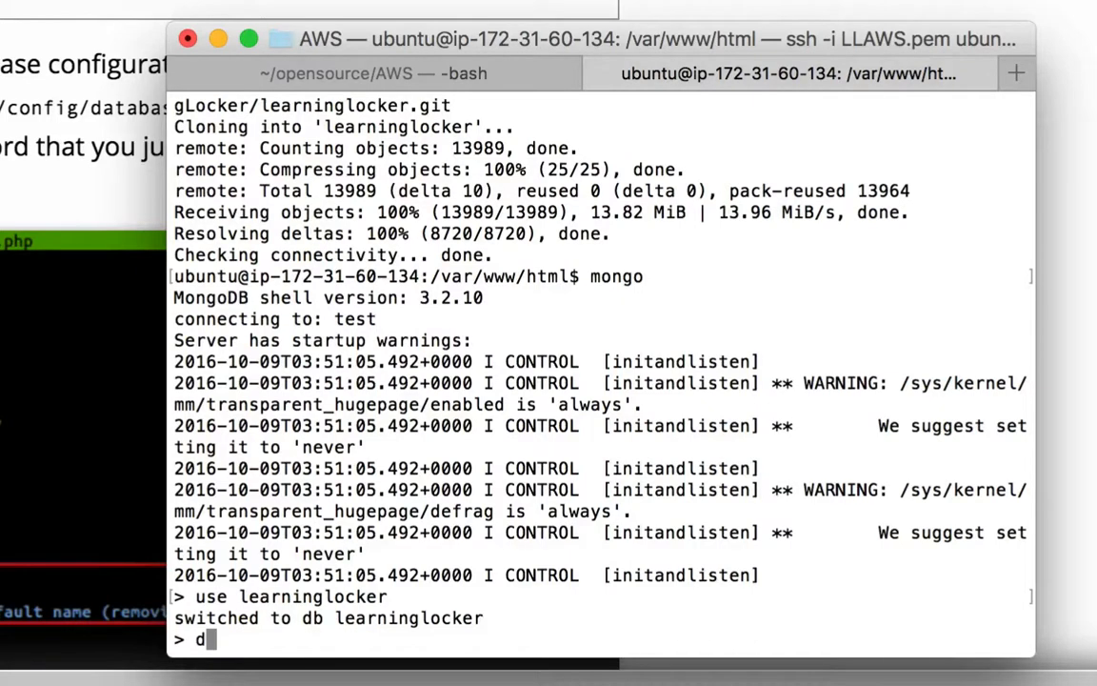
text(b.create)
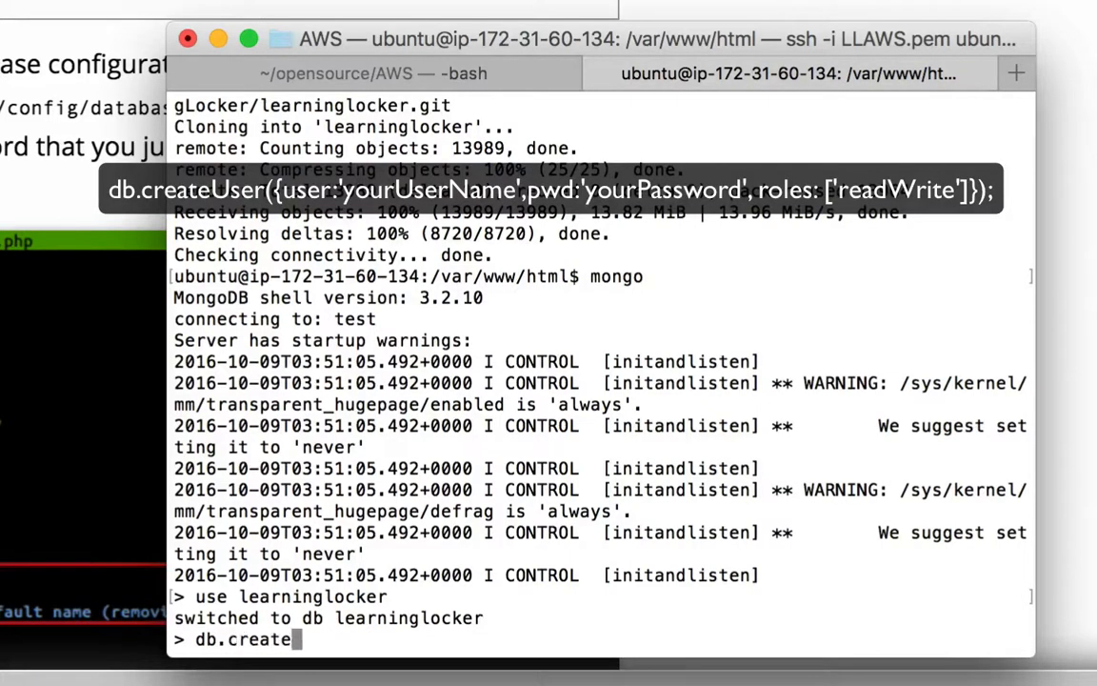
text(User)
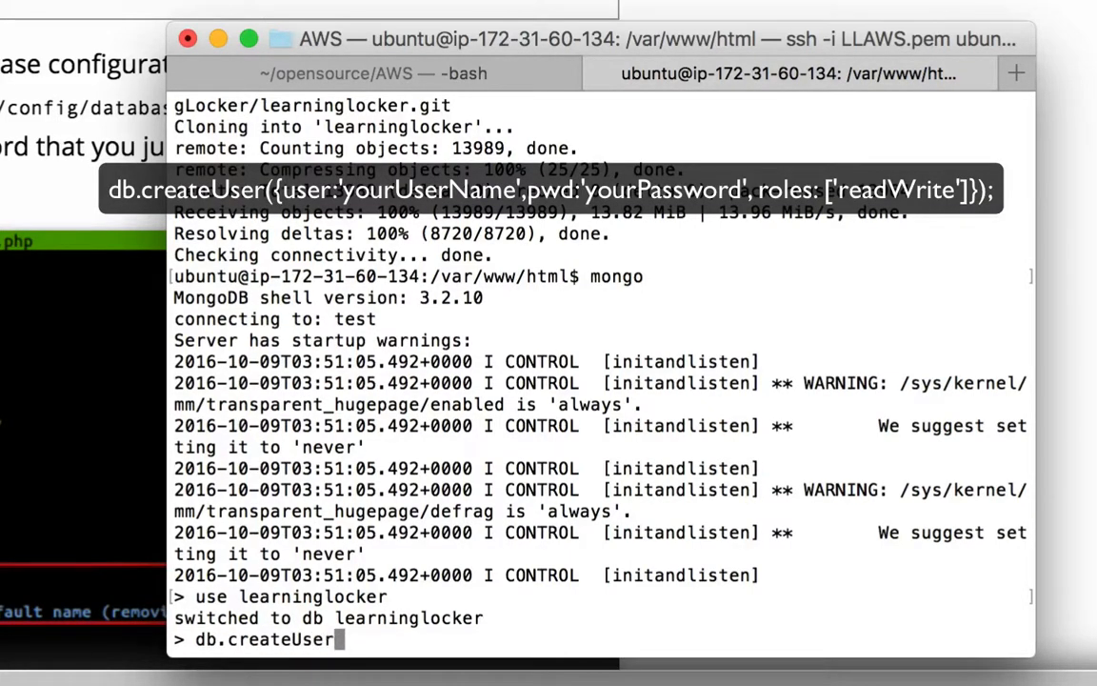
text(({user:)
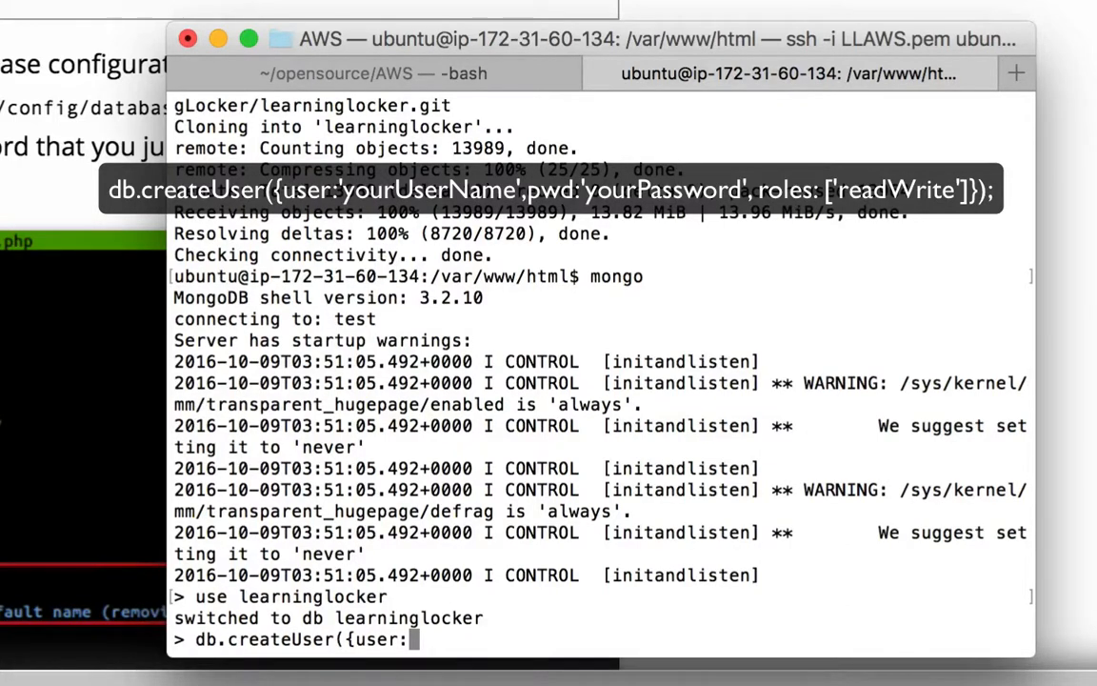
Create user 'anthkris' with a password and readWrite role, then exit Mongo.
text('anthkris)
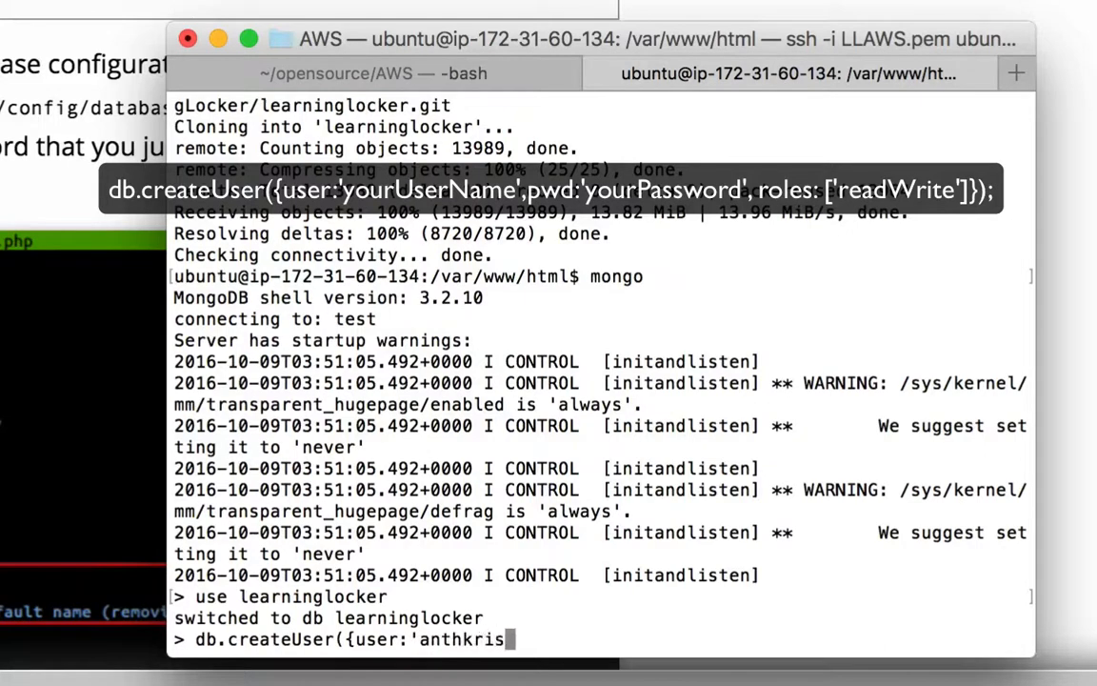
text(',)
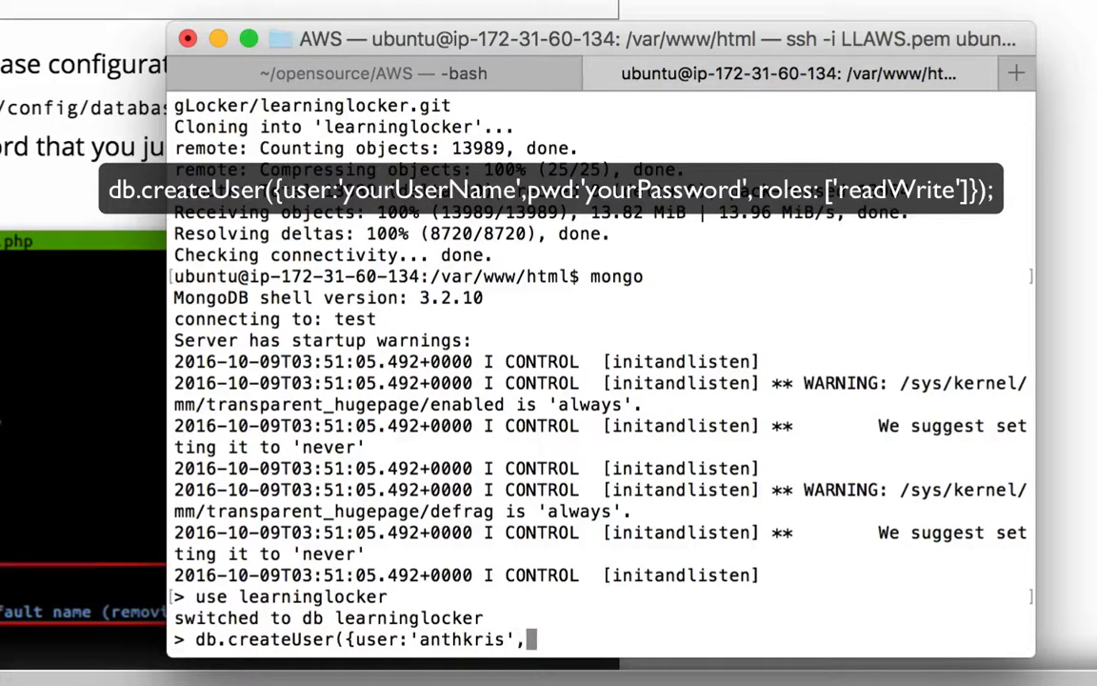
text(pwd)
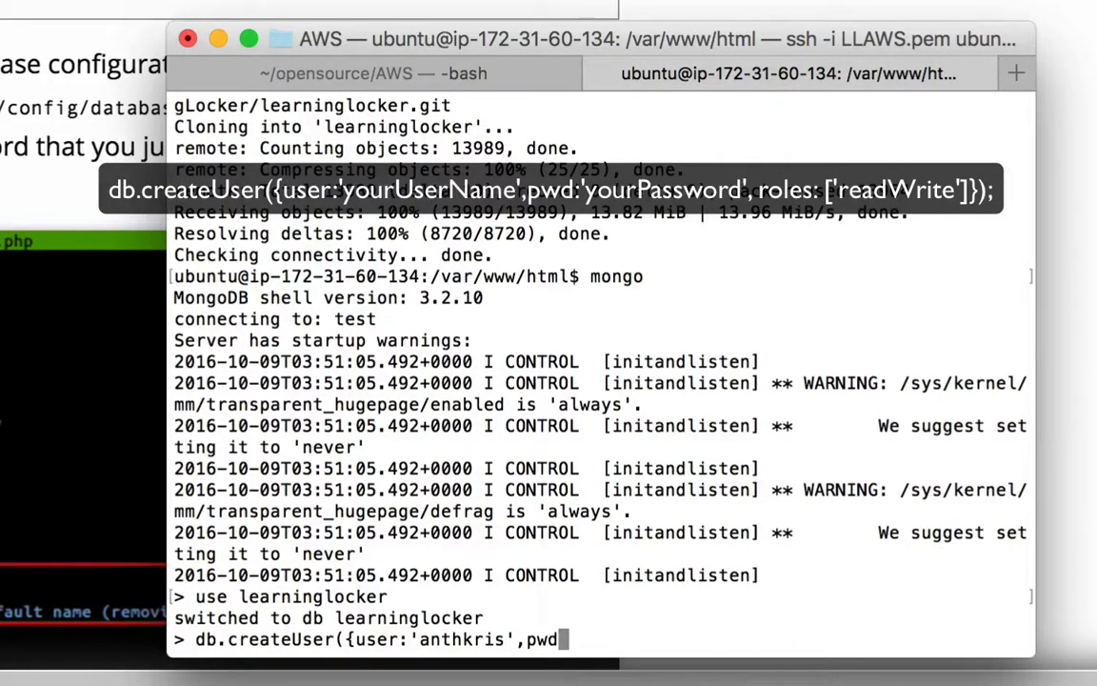
text(')
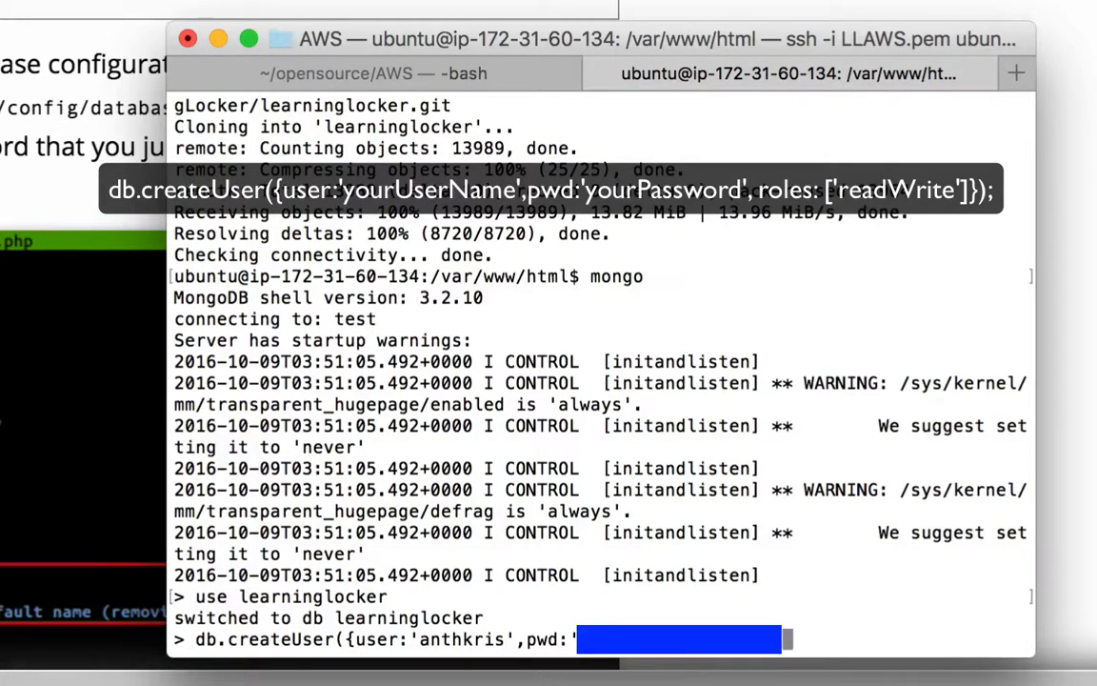
text(',)
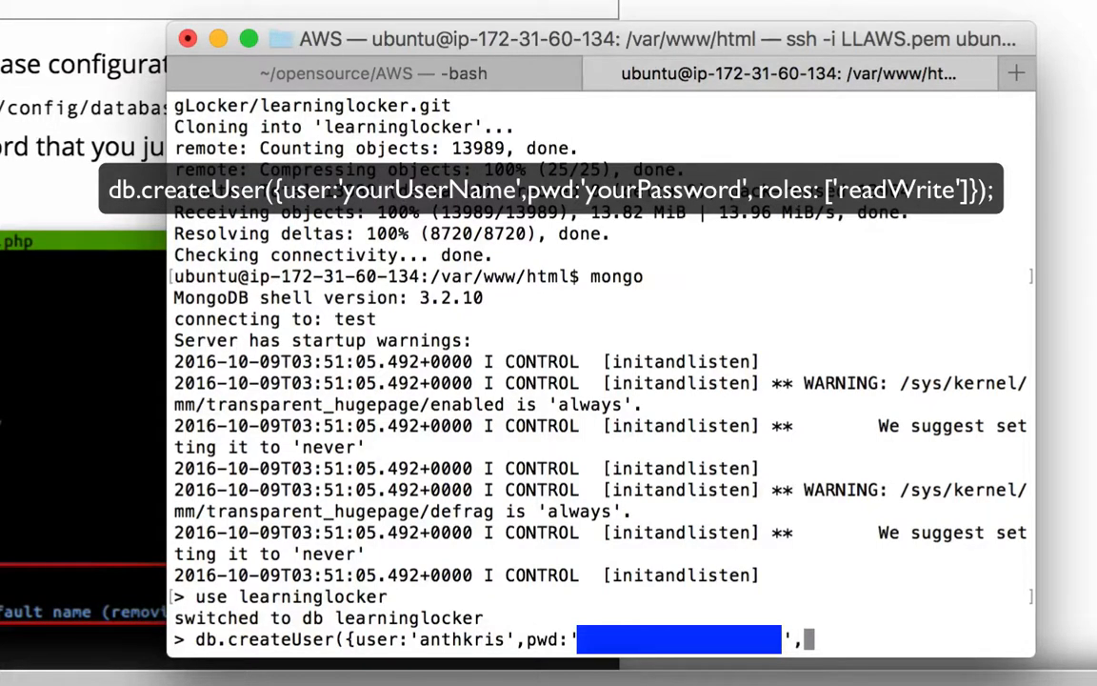
text(,roles:['read)
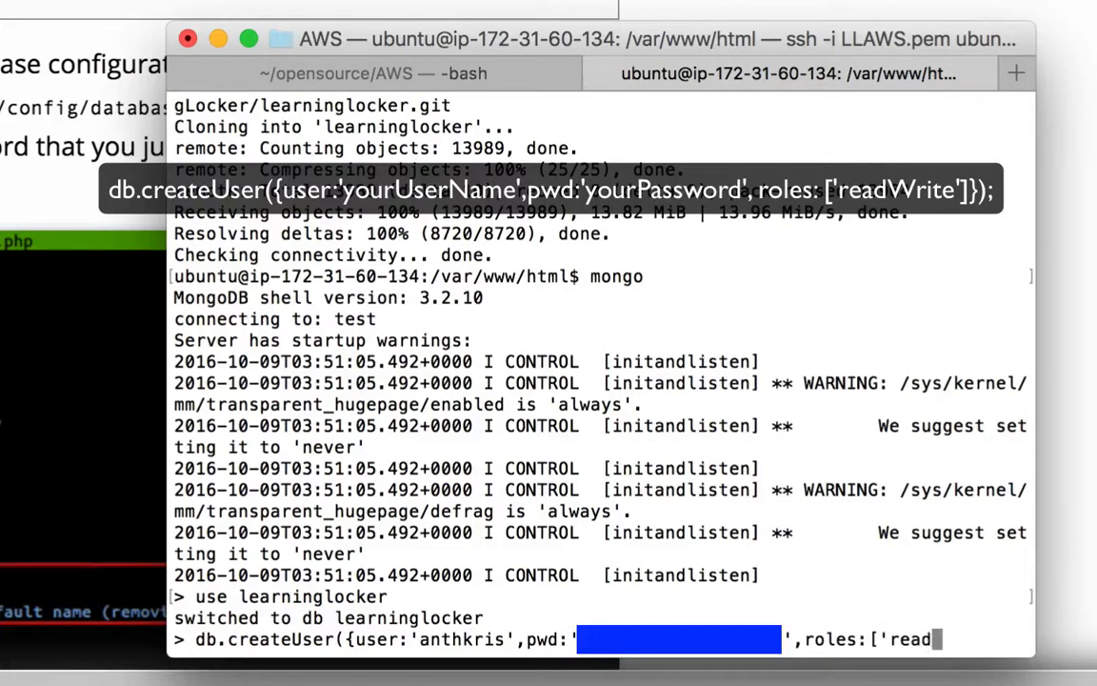
text(Write'])
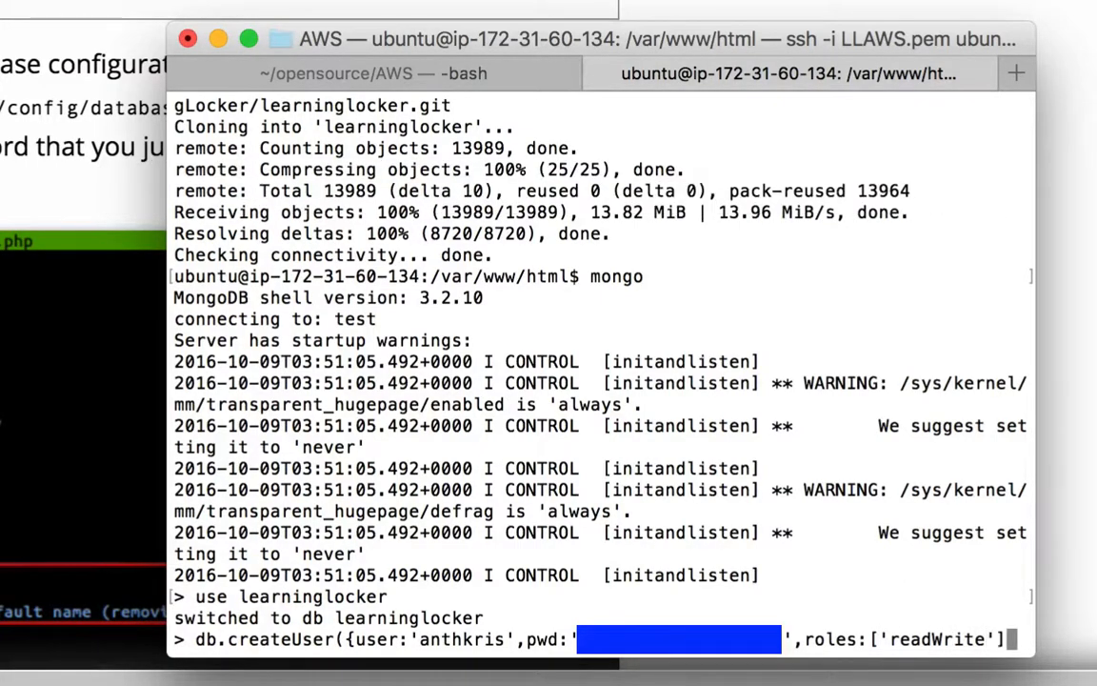
key(Return)
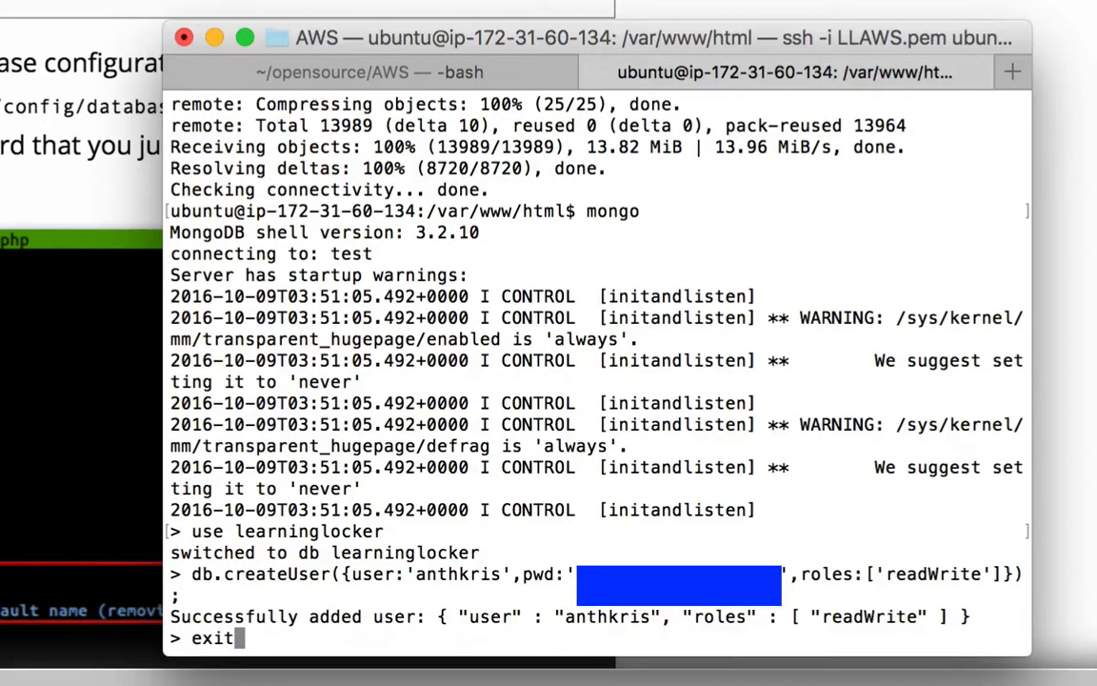
text(exit)
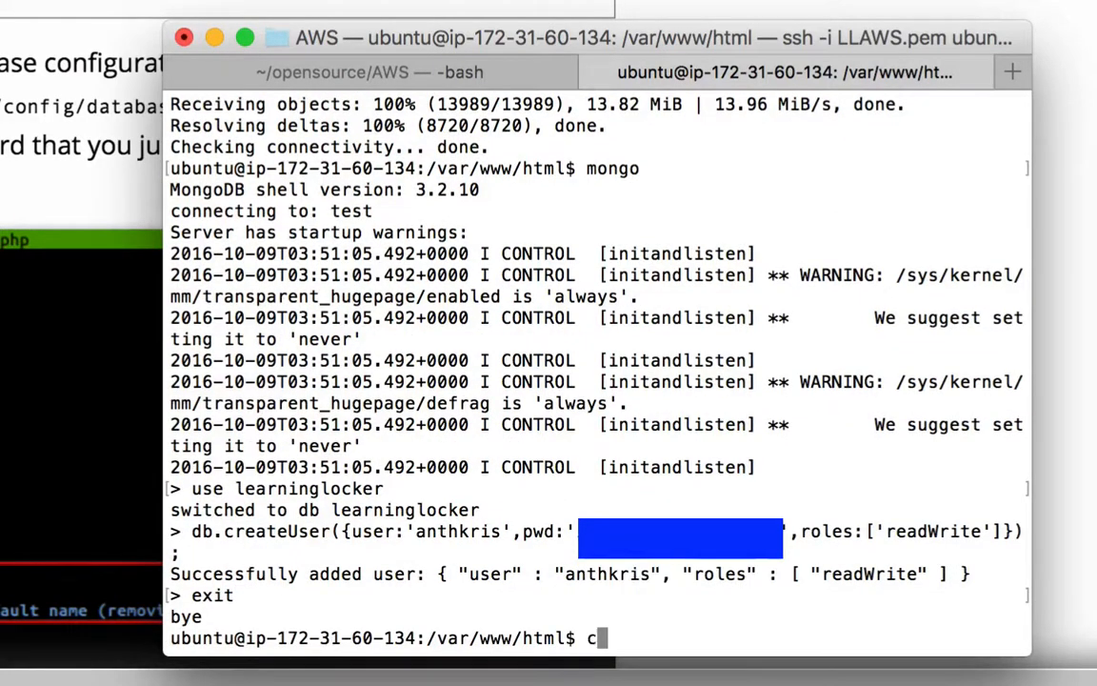
Clear the screen and restart MongoDB, using the 'mongod' service name after 'mongodb' fails.
text(lear)
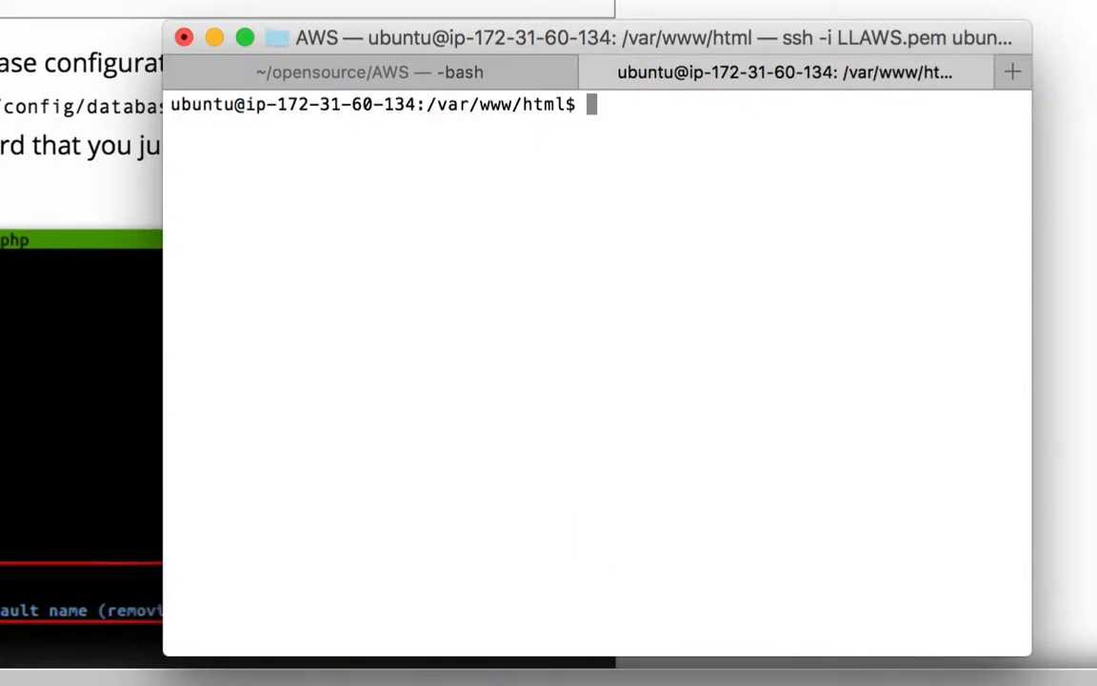
text(sudo)
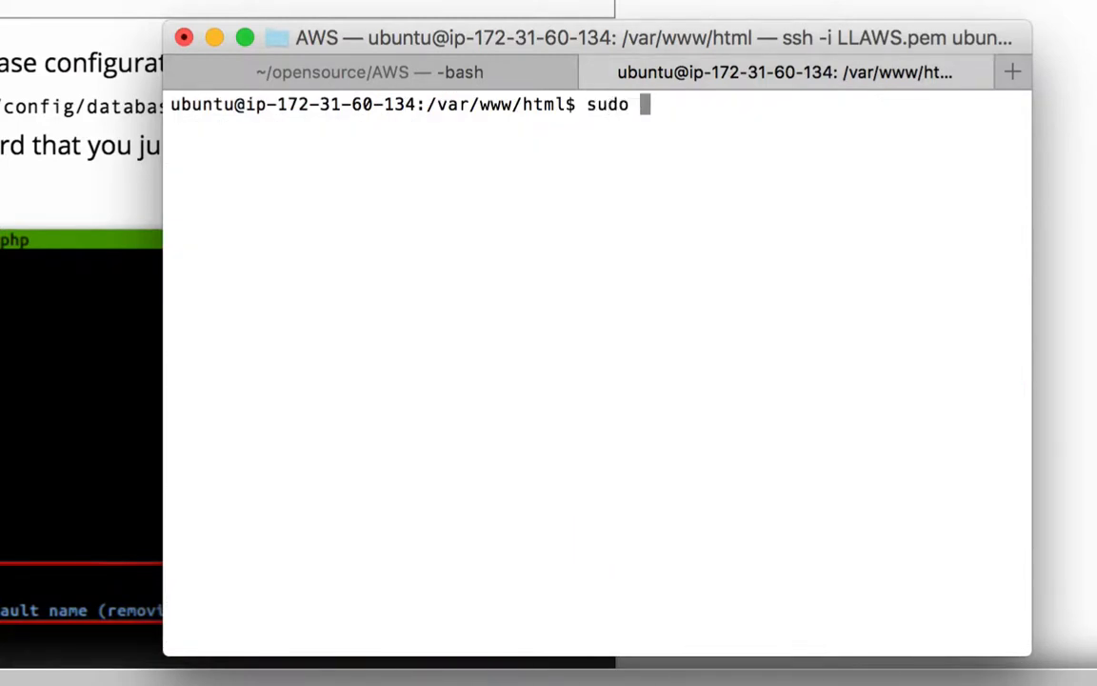
text(servi)
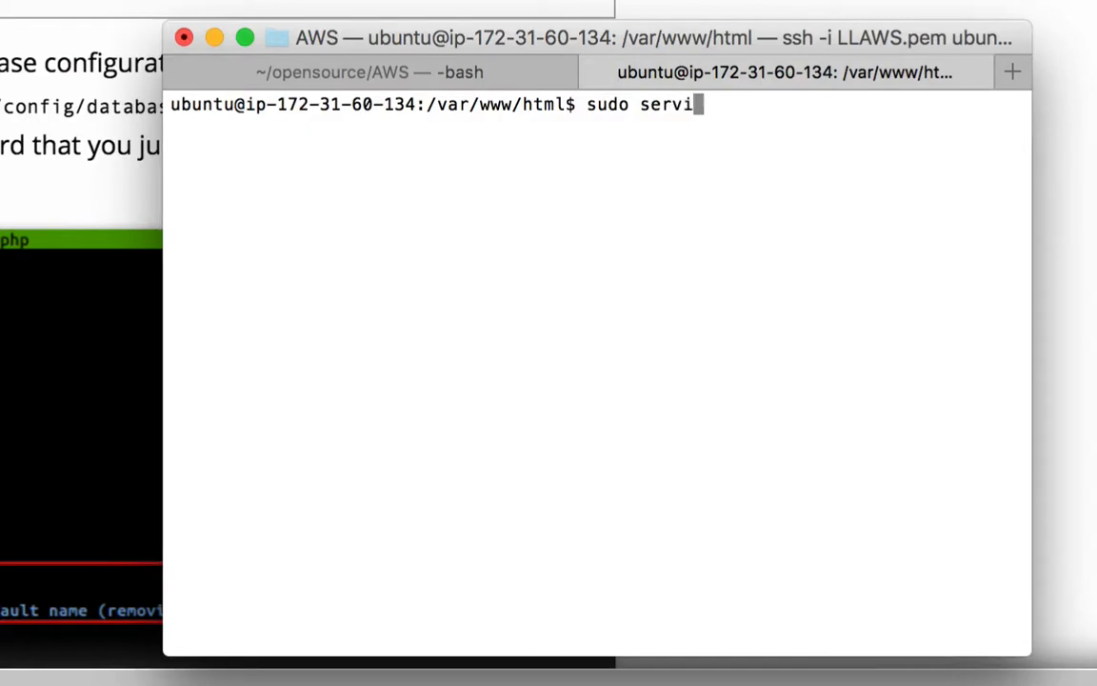
text(ce mo)
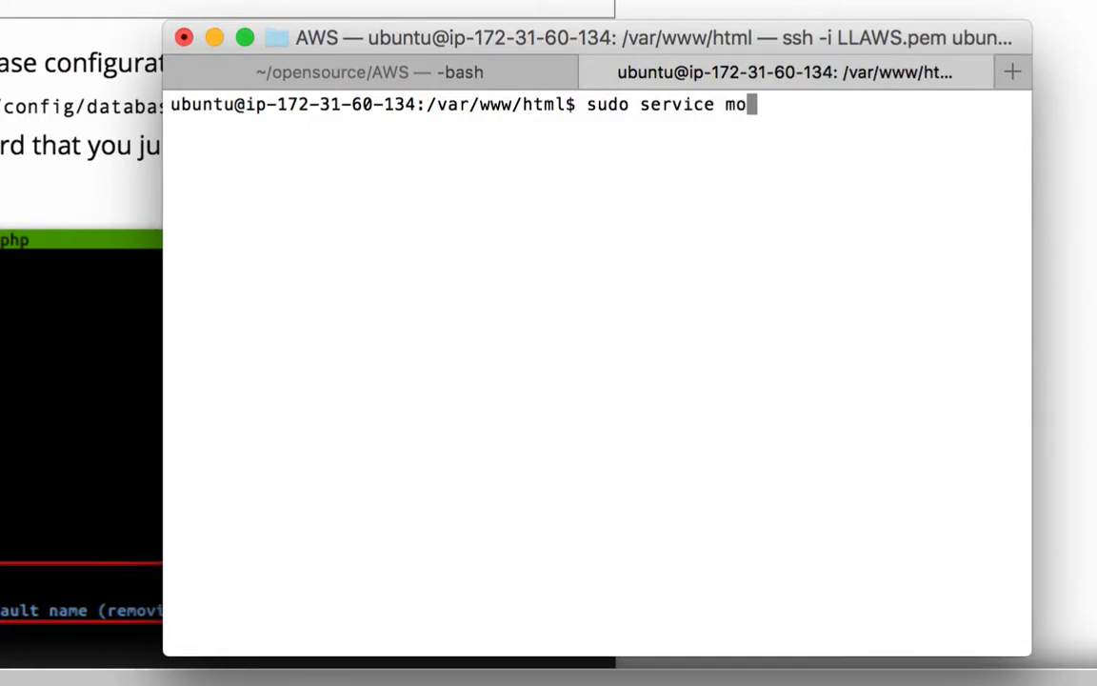
text(ngodb restart)
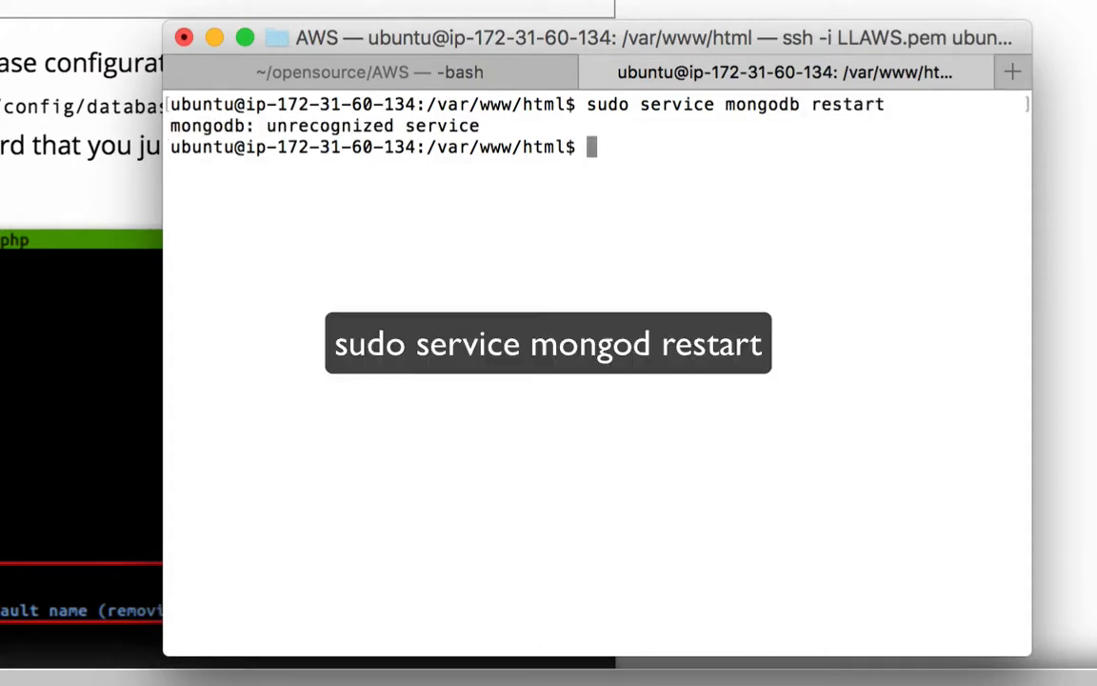
text(sudo service mongodb restart)
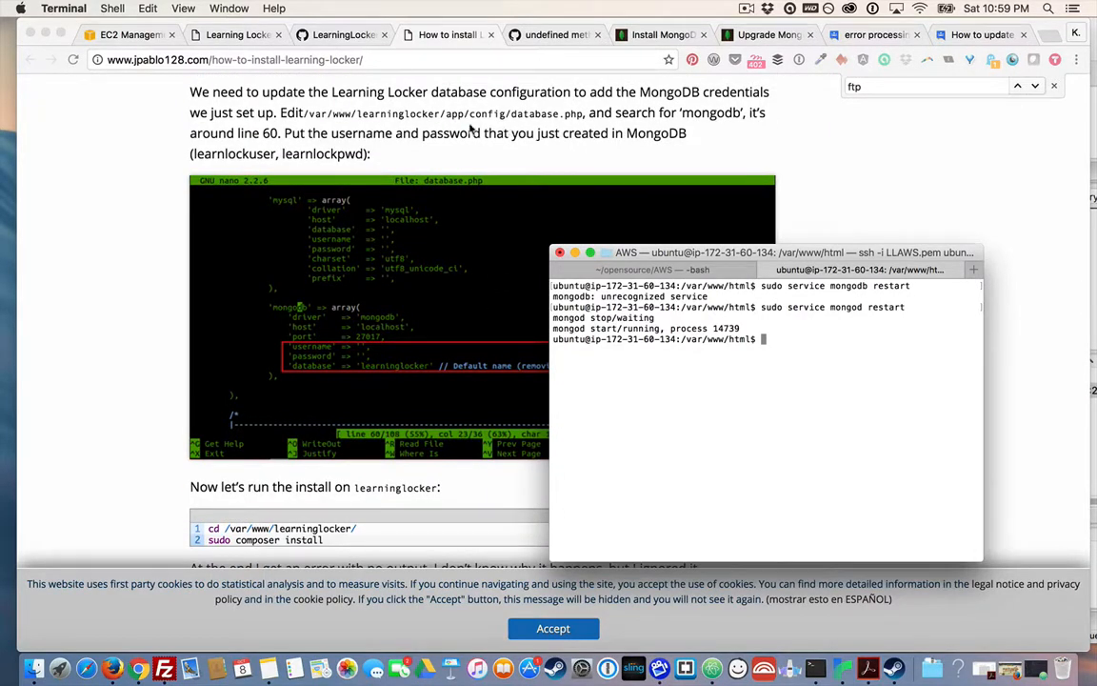
mouse_move(380, 141)
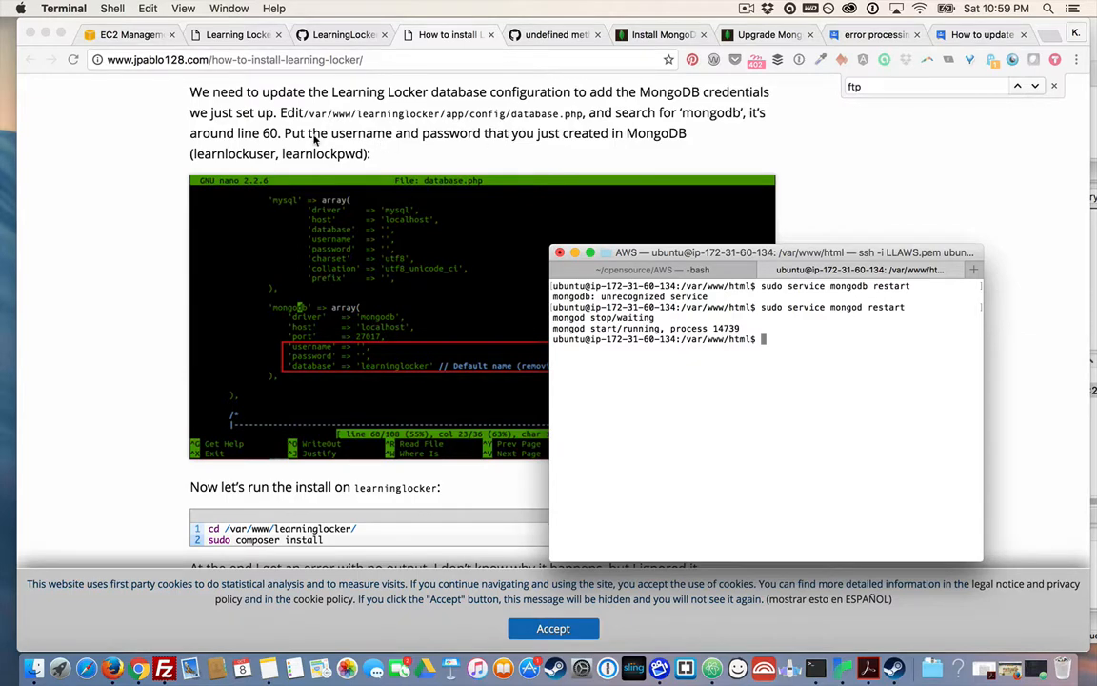
mouse_move(571, 140)
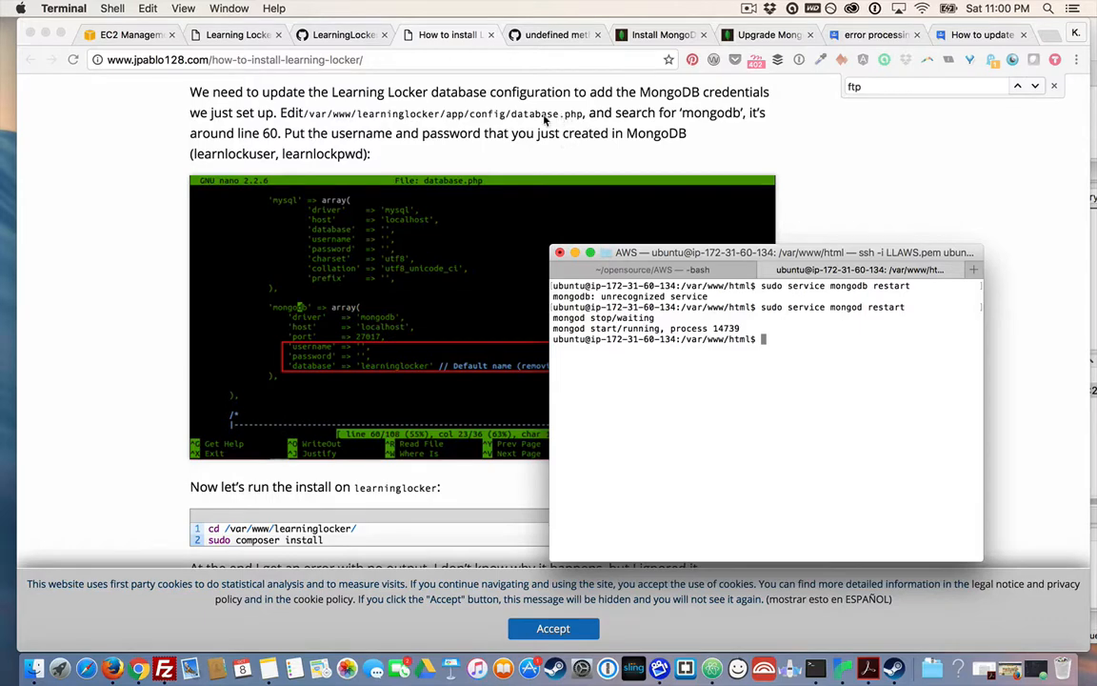
mouse_move(538, 121)
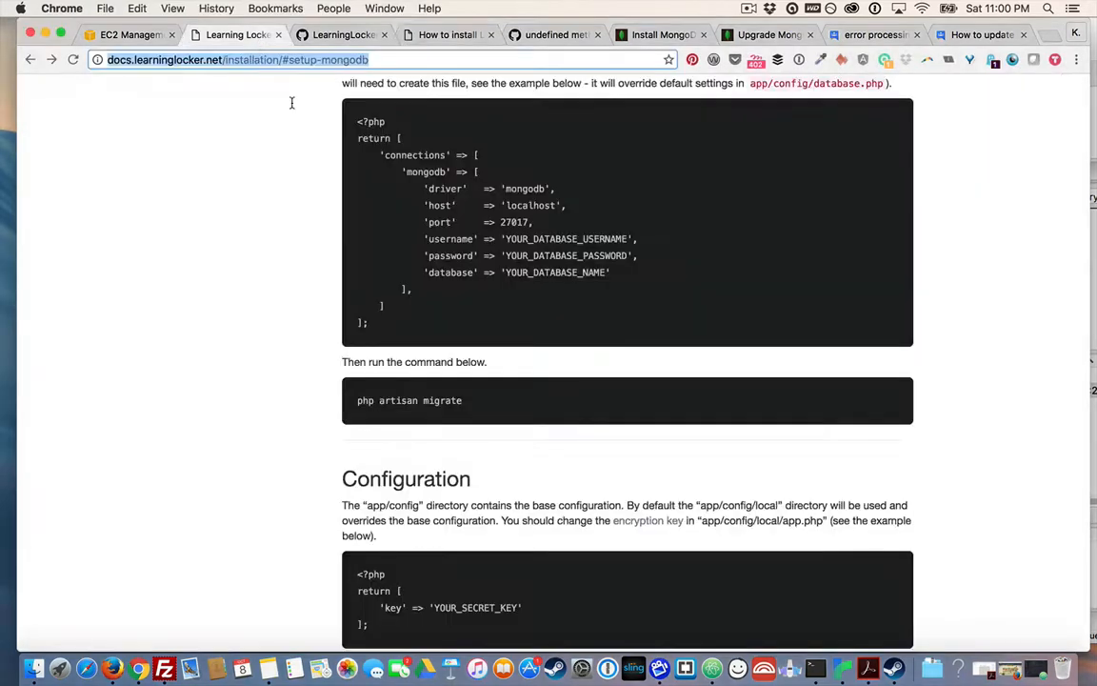
Review the Learning Locker docs' Setup MongoDB credentials example, then return to Terminal.
scroll(up, 3)
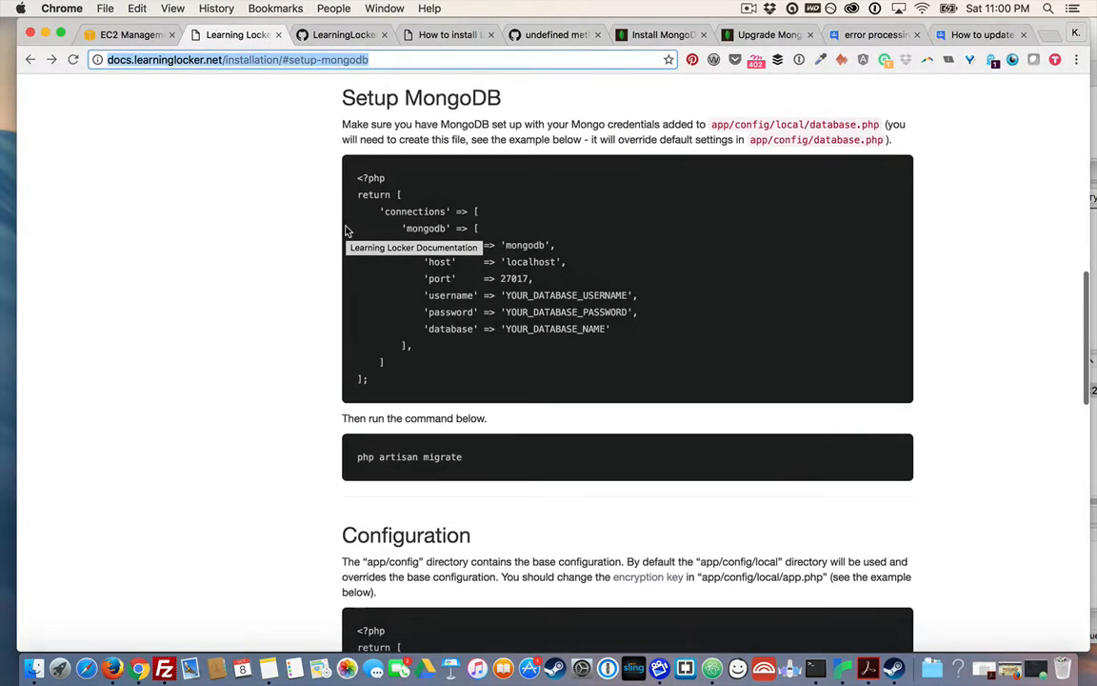
mouse_move(819, 669)
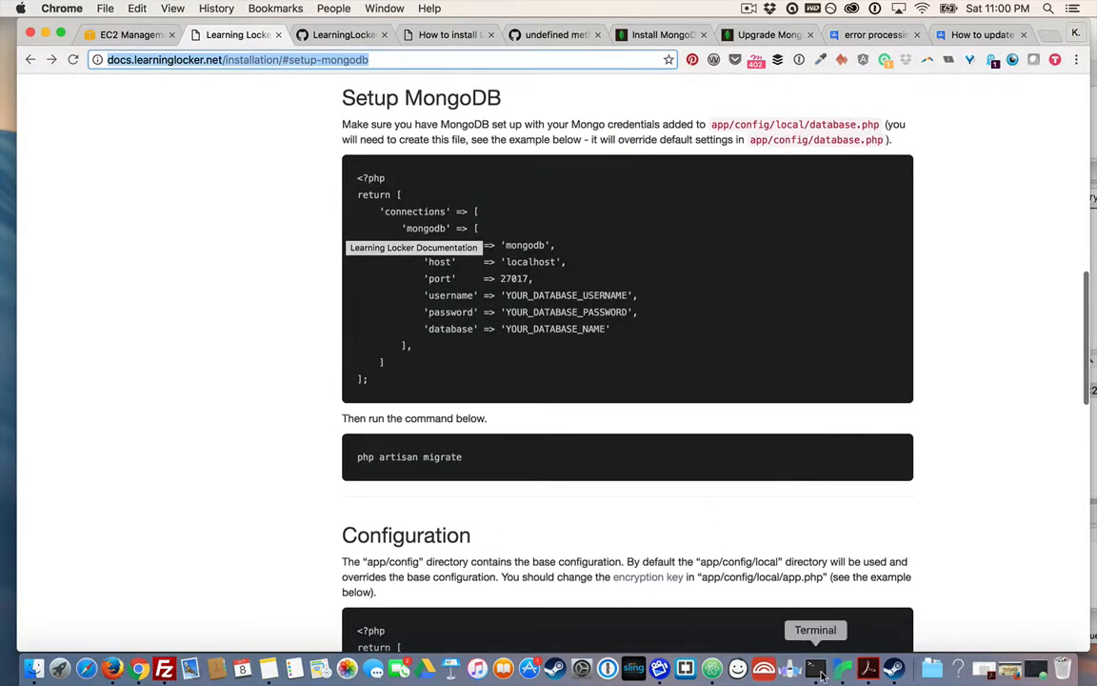
click(814, 666)
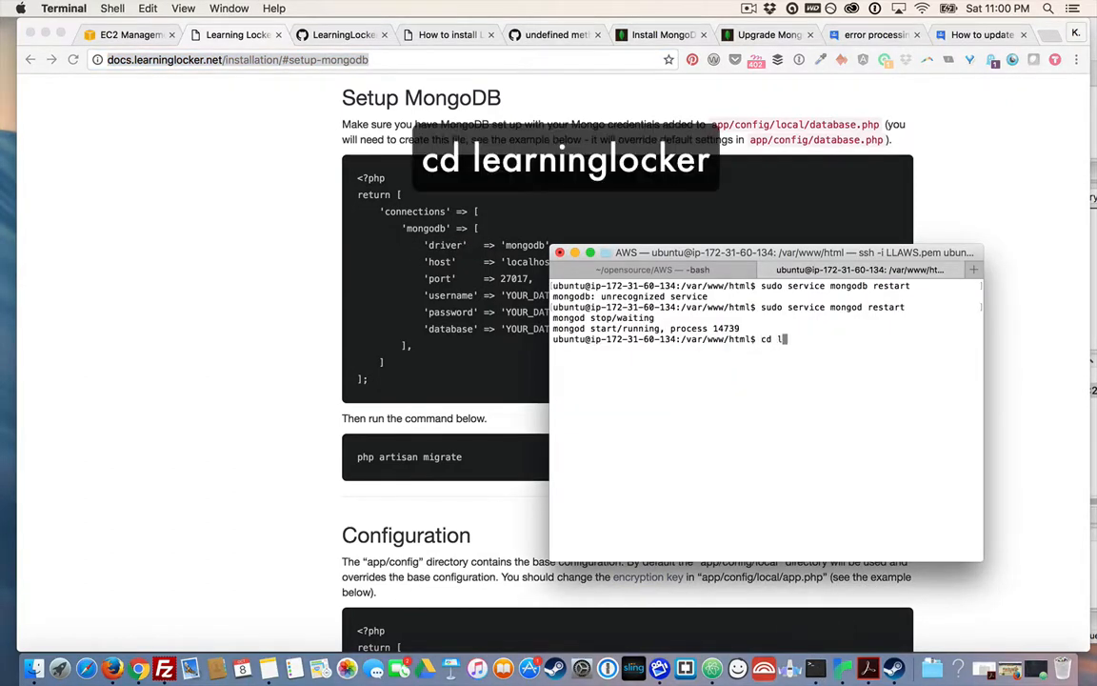
Go to learninglocker/app/config/local and create database.php in vim with sudo.
text(earning)
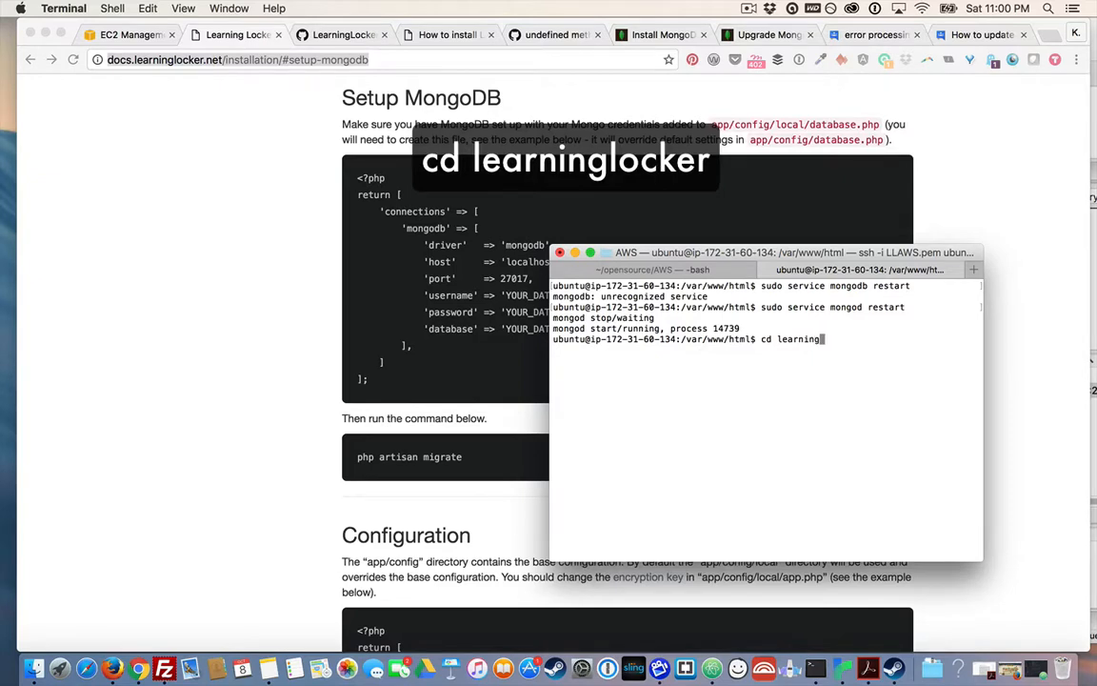
text(ocker)
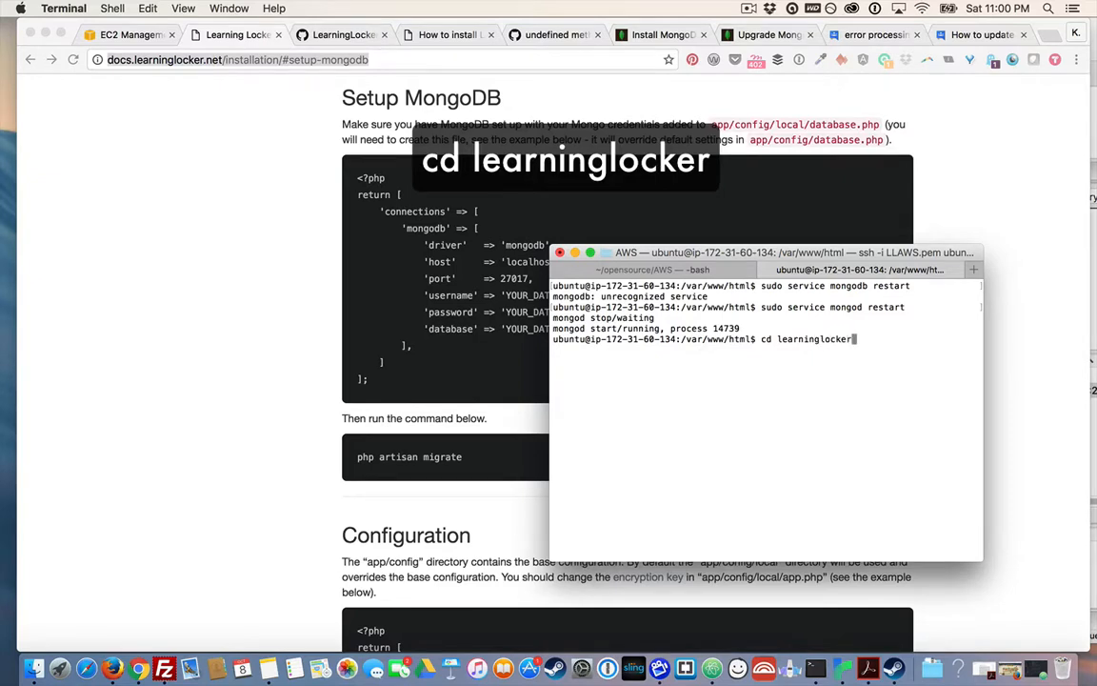
text(cd local)
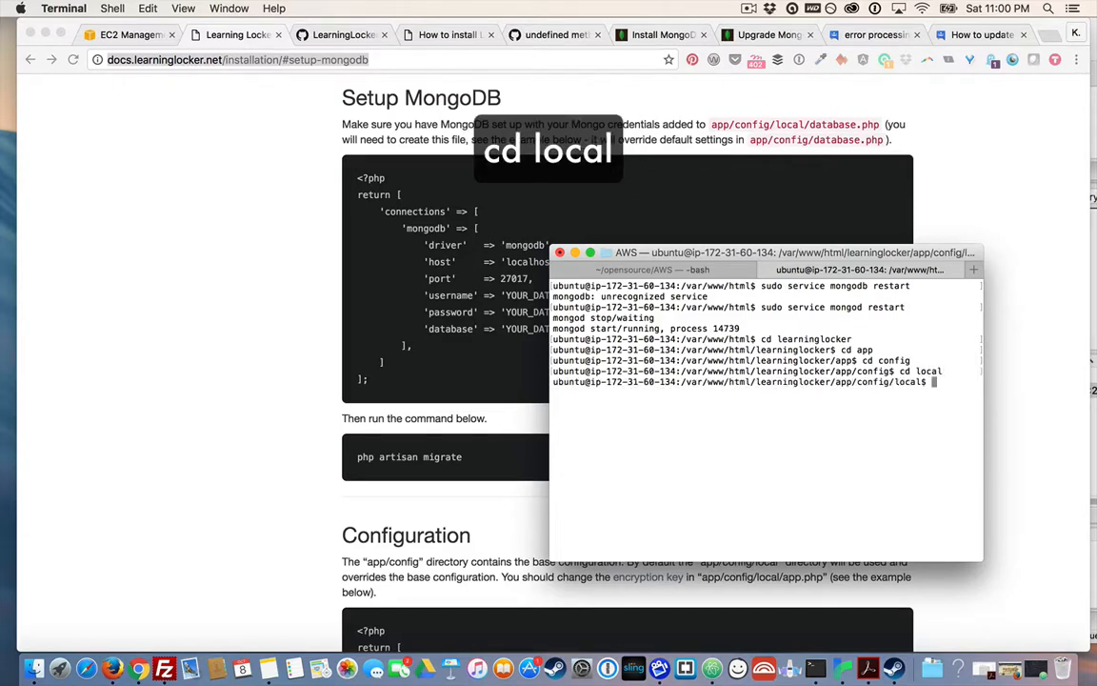
text(sudo vim)
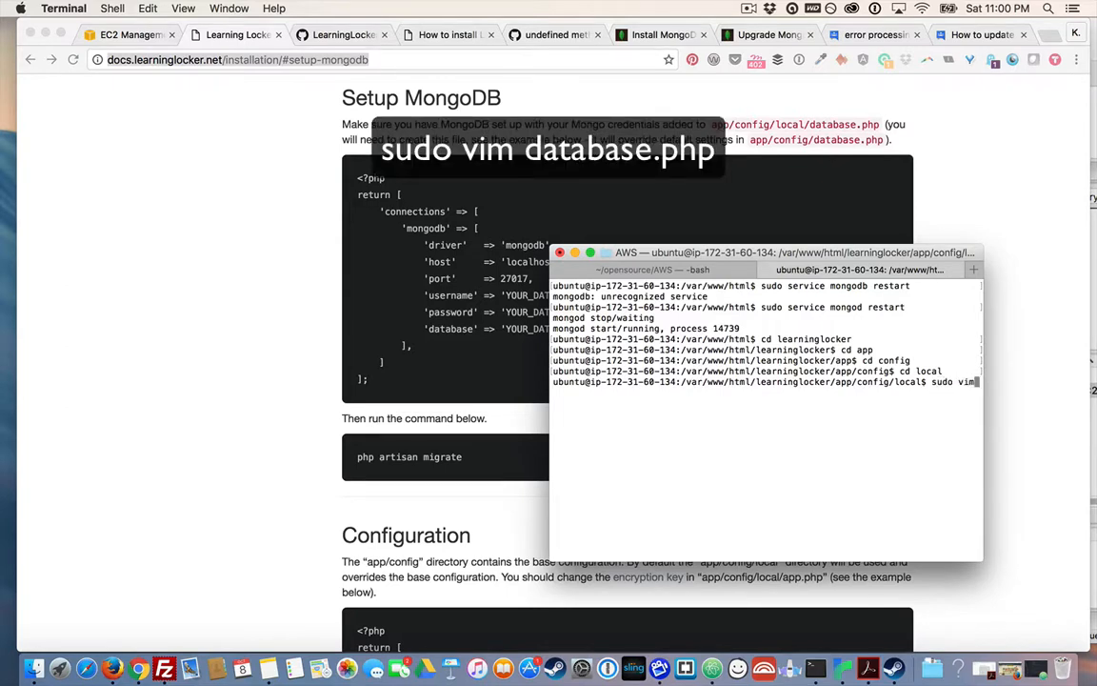
text(d)
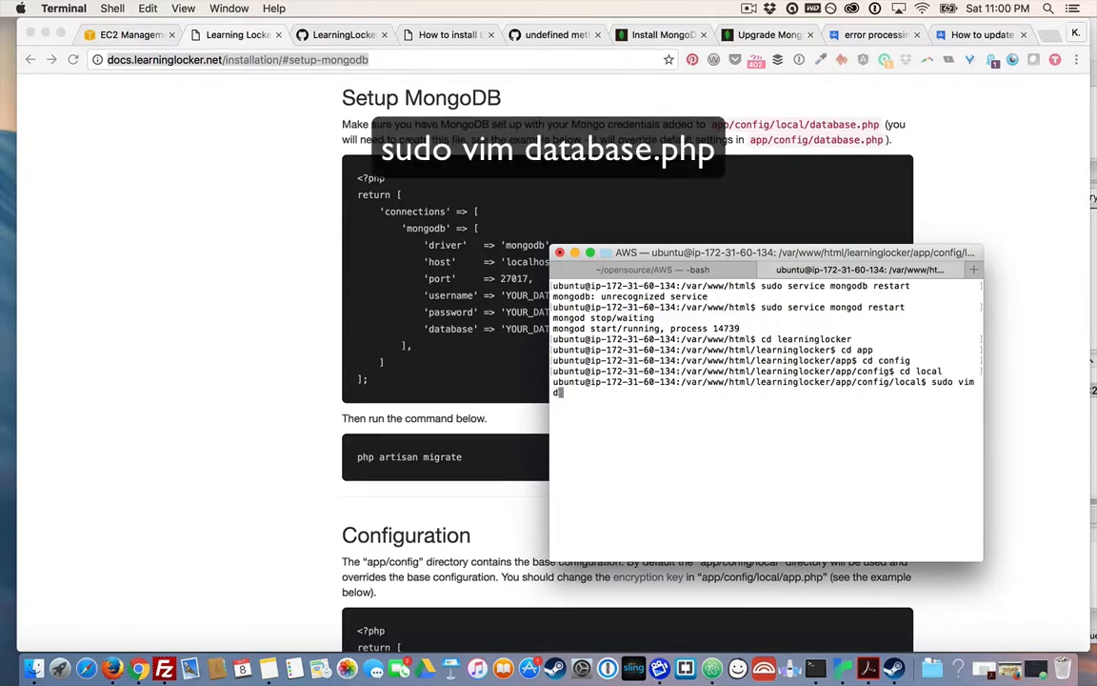
text(atab)
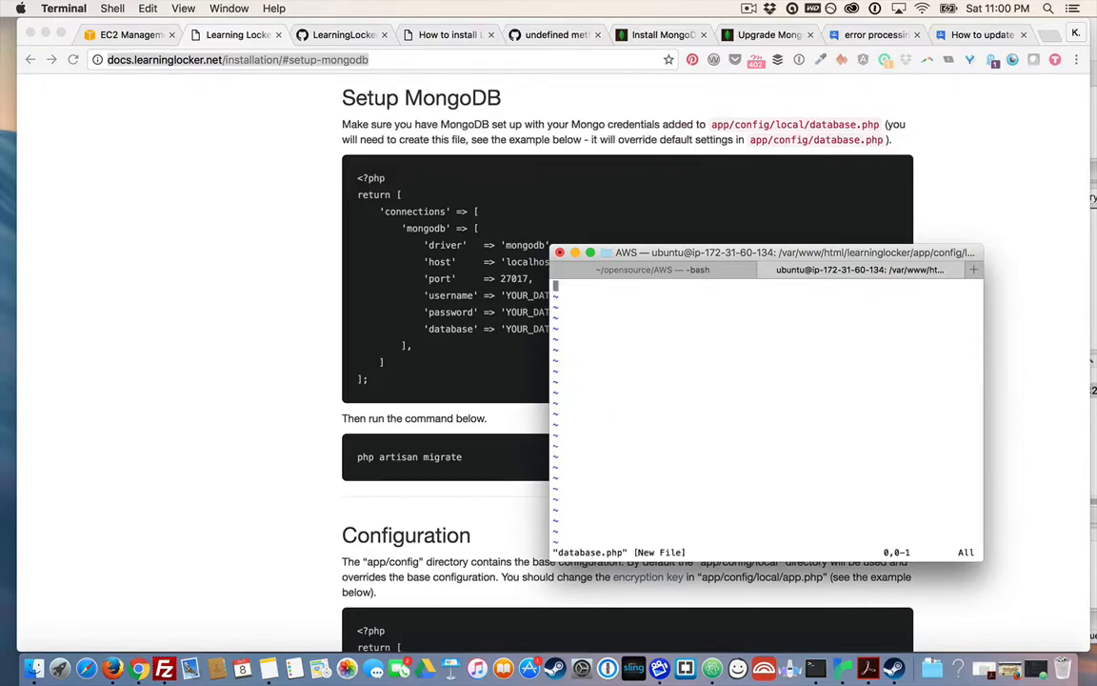
Enter the mongodb driver, localhost host and port 27017 settings into database.php and save.
key(i)
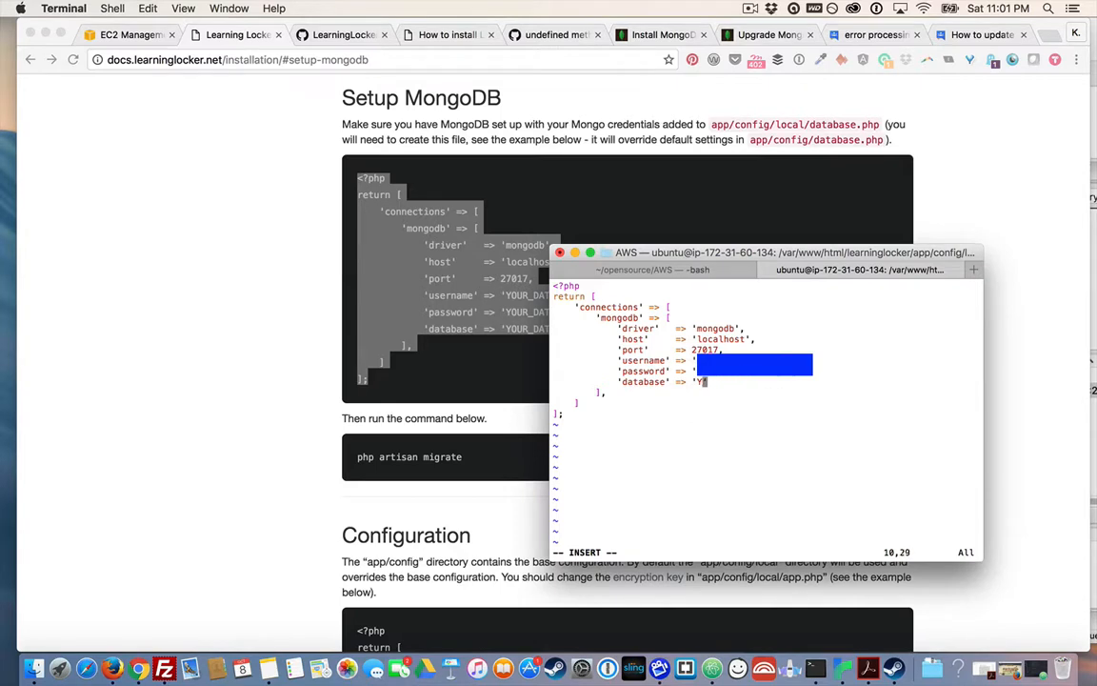
text(learnin)
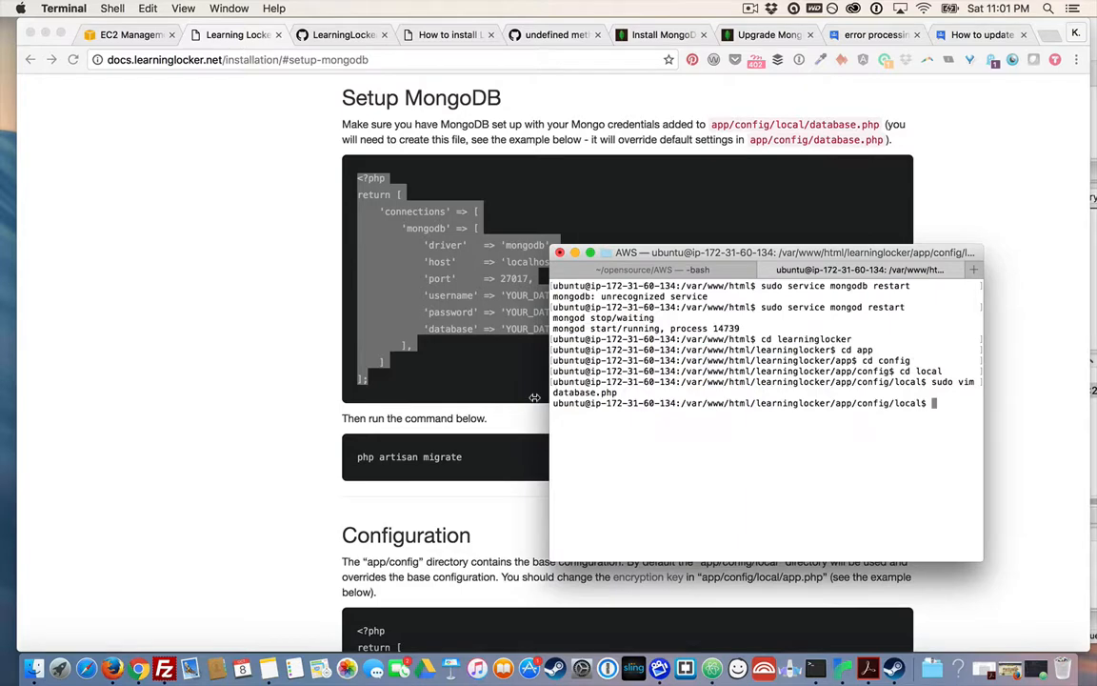
Scroll the jpablo128 install guide to its composer install and migrate steps.
click(448, 36)
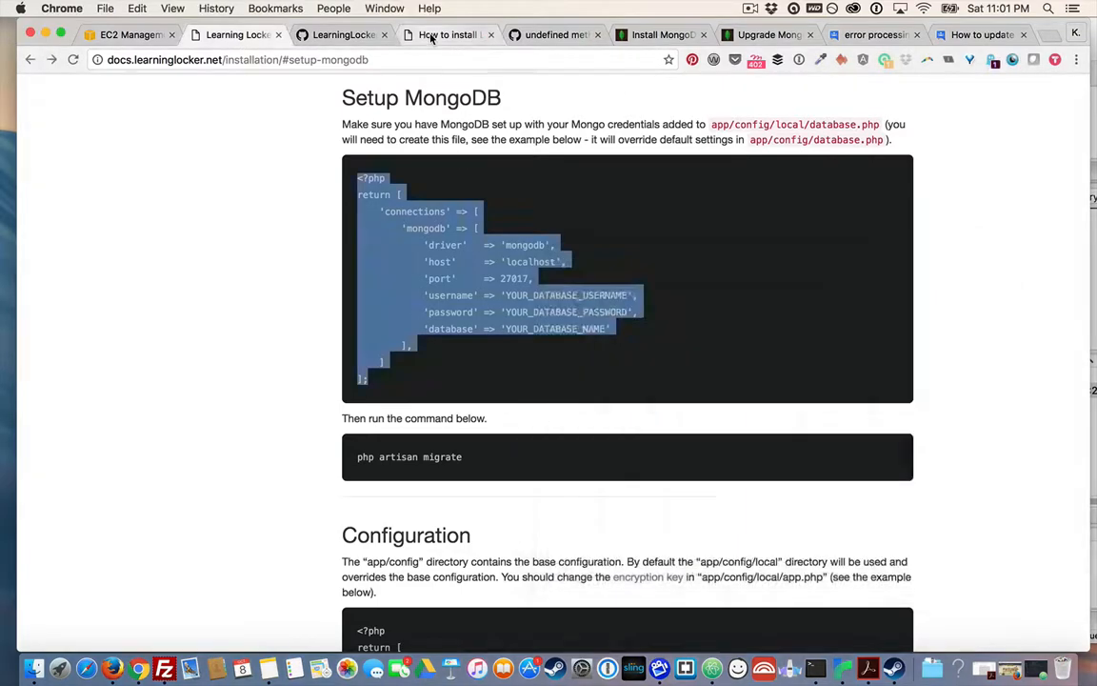
click(448, 35)
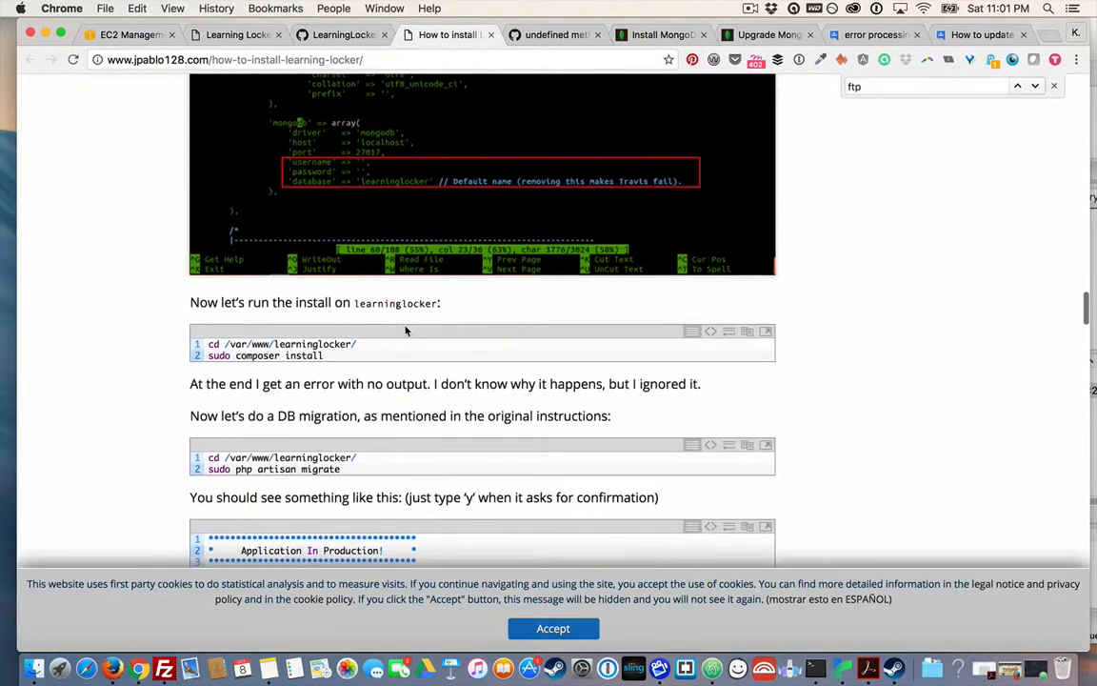
scroll(down, 3)
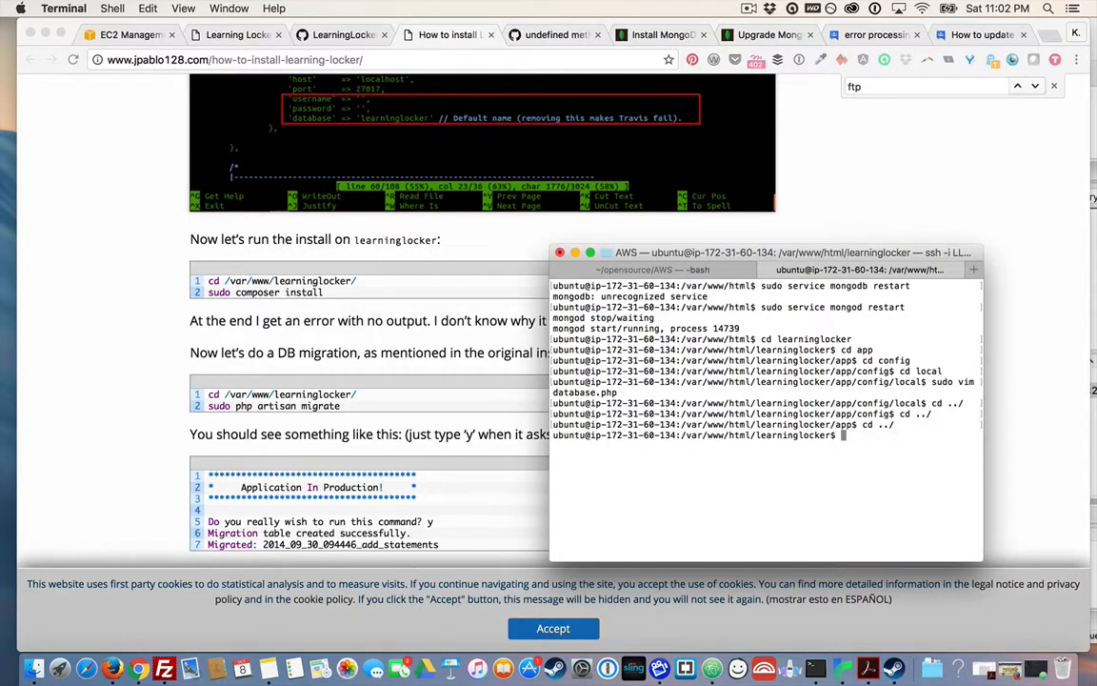
Run sudo composer install in the learninglocker project root.
text(sudo)
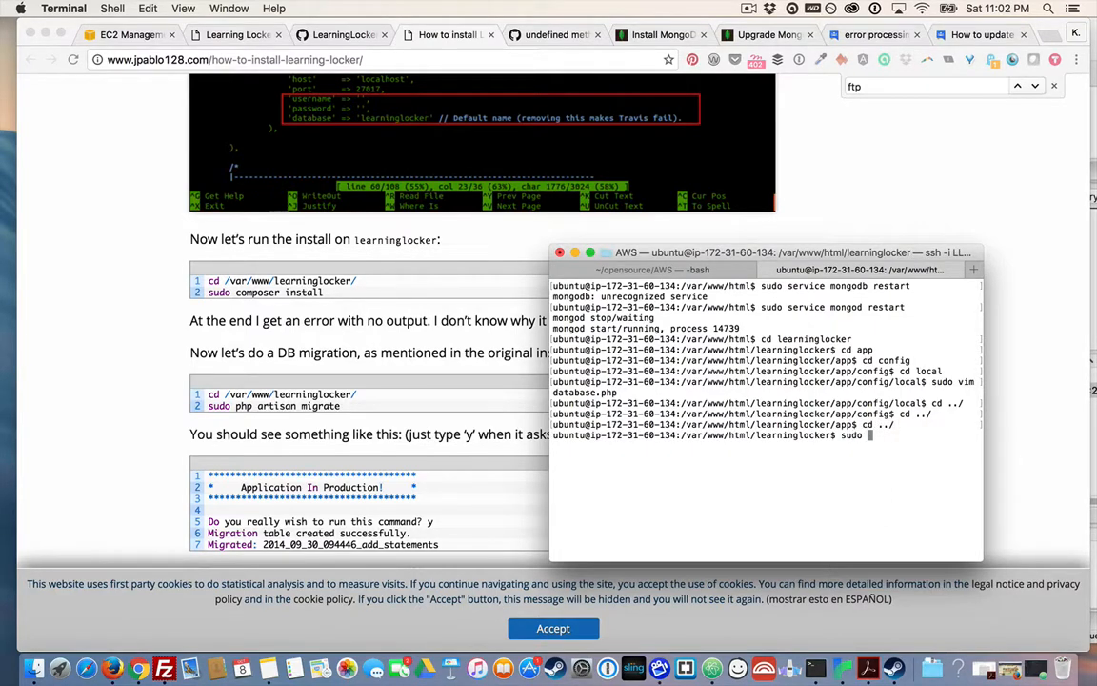
text(composer install)
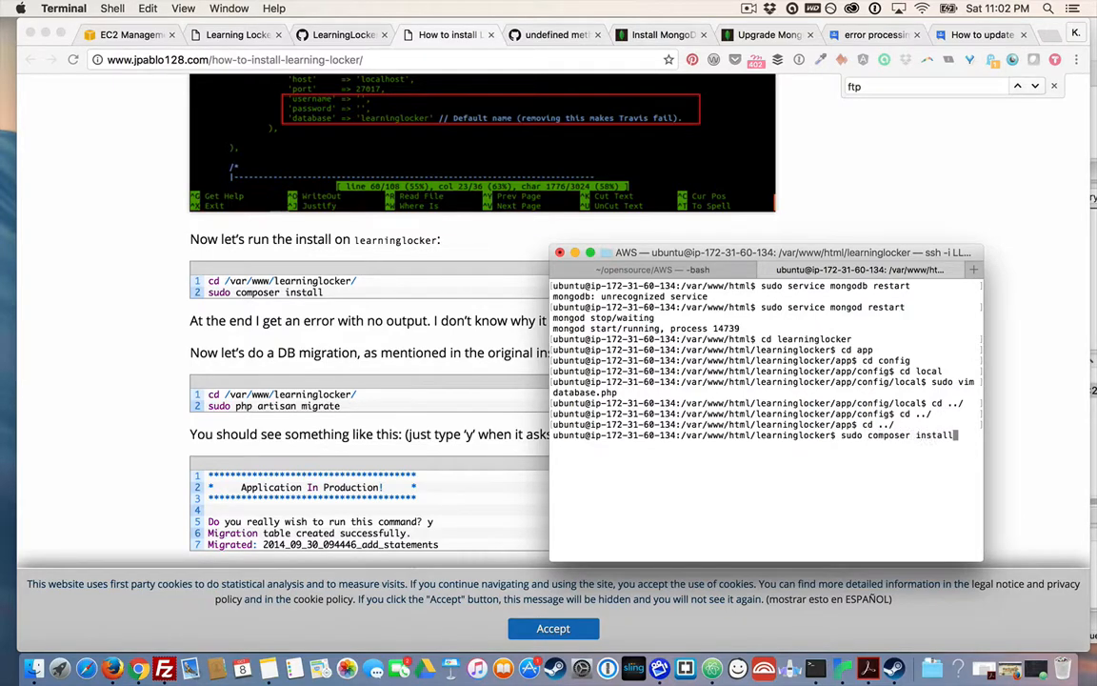
key(Return)
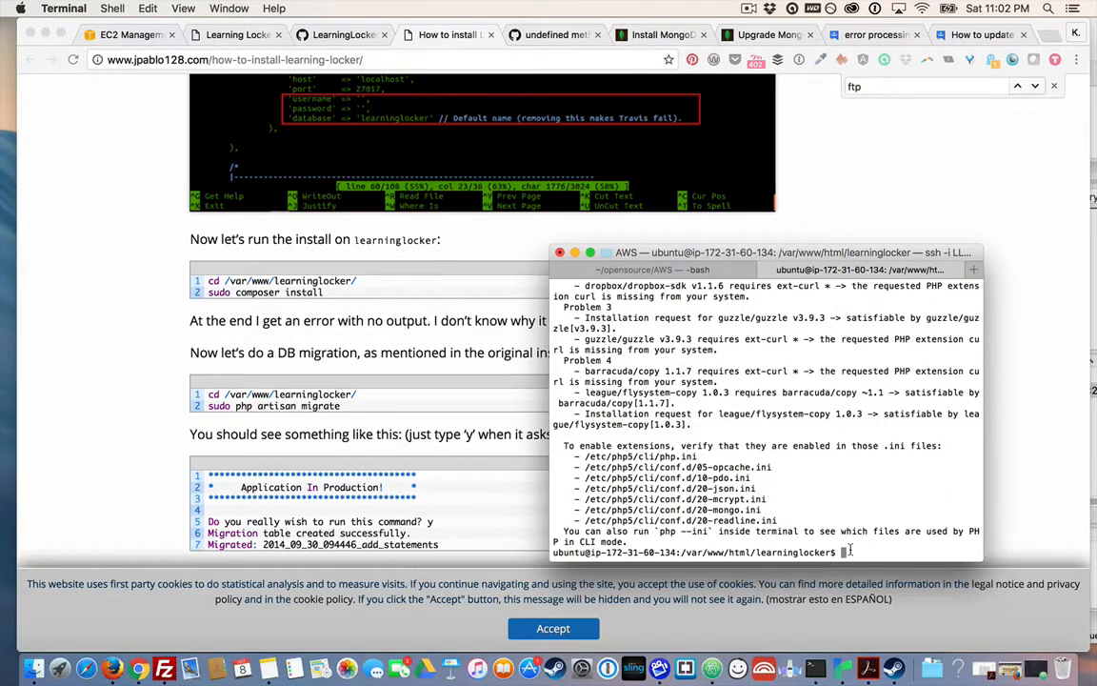
mouse_move(842, 499)
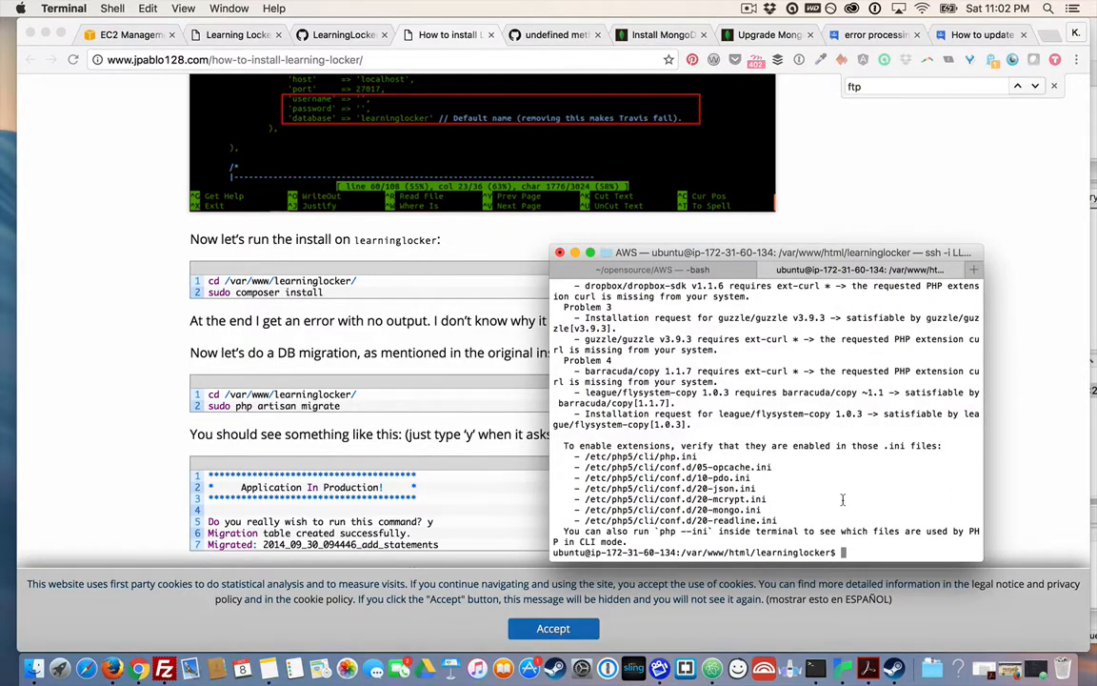
Install the missing php5-curl extension with apt-get.
text(sudo apt-get install)
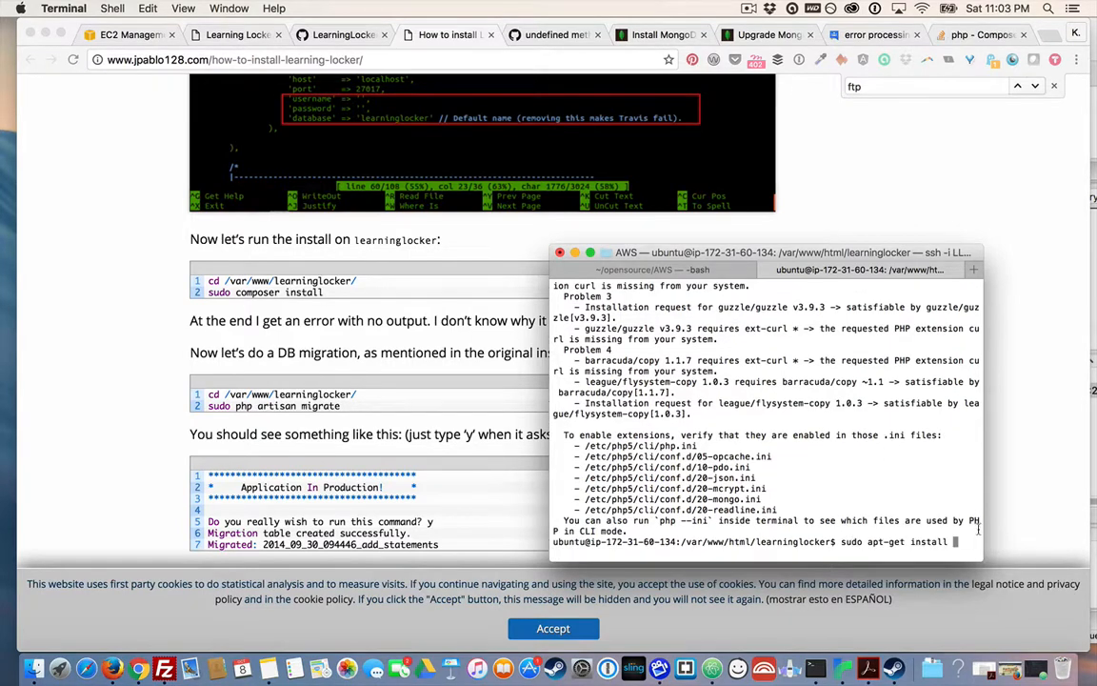
text(in)
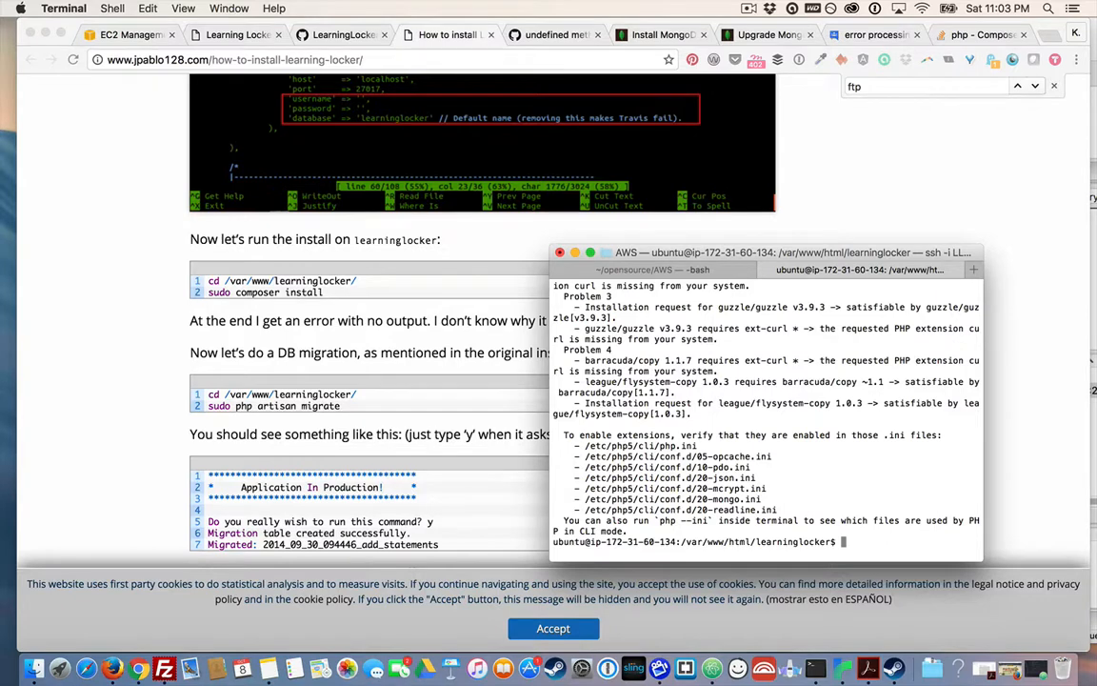
text(sudo apt-get install php5-curl)
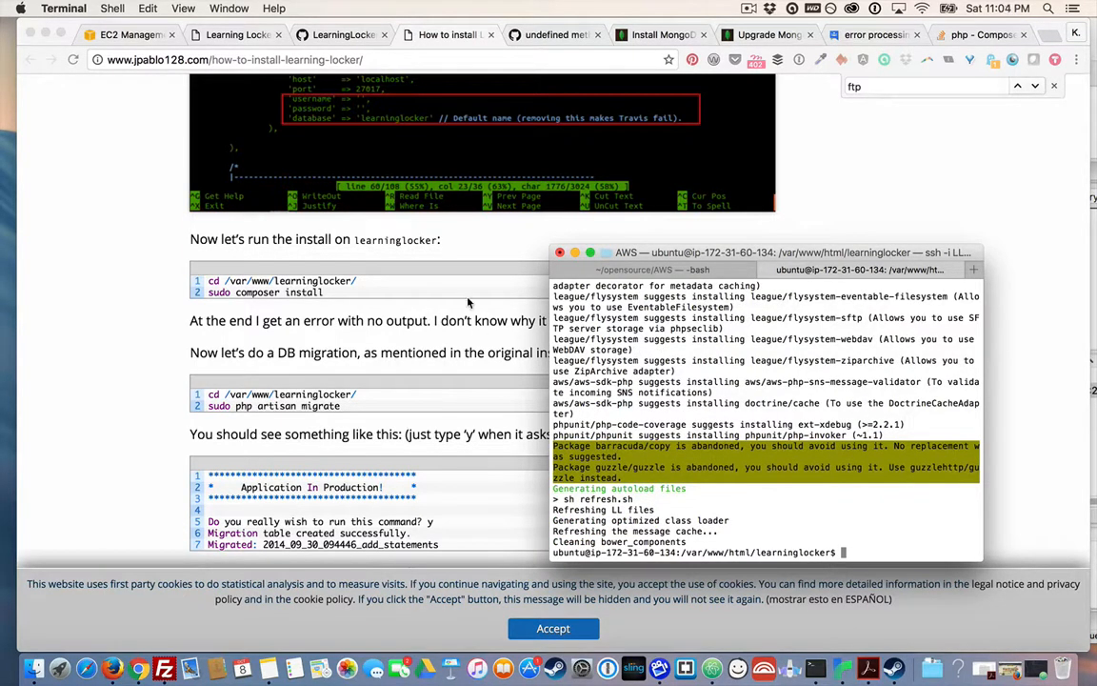
mouse_move(362, 397)
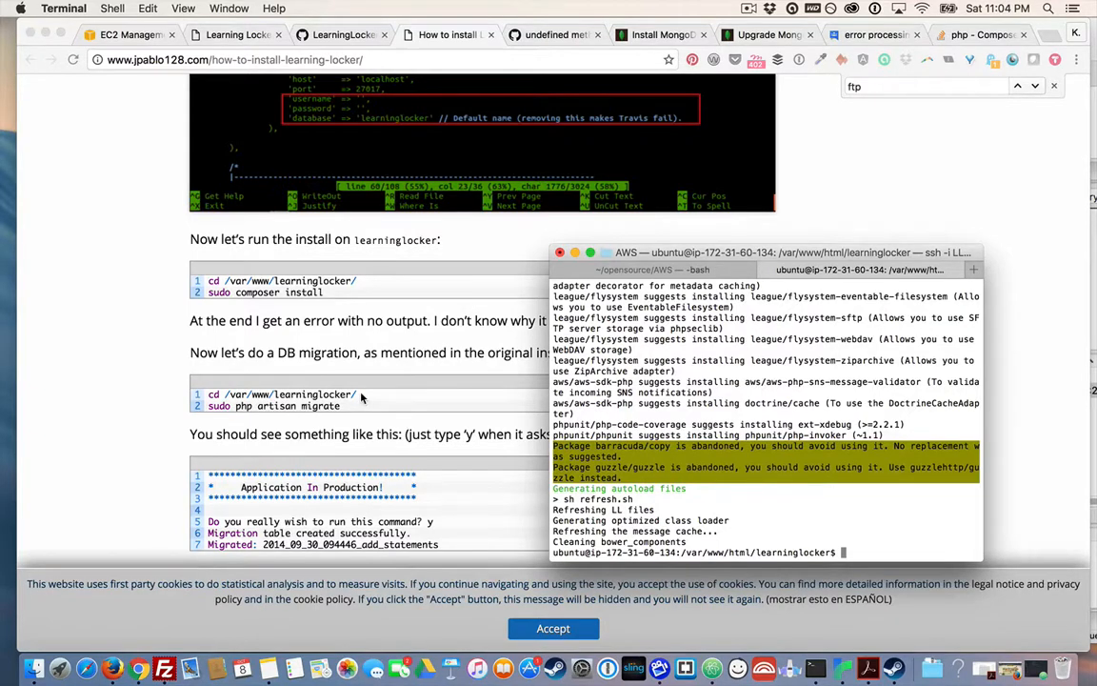
mouse_move(214, 433)
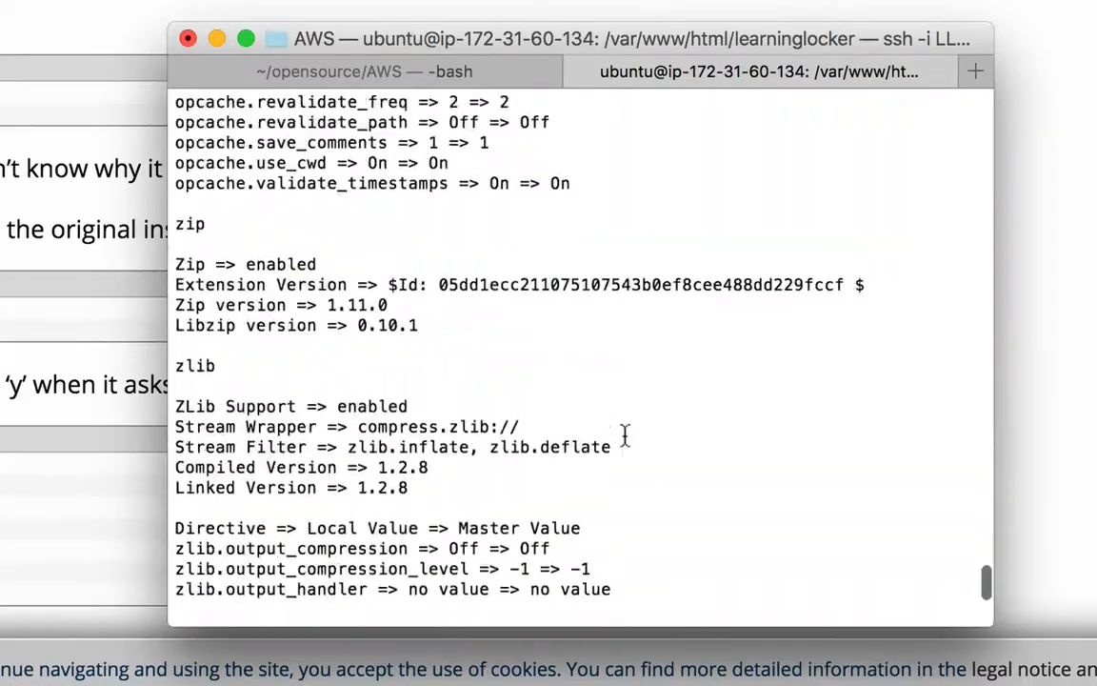
Scroll the php -i output to the mongo section showing driver version 1.4.5.
scroll(down, 3)
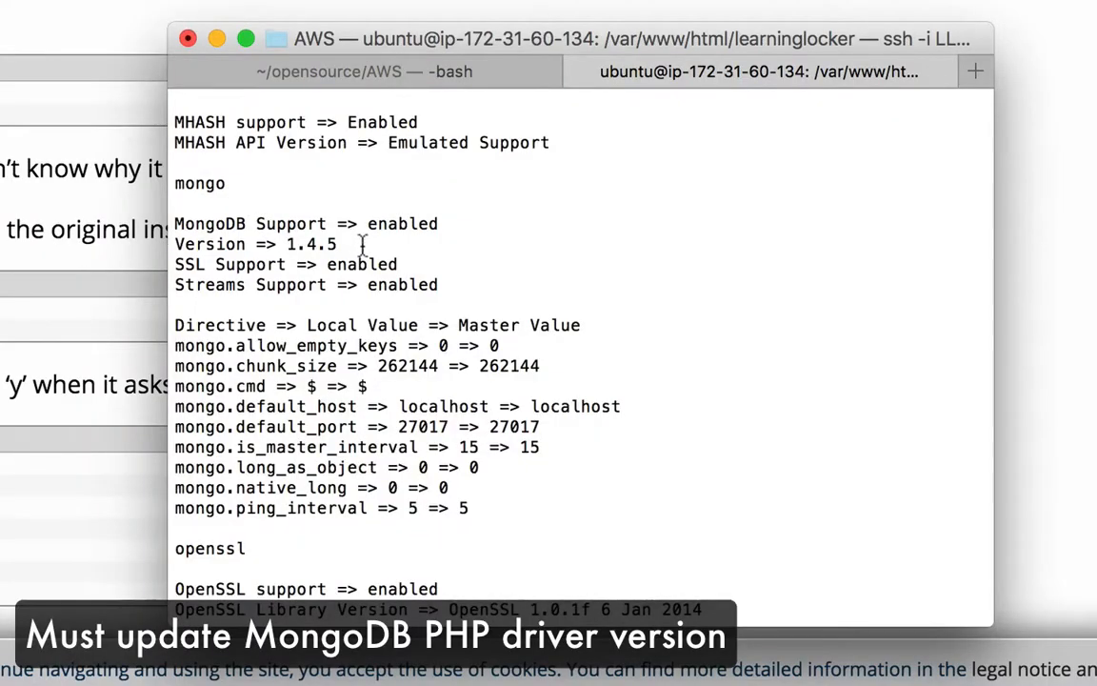
scroll(down, 3)
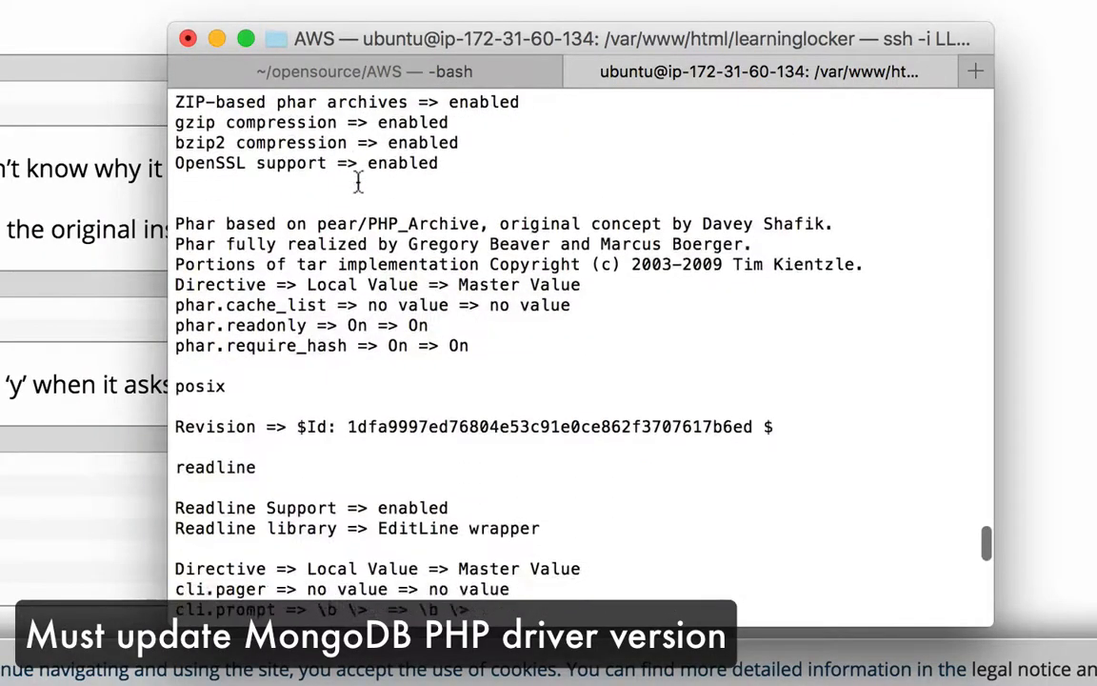
scroll(down, 3)
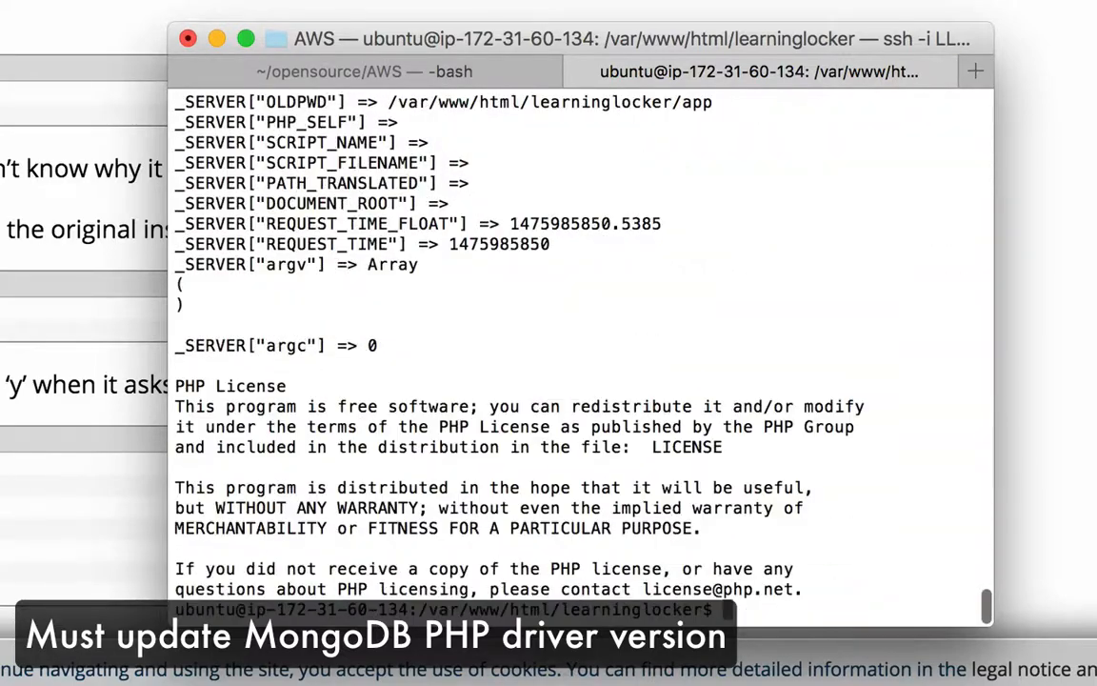
mouse_move(752, 648)
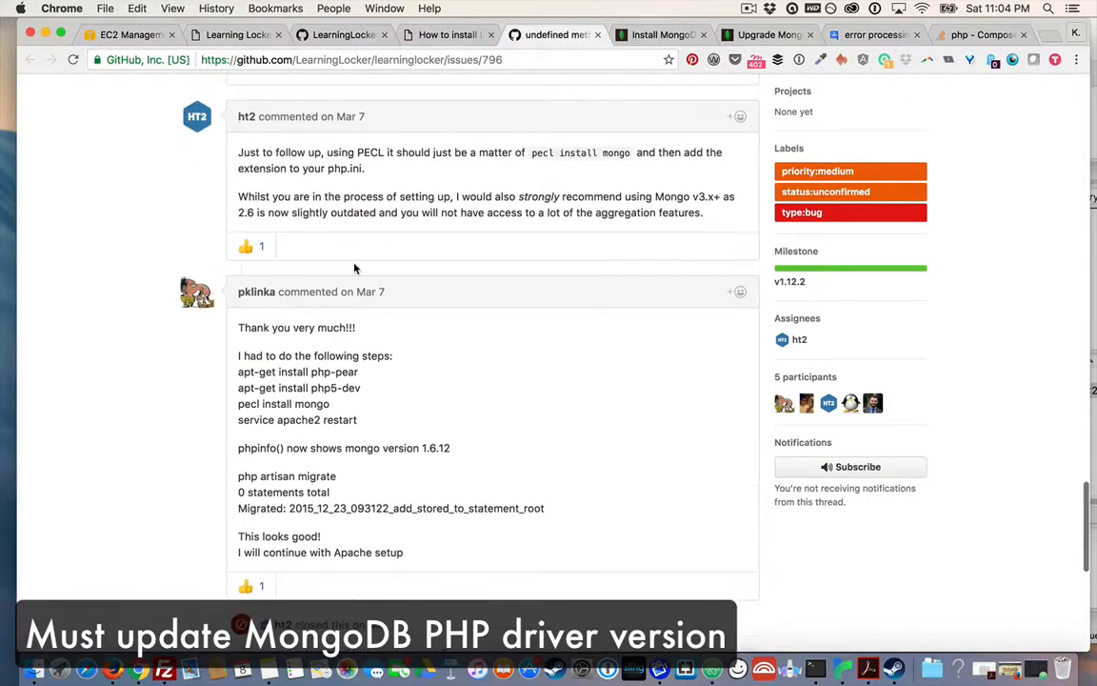
Scroll GitHub issue #796 to the comment listing php-pear, php5-dev and pecl install mongo.
scroll(down, 3)
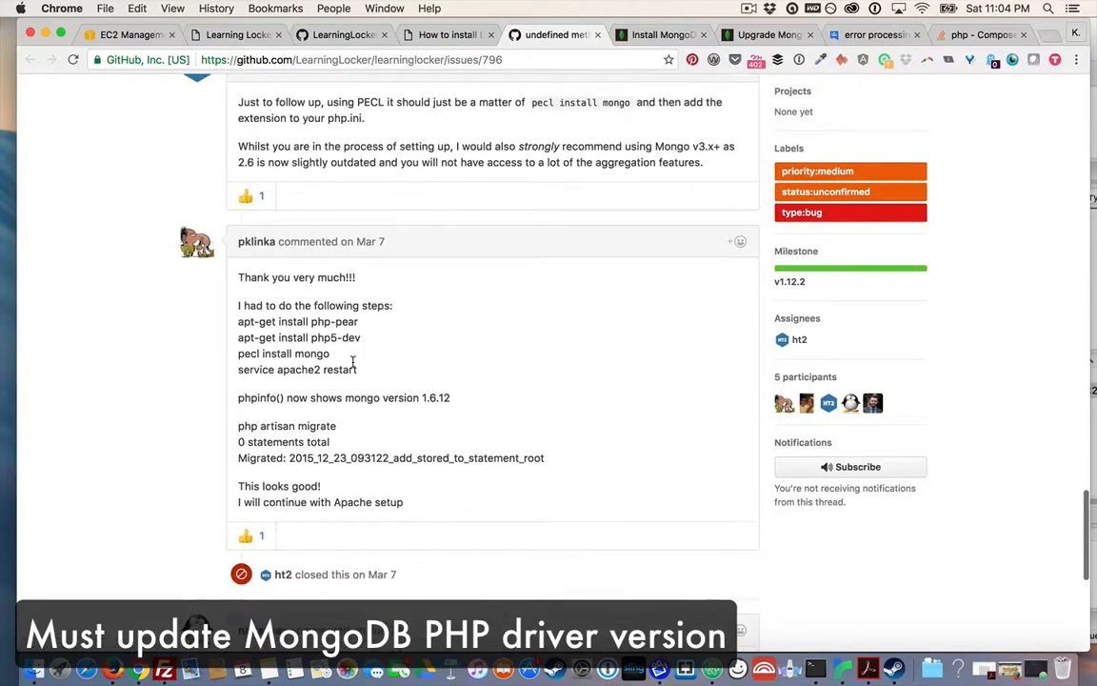
scroll(down, 3)
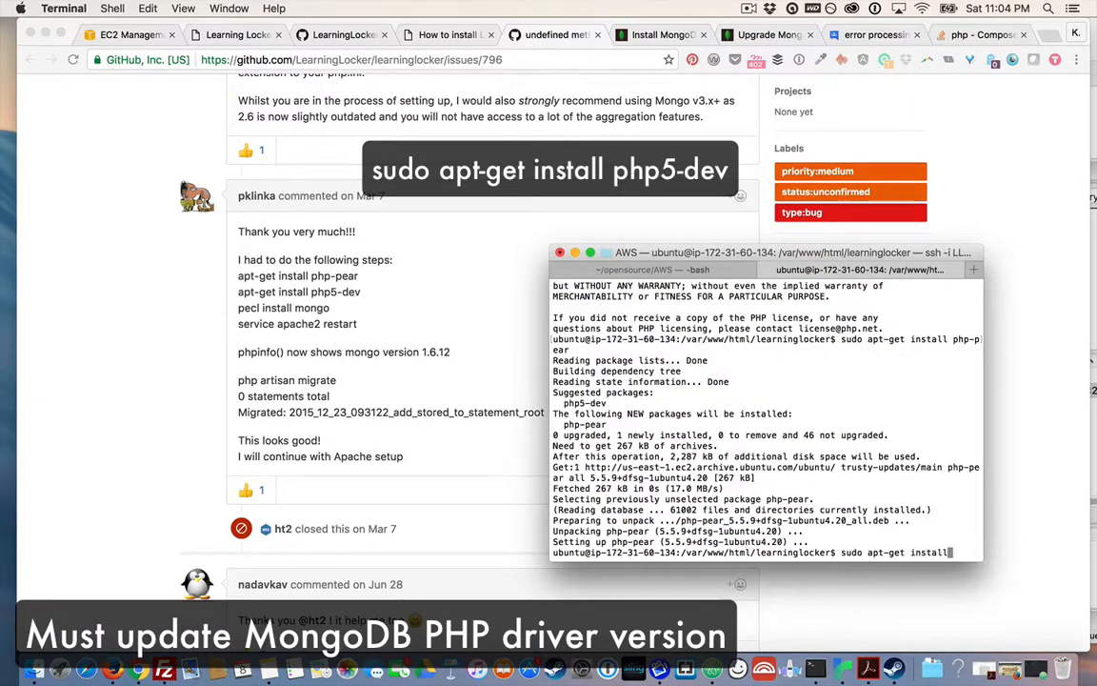
Install php5-dev and build the mongo 1.6.14 extension with pecl install mongo.
text(php)
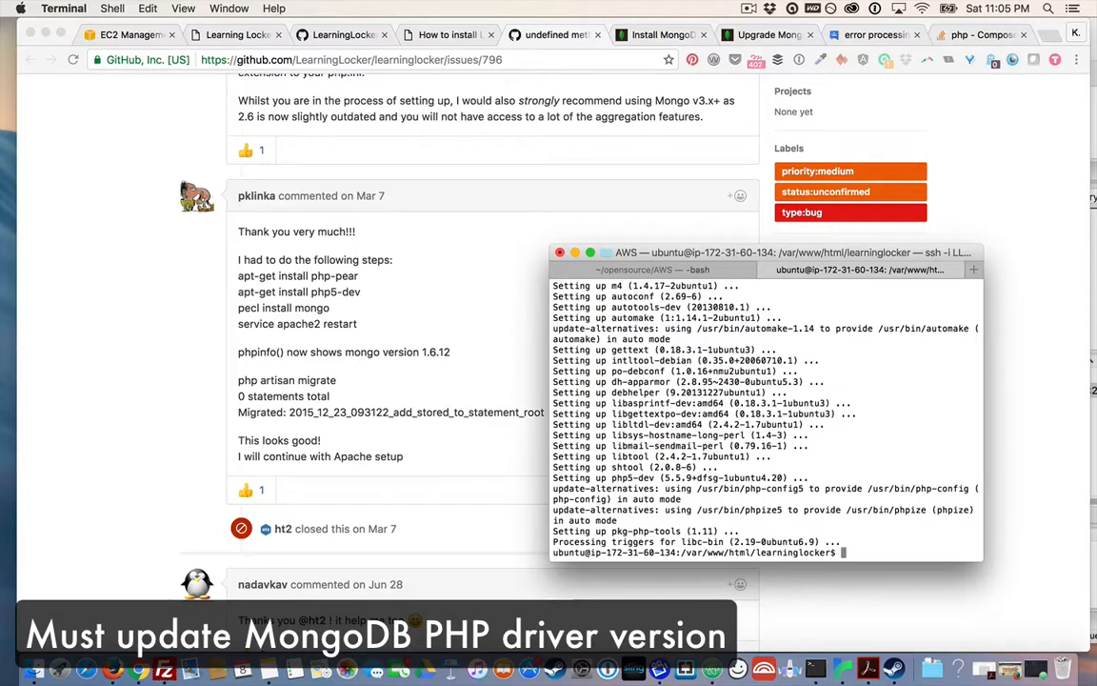
text(sudo)
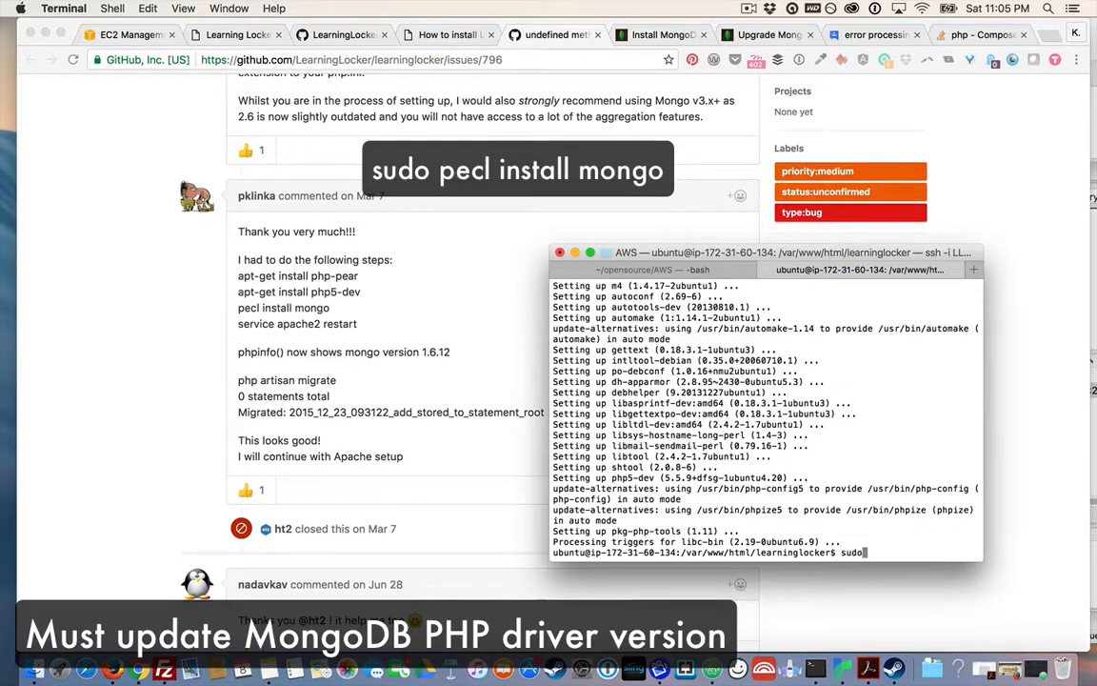
text(pecl i)
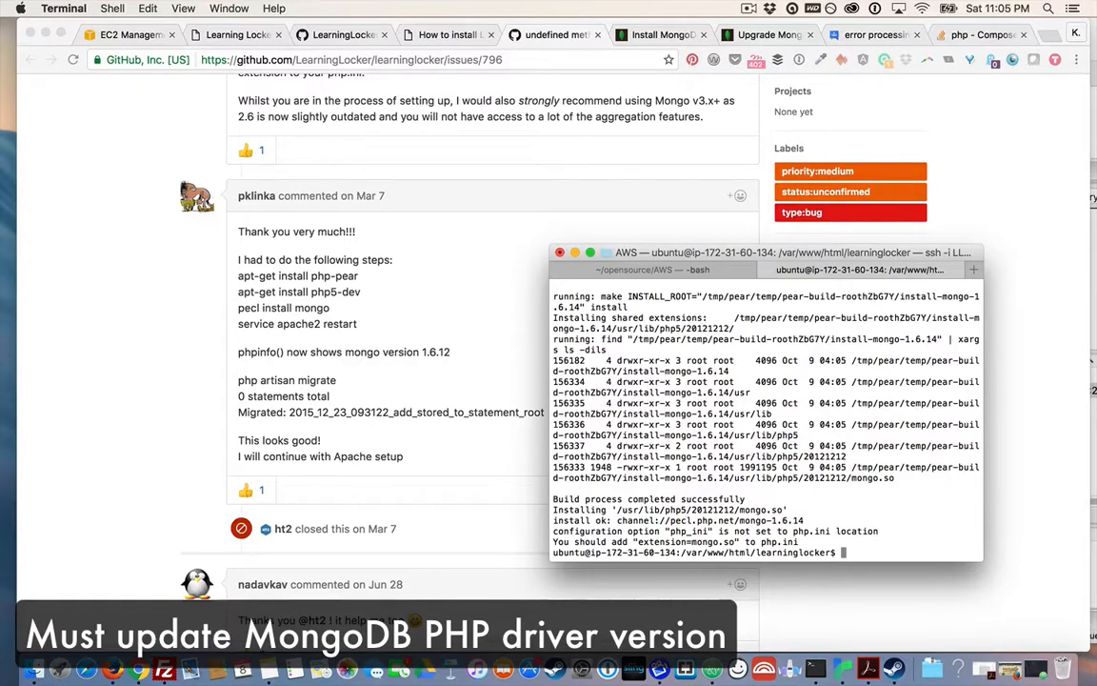
Restart Apache and rerun php -i to review the PHP configuration.
text(sudo)
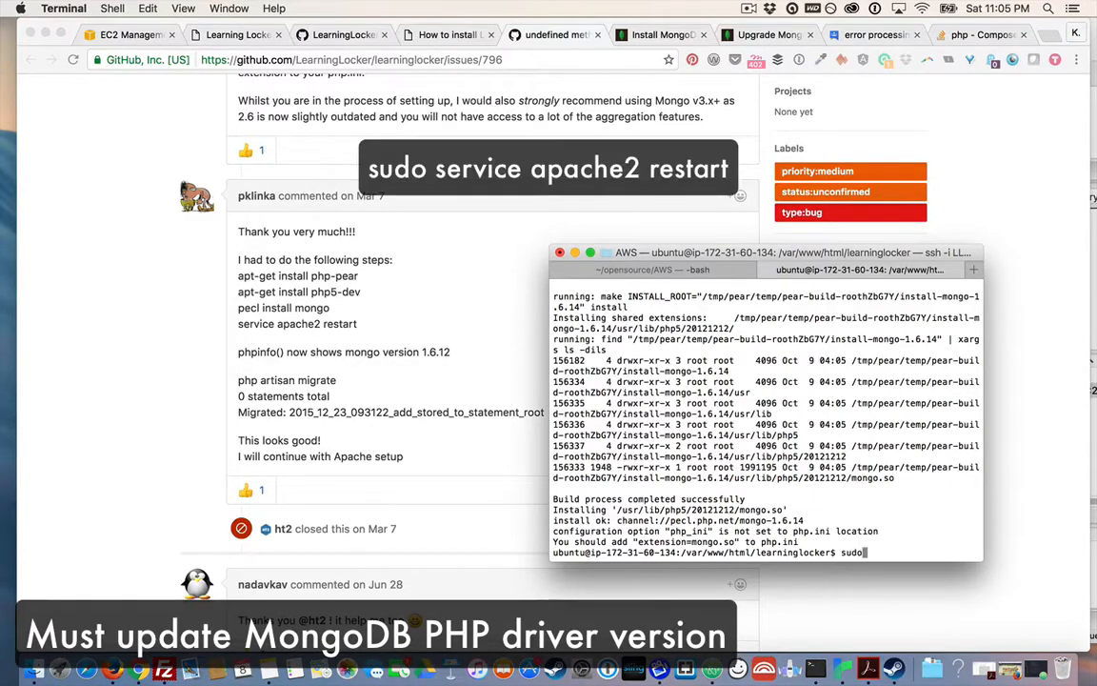
text(serc)
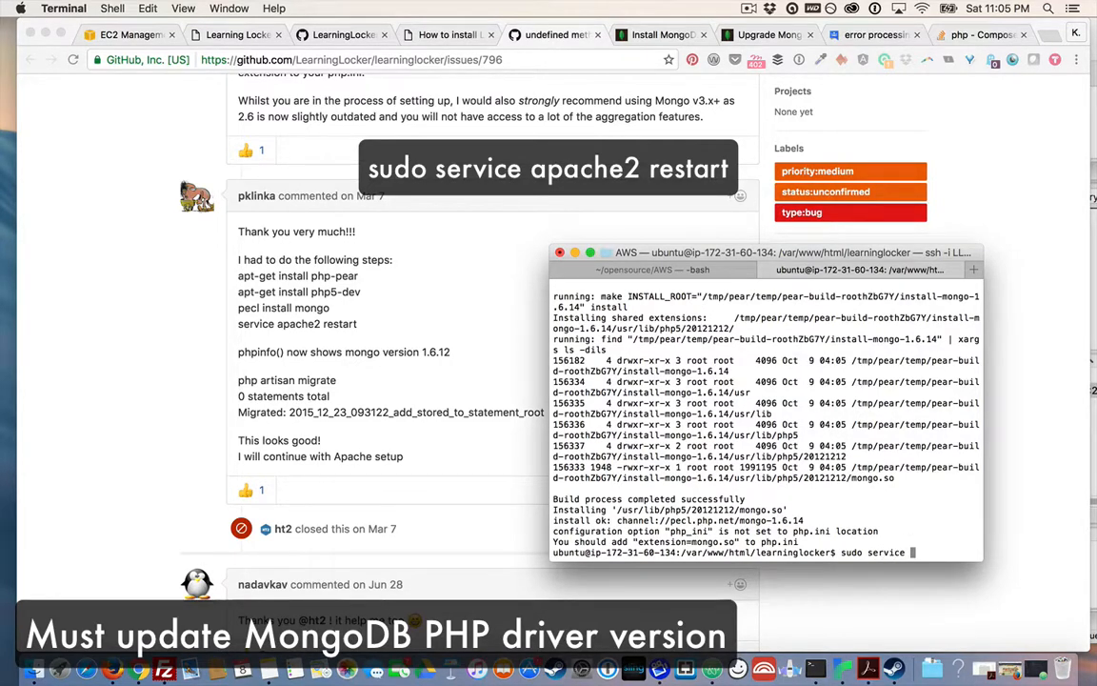
text(apa)
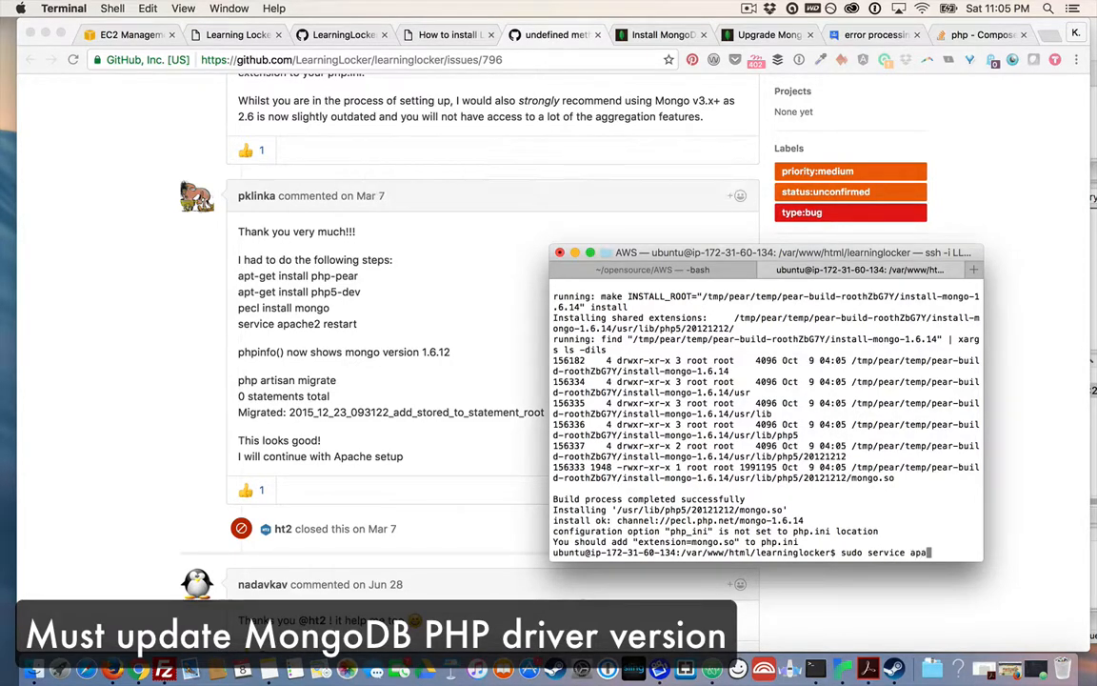
text(che2 restart)
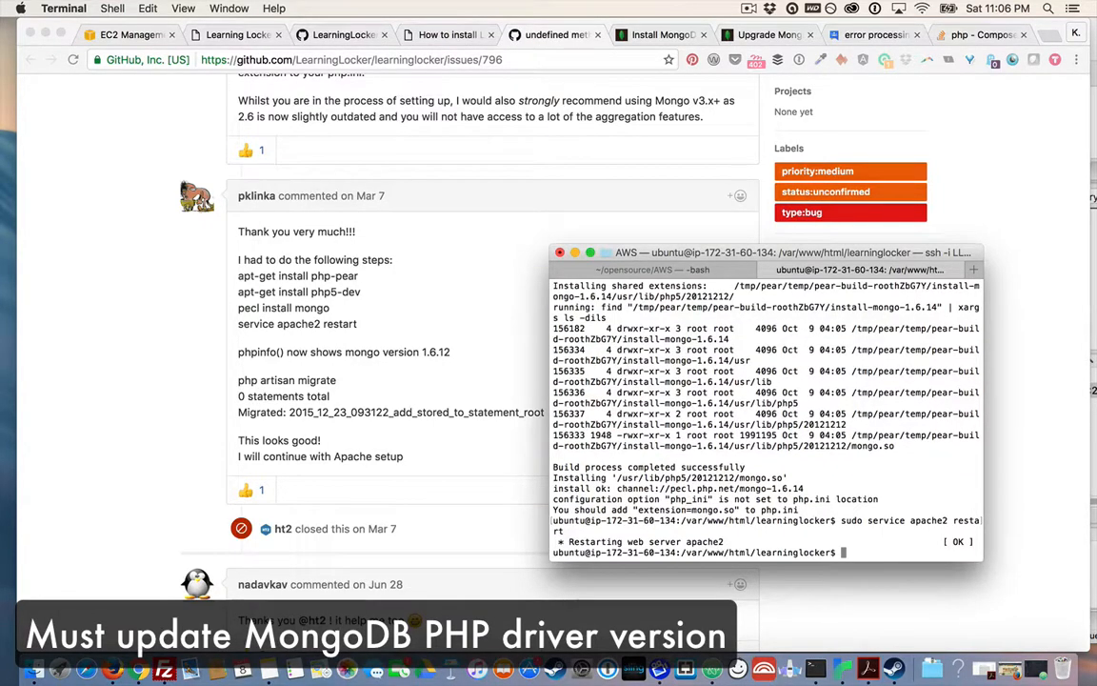
text(php -)
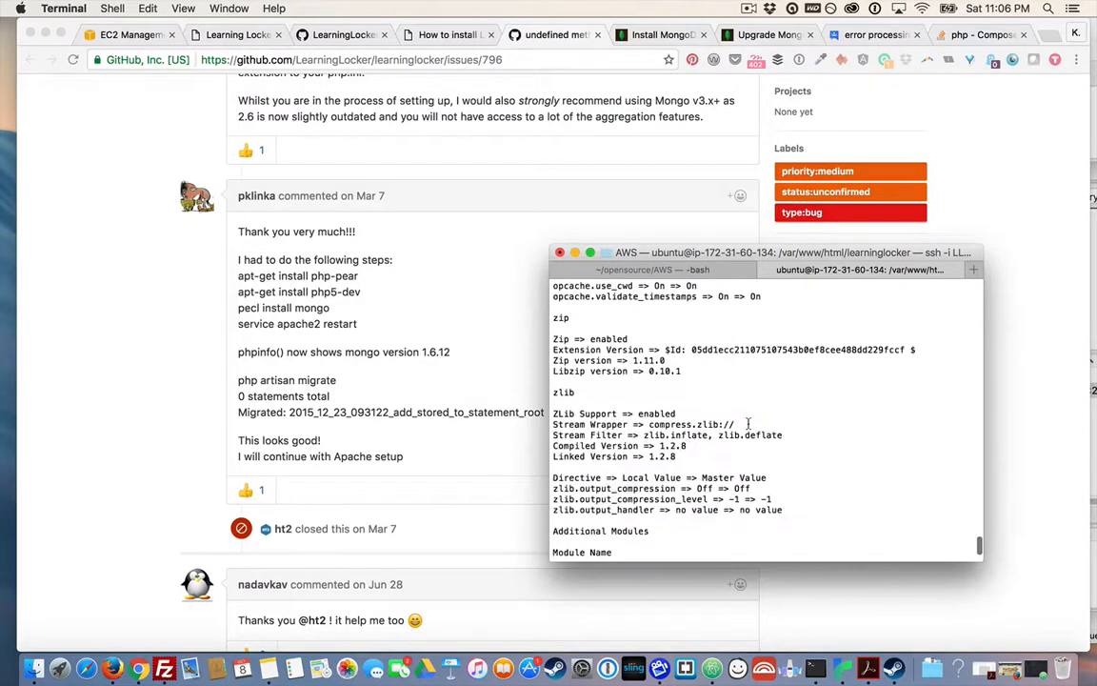
scroll(down, 3)
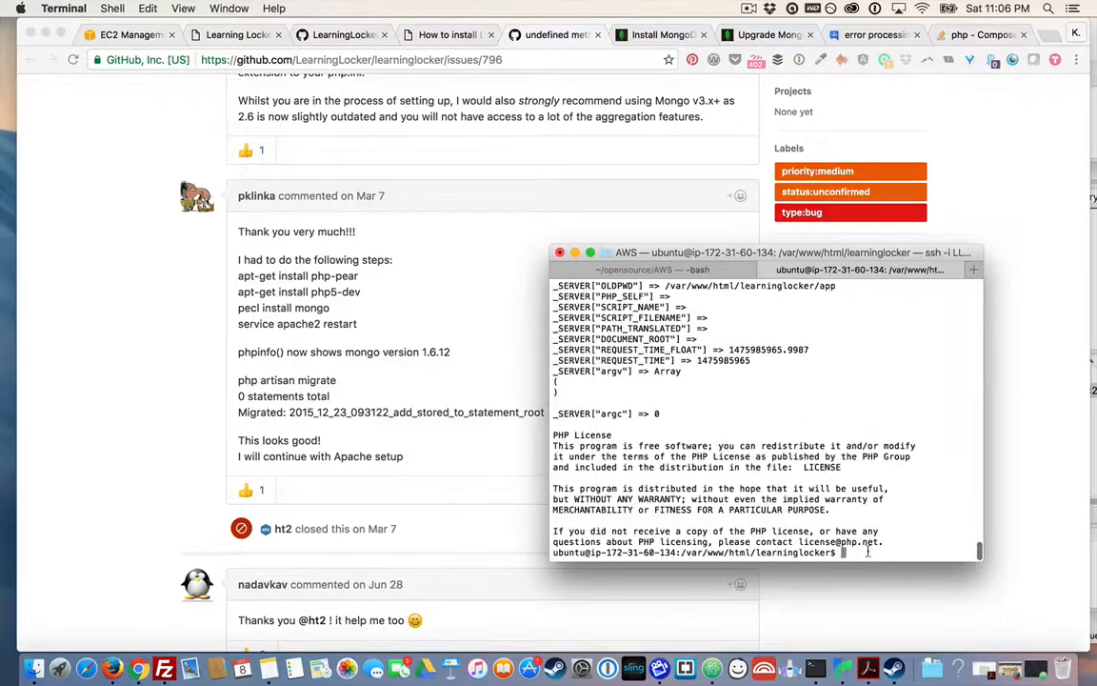
Run sudo php artisan migrate and let migrations through create_statement_indexes finish.
click(448, 35)
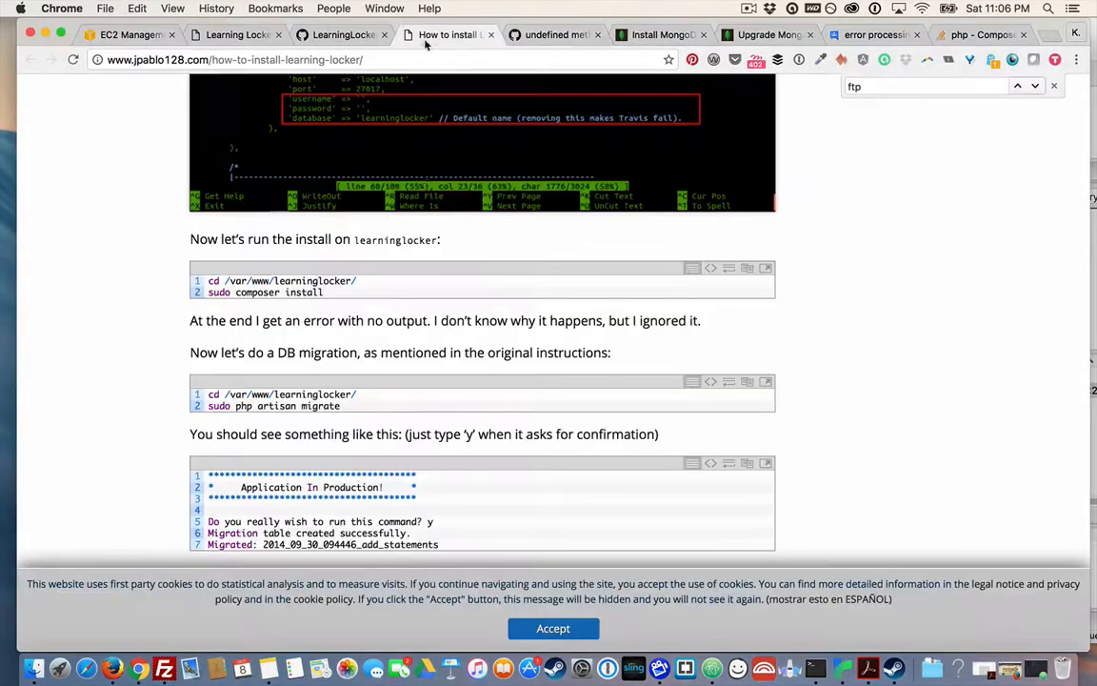
scroll(down, 3)
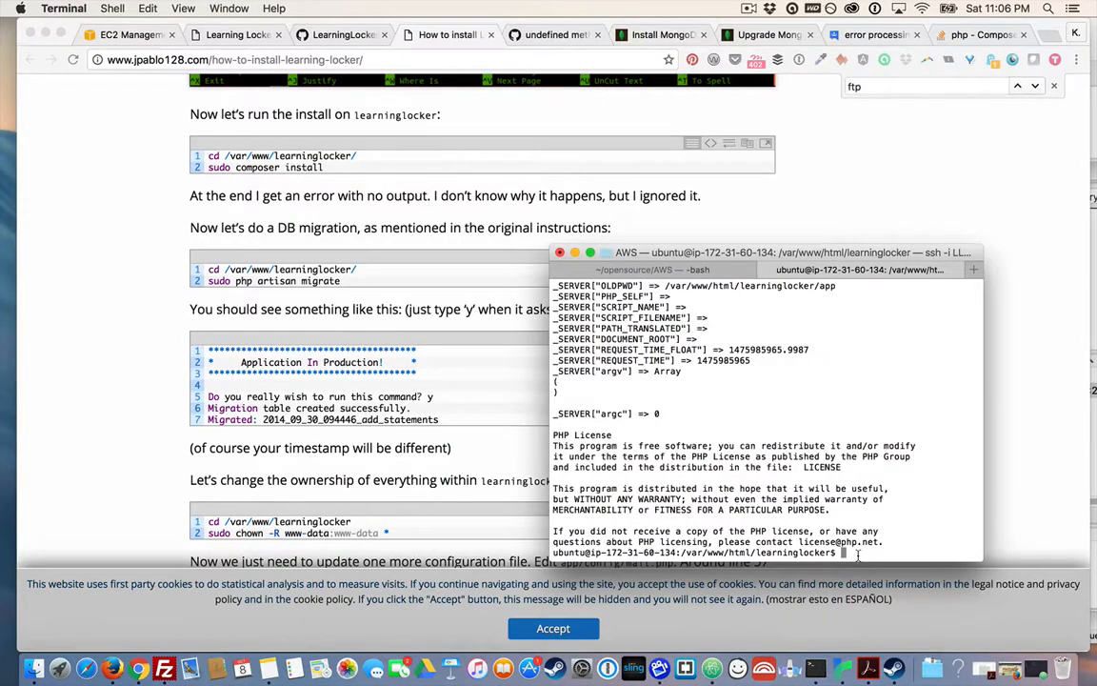
text(sudo php artisan)
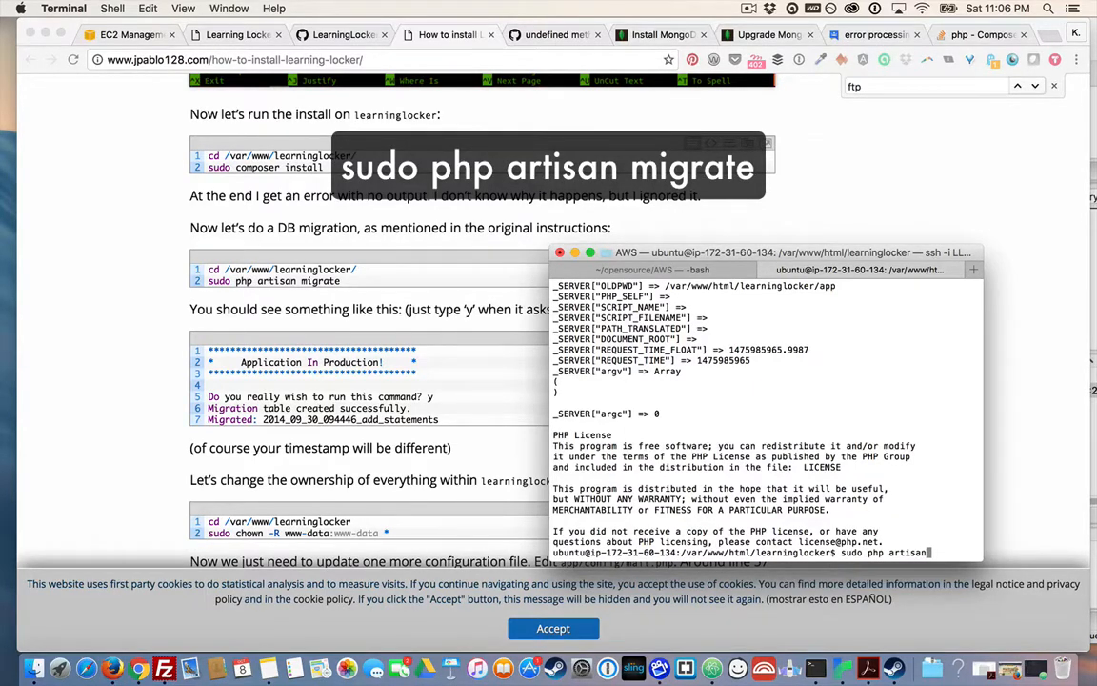
text(migrat)
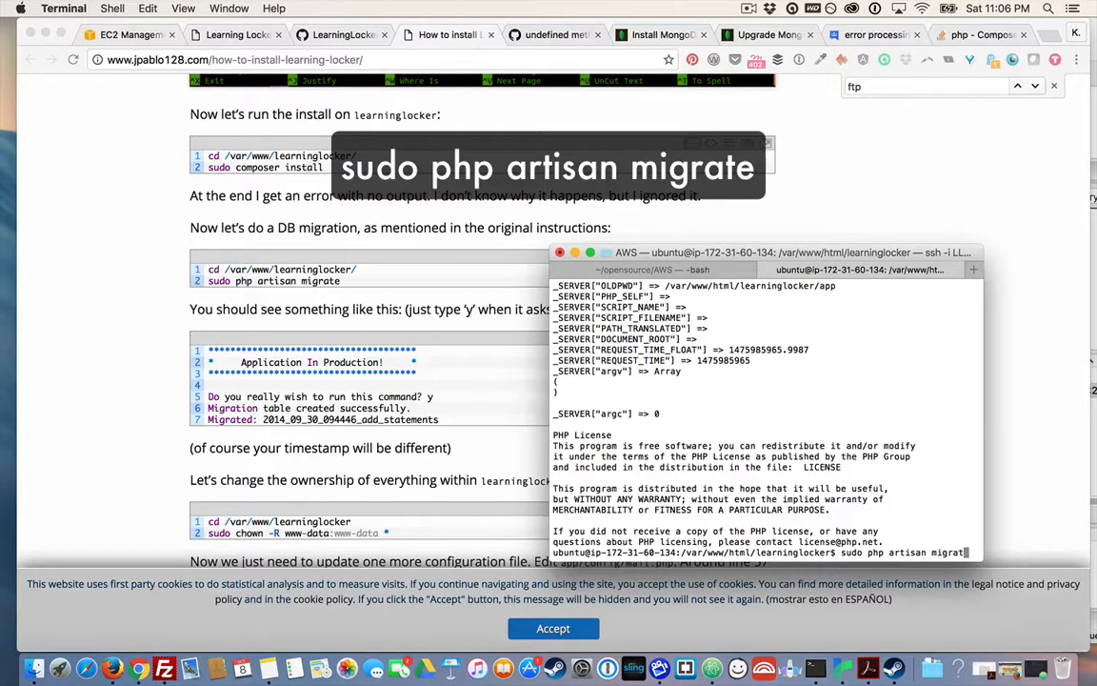
key(Return)
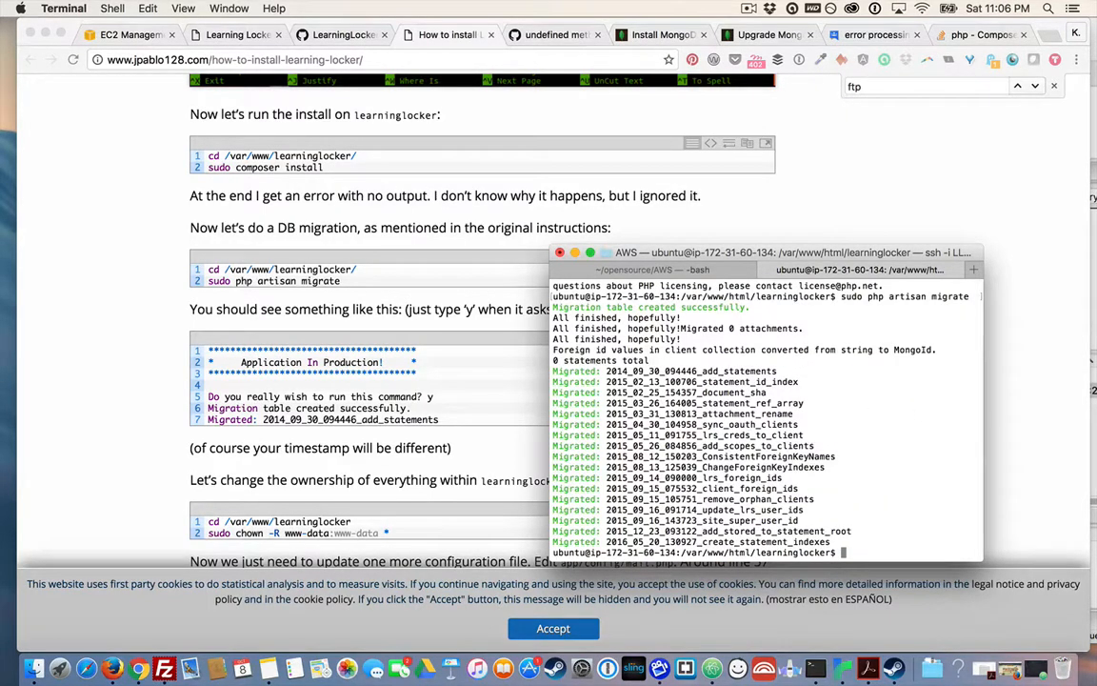
scroll(down, 3)
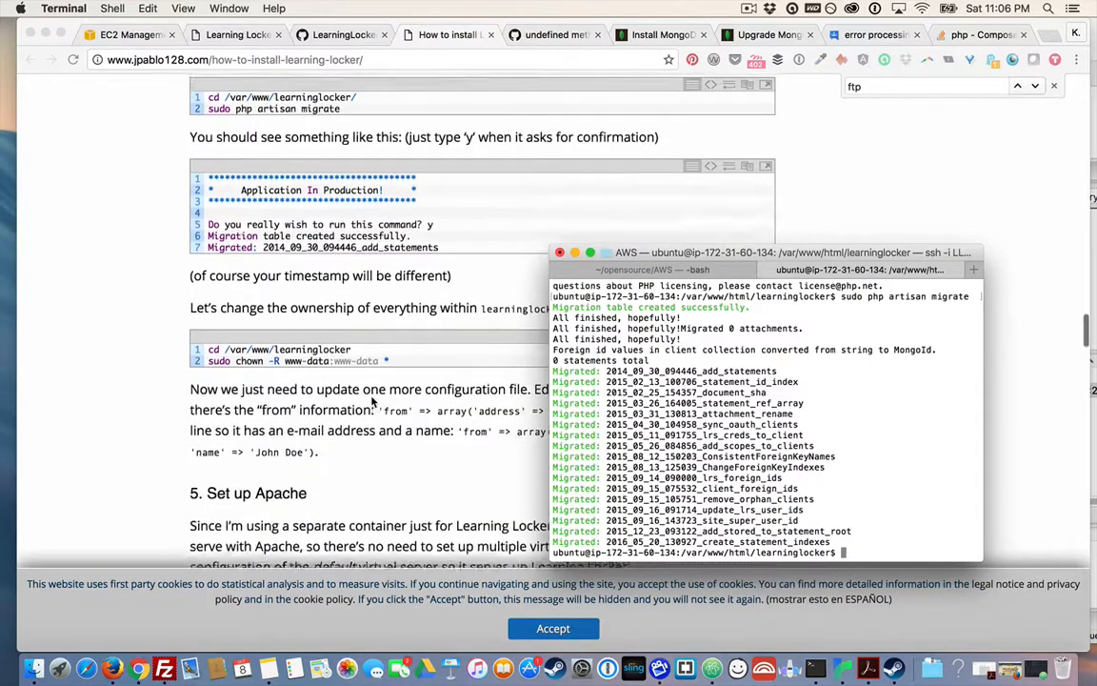
scroll(down, 3)
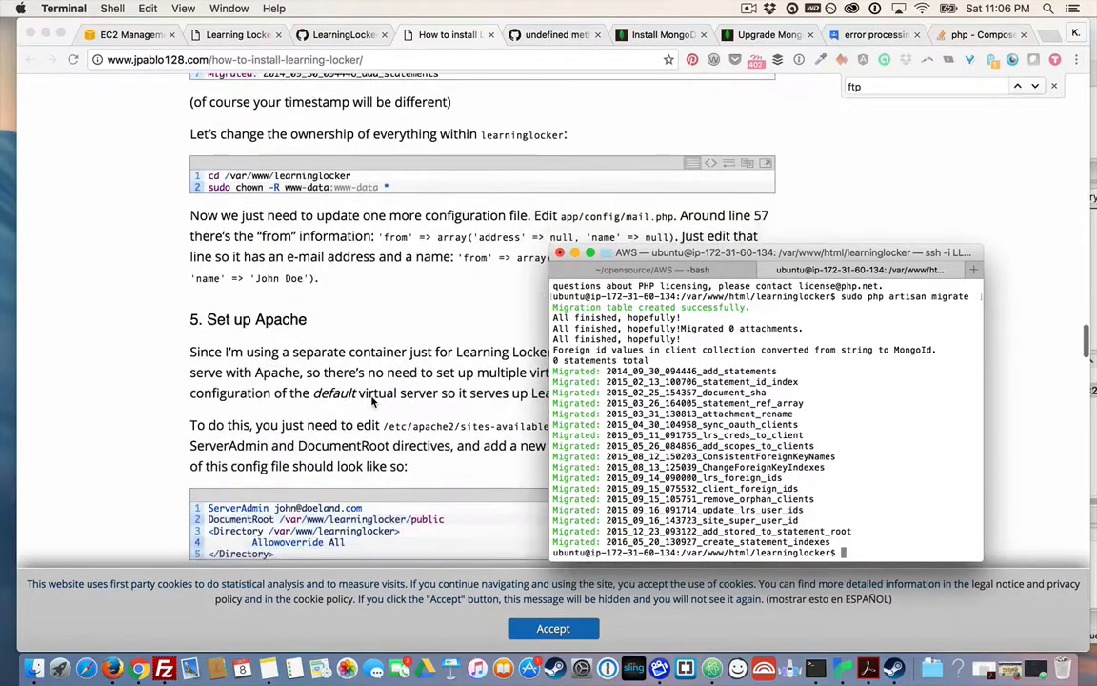
scroll(down, 3)
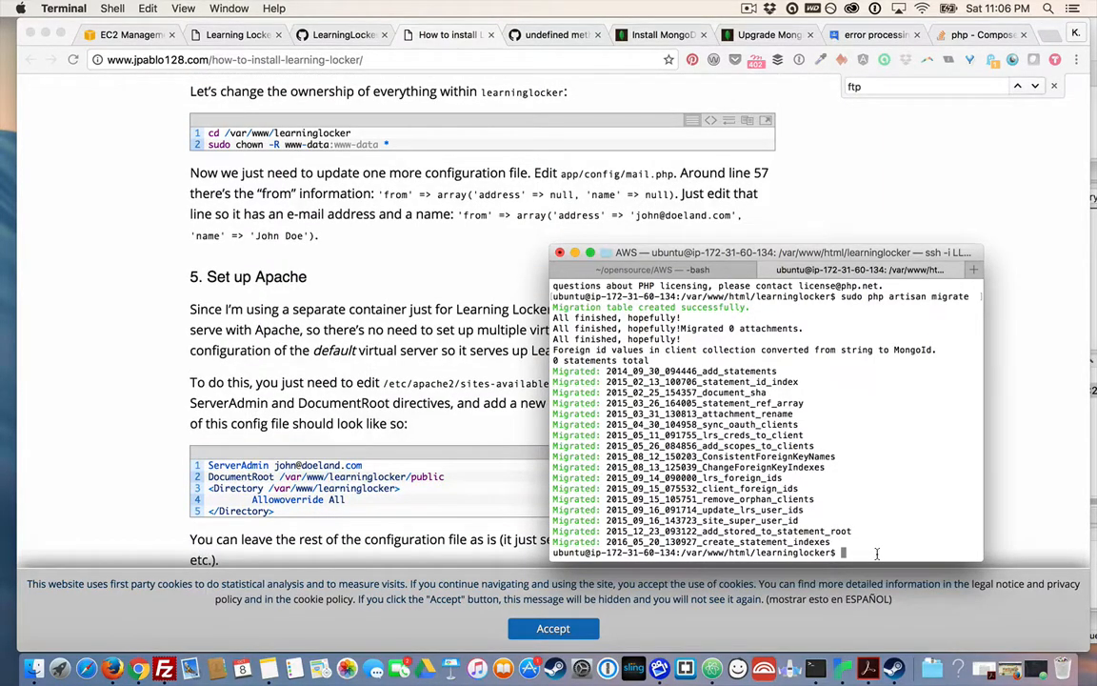
Run sudo chown -R www-data:www-data * on Learning Locker, then cd into app.
text(sudo cho)
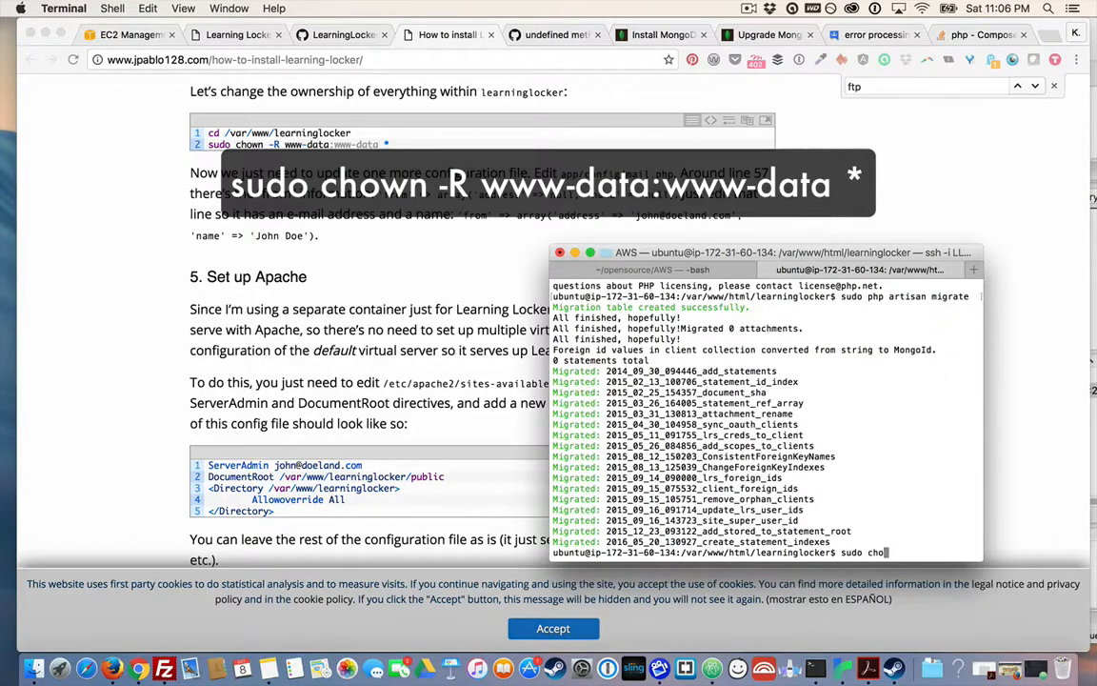
text(wn)
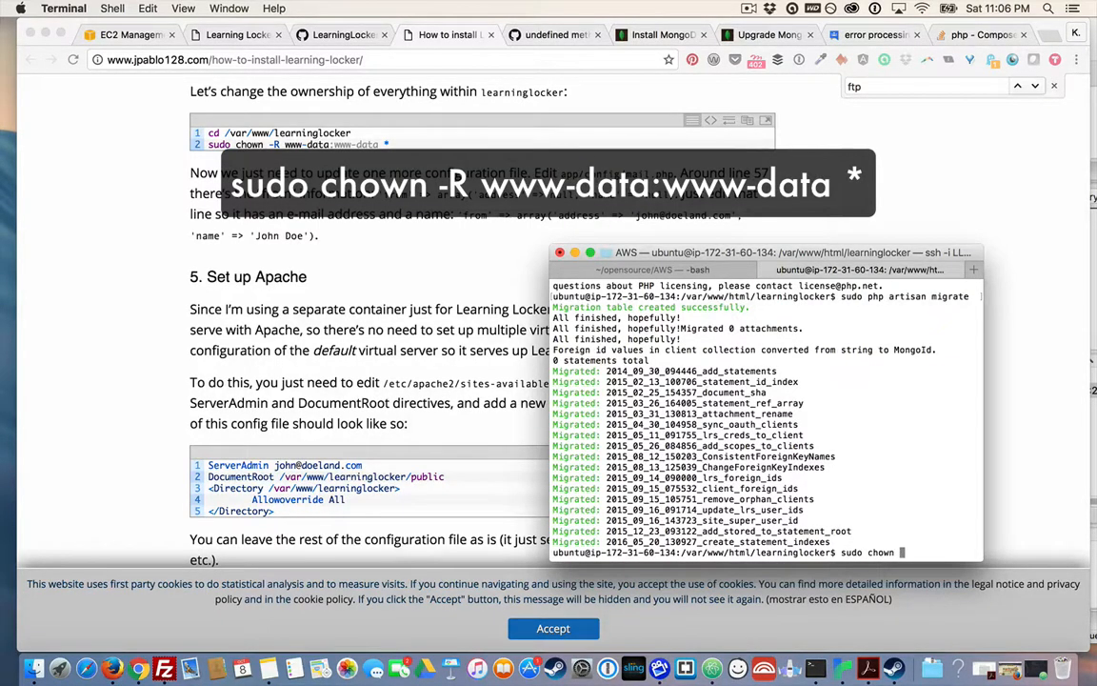
text(-R www-data:www-data *)
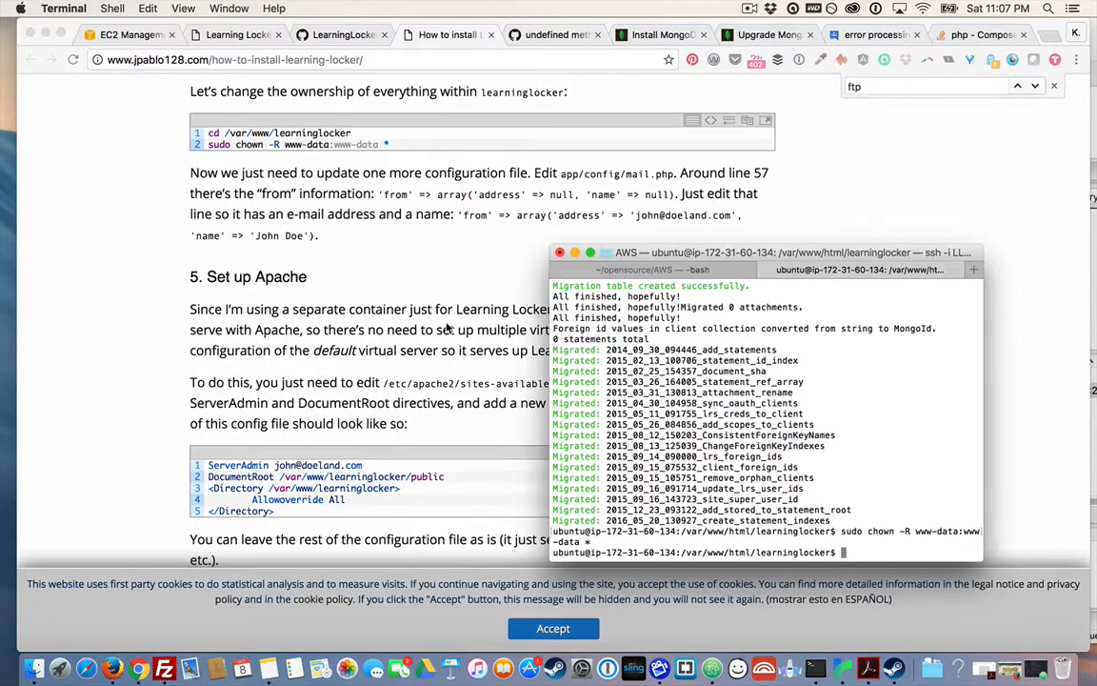
scroll(down, 3)
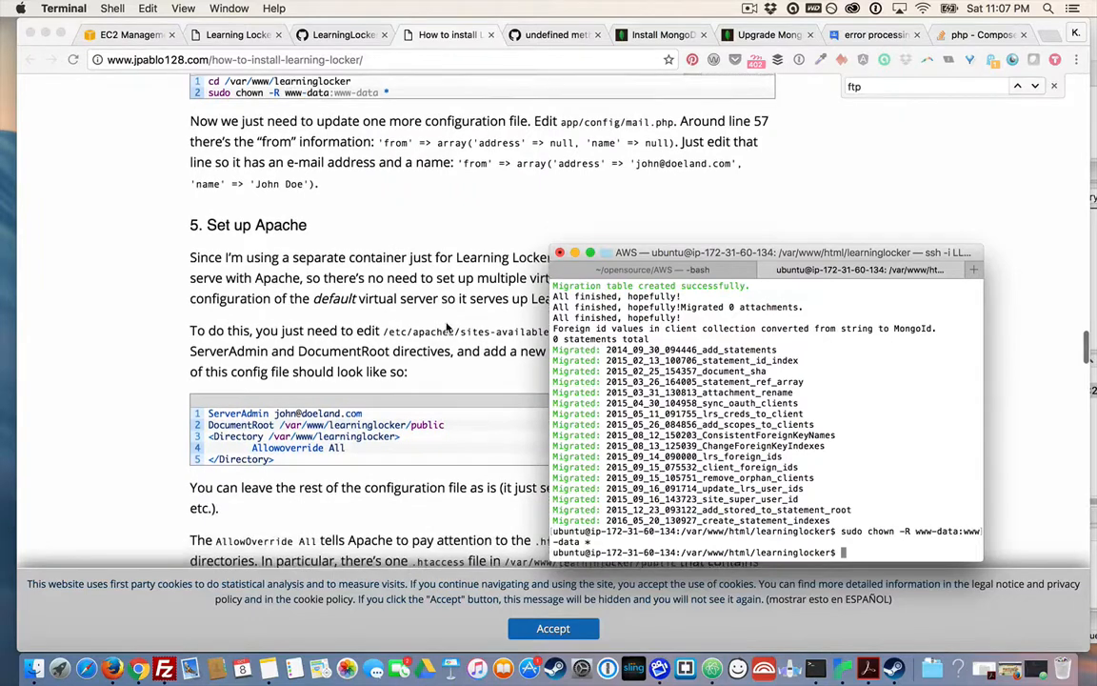
scroll(down, 3)
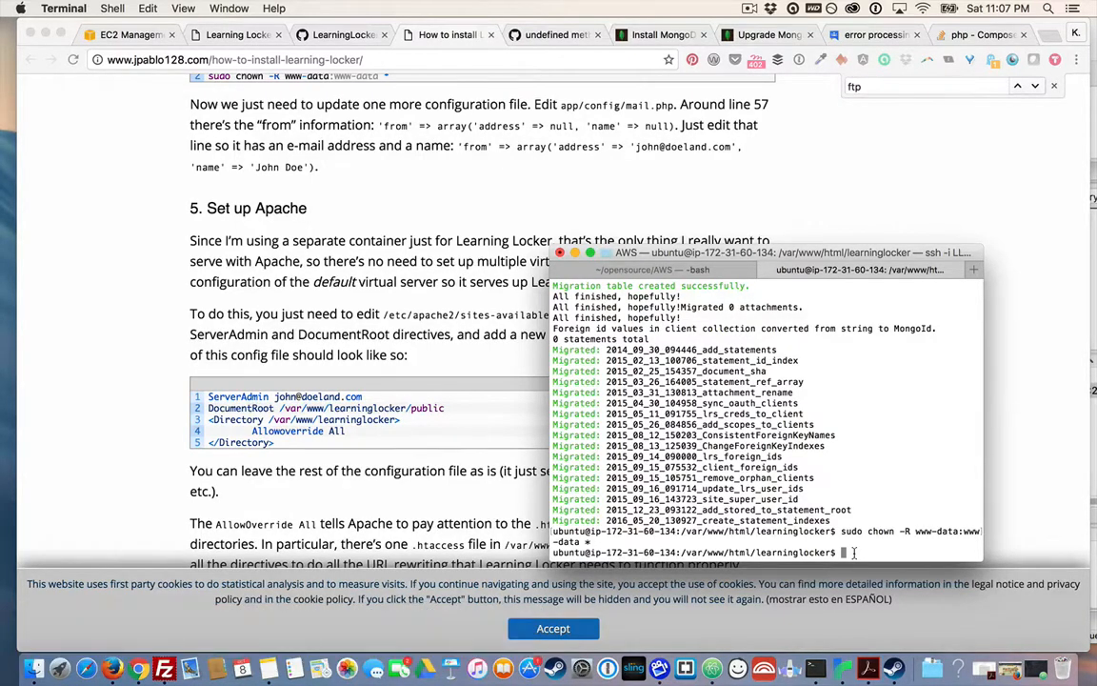
text(cd app)
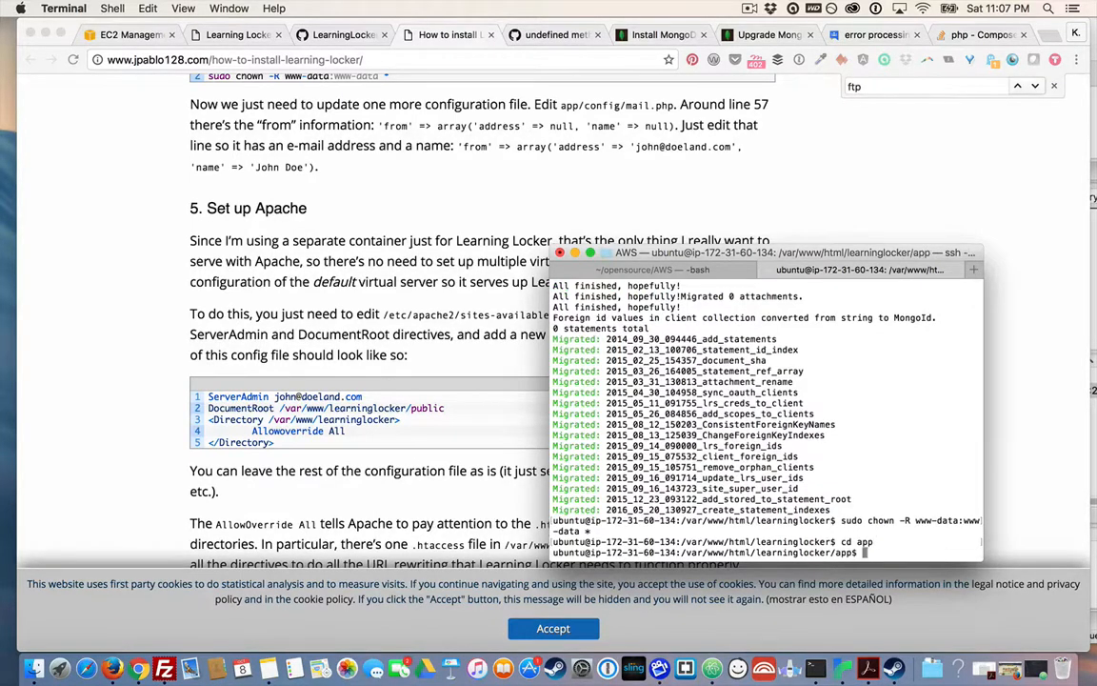
text(cd conf)
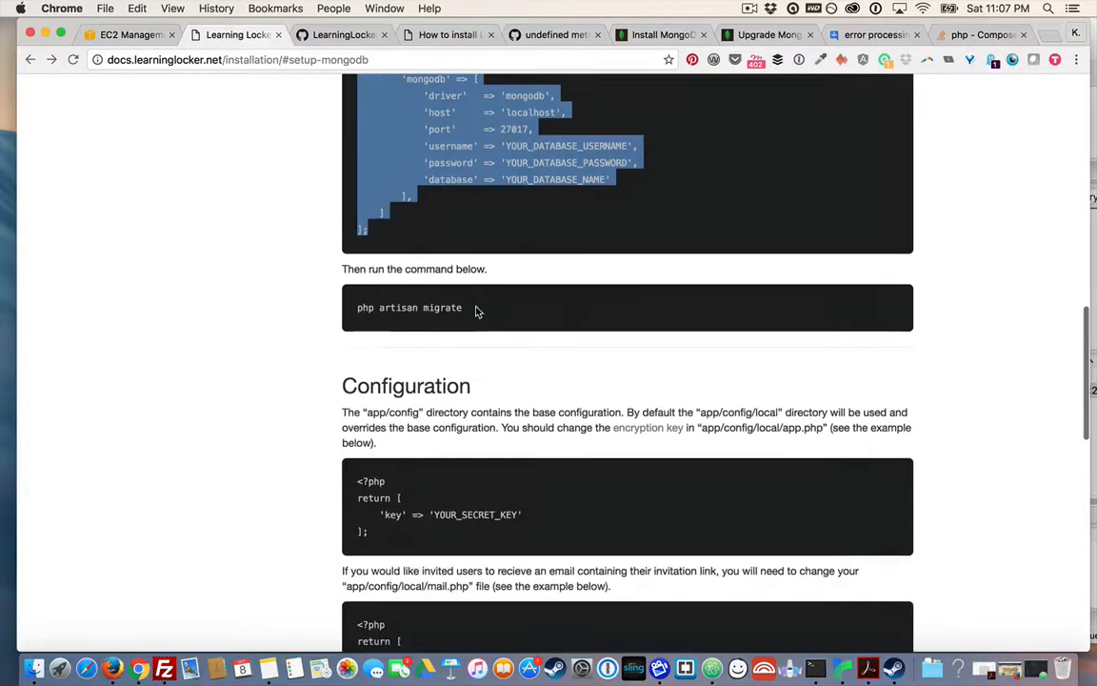
Scroll the installation docs down to the Configuration section's mail.php SMTP example.
scroll(down, 3)
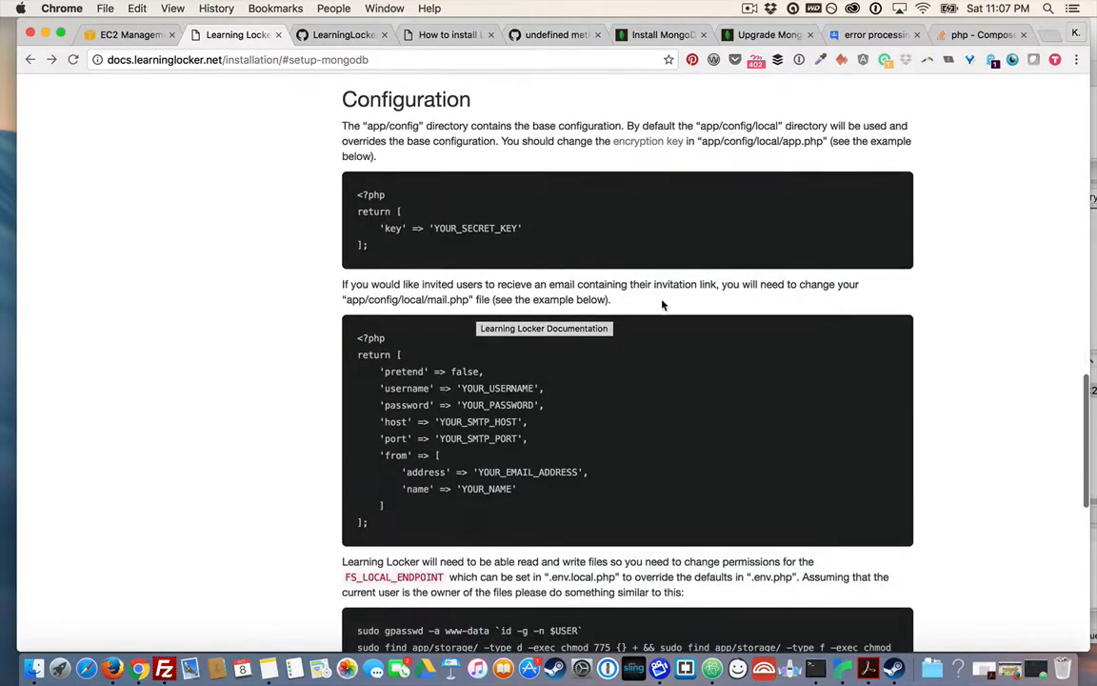
scroll(down, 3)
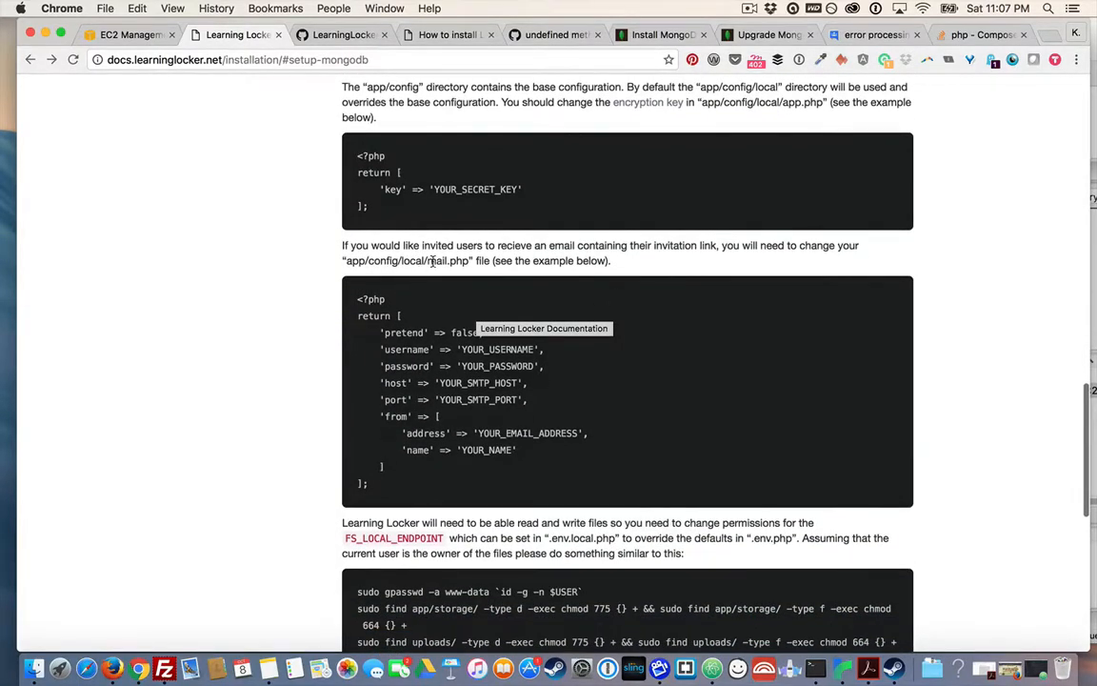
scroll(down, 3)
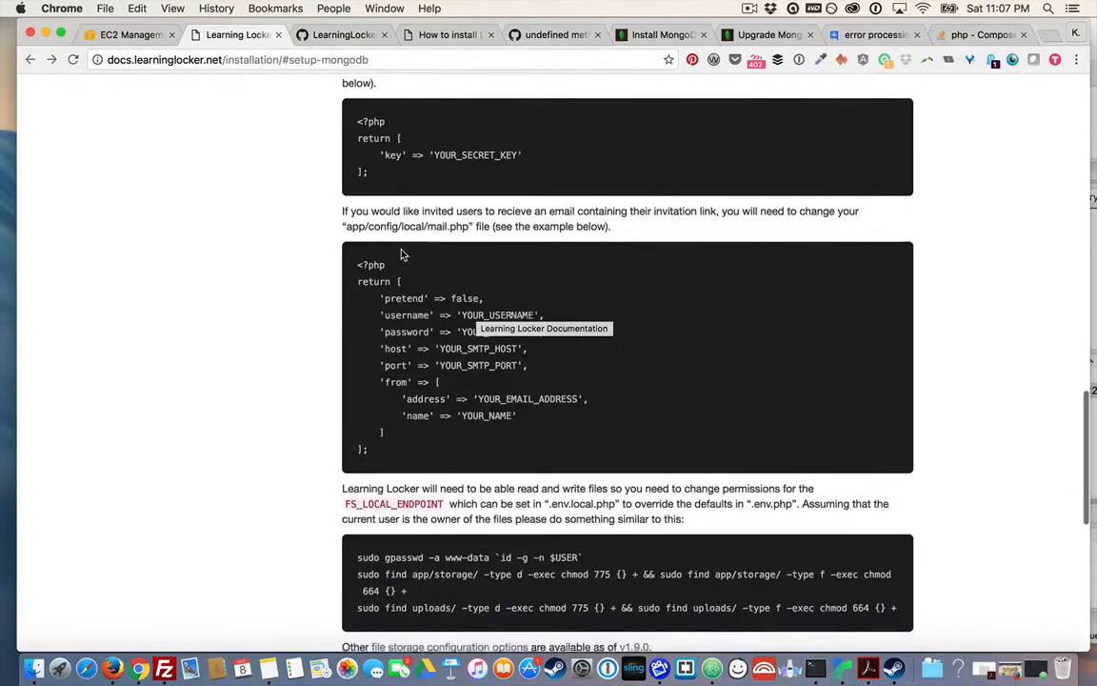
scroll(down, 3)
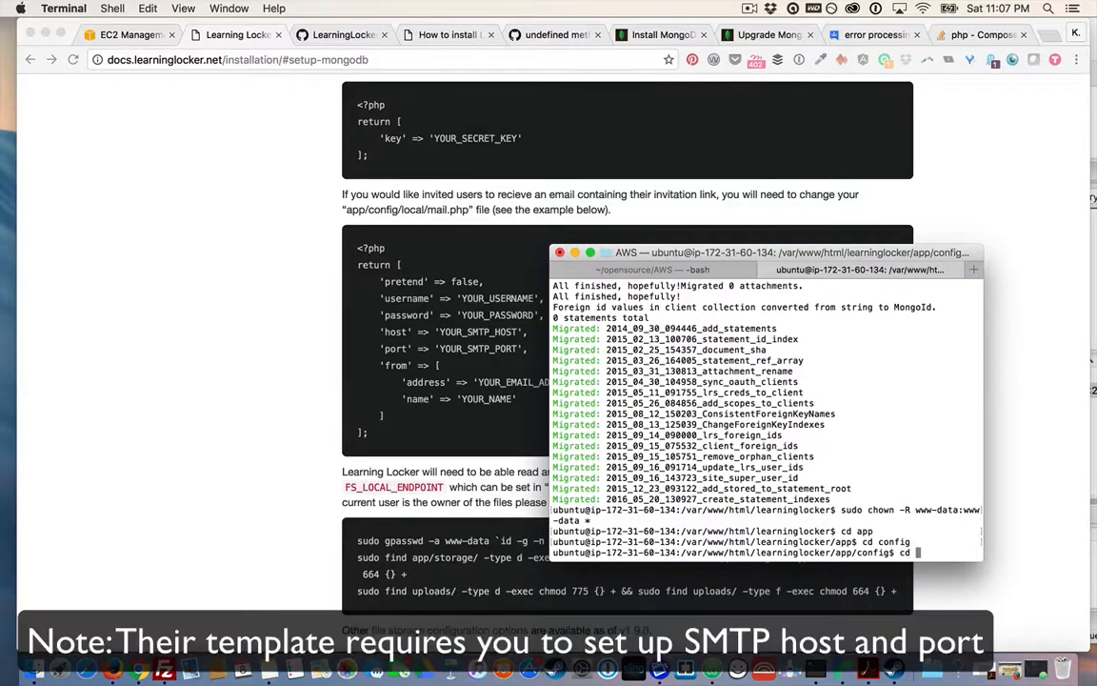
Move into app/config/local and create mail.php in vim, entering insert mode.
text(local)
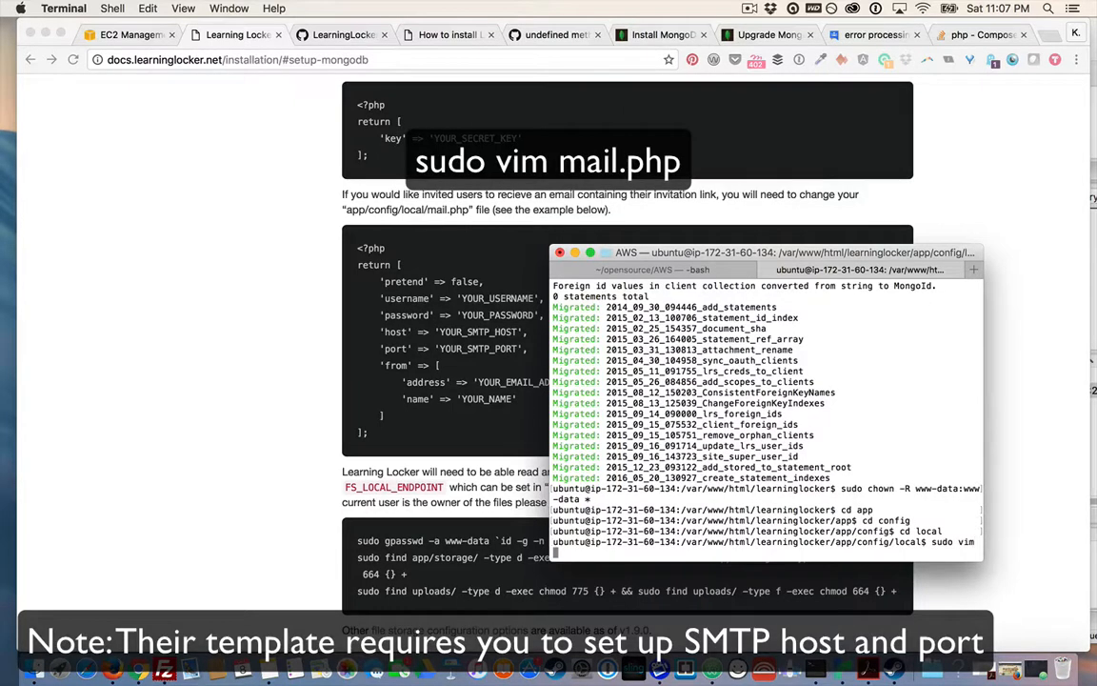
text(ma)
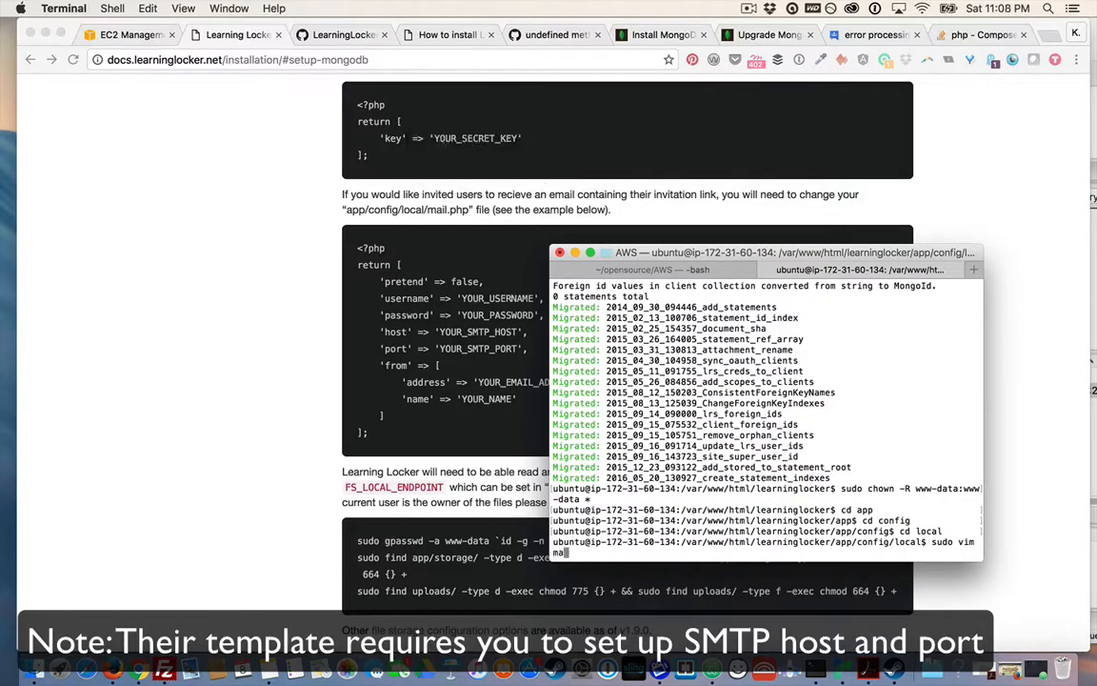
text(mail.php)
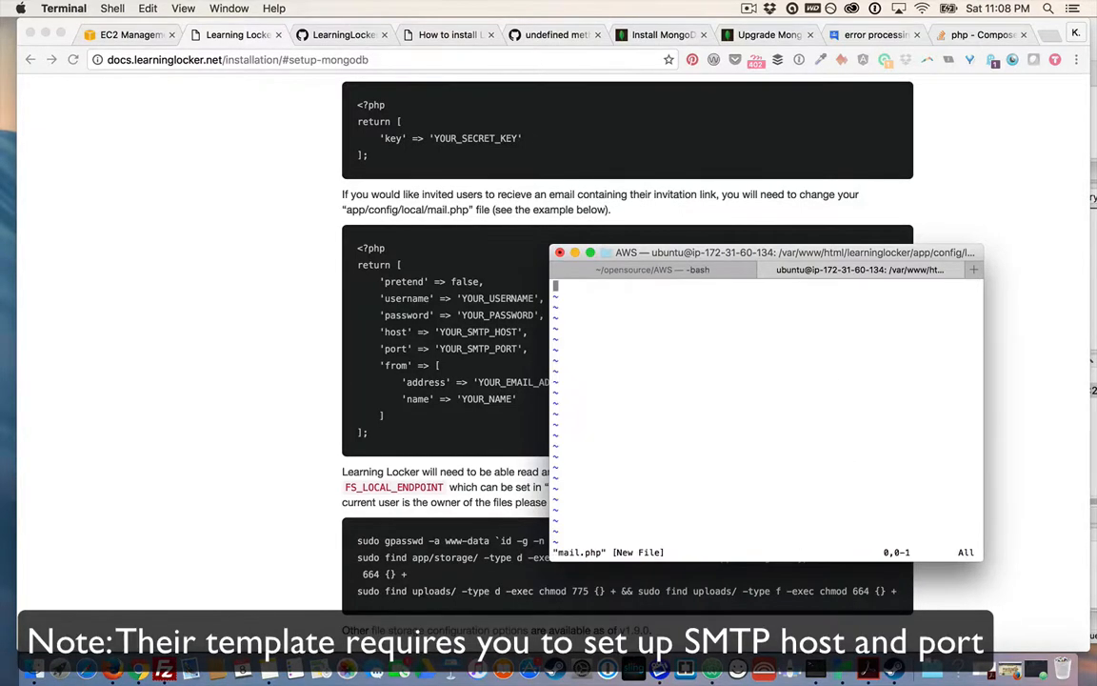
key(i)
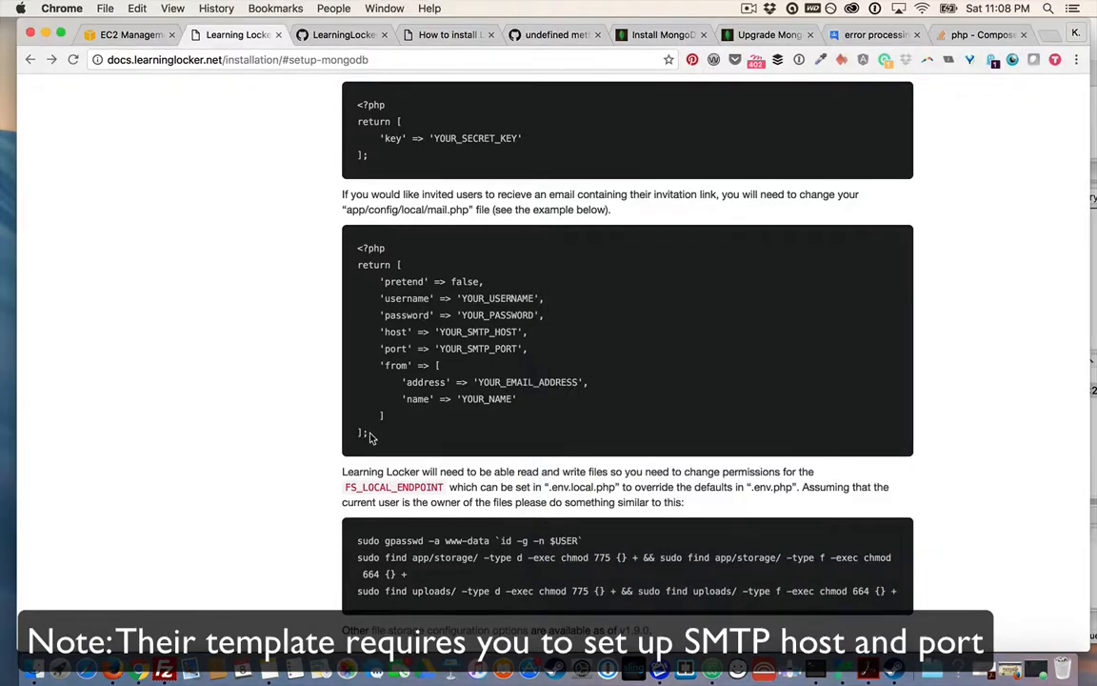
Paste the docs' SMTP template into mail.php, fill in sender address and name, save.
drag(359, 265, 367, 433)
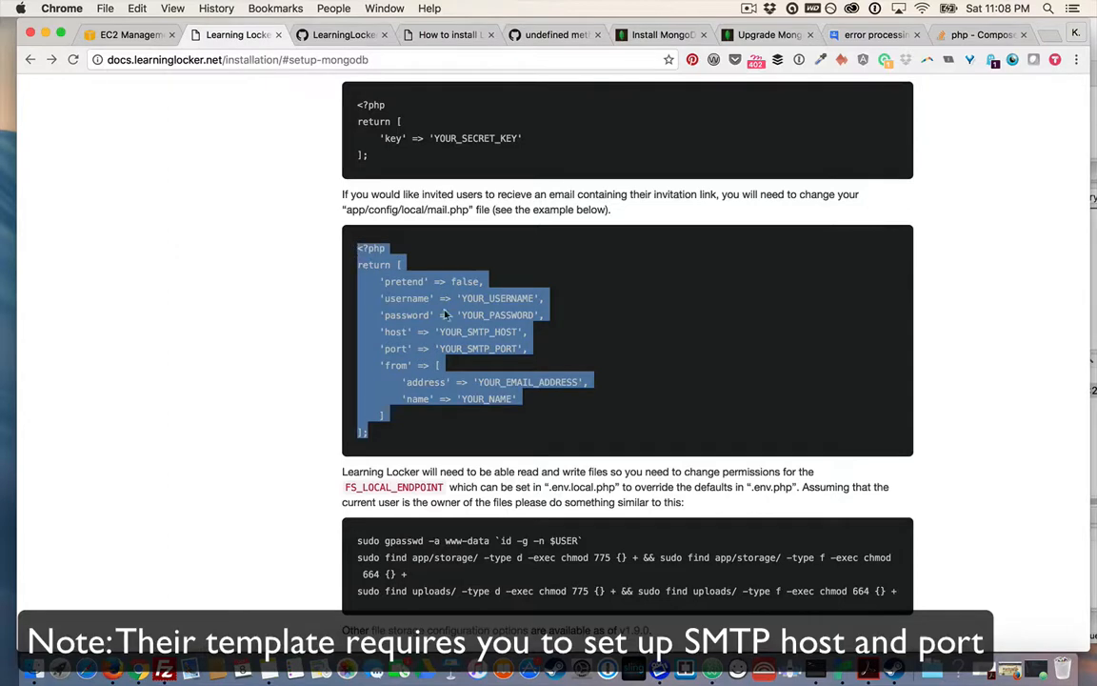
mouse_move(859, 625)
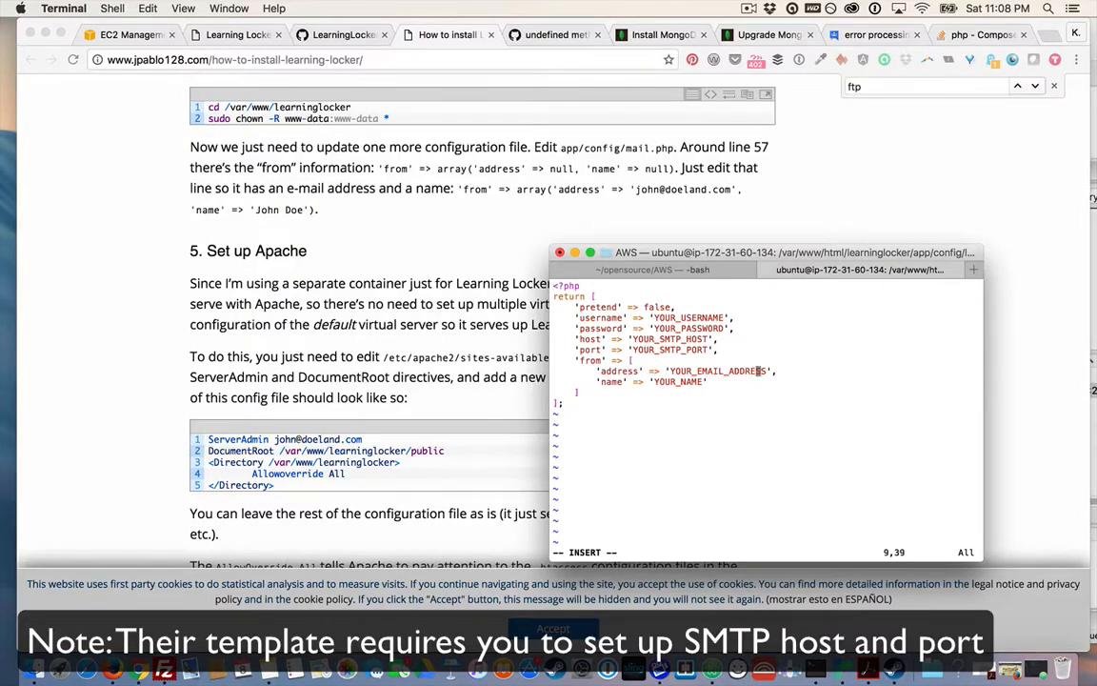
key(right)
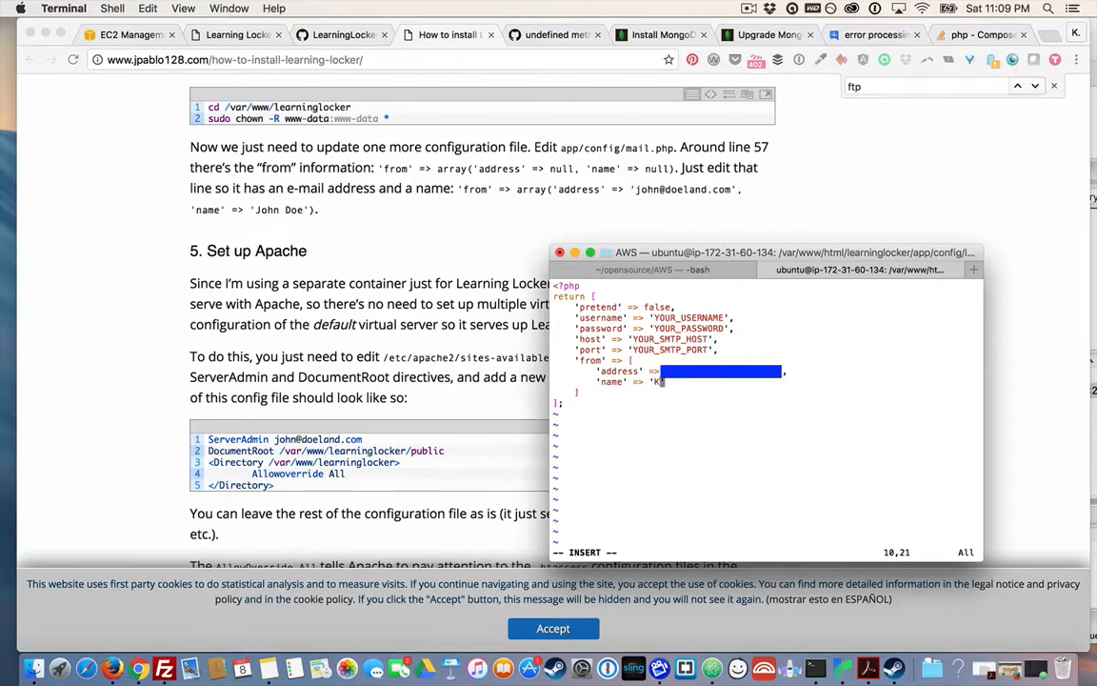
text(ristin anth)
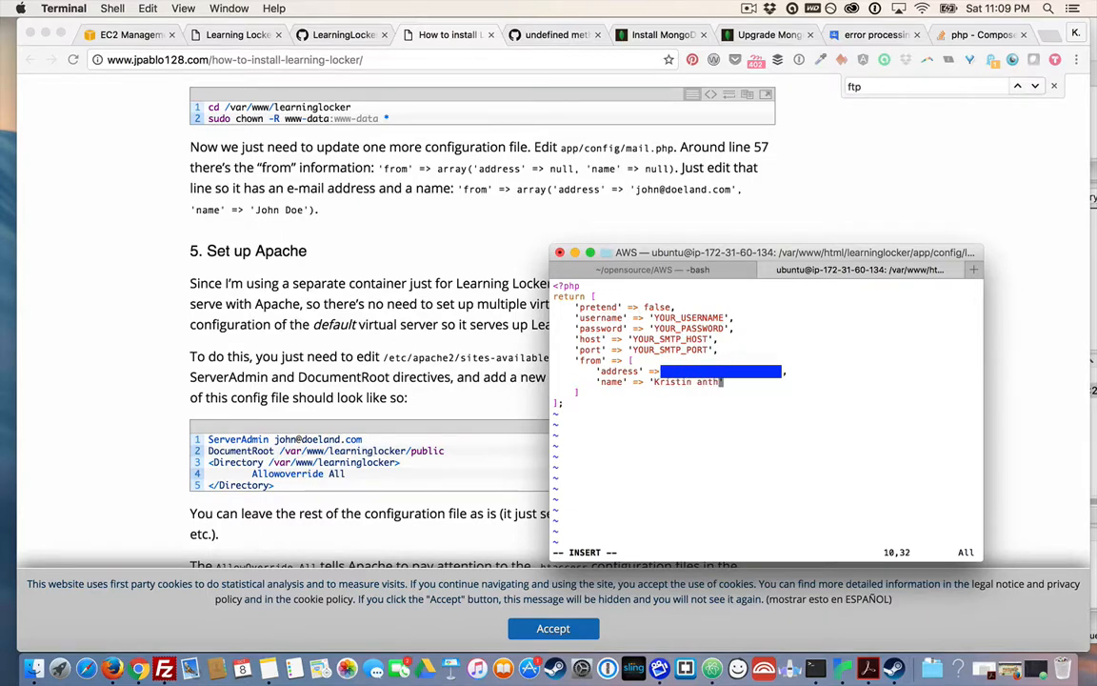
text(ony')
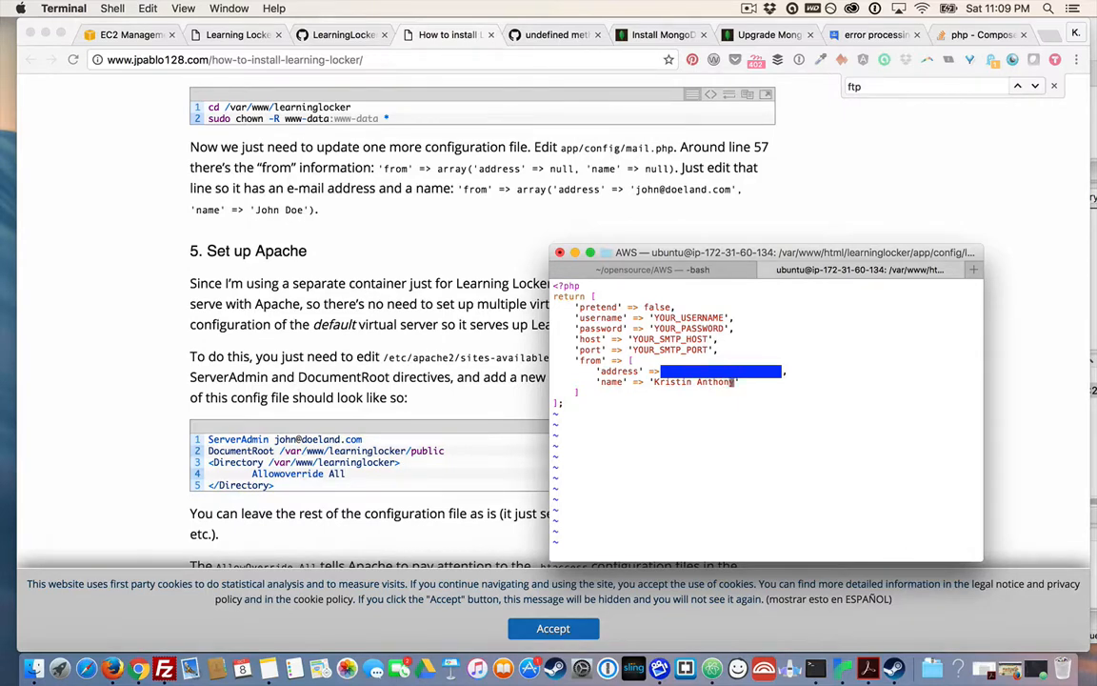
text(:w)
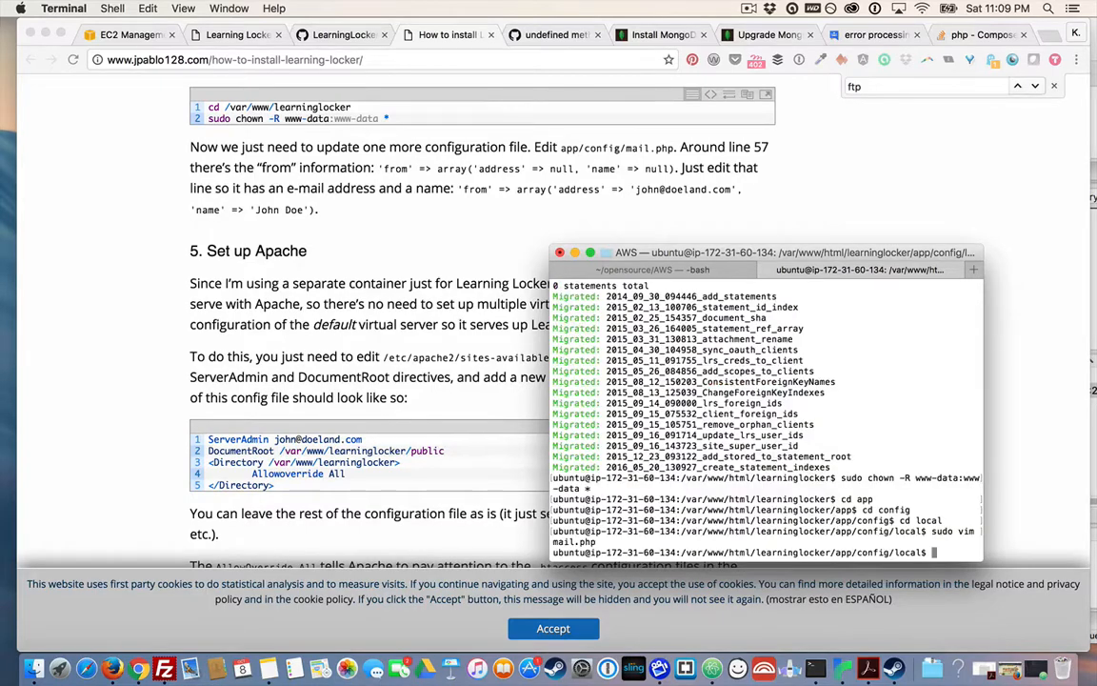
scroll(down, 3)
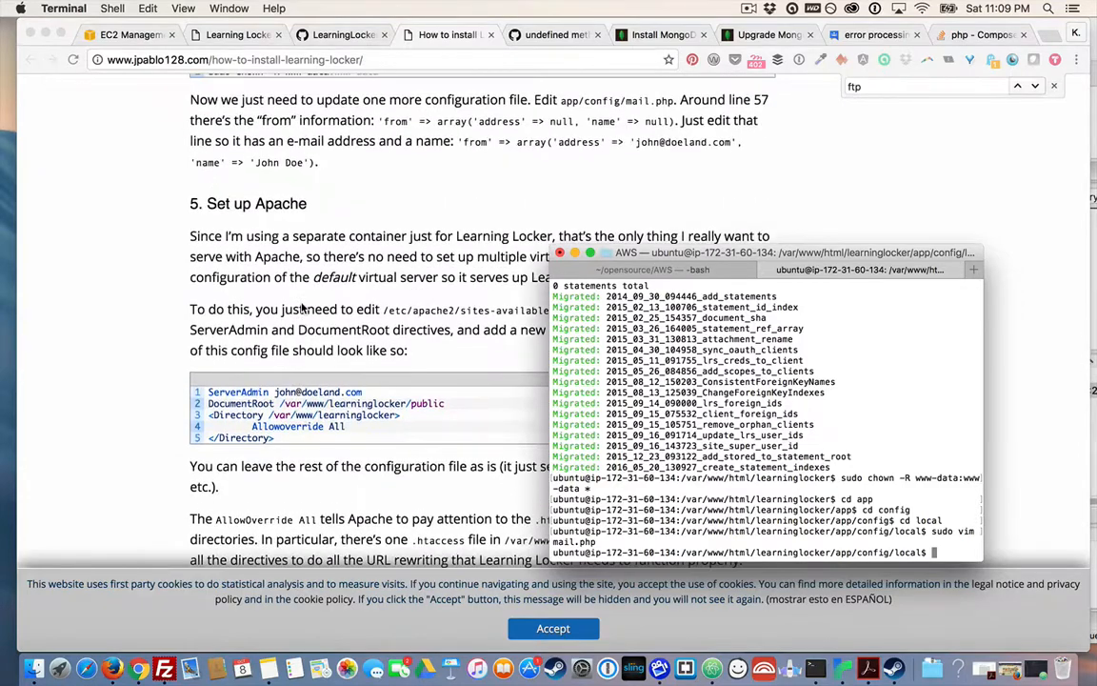
scroll(down, 3)
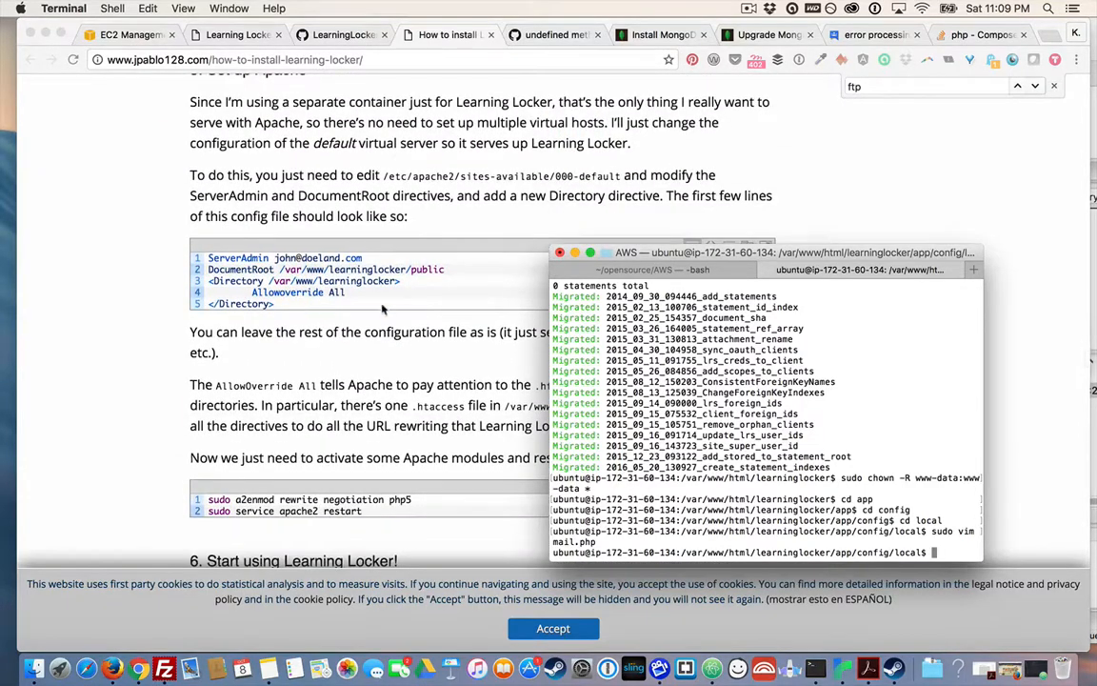
mouse_move(935, 512)
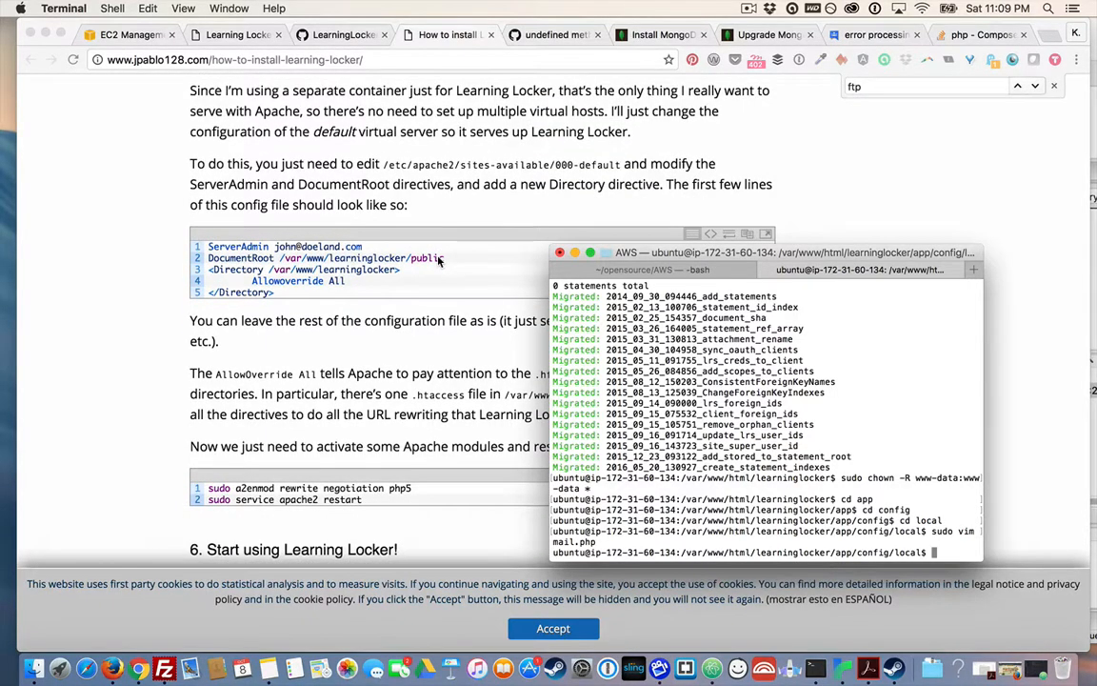
scroll(down, 3)
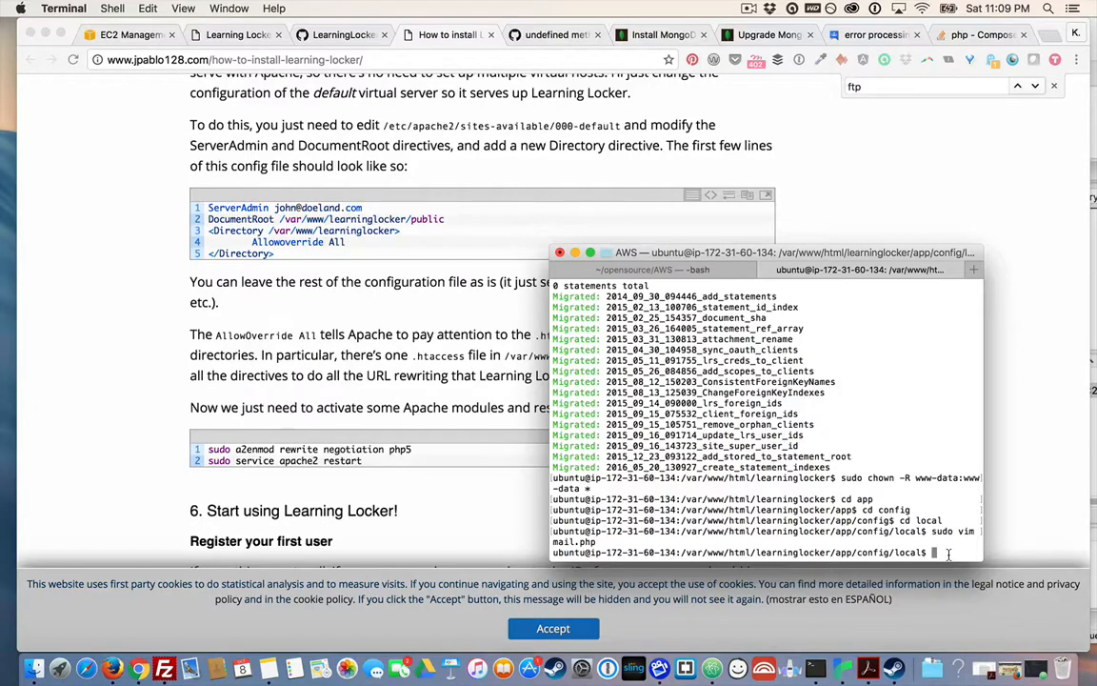
text(cd)
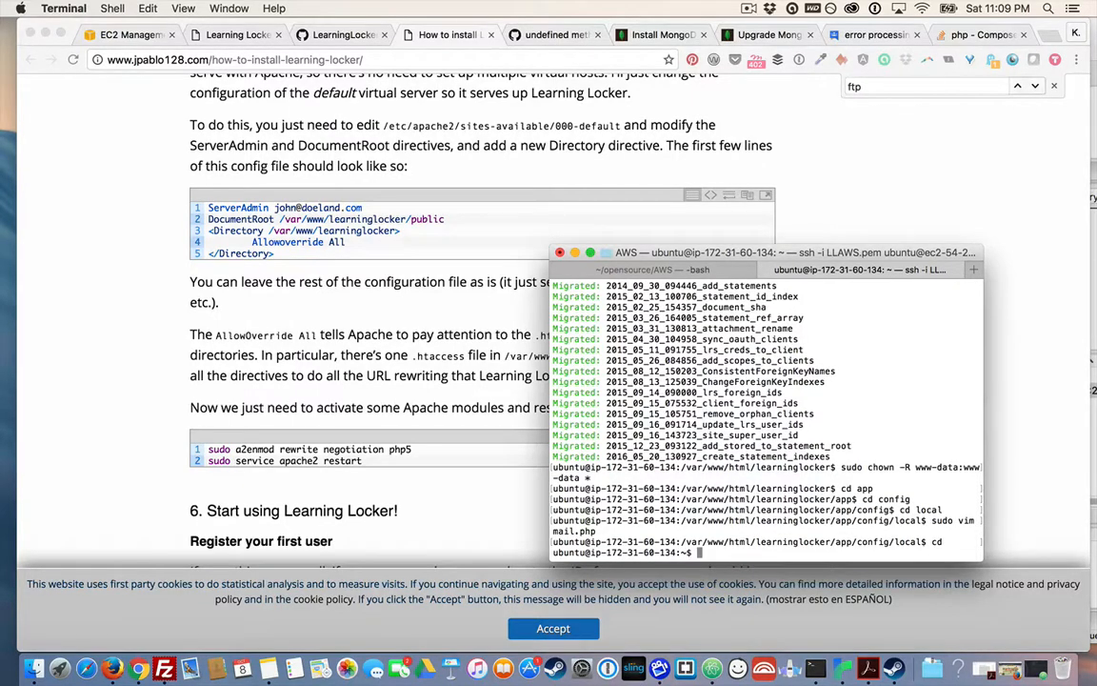
Open /etc/apach2/sites-available/000-default.conf in vim with sudo vim.
text(sudo vim)
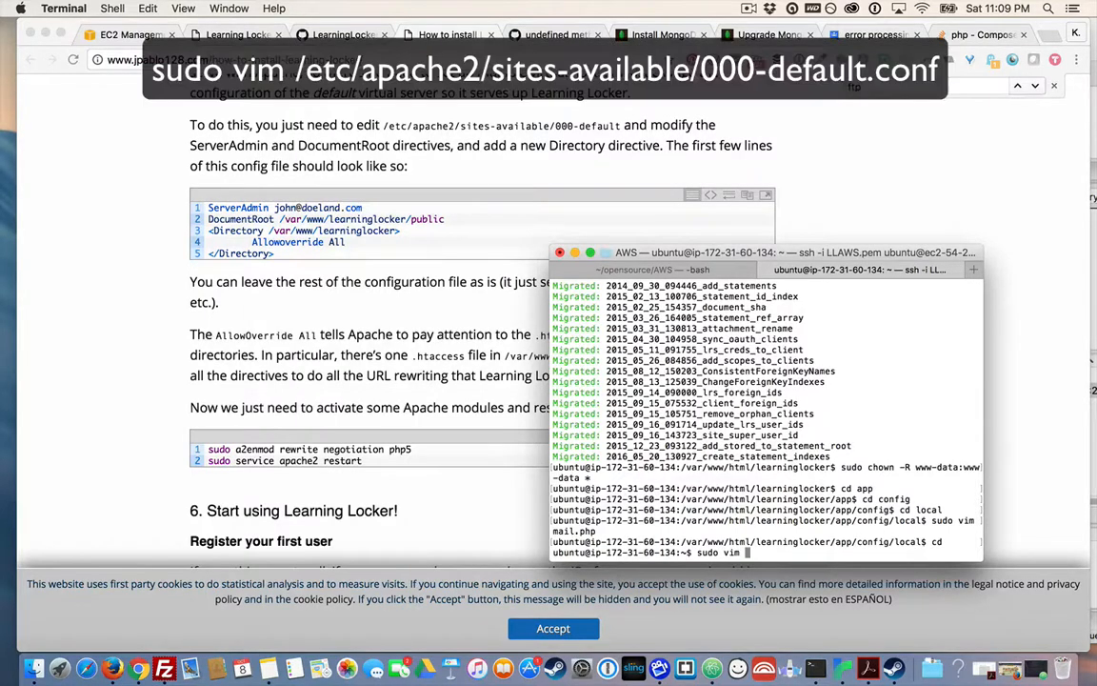
text(/e)
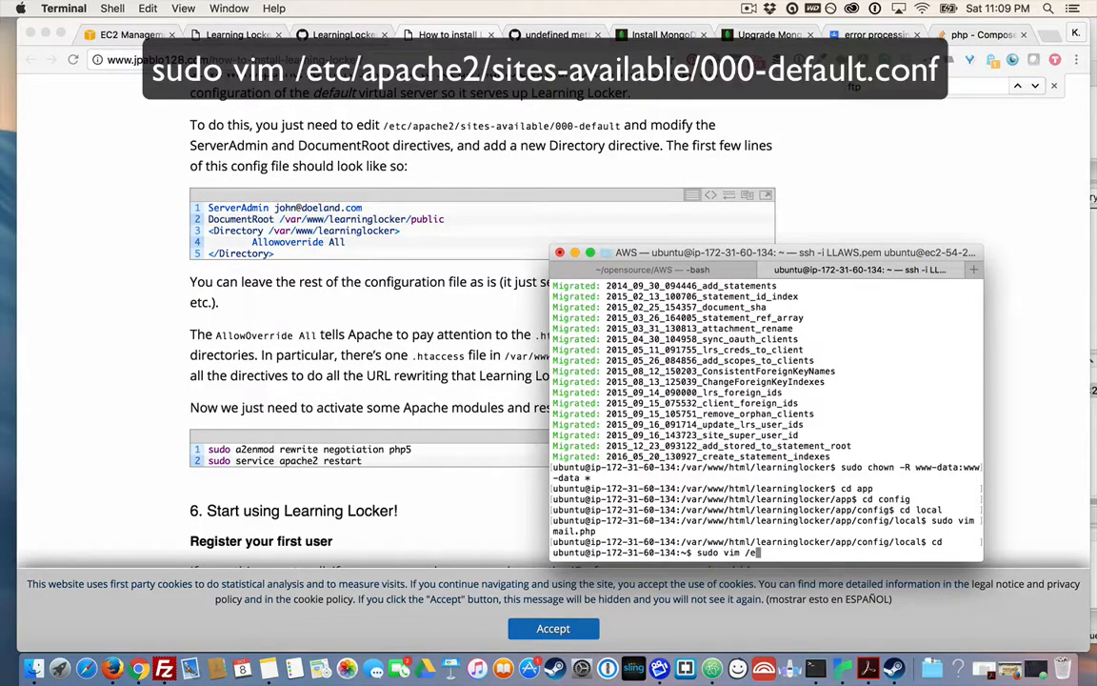
text(t)
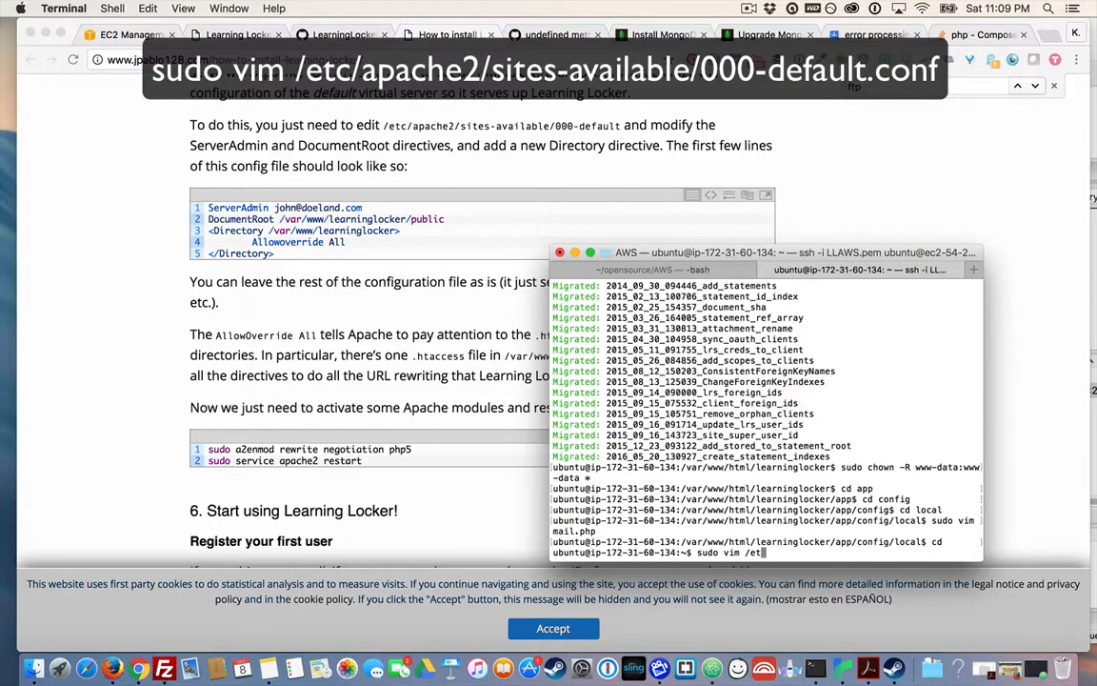
text(c/apach)
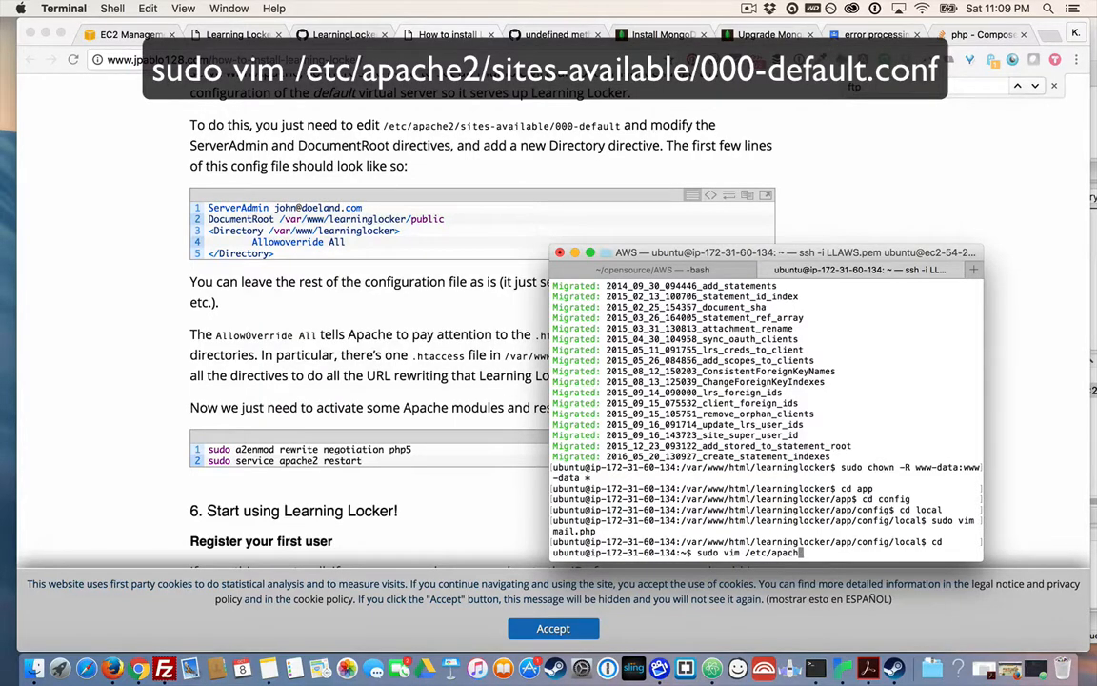
text(2/s)
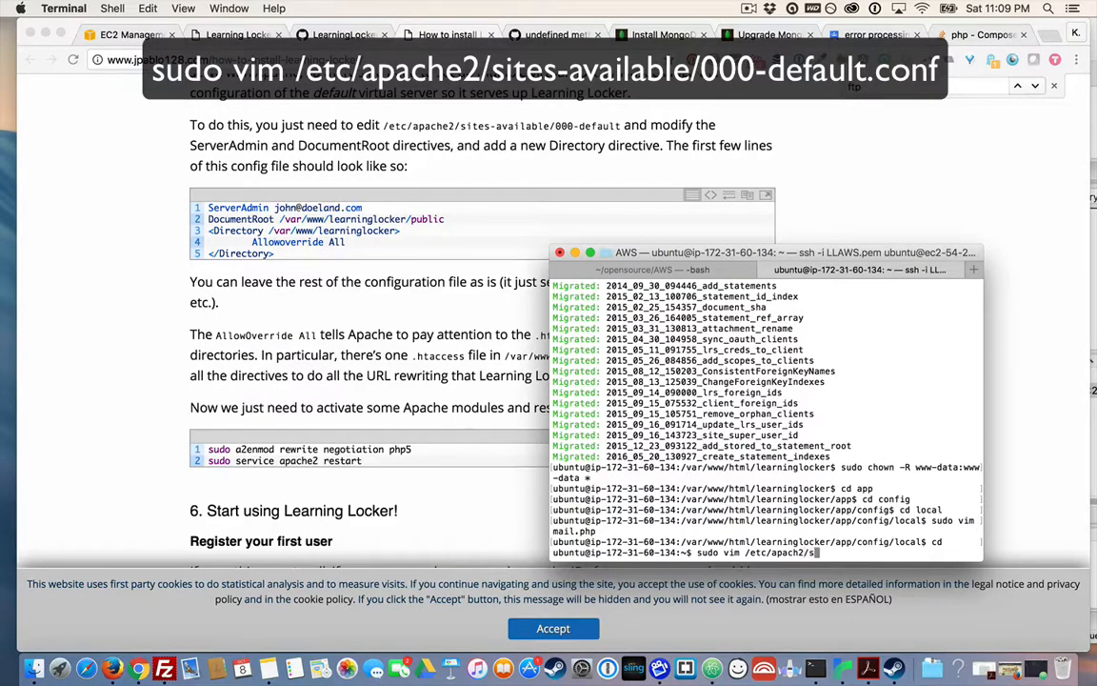
text(ites-available/000)
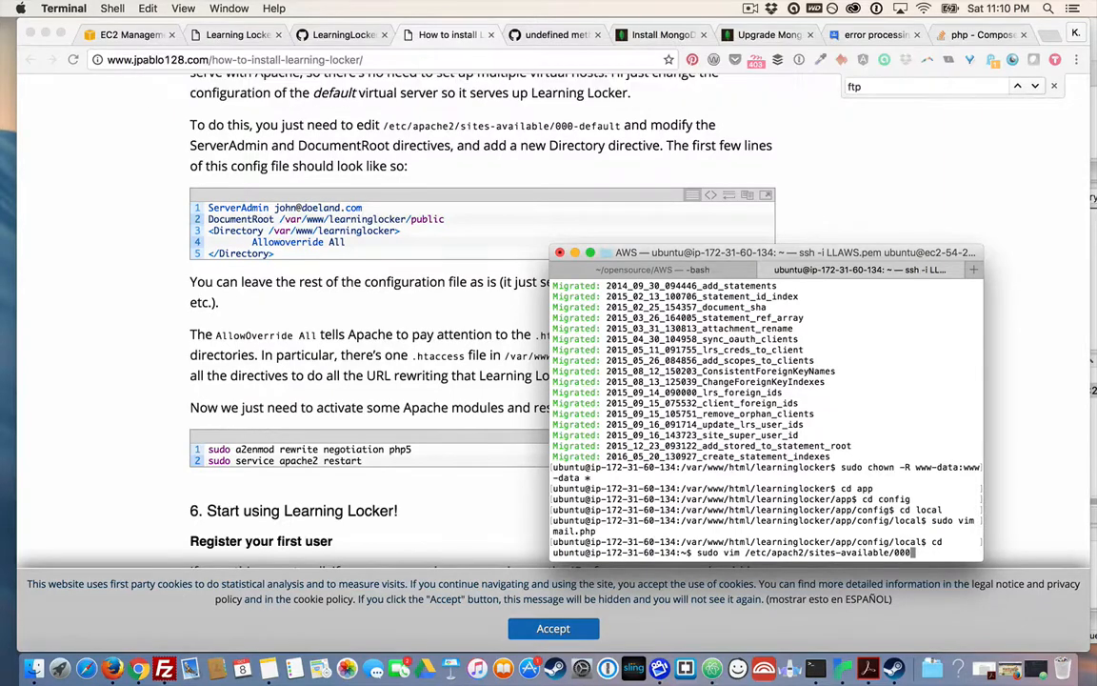
text(-default.conf)
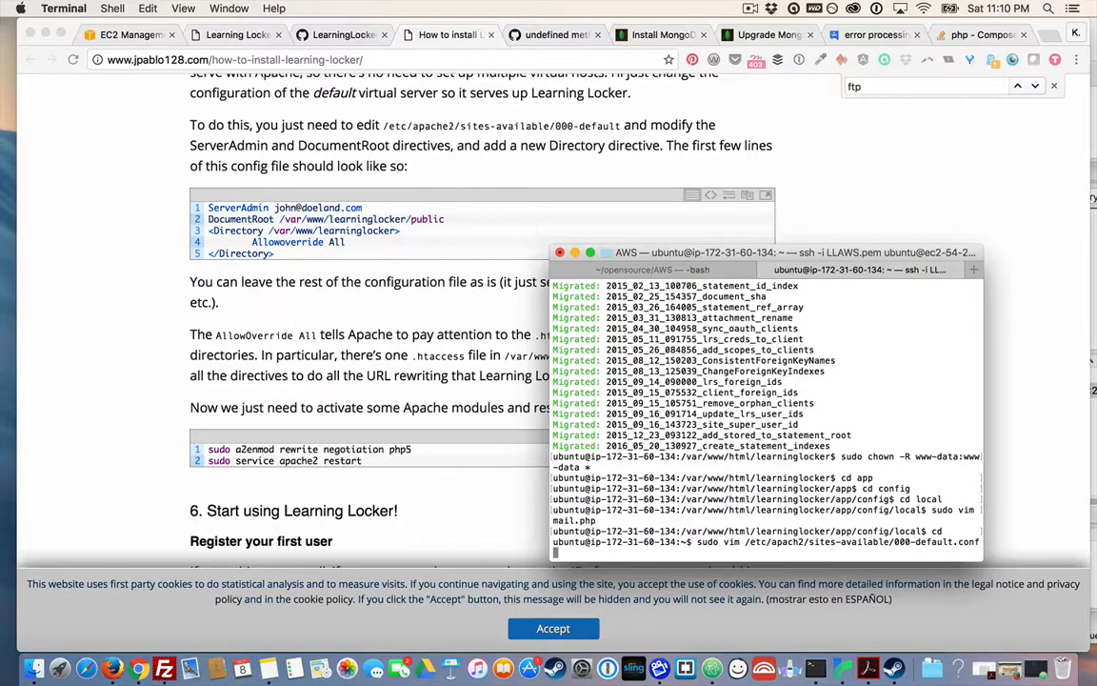
key(Return)
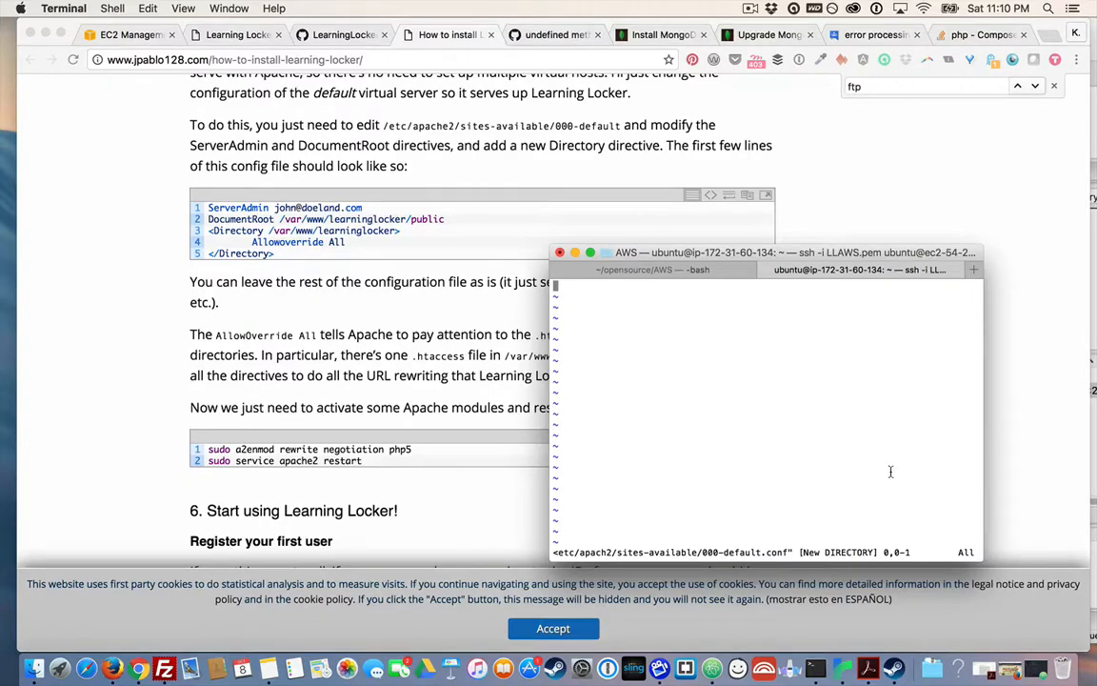
mouse_move(851, 462)
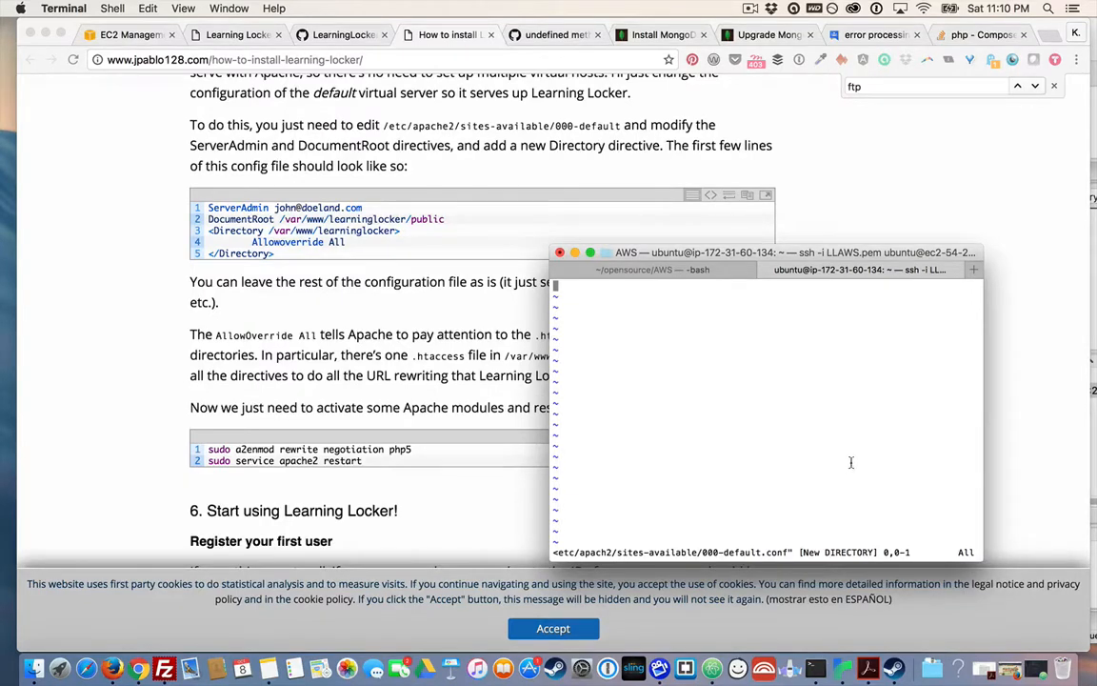
Quit the empty file with :q and reopen /etc/apache2/sites-available/000-default.conf.
text(:q)
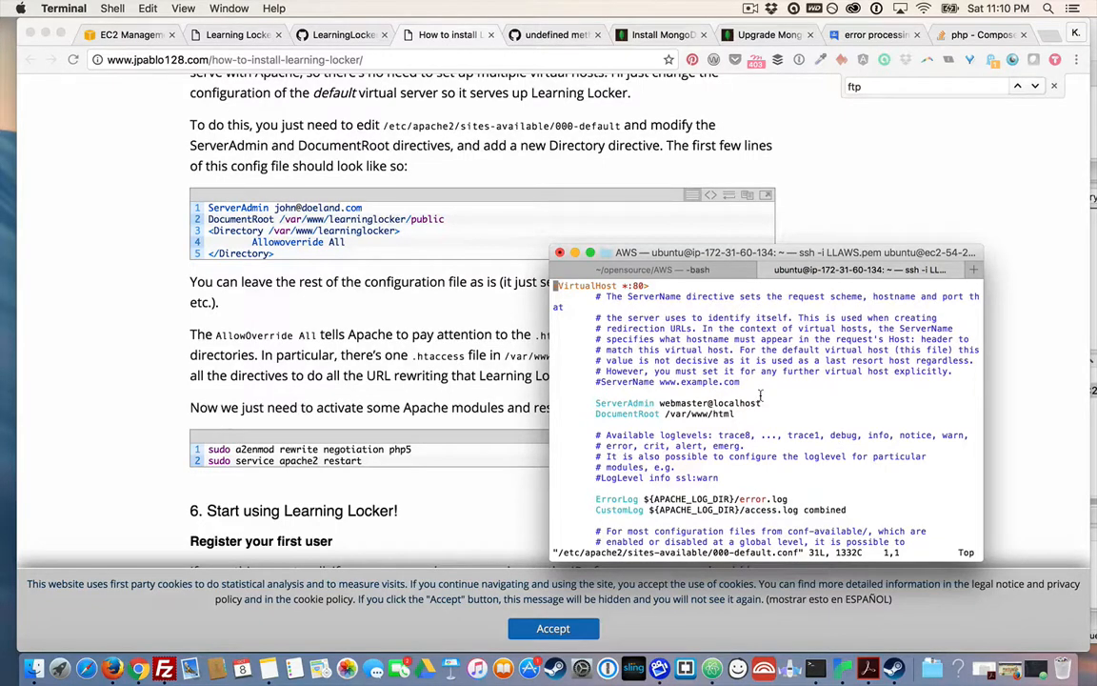
Add a <Directory /var/www/html> block with AllowOverride All, then save with :wq.
key(i)
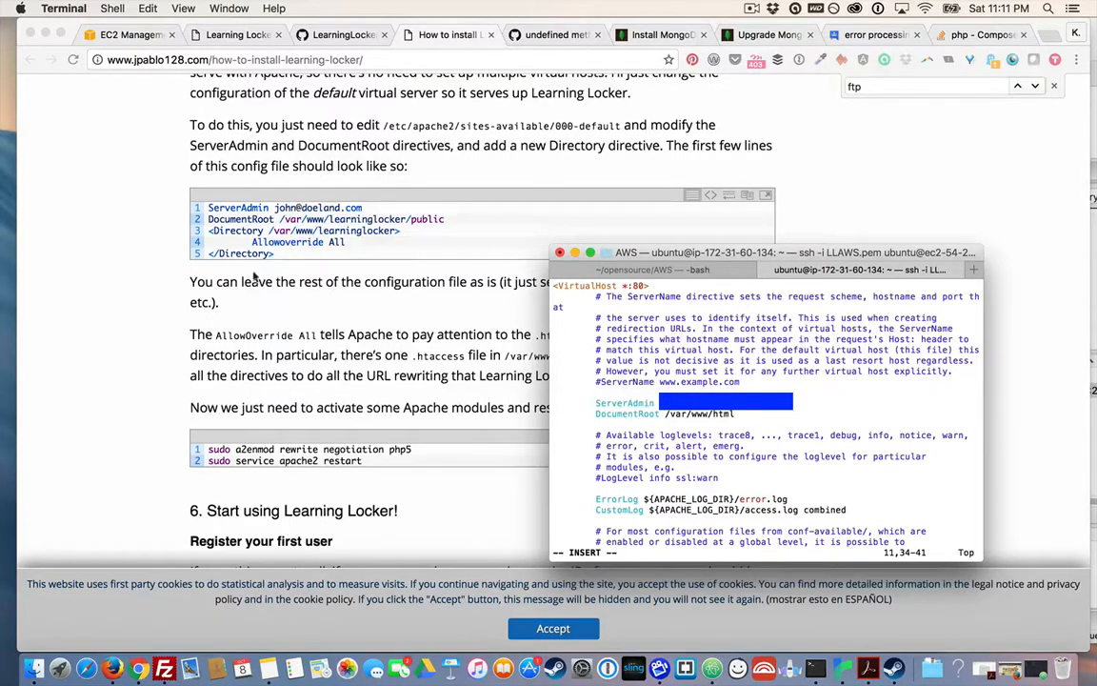
mouse_move(267, 252)
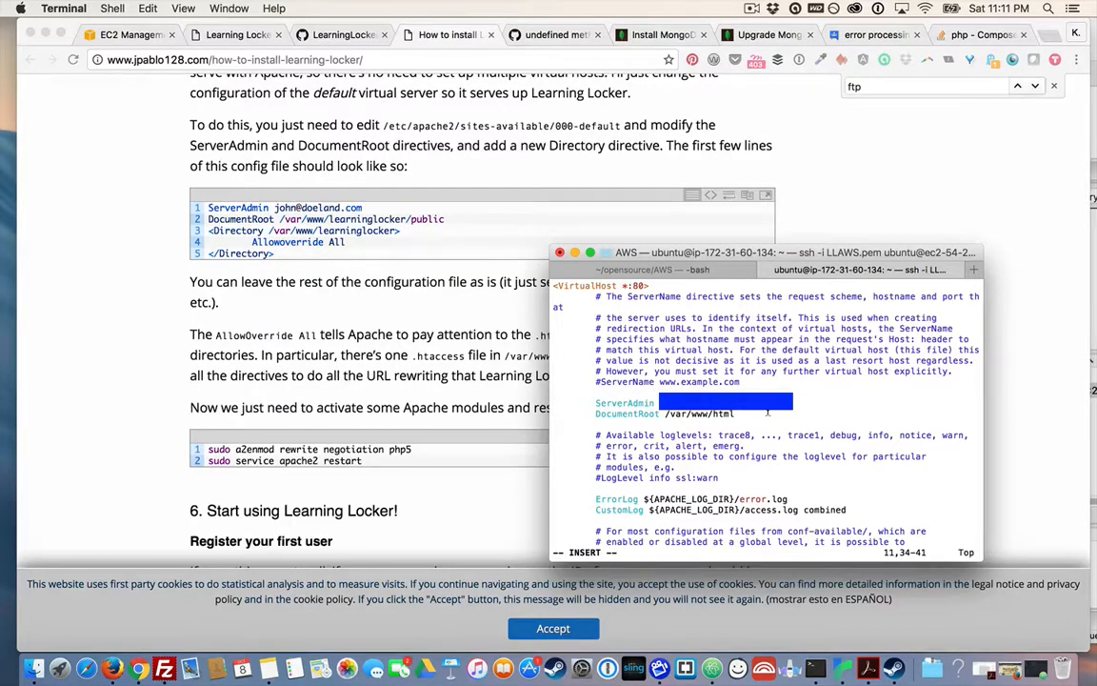
mouse_move(334, 251)
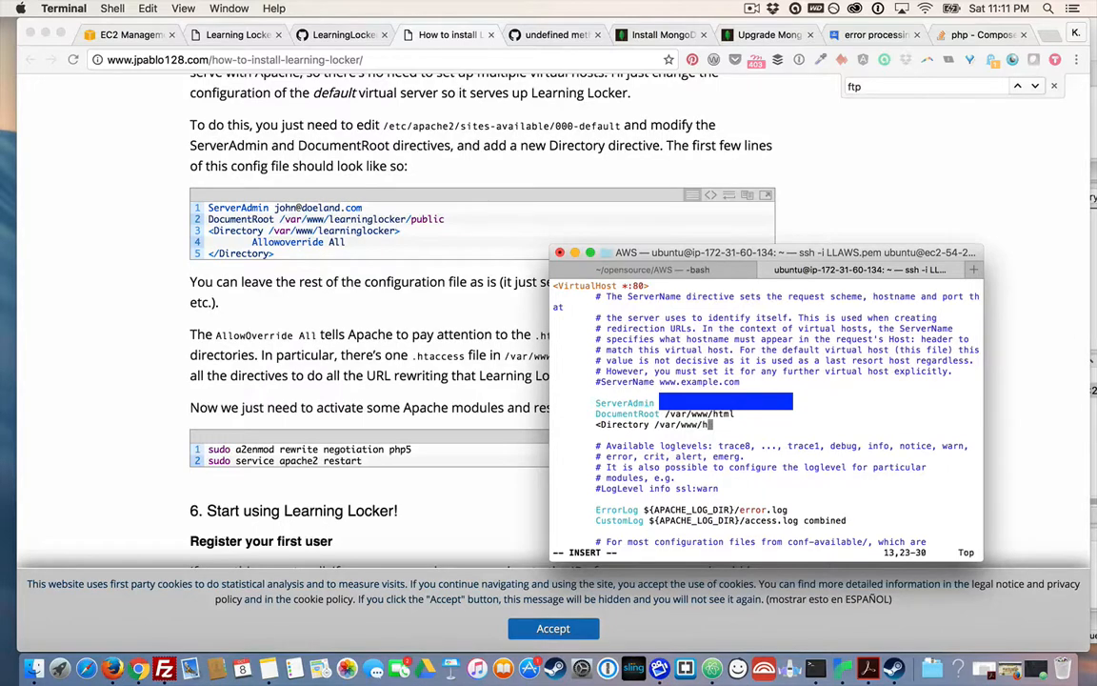
text(tml>)
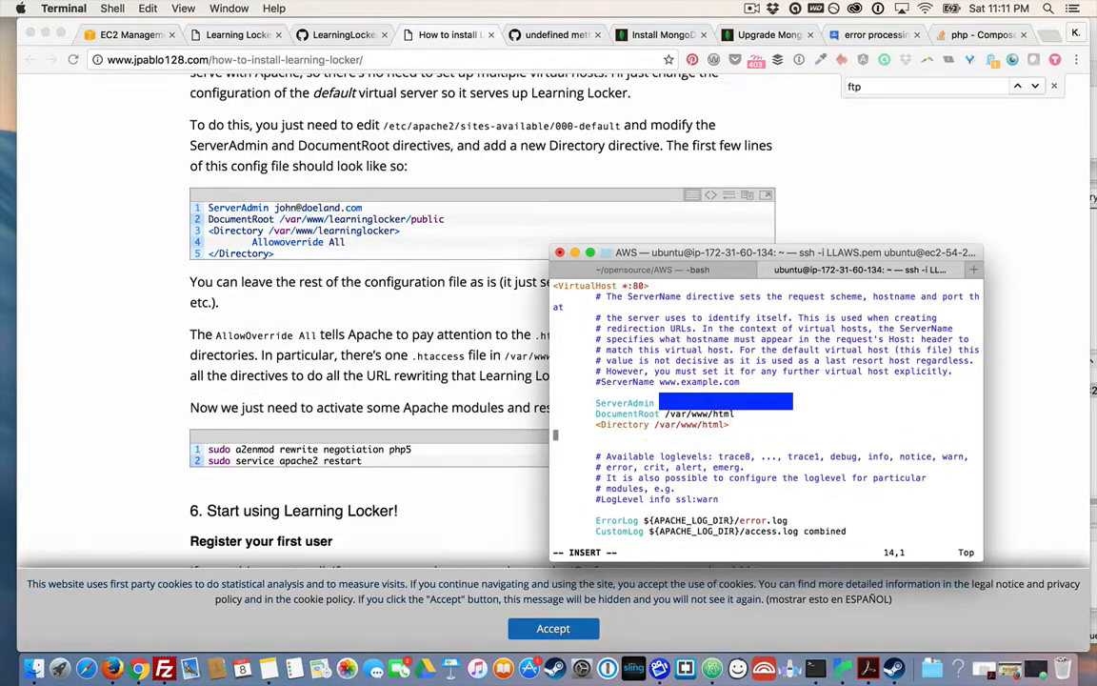
text(AllowOverride All)
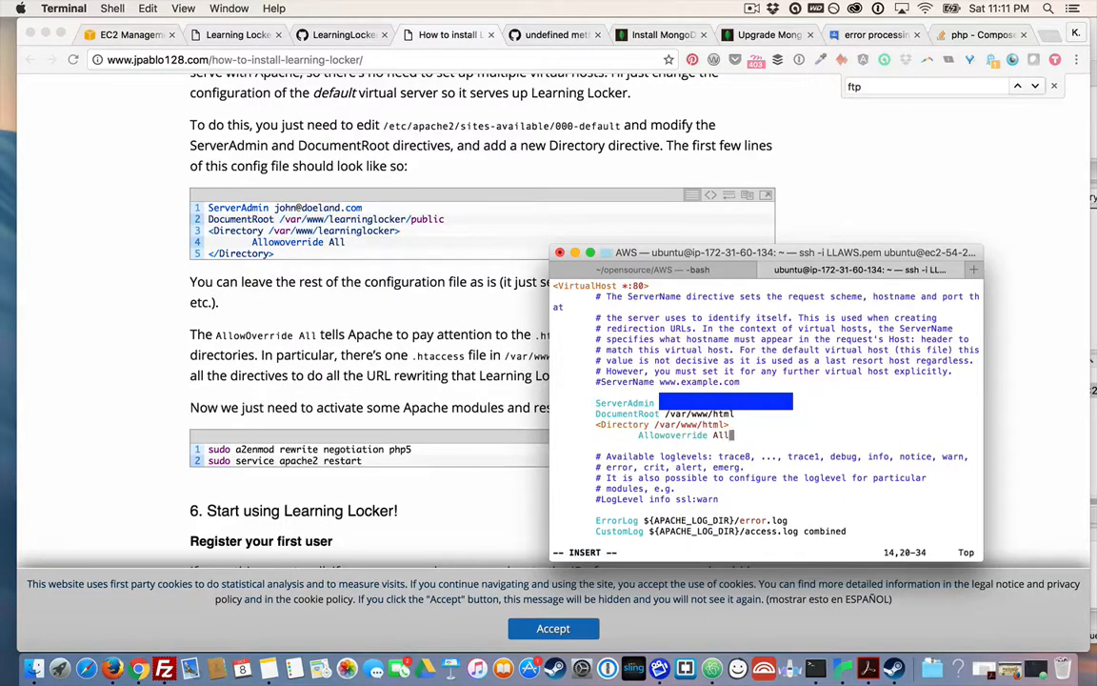
text(</Directory>)
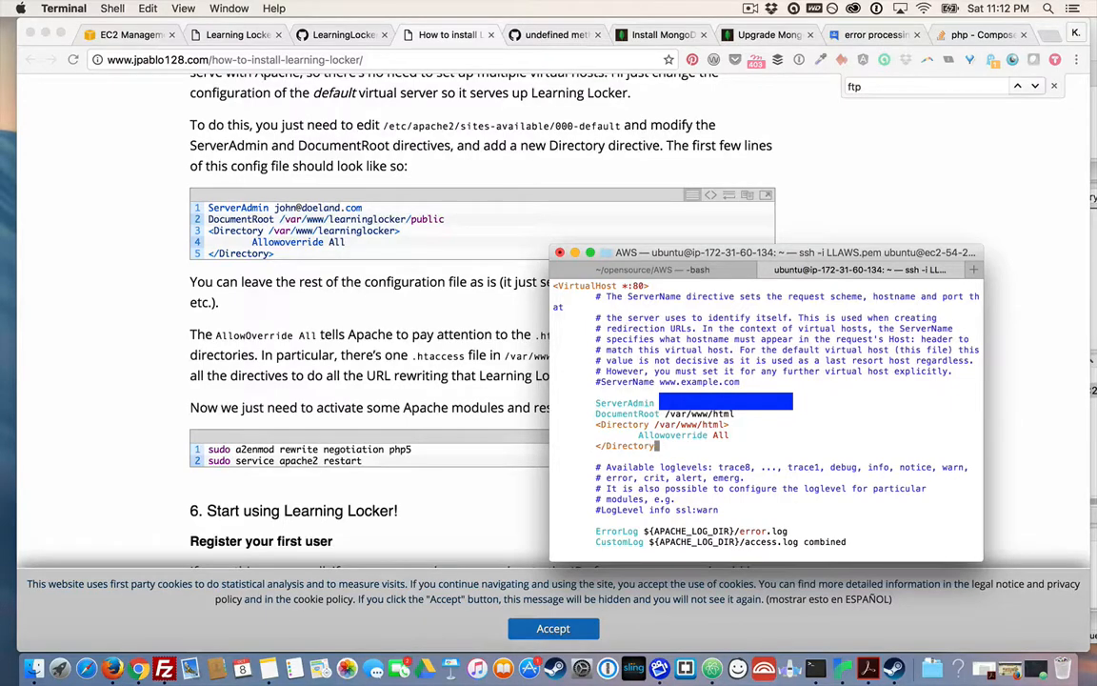
text(:wq)
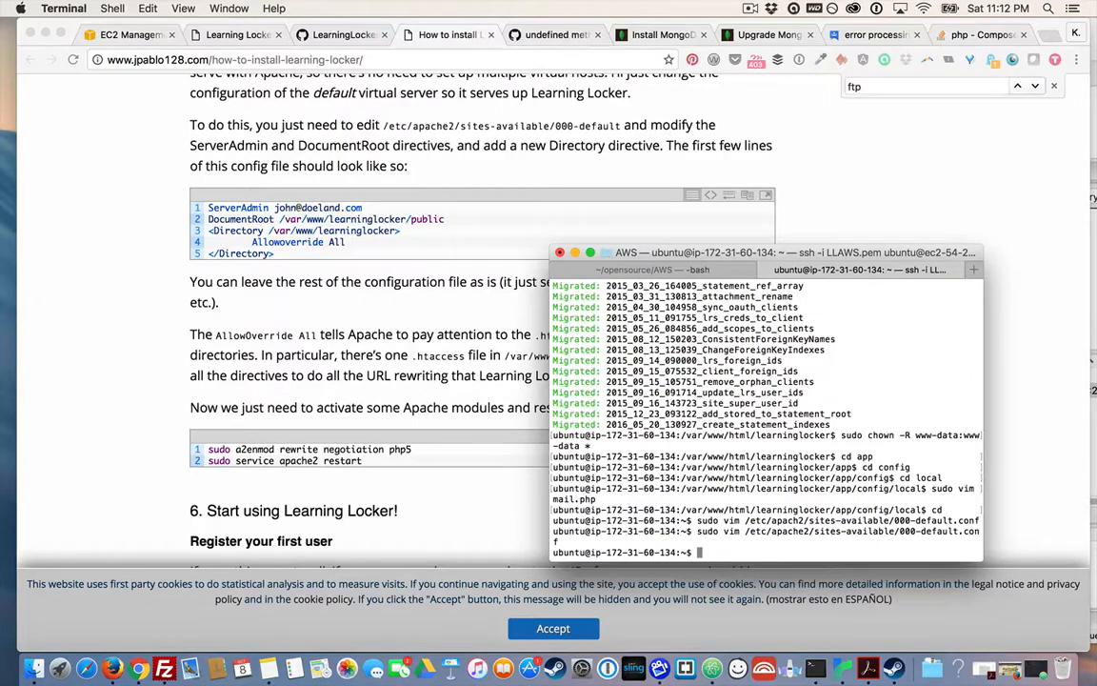
Enable the rewrite, negotiation and php5 modules with a2enmod, then restart apache2.
scroll(down, 3)
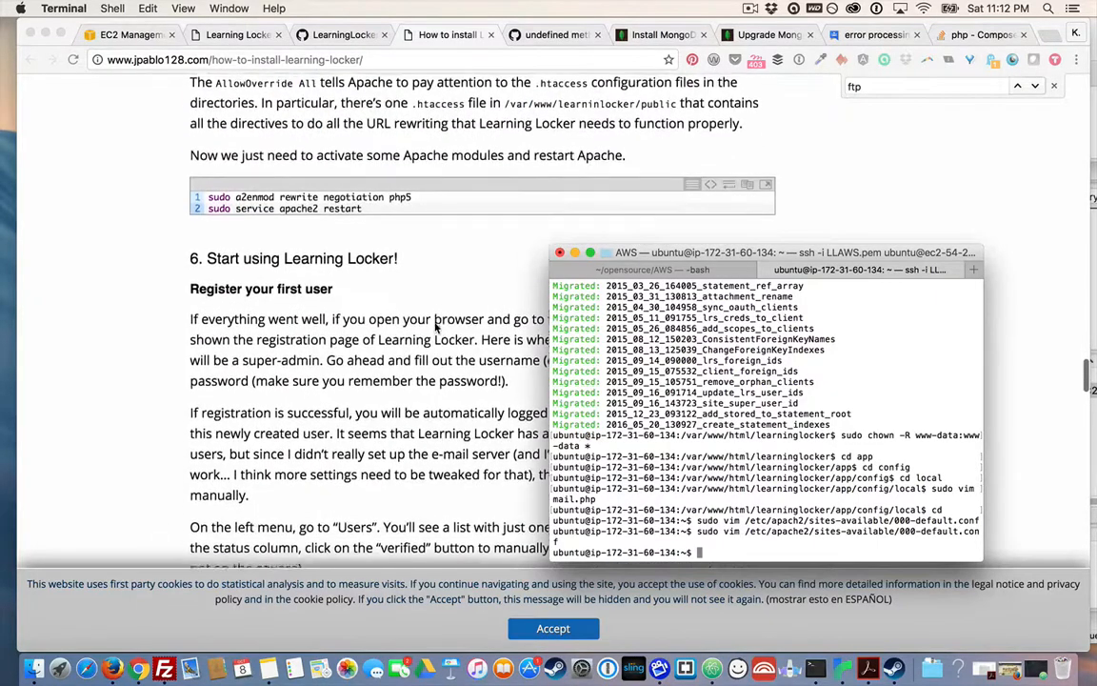
scroll(down, 3)
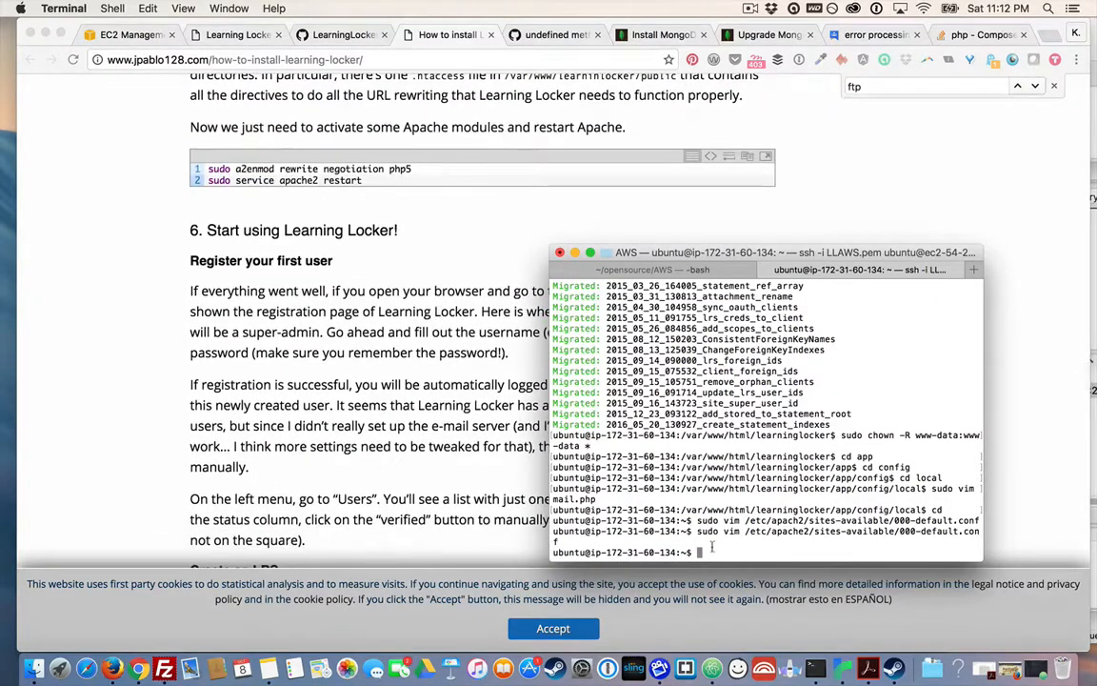
text(sudo)
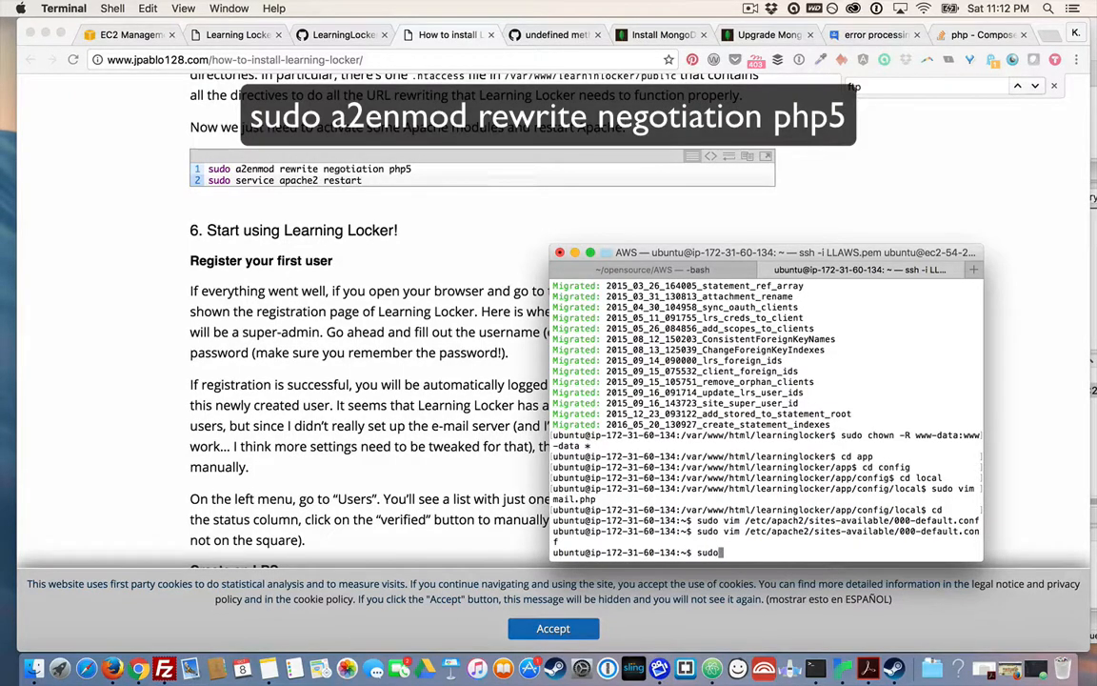
text(a)
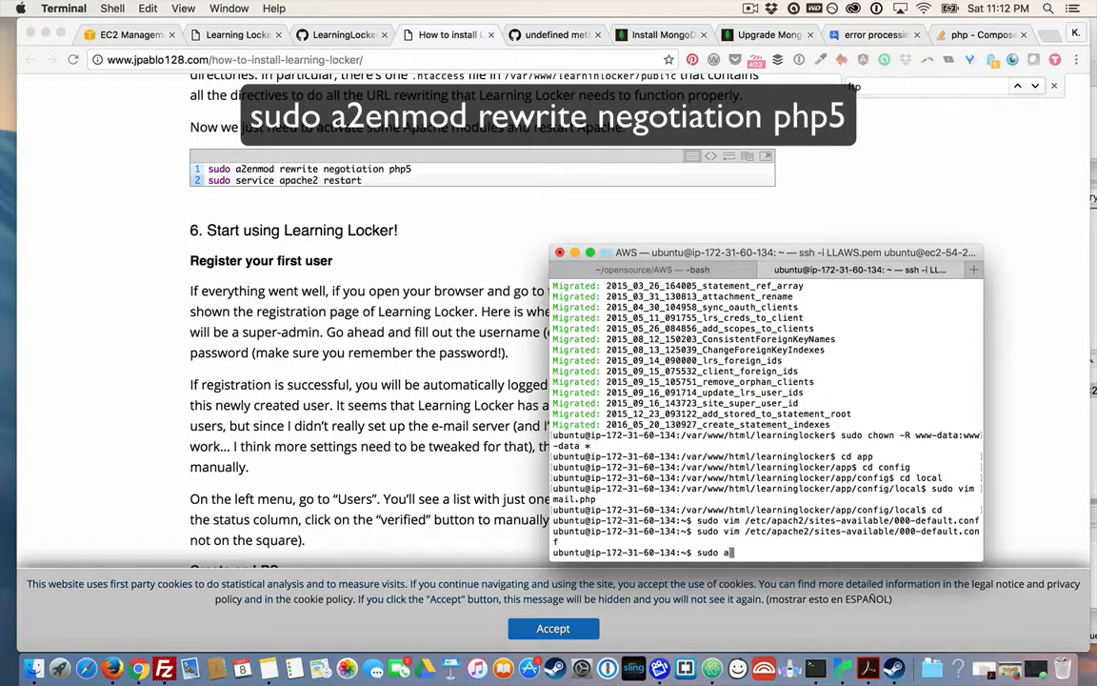
text(2enmod)
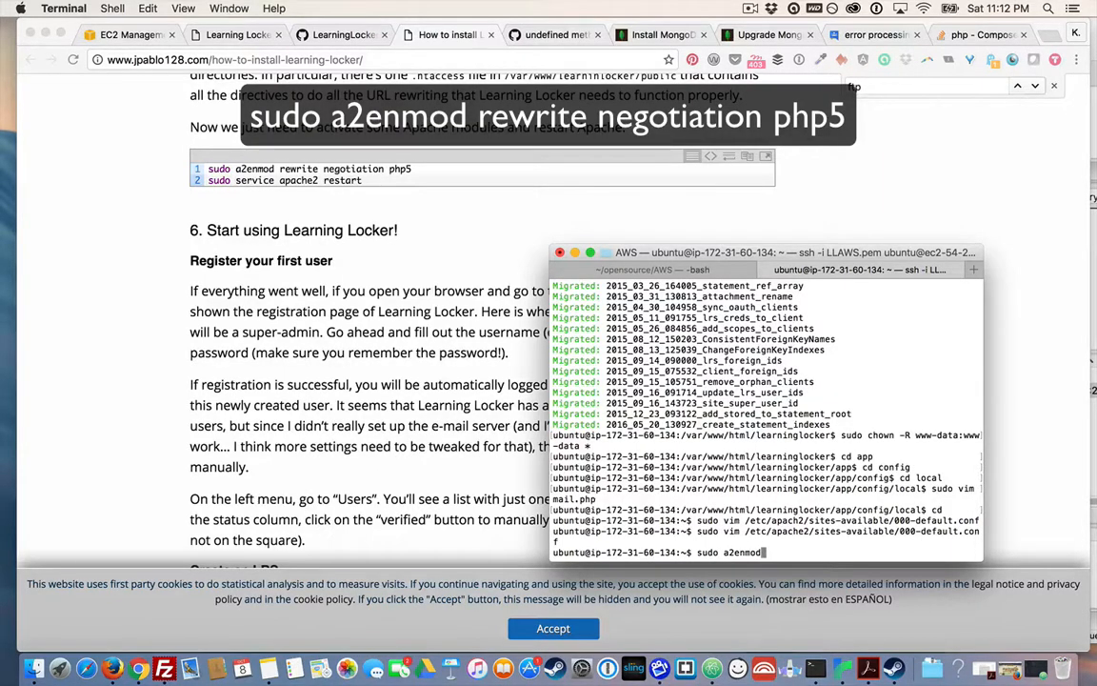
text(rewrite negotiation php)
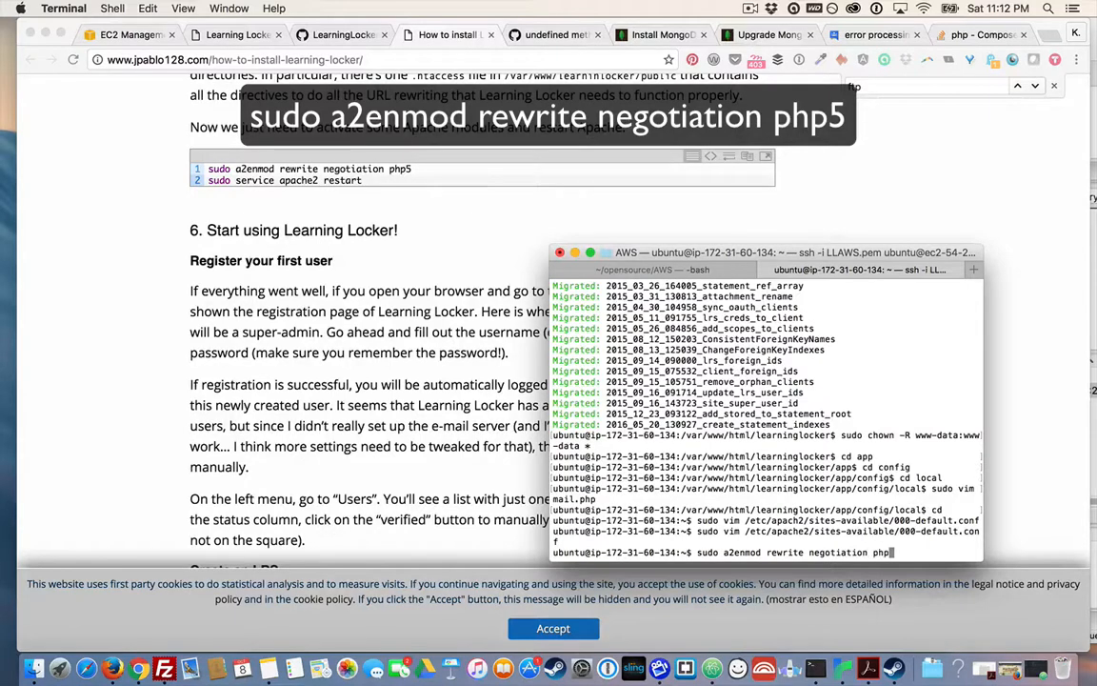
key(Return)
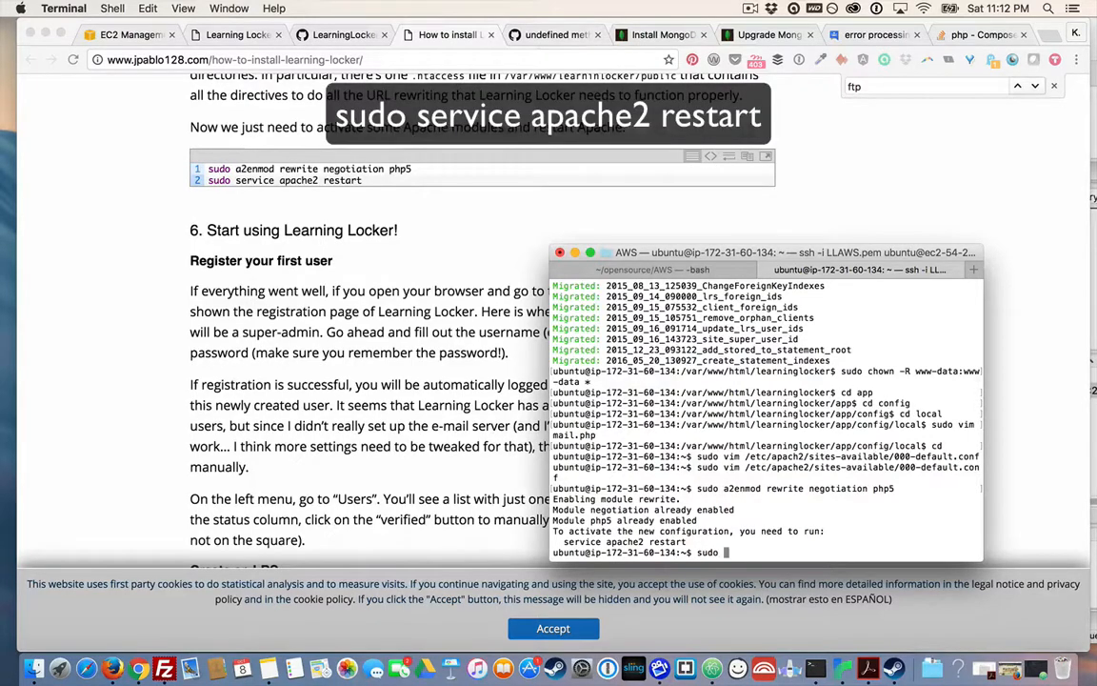
text(service apache2 r)
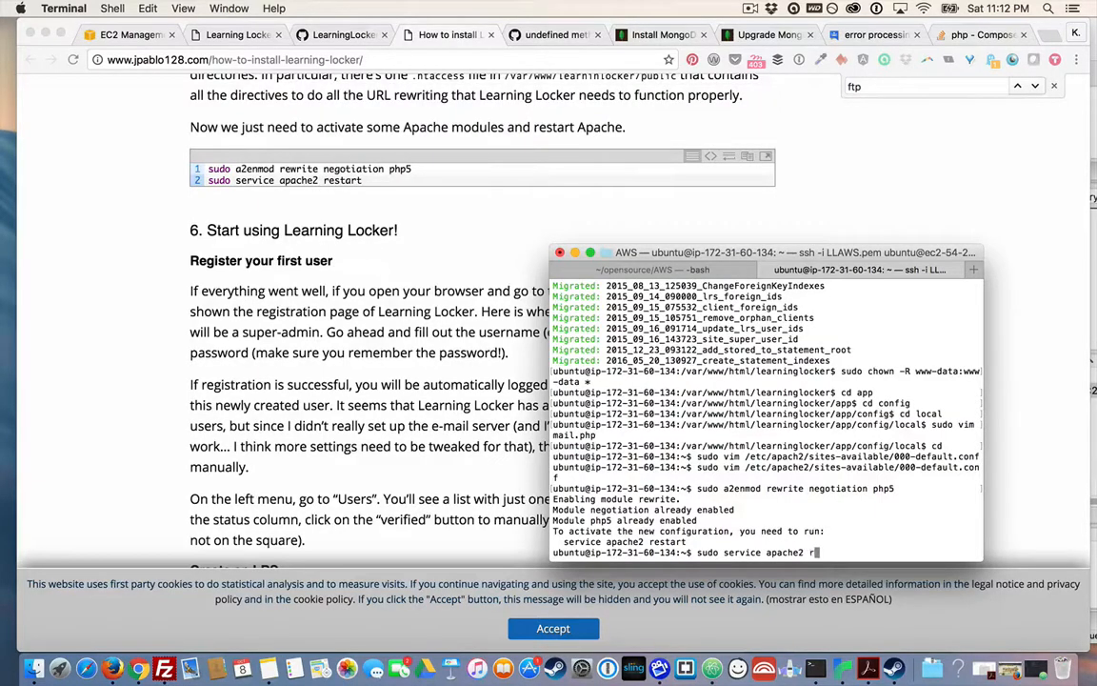
text(estart)
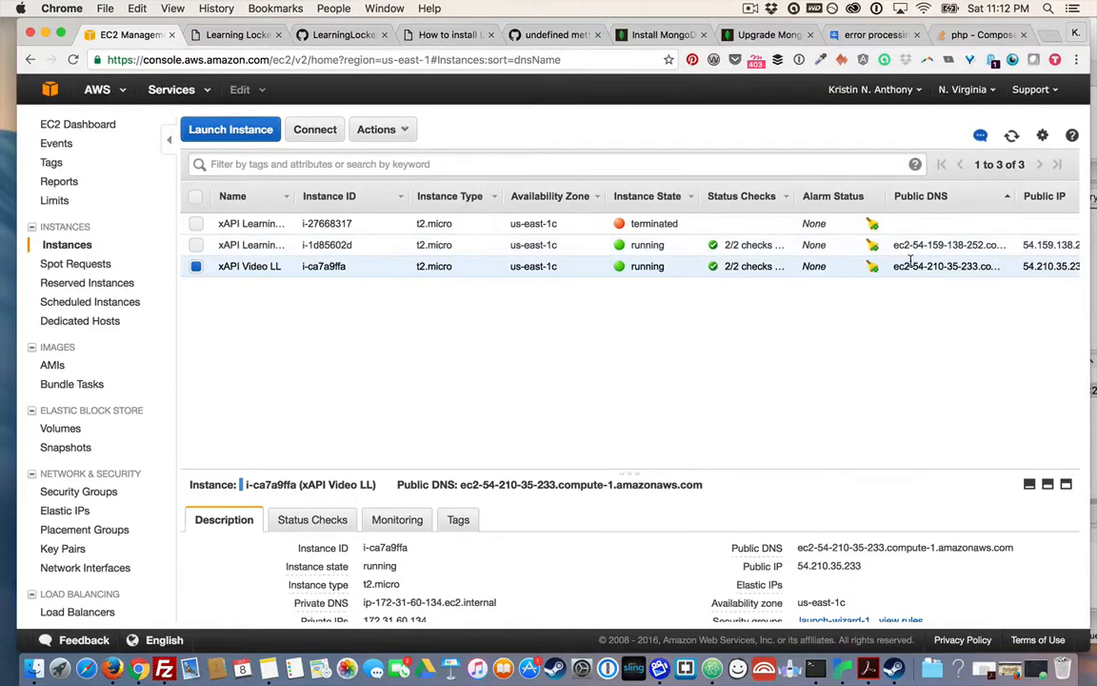
Load 54.210.35.233/learninglocker/public/ in Chrome's address bar.
scroll(right, 3)
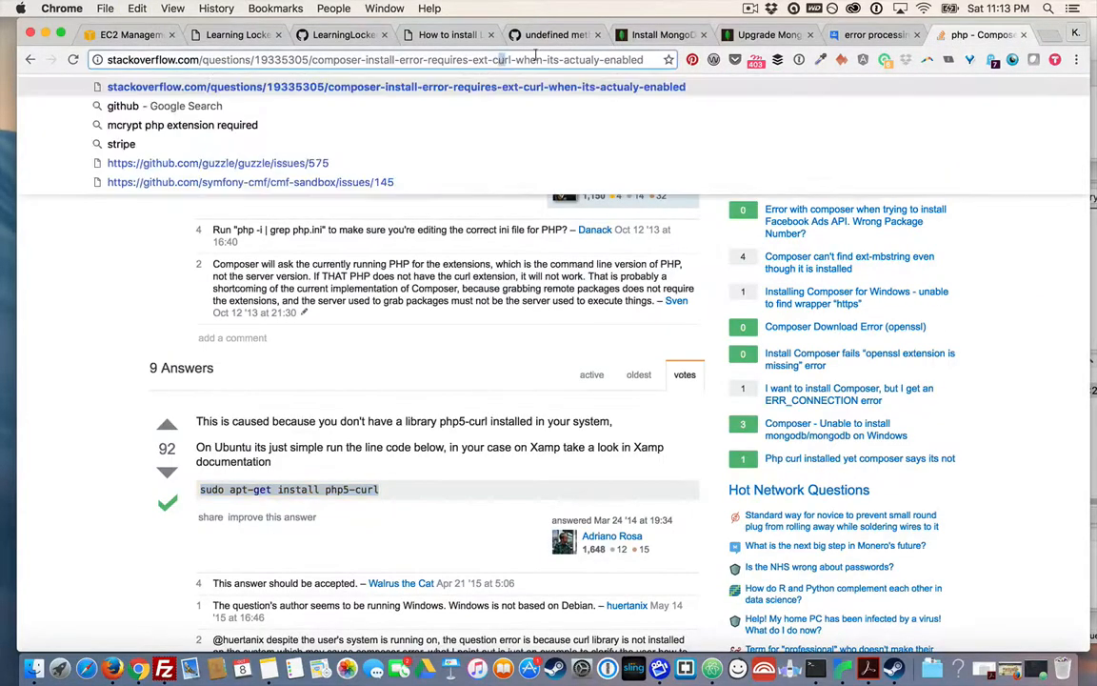
click(981, 34)
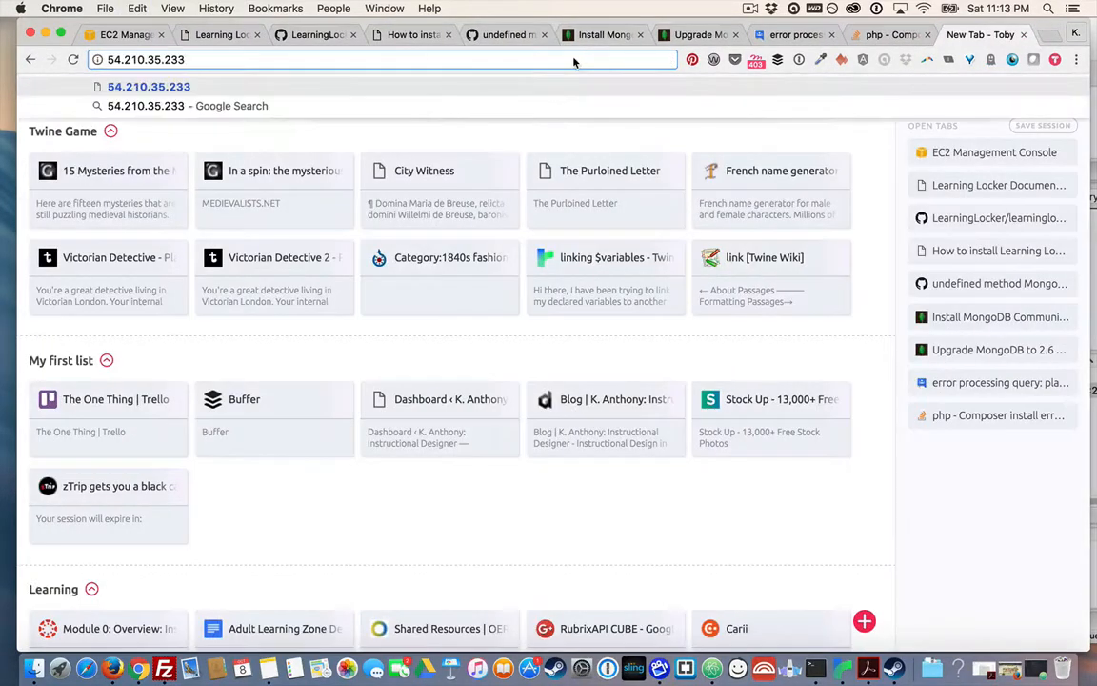
text(/learninglocker/)
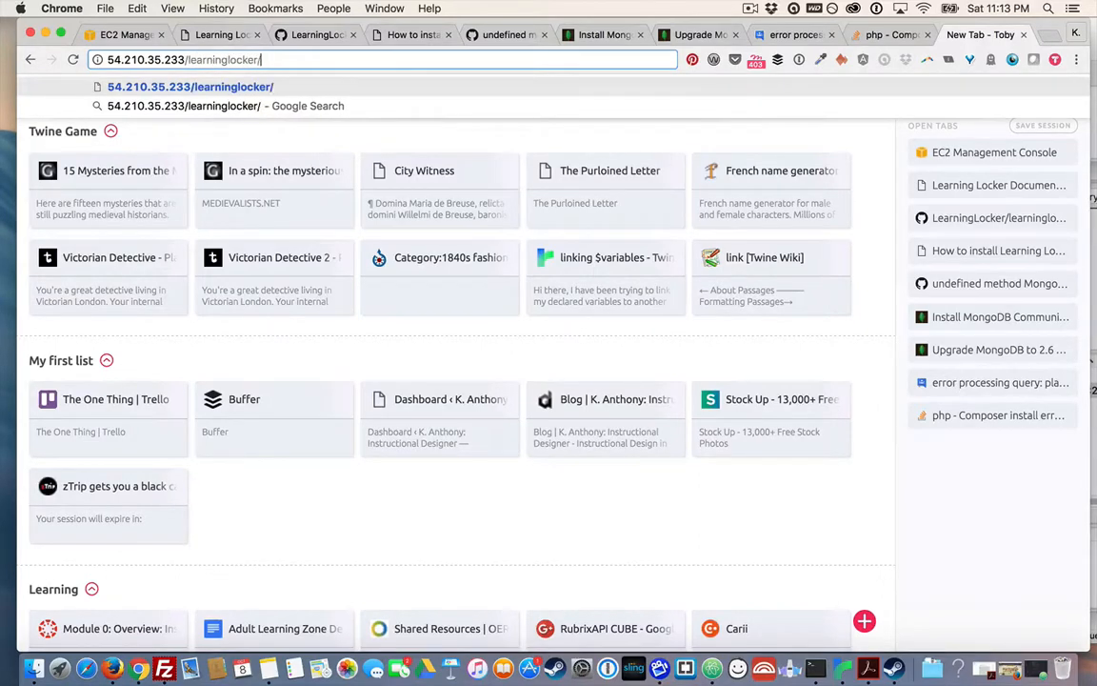
text(public/)
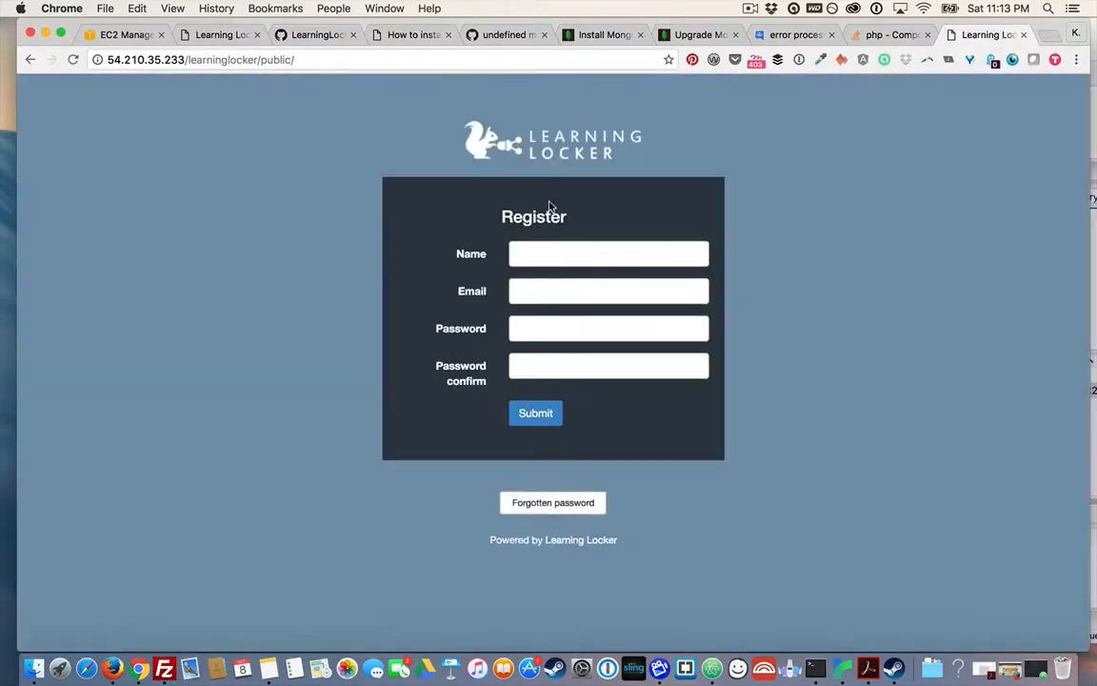
click(608, 253)
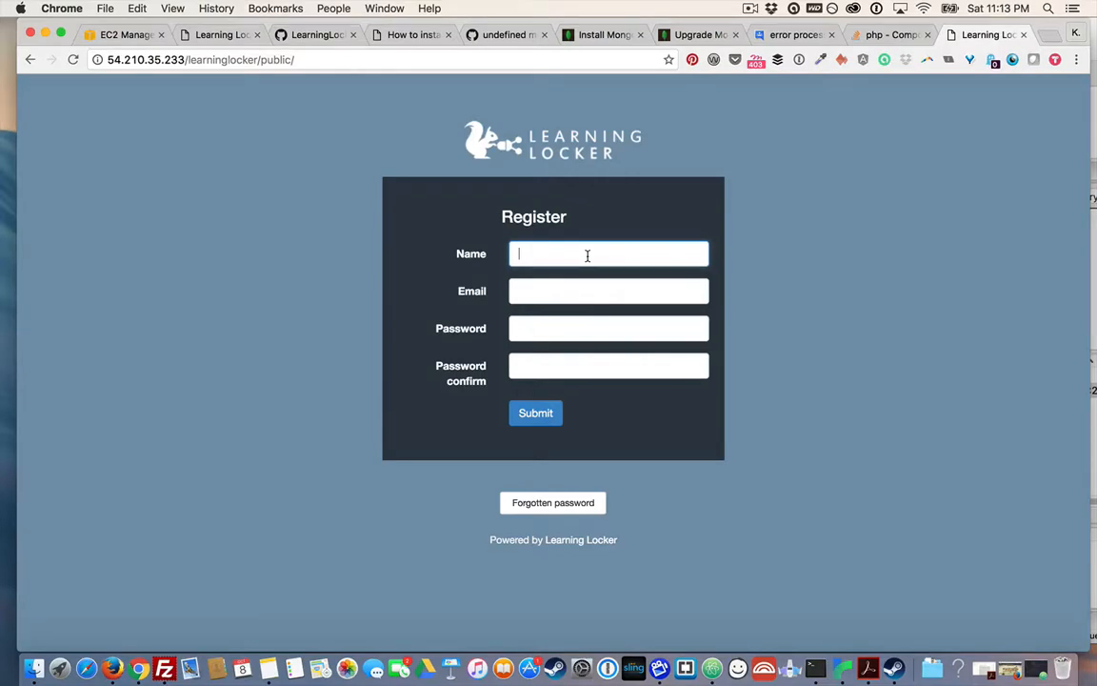
mouse_move(587, 254)
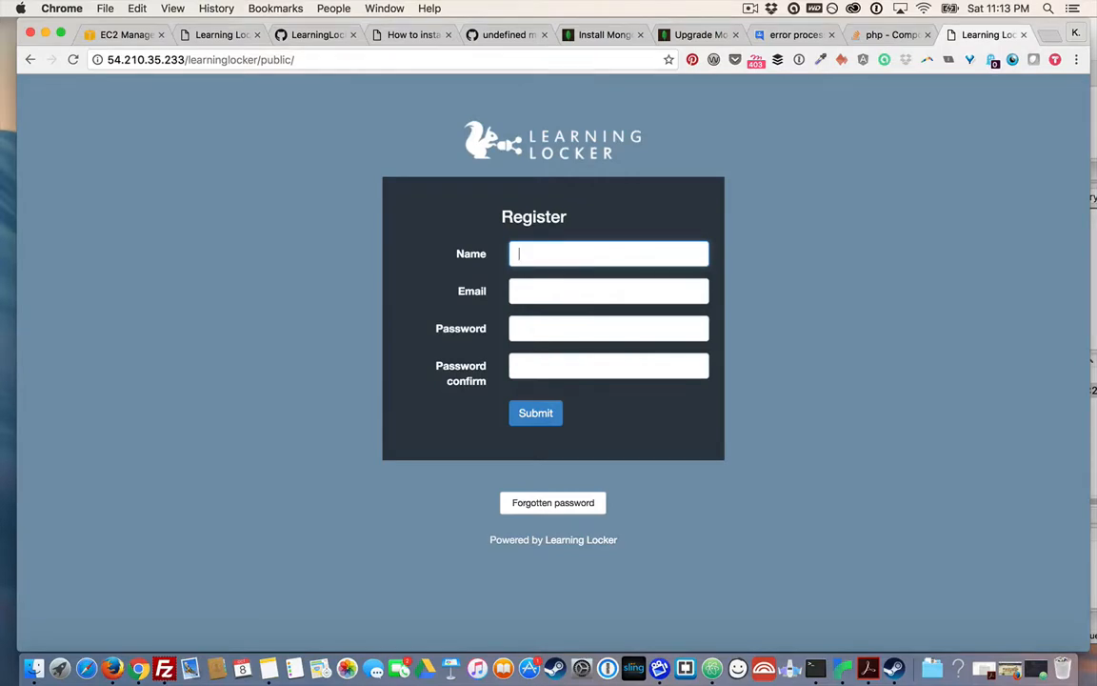
text(anthkris)
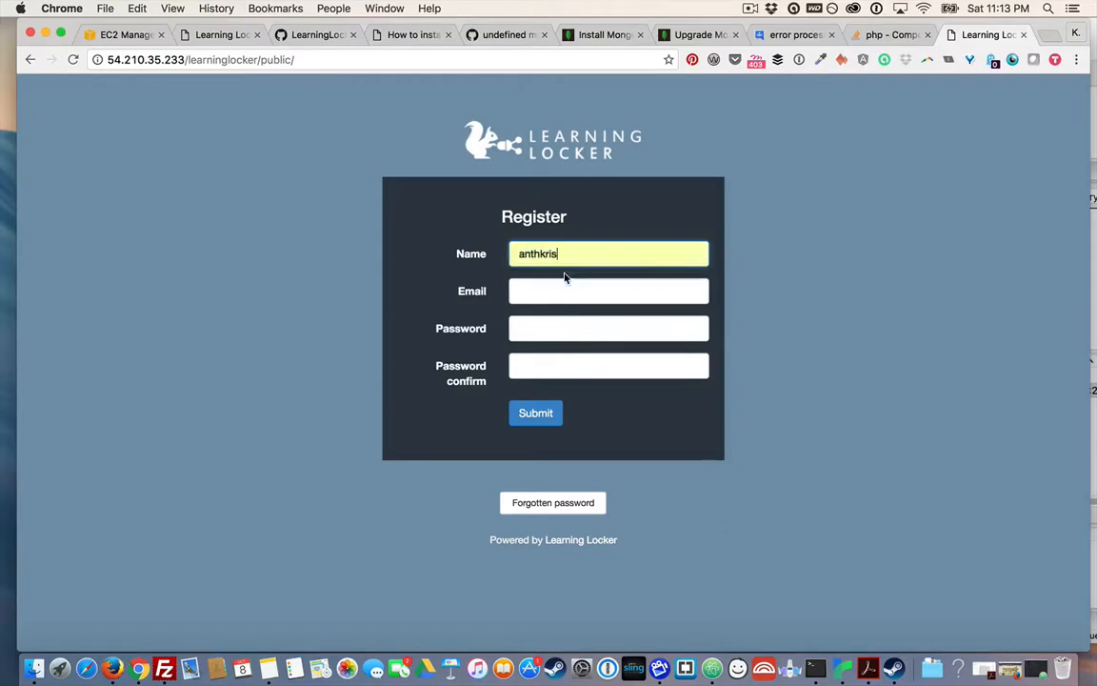
click(609, 290)
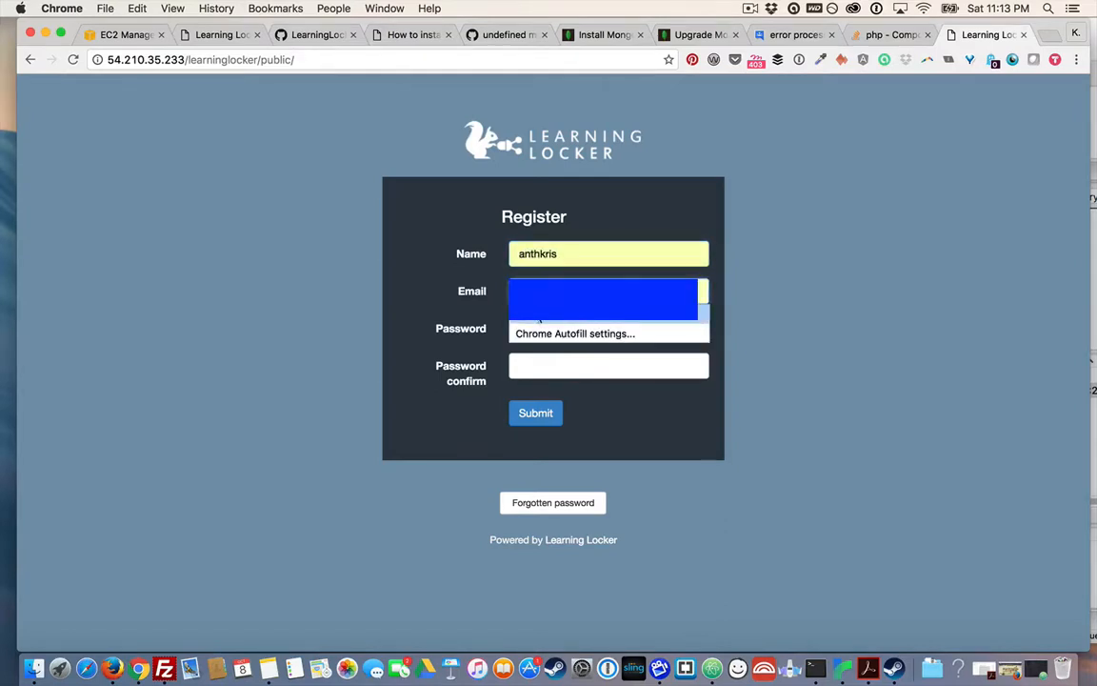
click(608, 328)
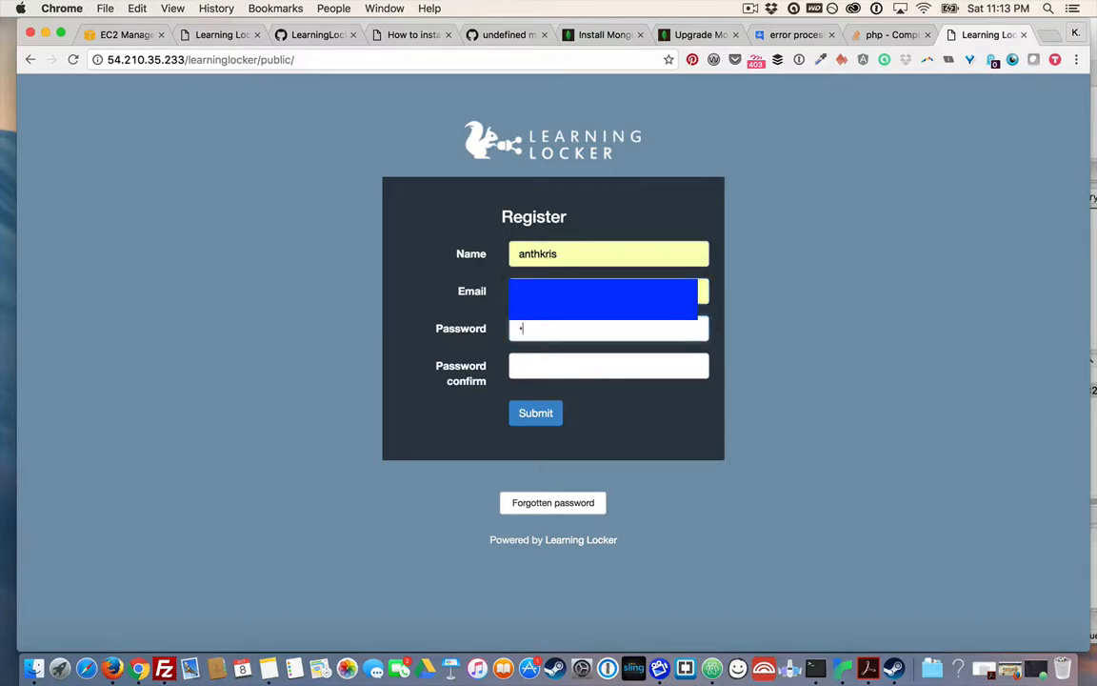
key(backspace)
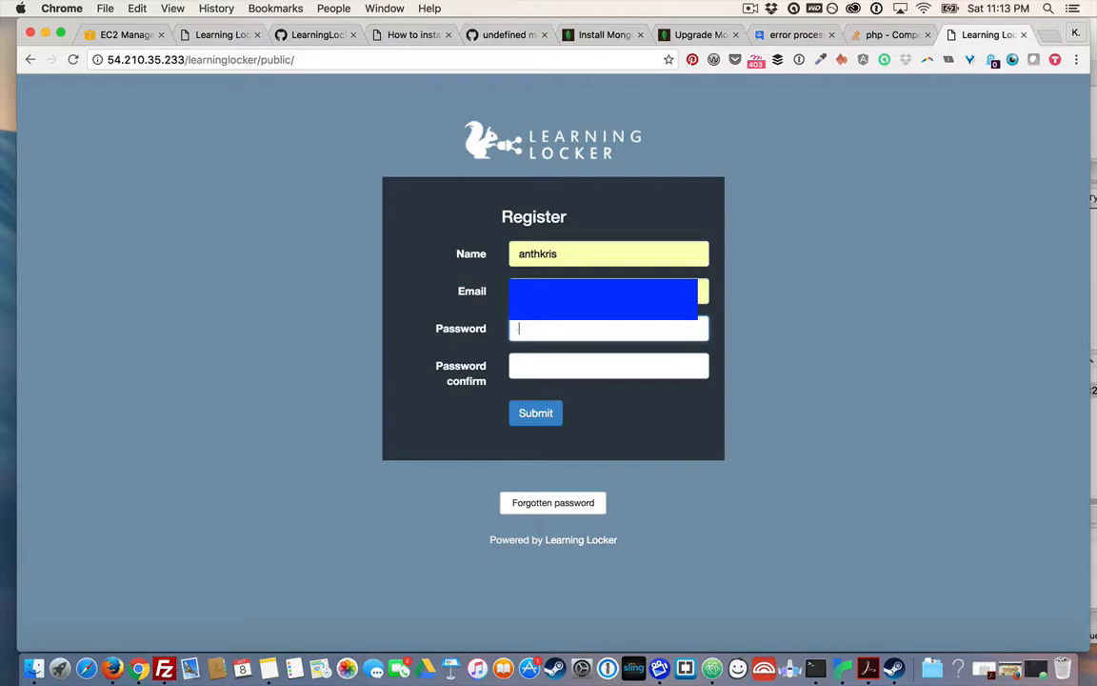
text(password)
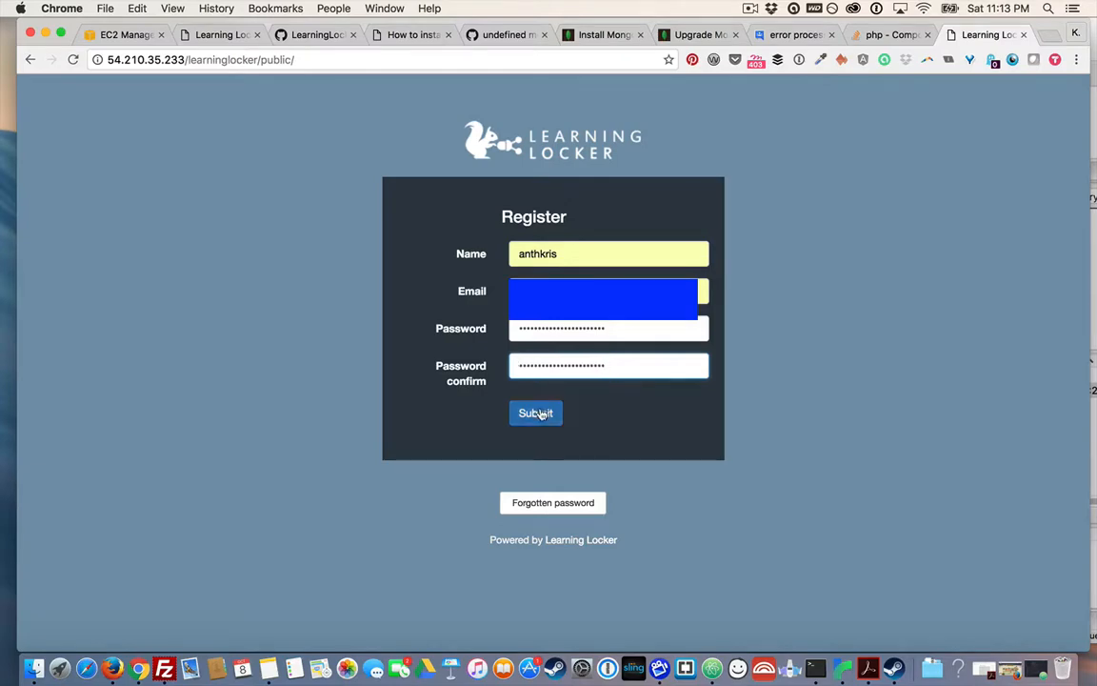
click(535, 412)
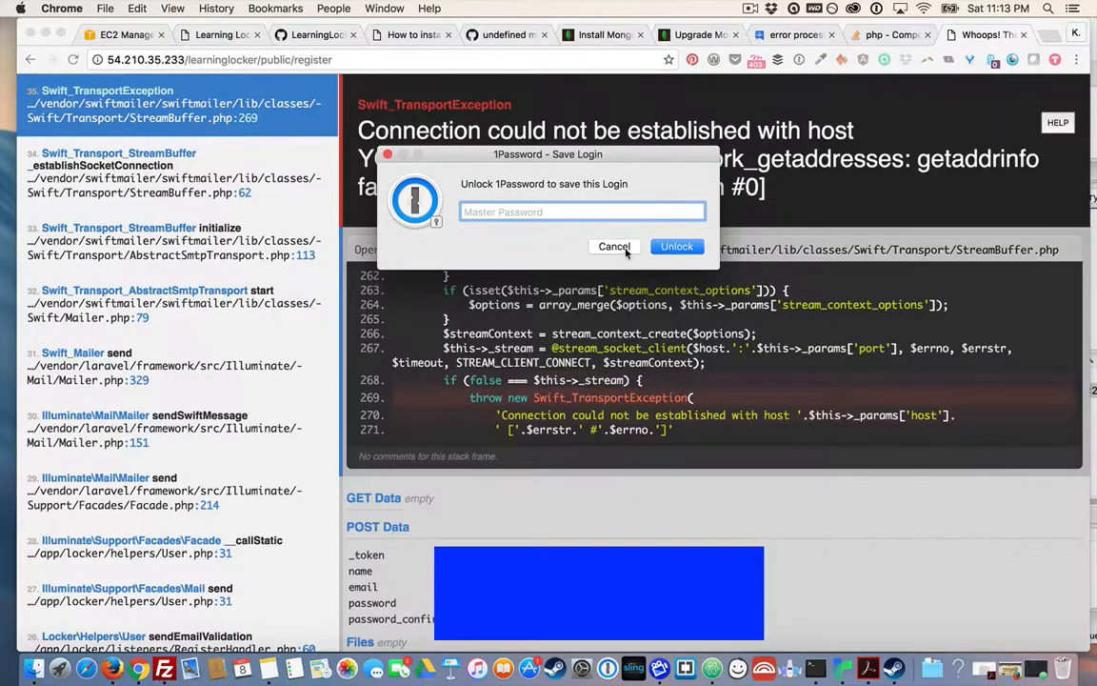
Decline the 1Password save prompt and return to the Terminal window.
click(614, 246)
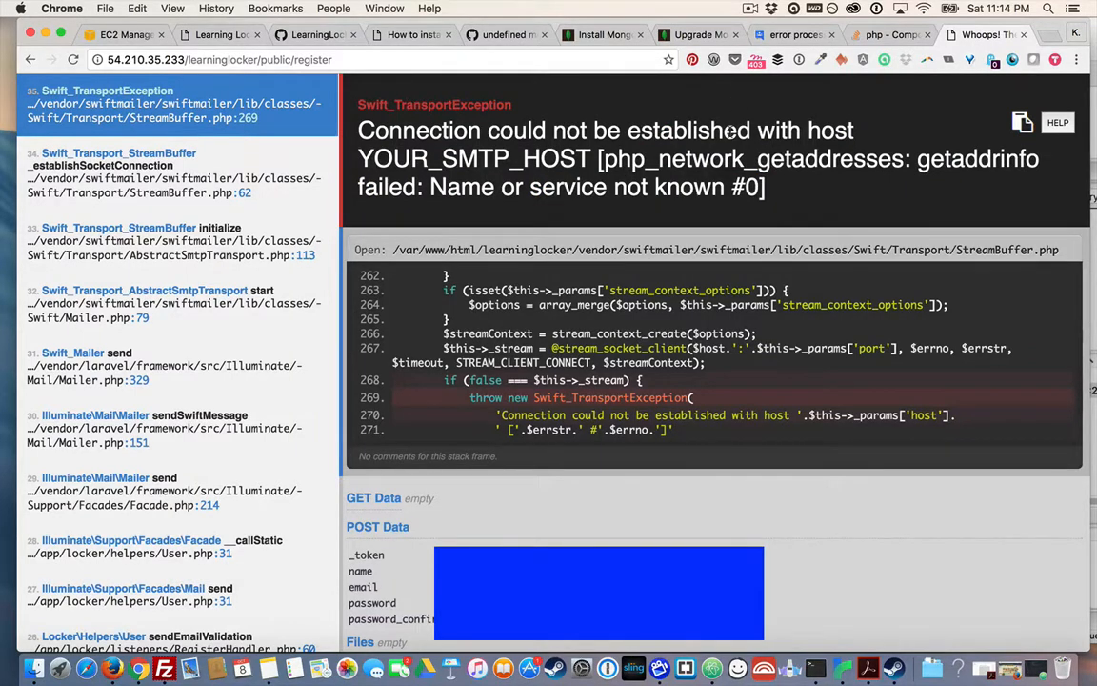
mouse_move(654, 118)
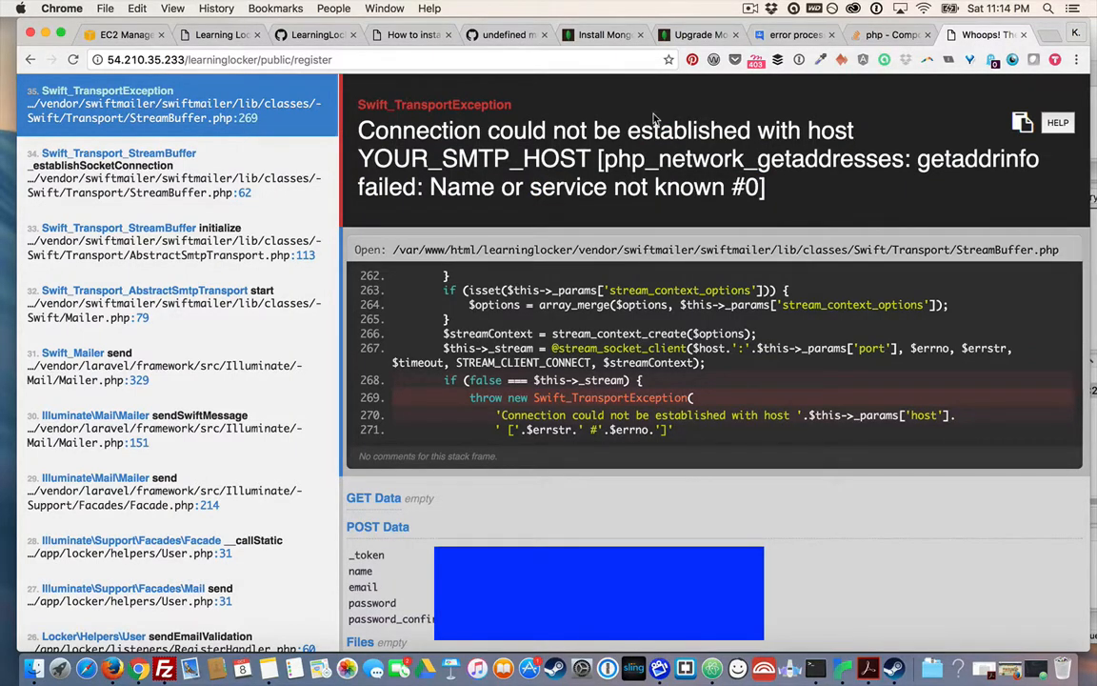
mouse_move(740, 235)
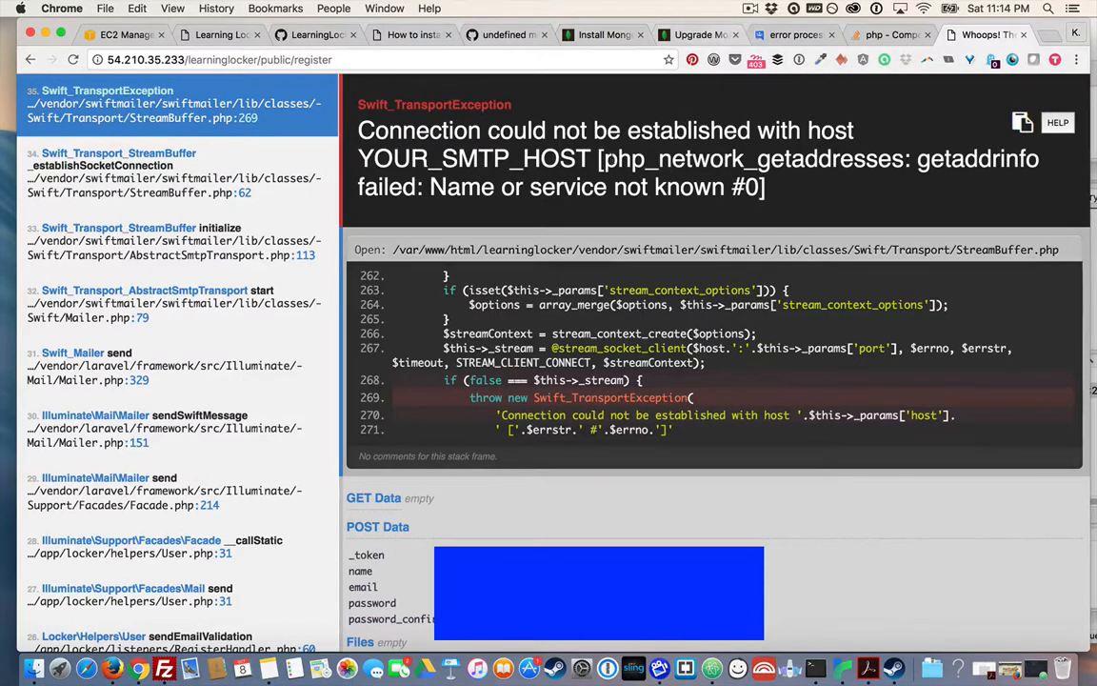
mouse_move(733, 85)
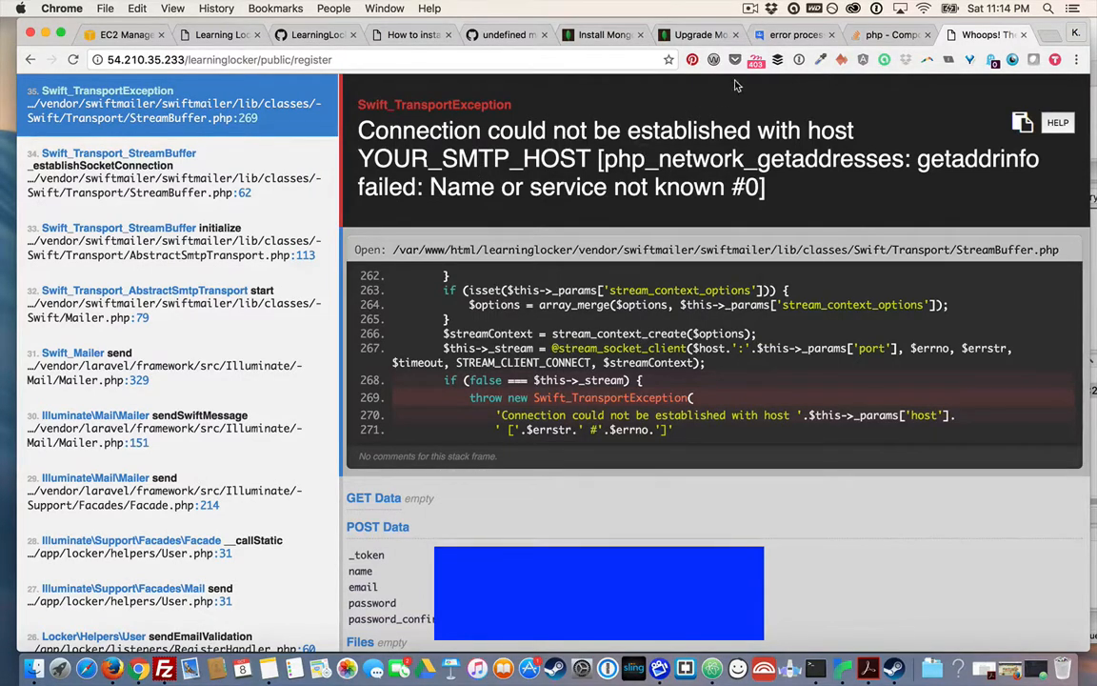
mouse_move(753, 9)
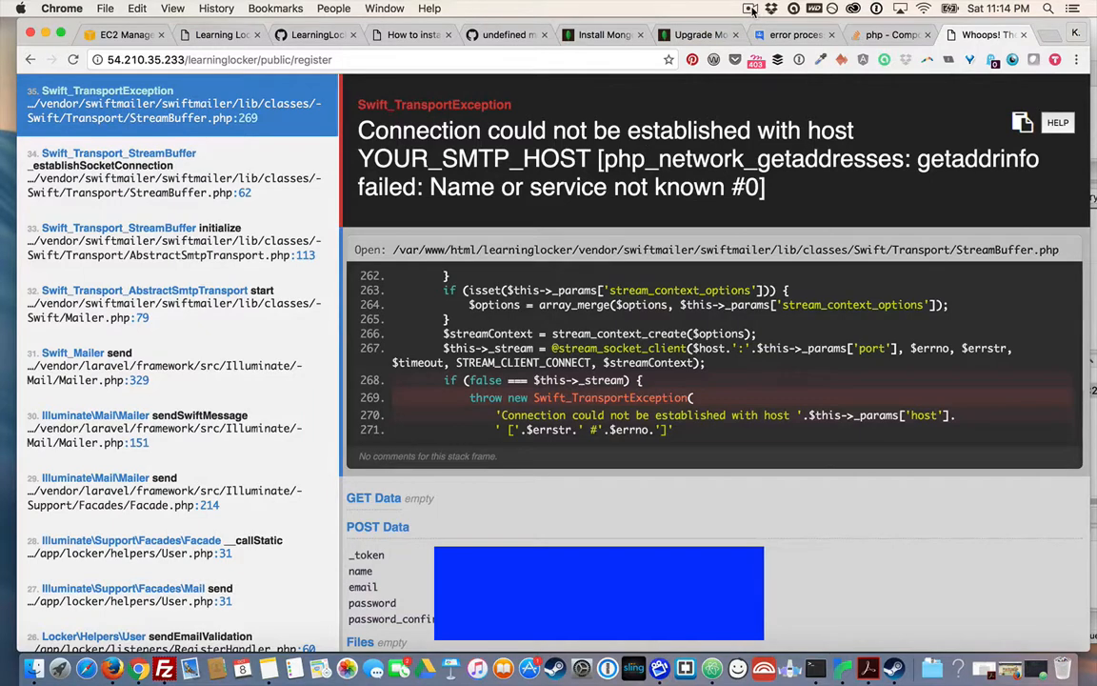
click(757, 7)
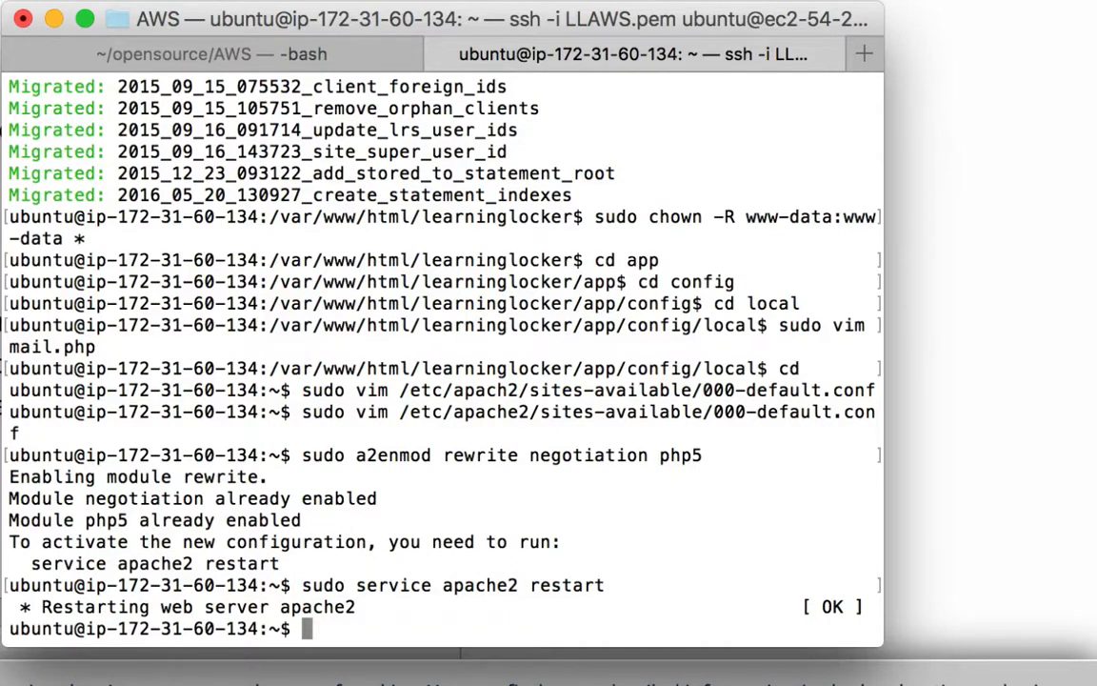
mouse_move(365, 627)
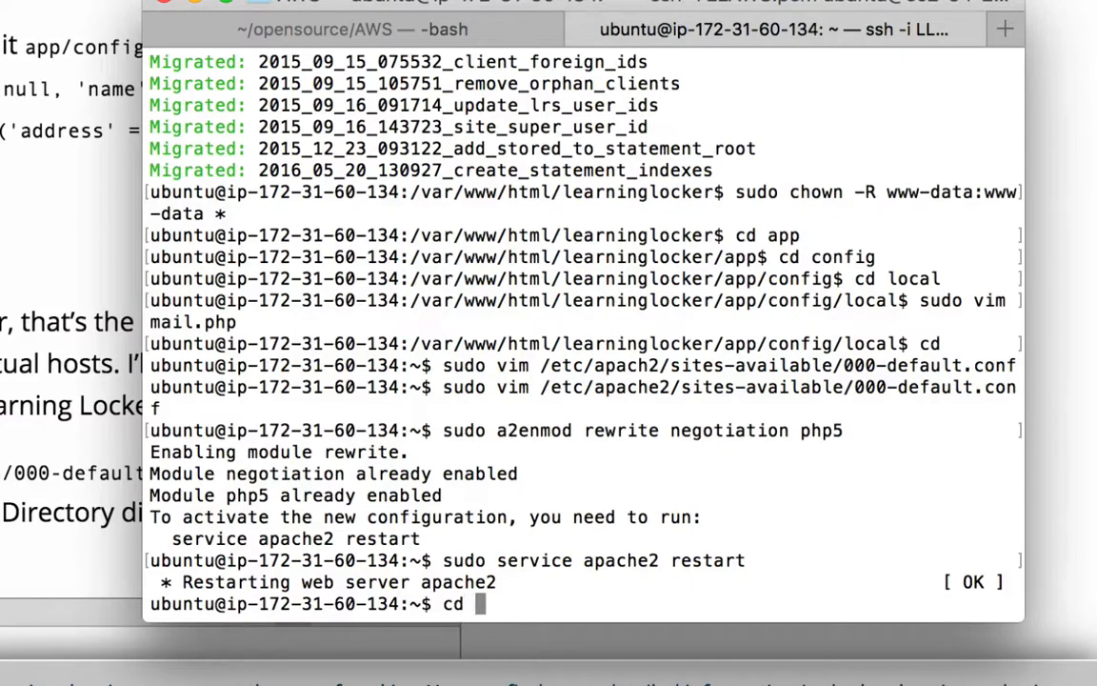
Change into /var/www/html/learninglocker and down into app/config/local.
text(/var/)
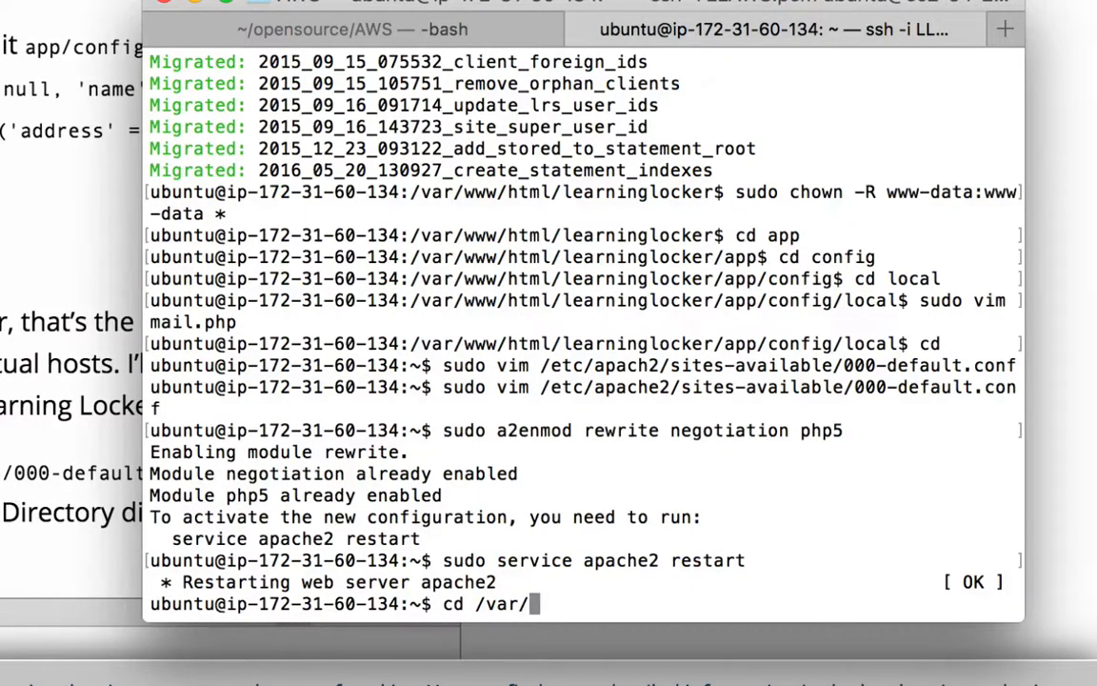
text(www/html/learningloc)
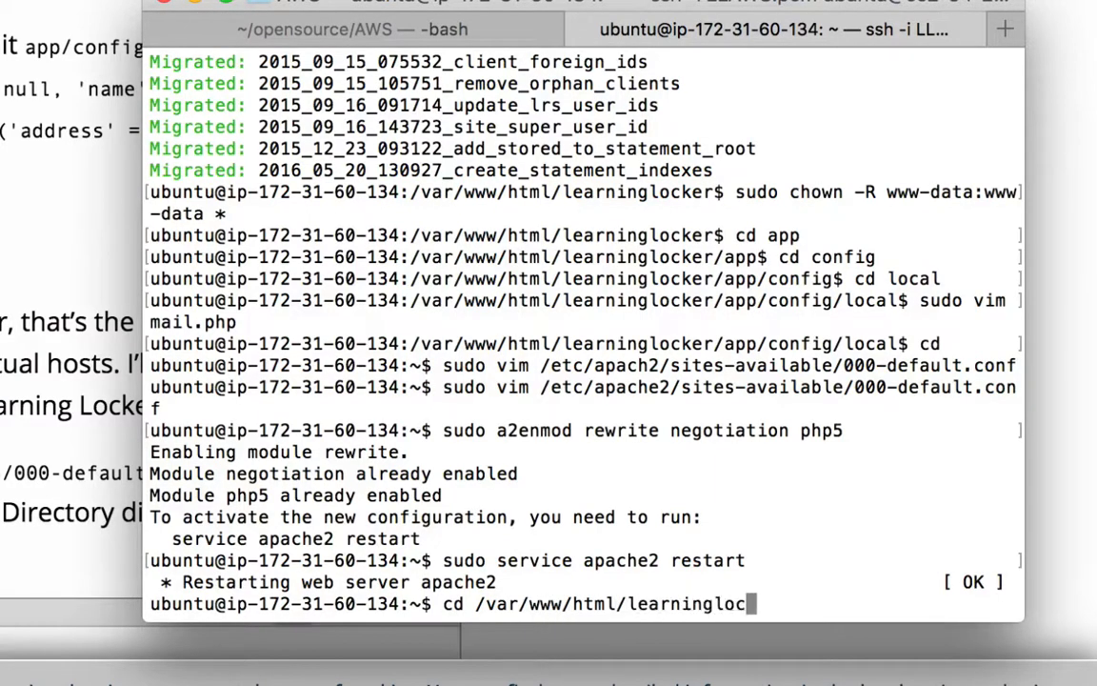
text(ker)
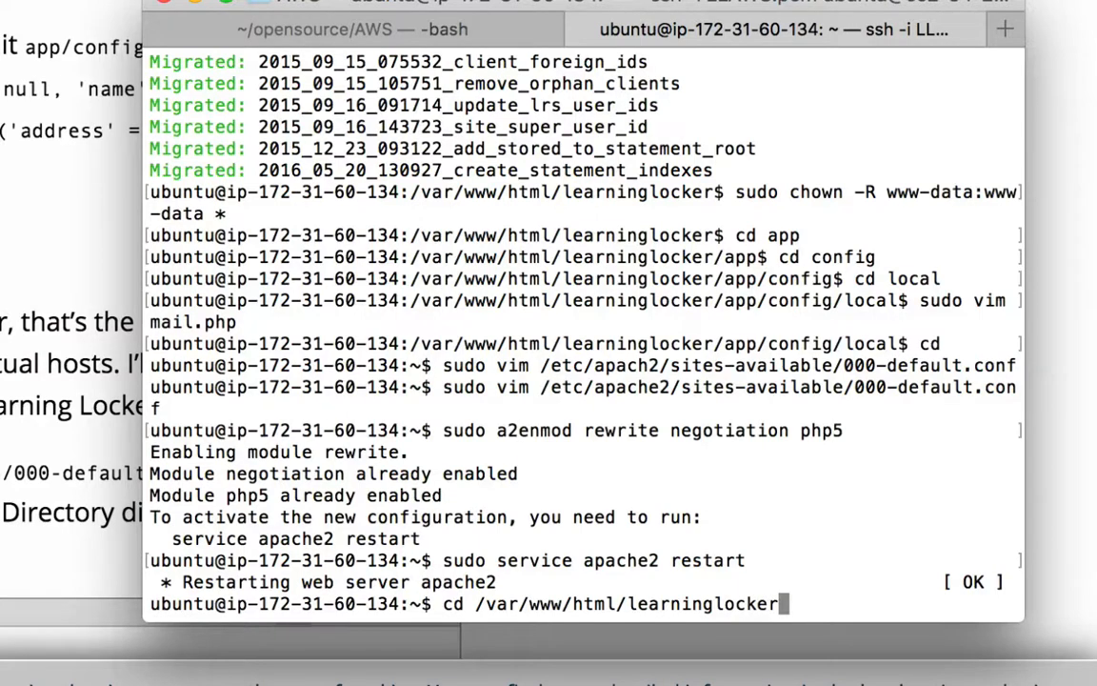
key(Return)
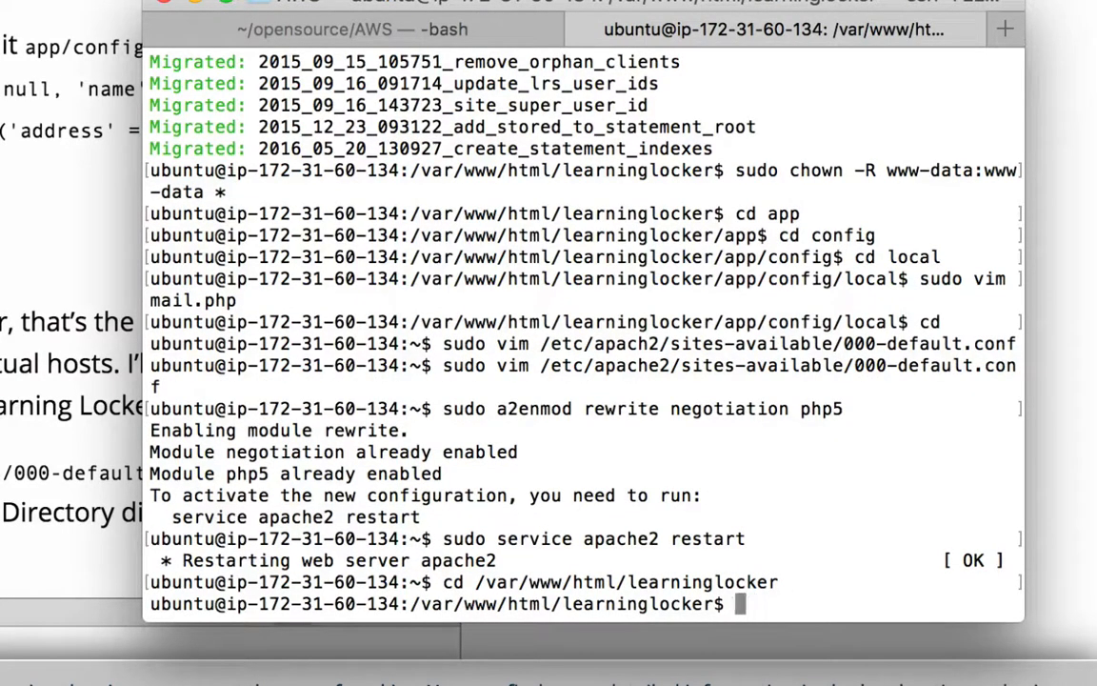
text(cd app)
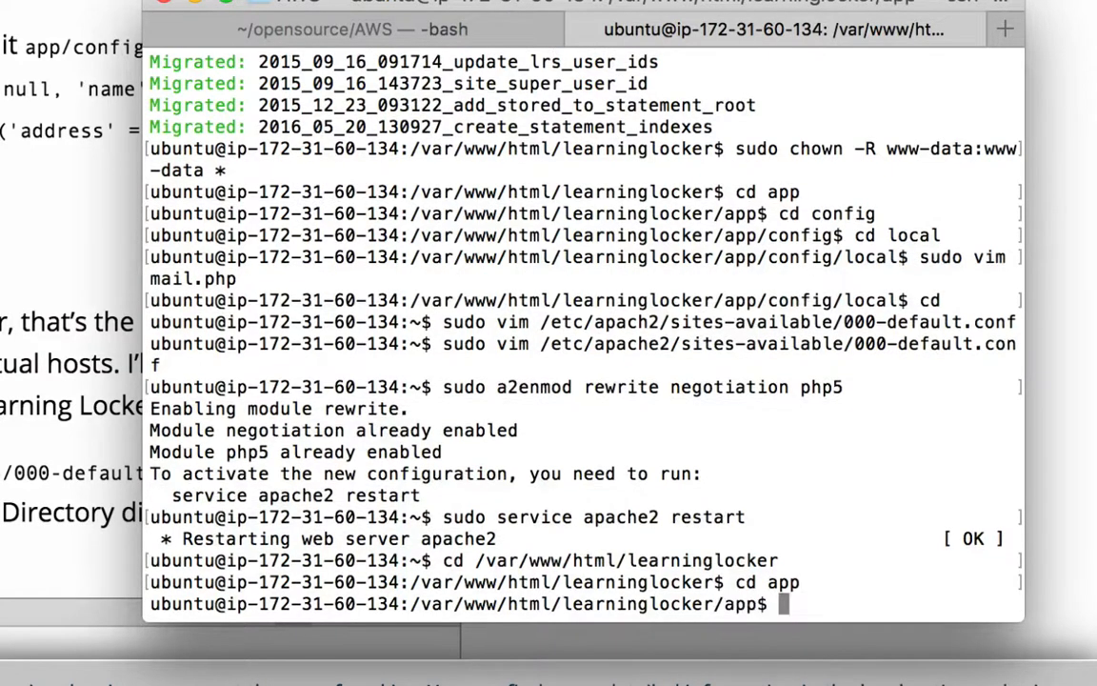
text(cd config)
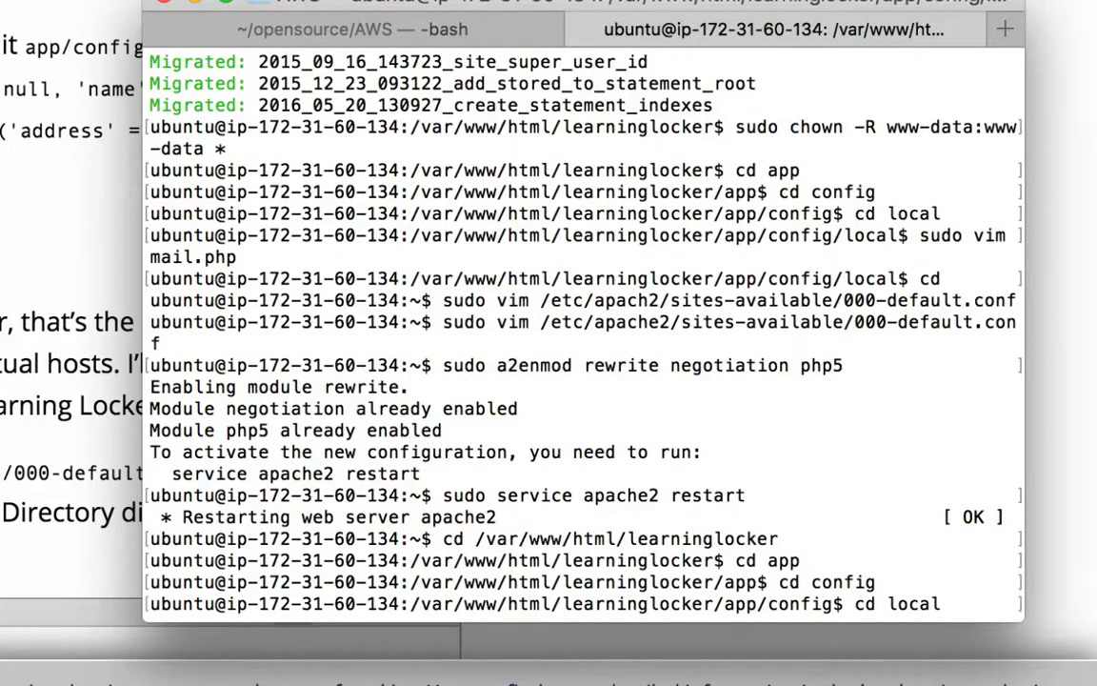
List database.php and mail.php, then begin typing 'sudo vim mail.php'.
text(ls)
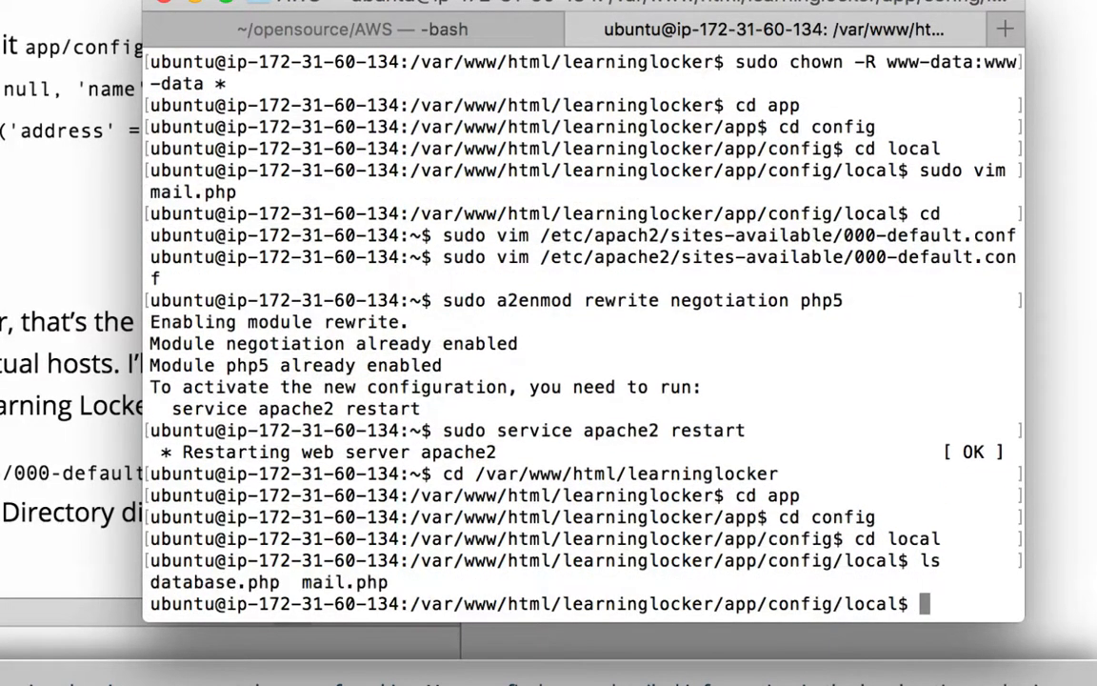
text(s)
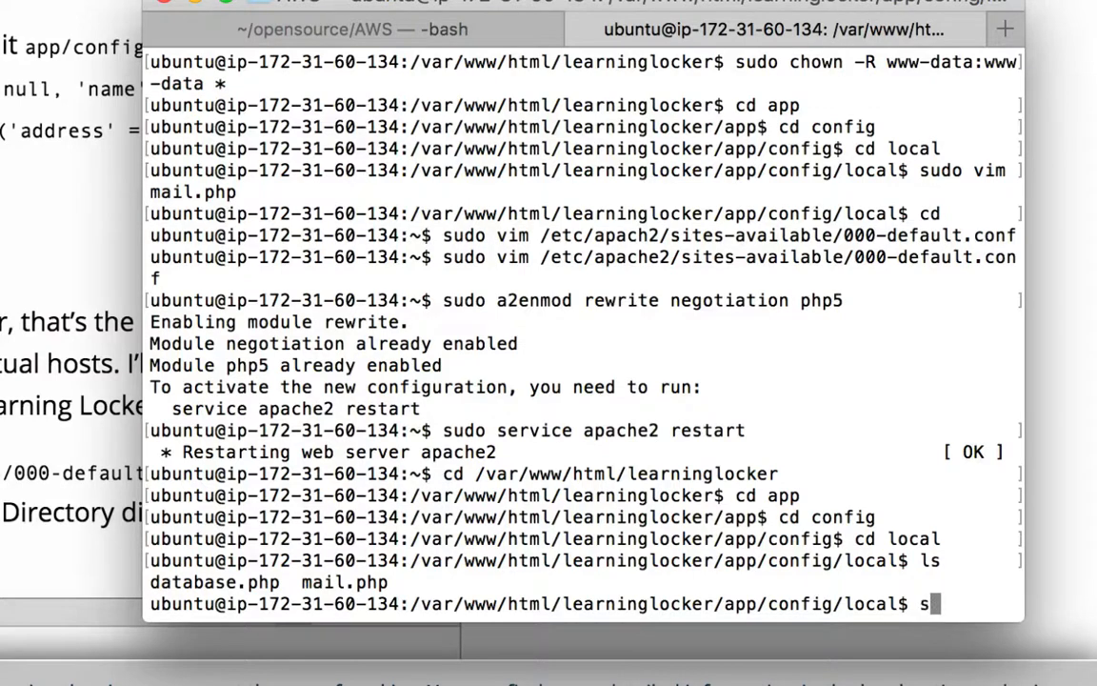
text(udo vim -)
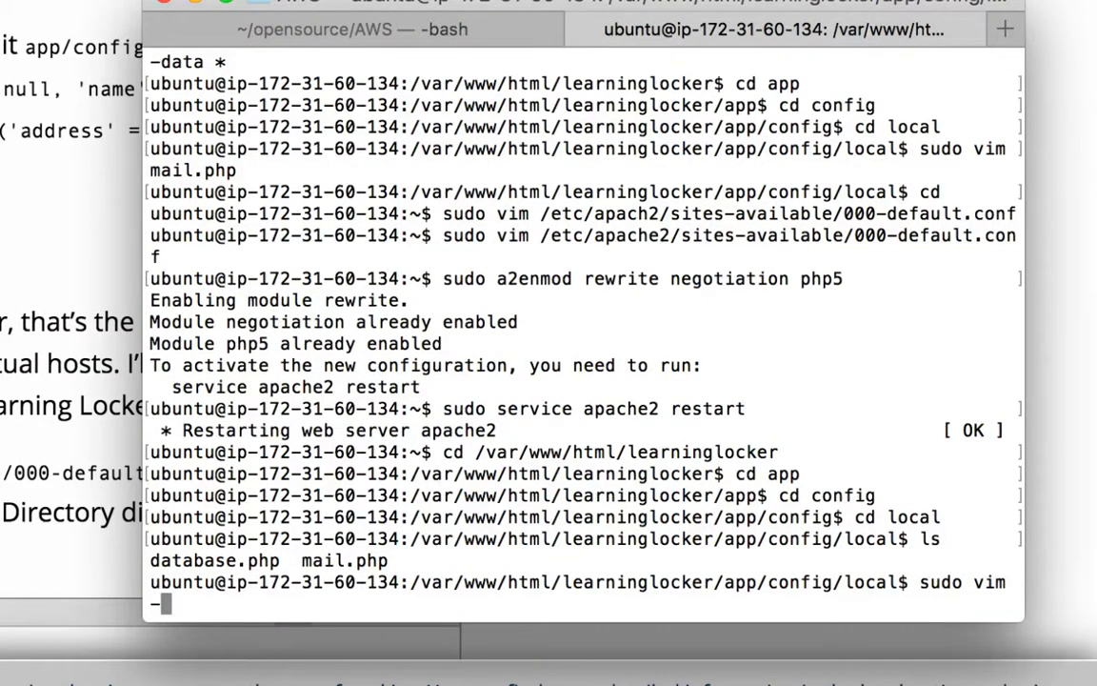
text(ai)
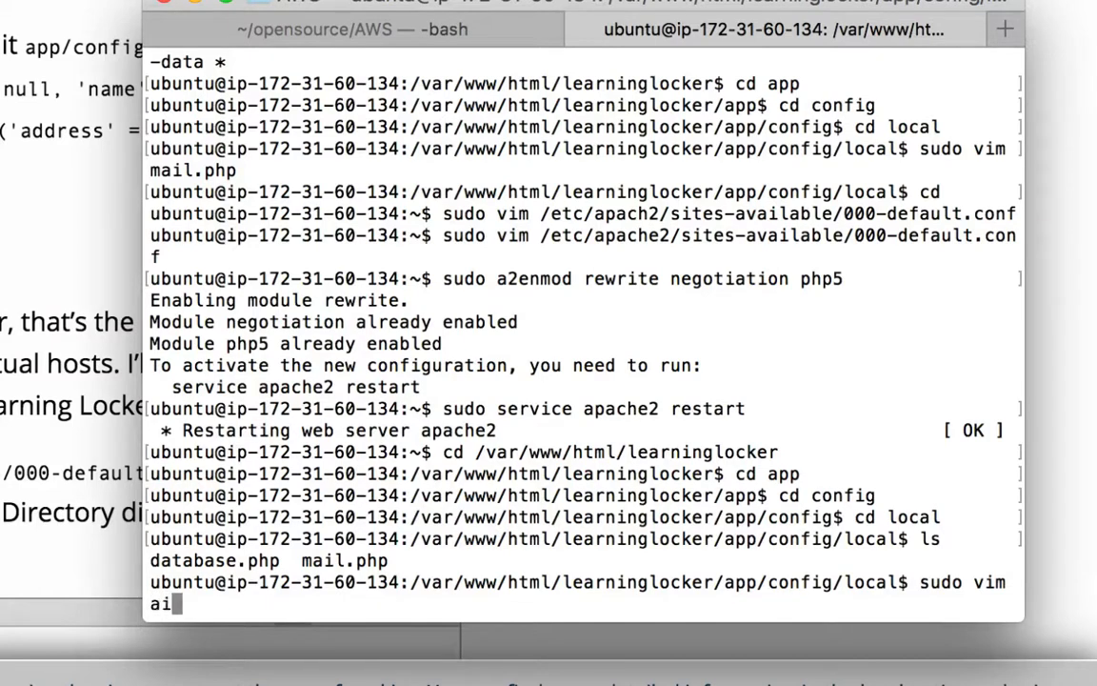
key(BackSpace)
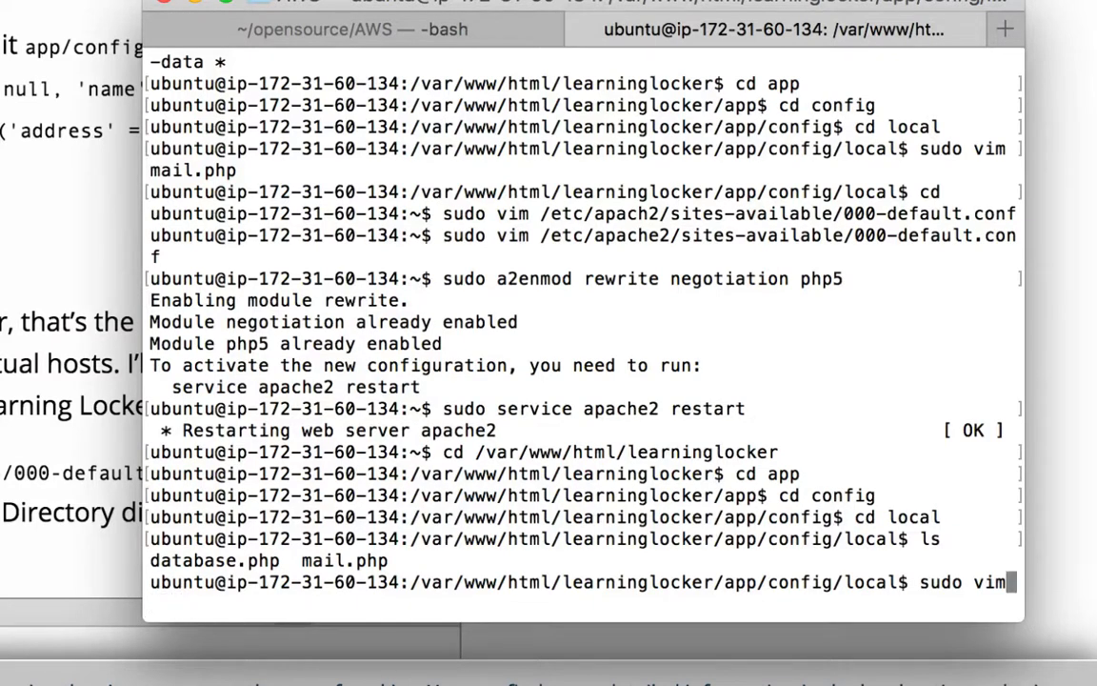
text(mail.)
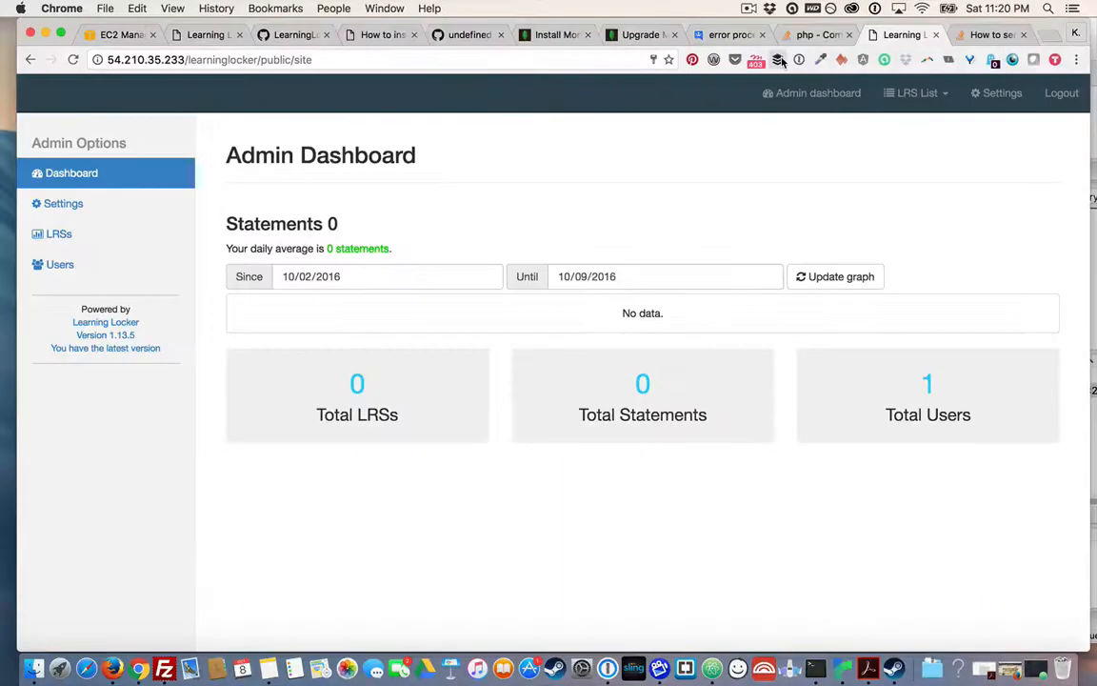
mouse_move(778, 60)
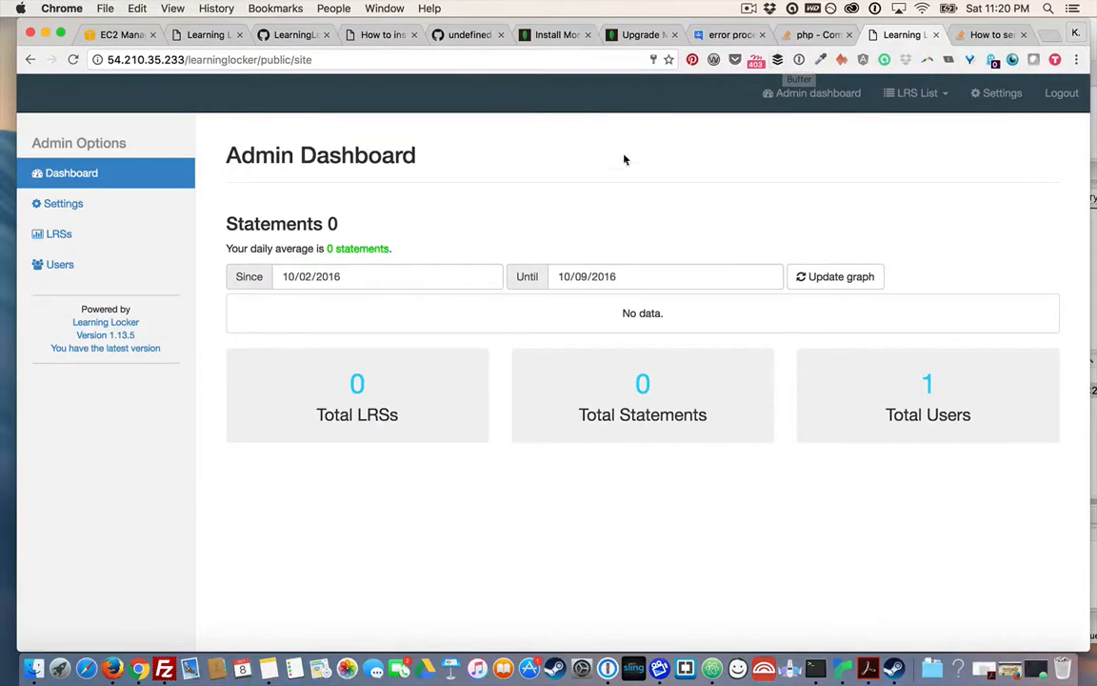
mouse_move(639, 179)
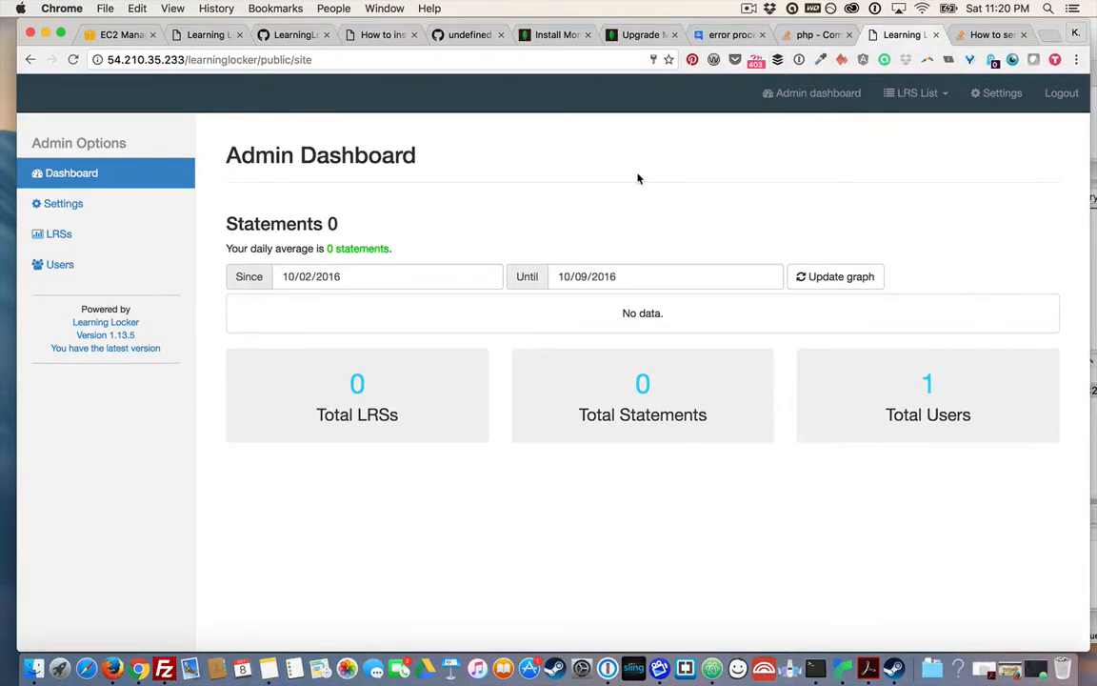
mouse_move(811, 504)
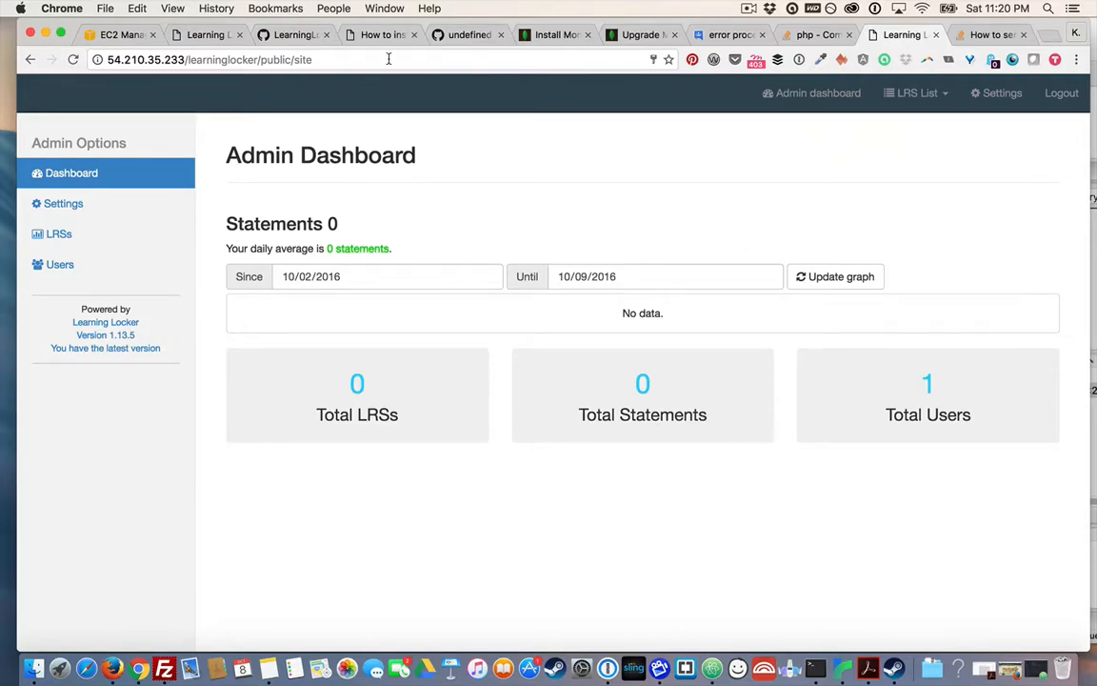
click(205, 36)
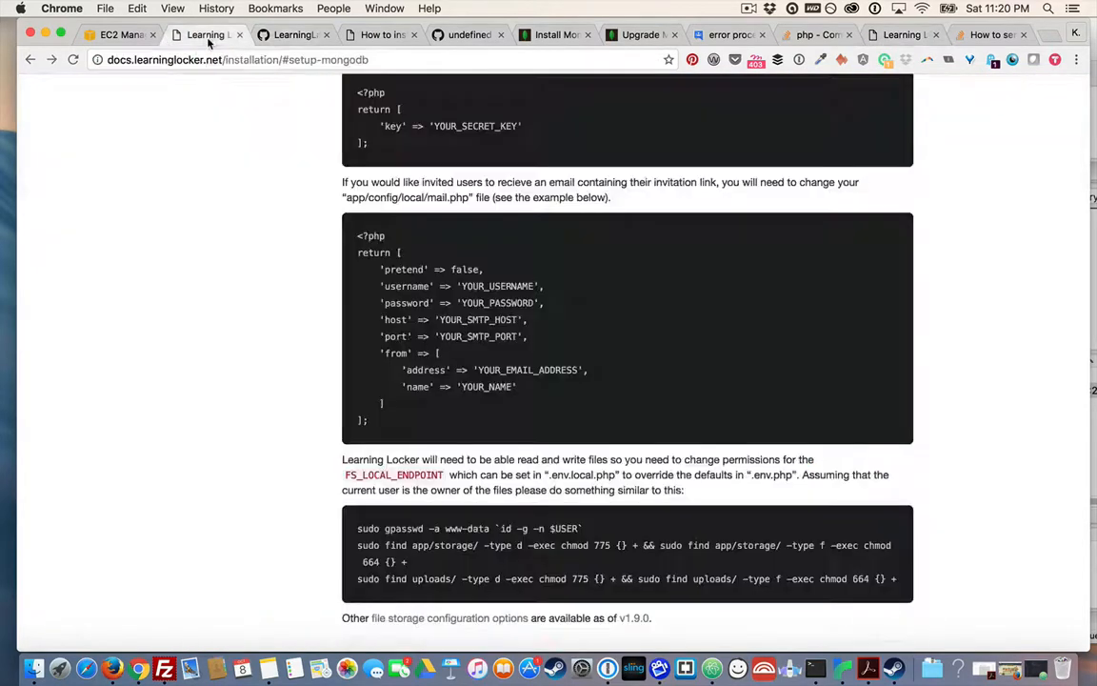
scroll(down, 3)
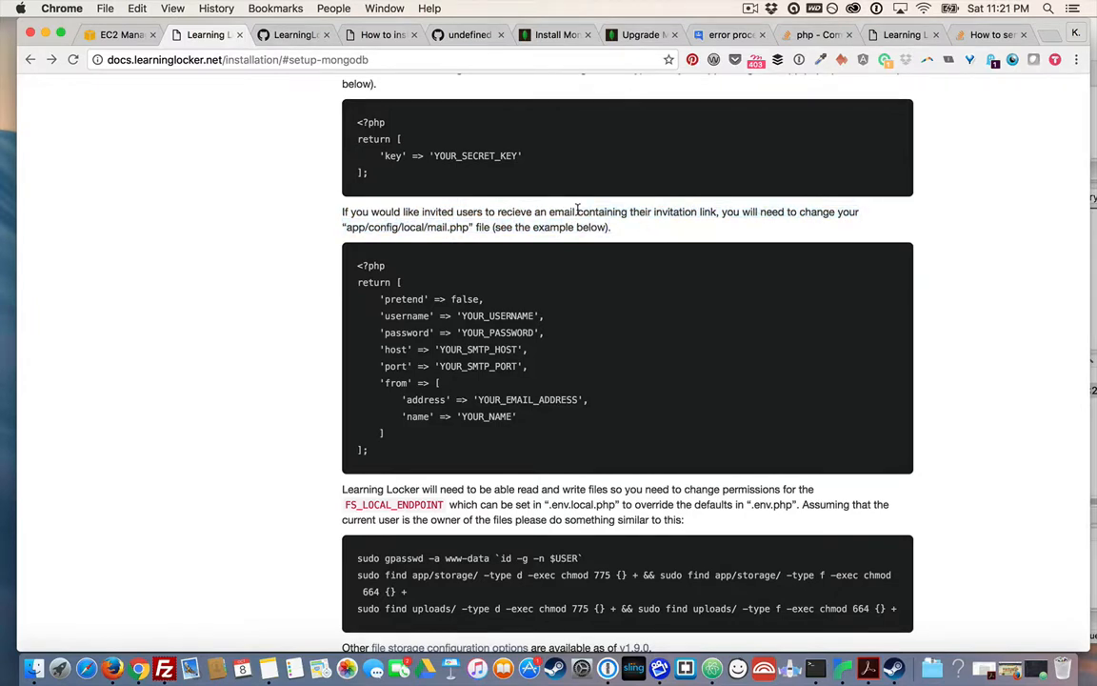
mouse_move(484, 258)
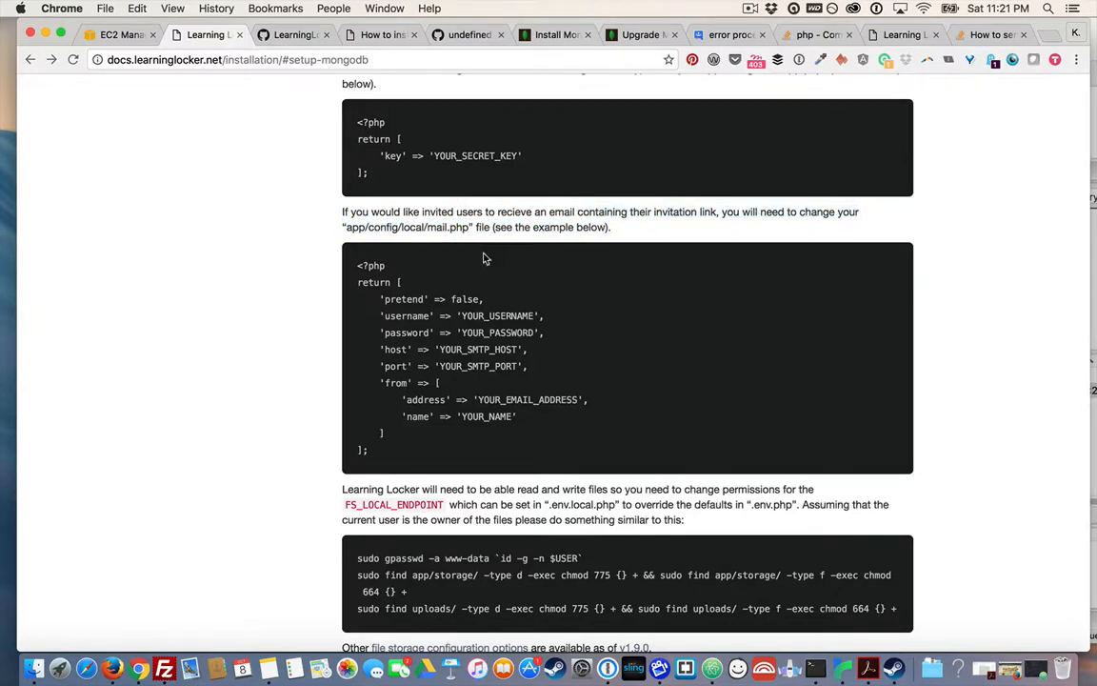
mouse_move(557, 339)
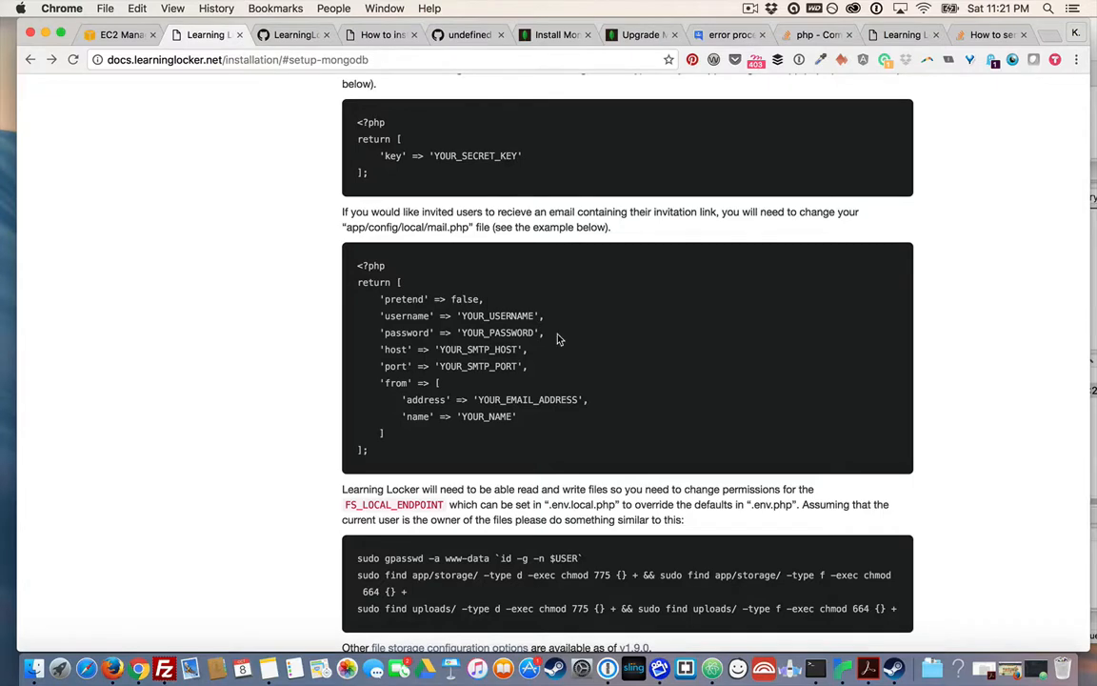
scroll(down, 3)
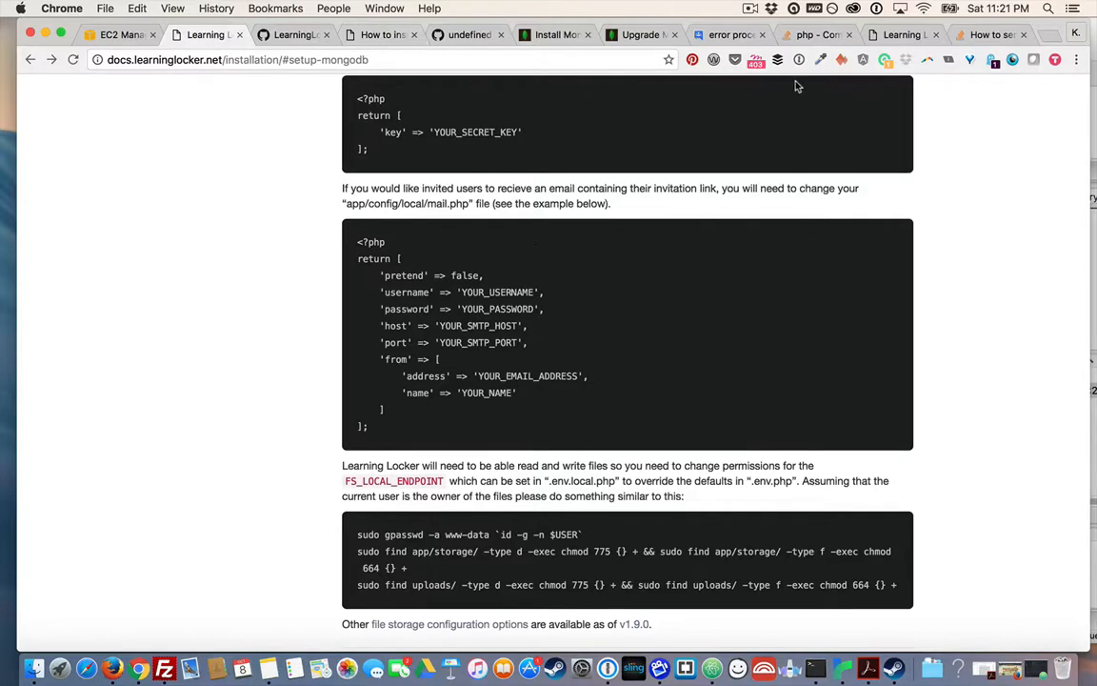
click(900, 35)
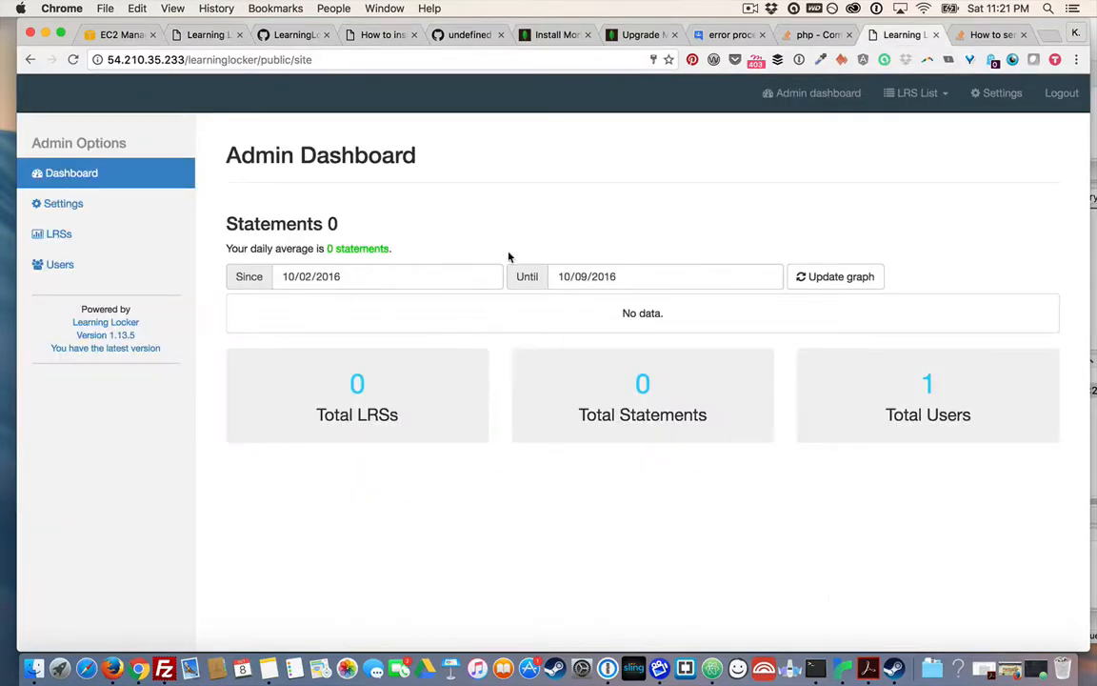
Check the single verified Super user on Users, then return to the empty LRS list.
click(58, 233)
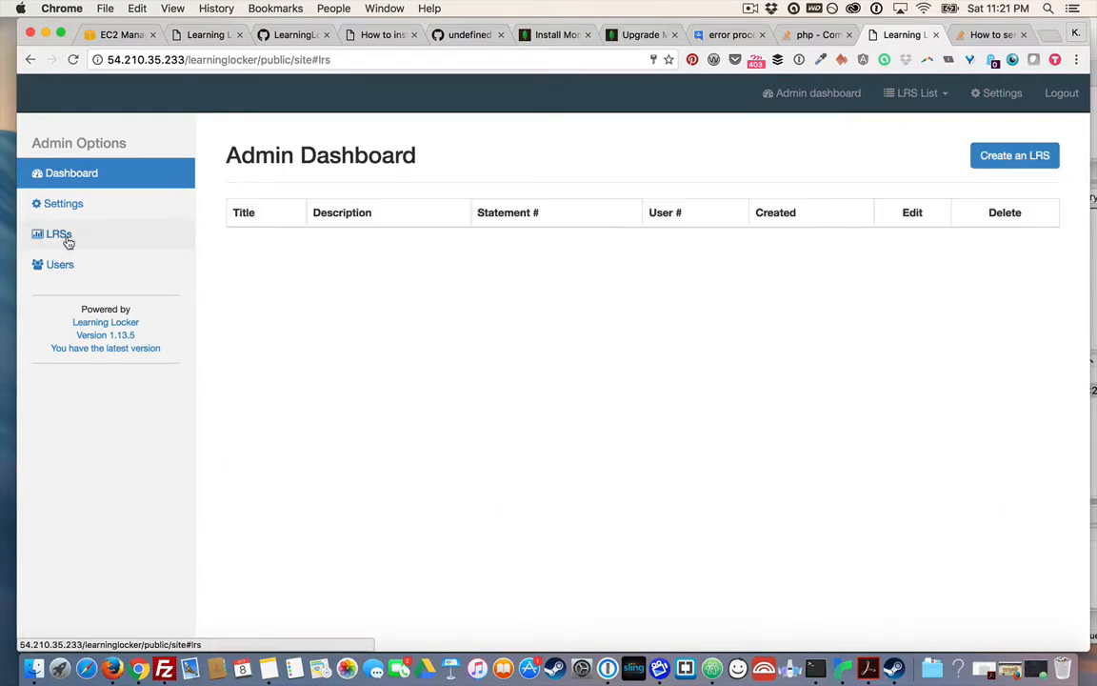
click(1014, 156)
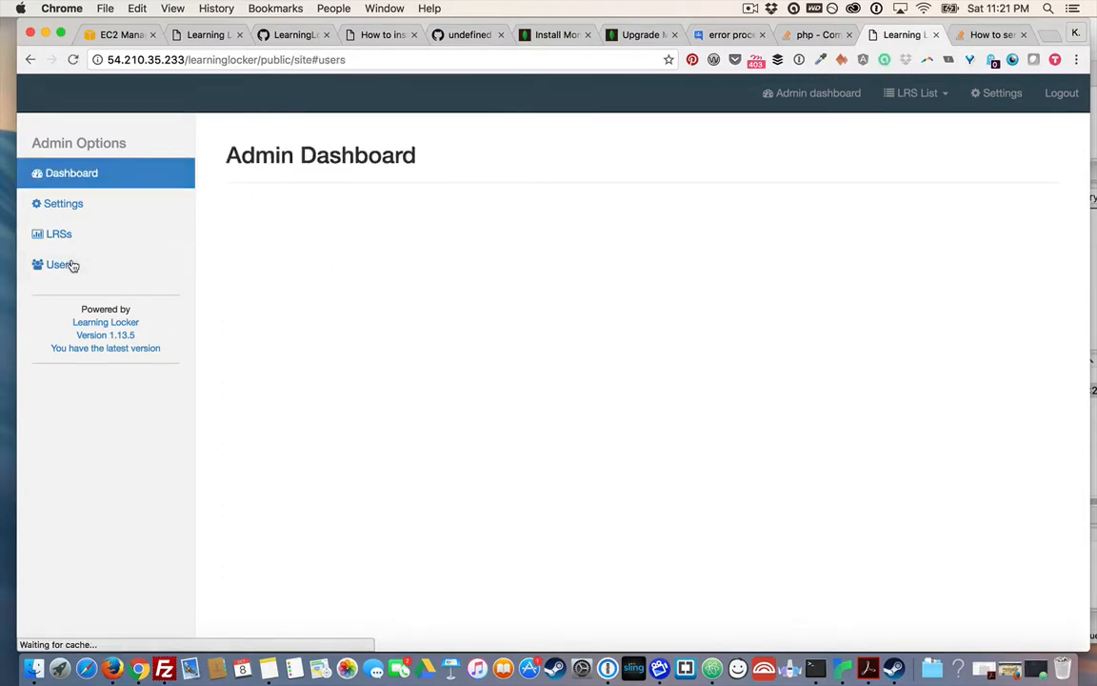
click(59, 263)
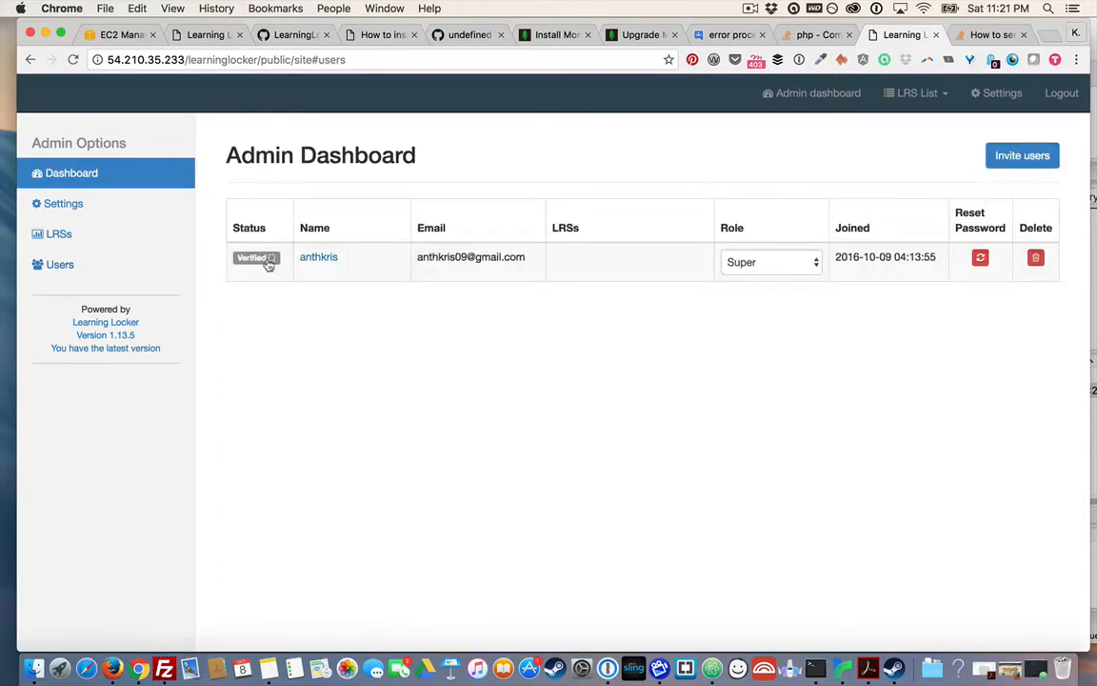
mouse_move(256, 257)
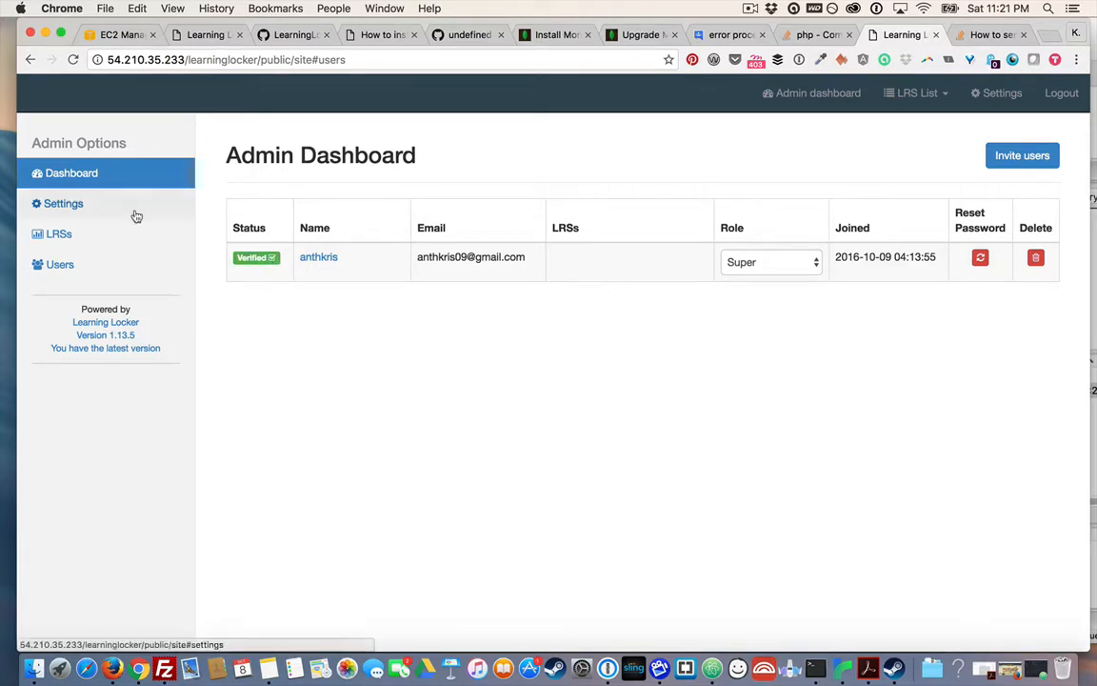
click(58, 234)
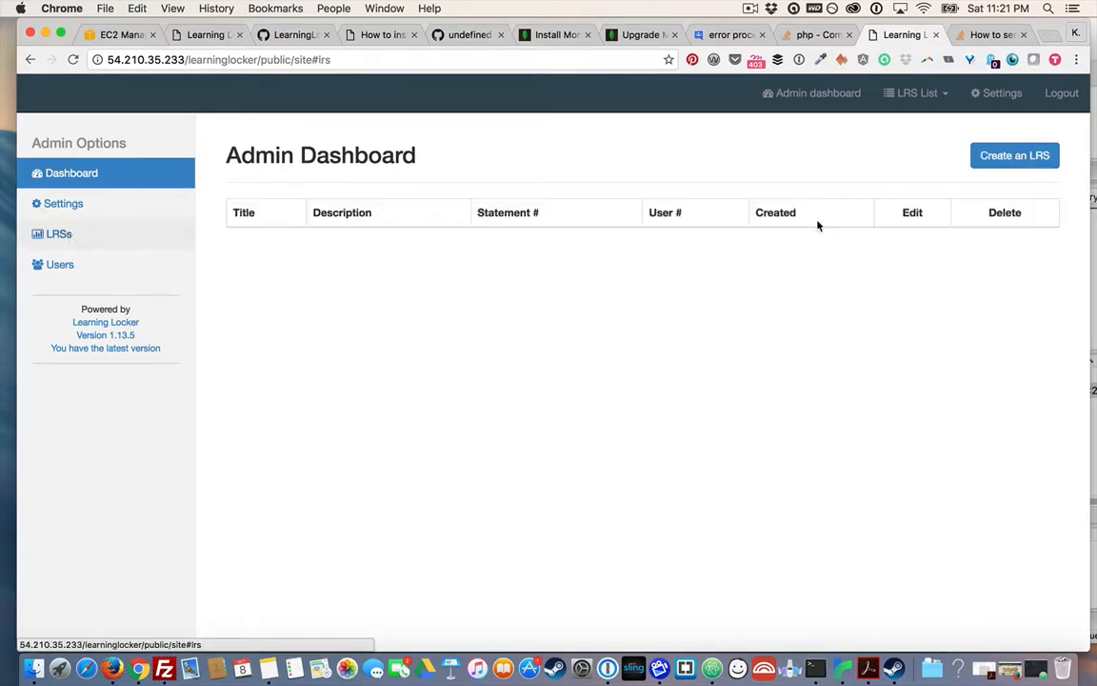
Submit a new LRS titled 'xAPI Video' described as 'Creating Video Statements'.
click(1015, 155)
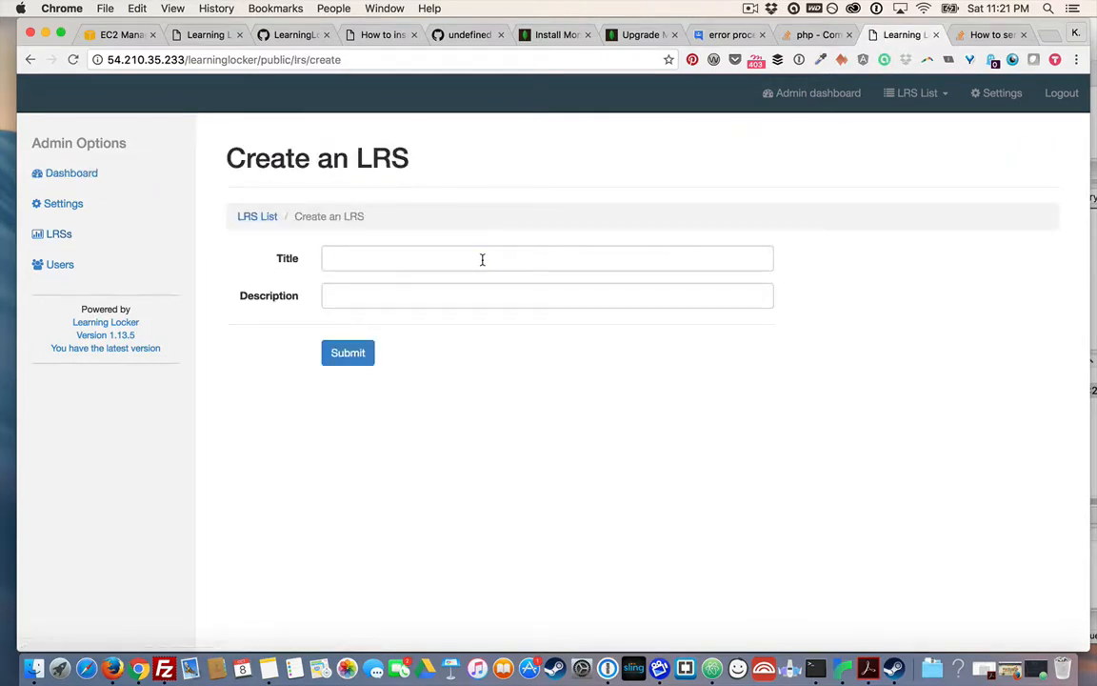
text(x)
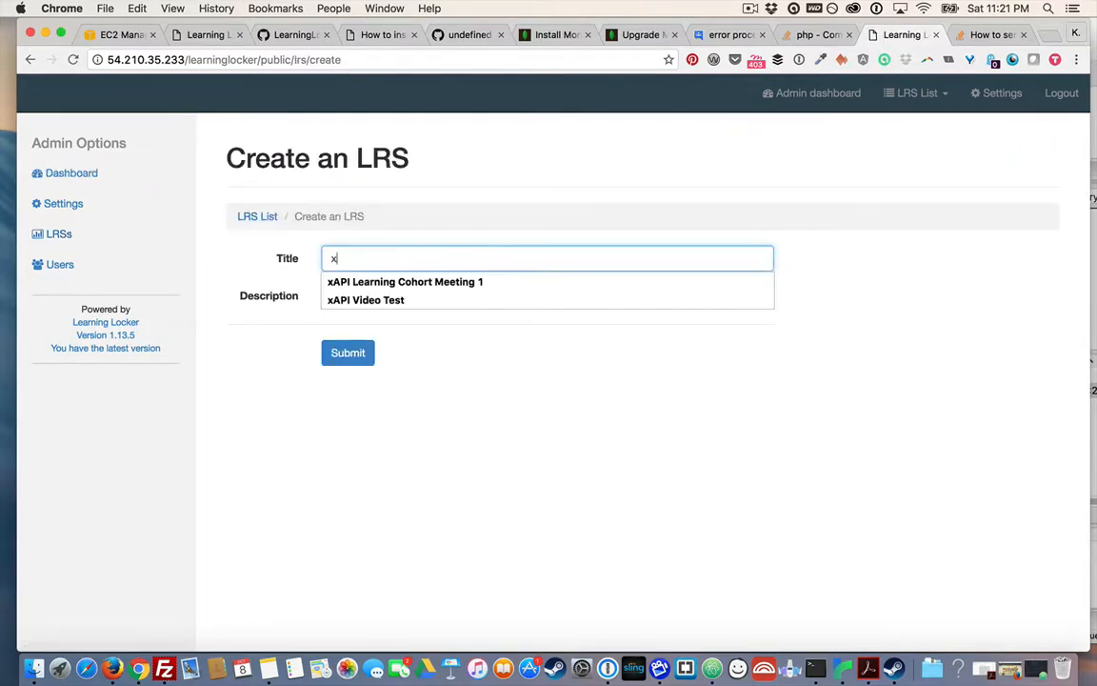
click(365, 300)
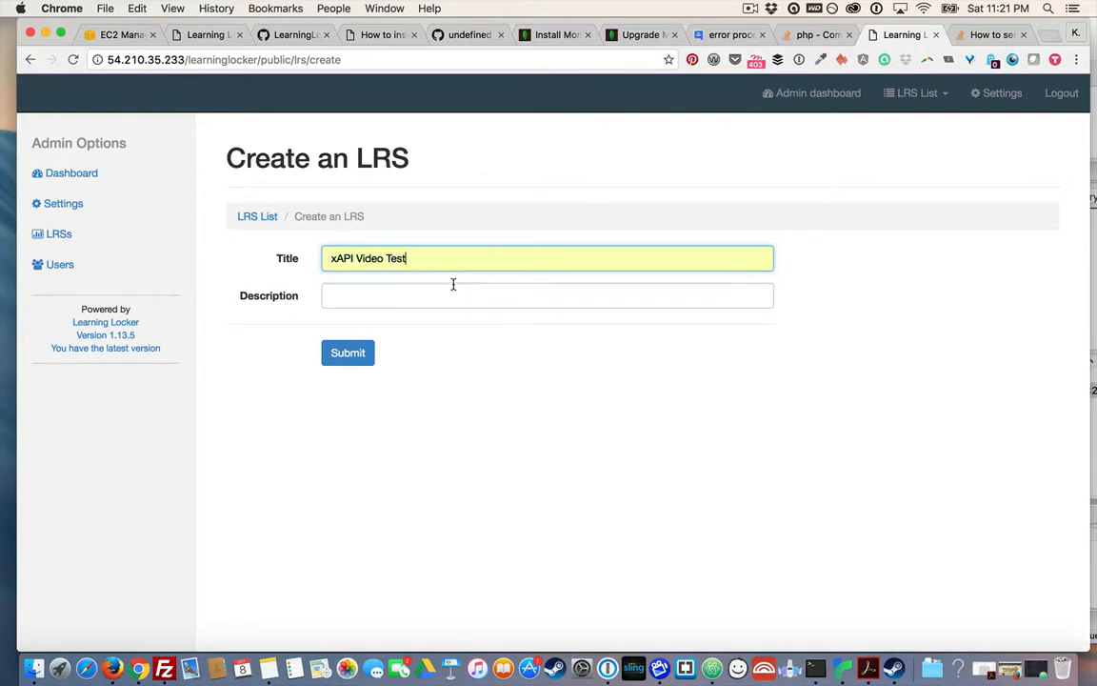
key(Backspace)
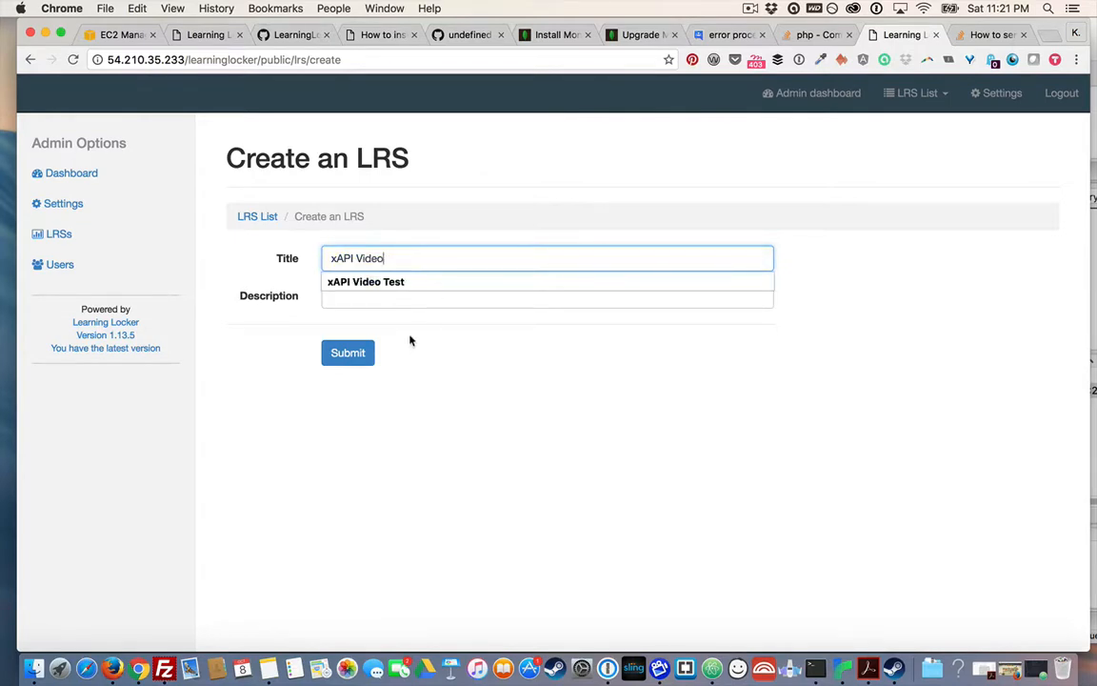
text(Creat)
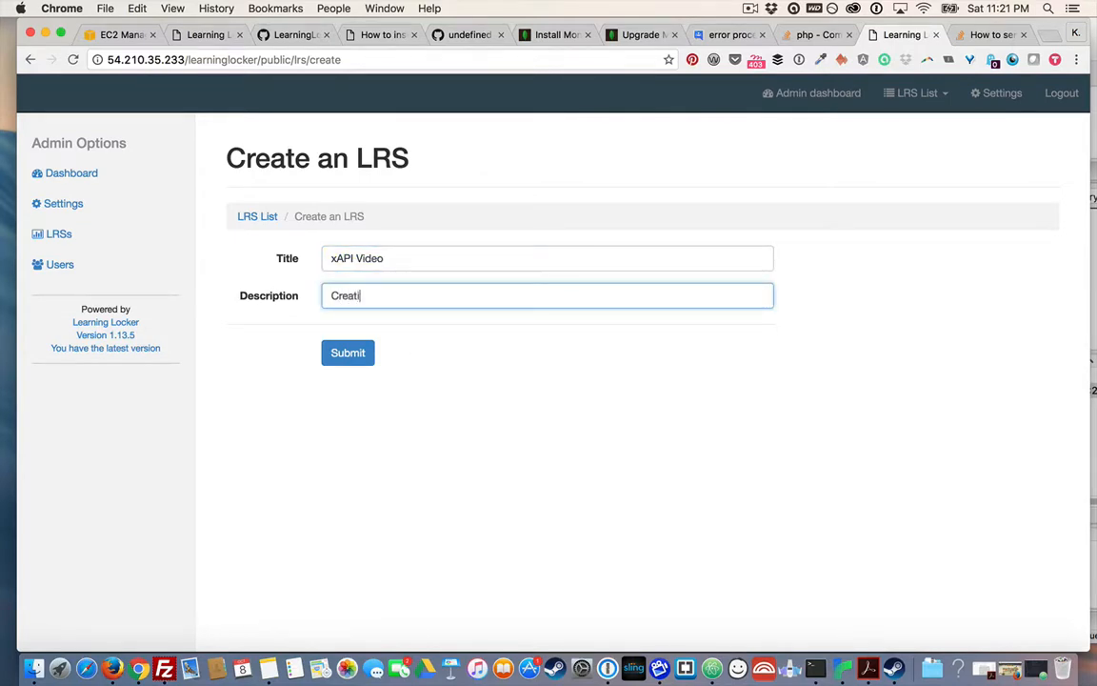
text(ing Video Statements)
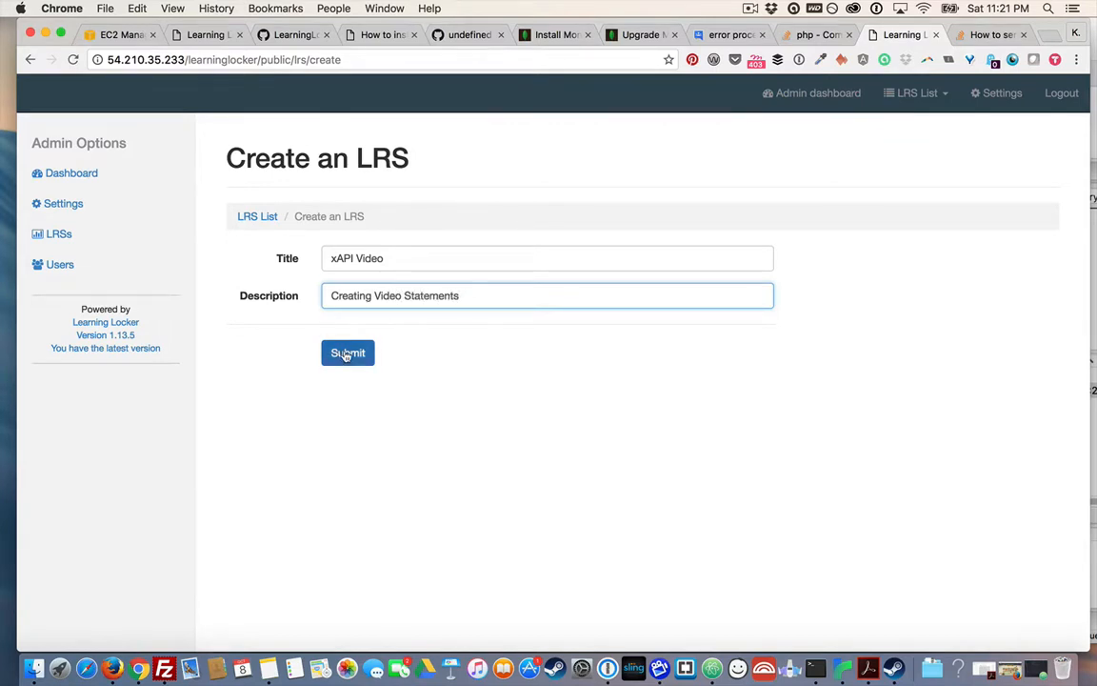
click(347, 352)
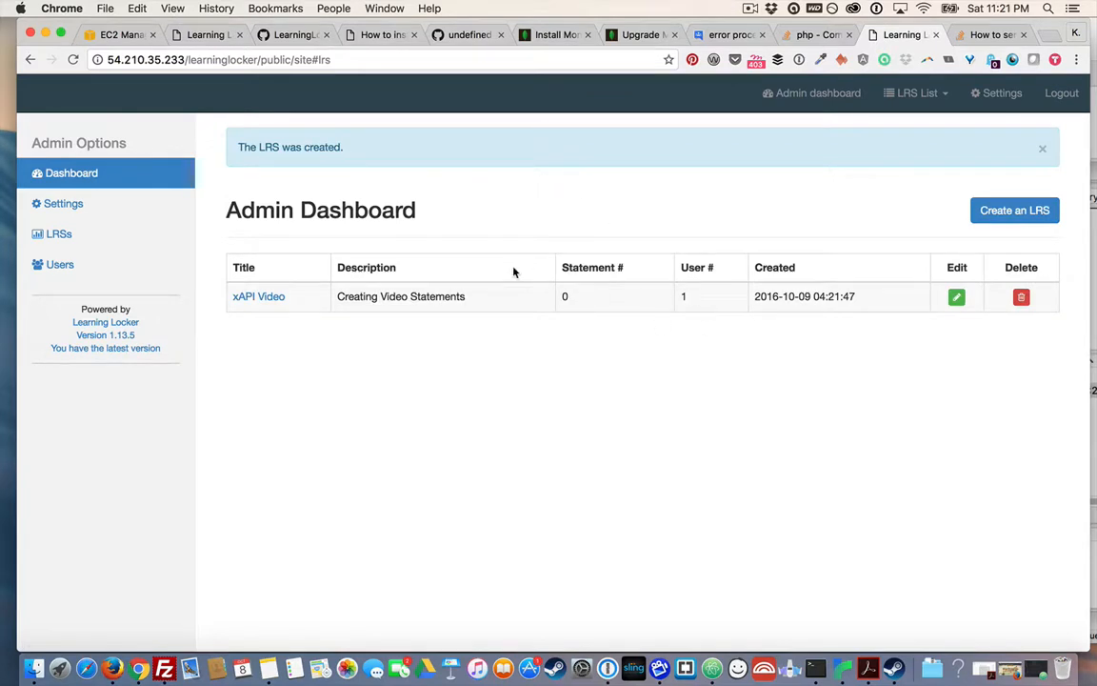
mouse_move(466, 209)
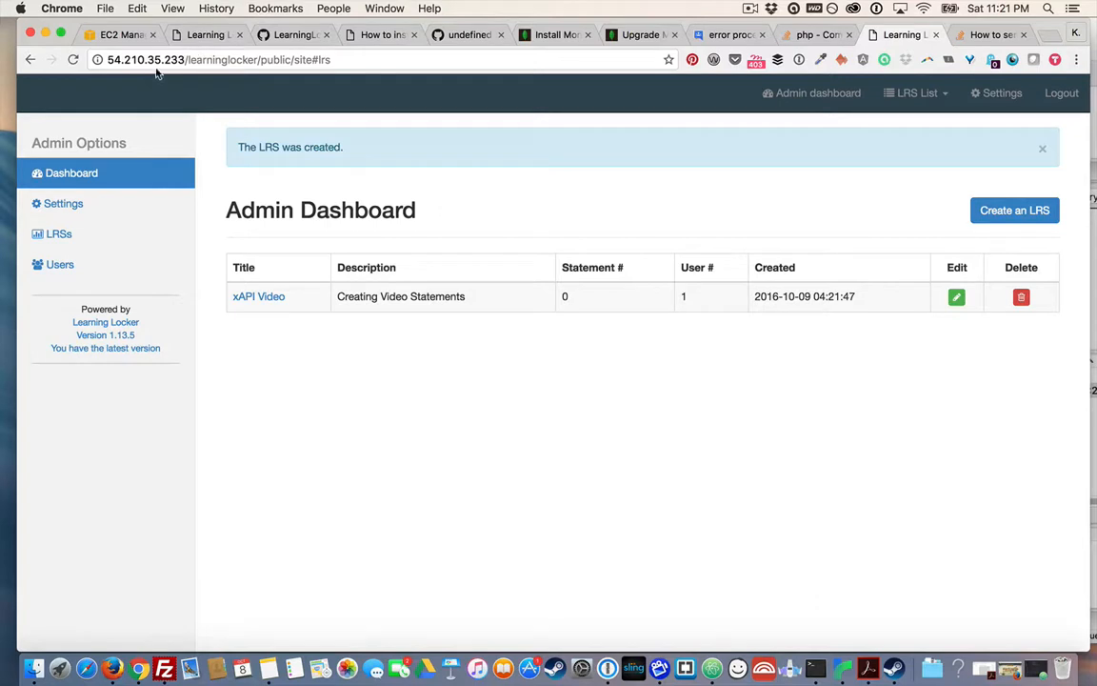
mouse_move(343, 181)
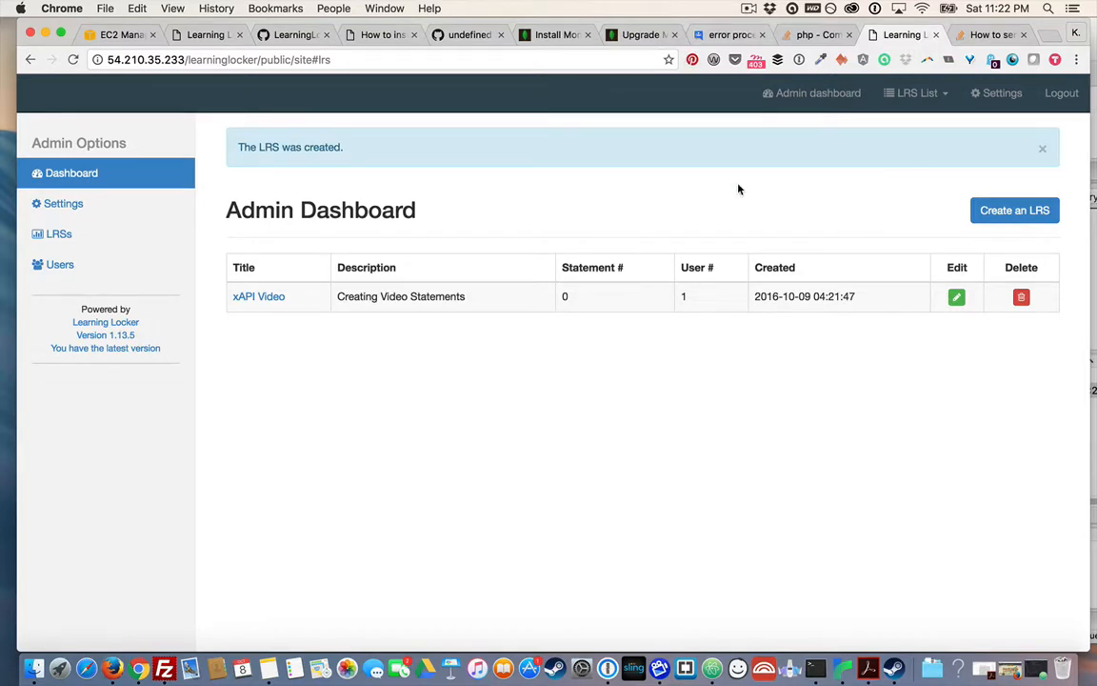
mouse_move(796, 159)
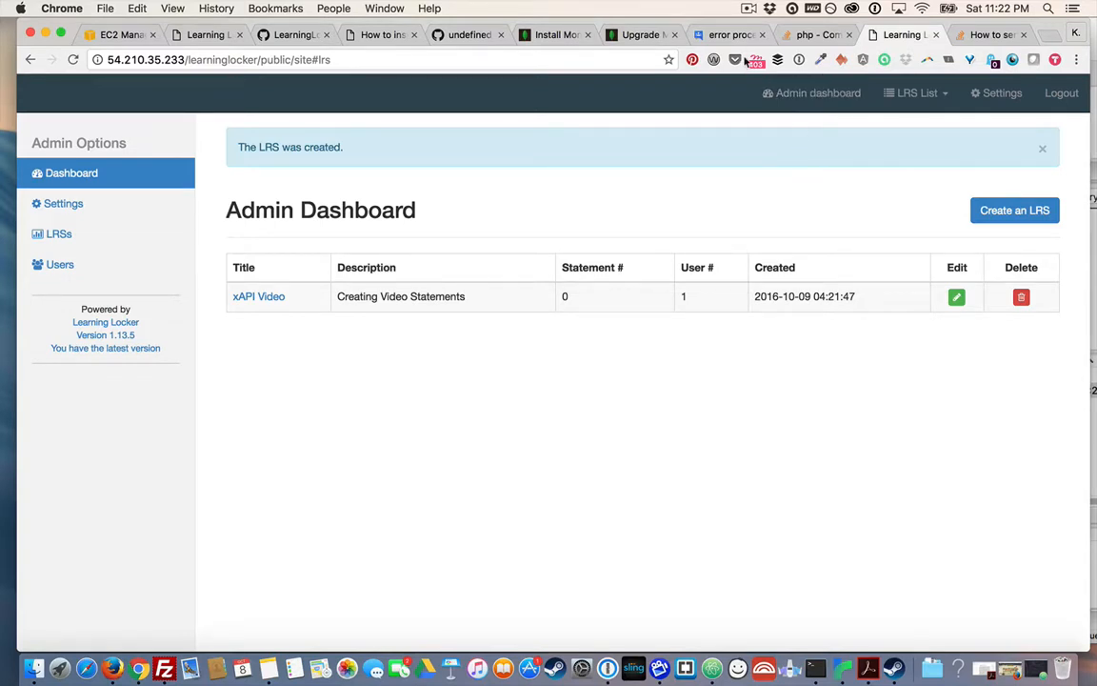
mouse_move(767, 180)
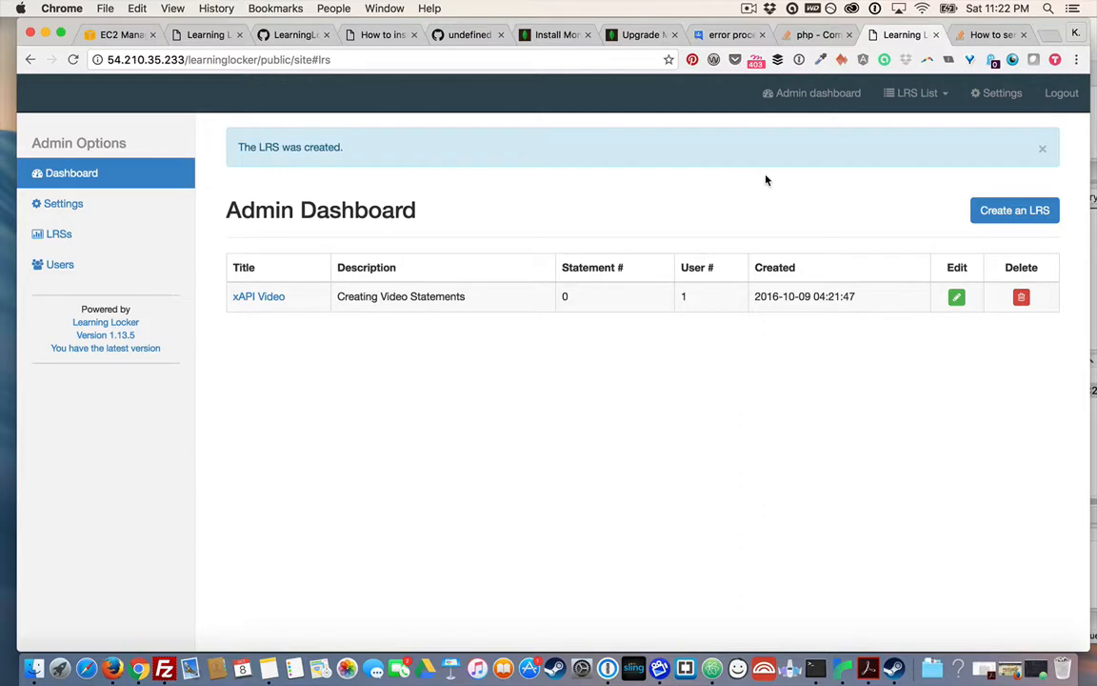
mouse_move(791, 148)
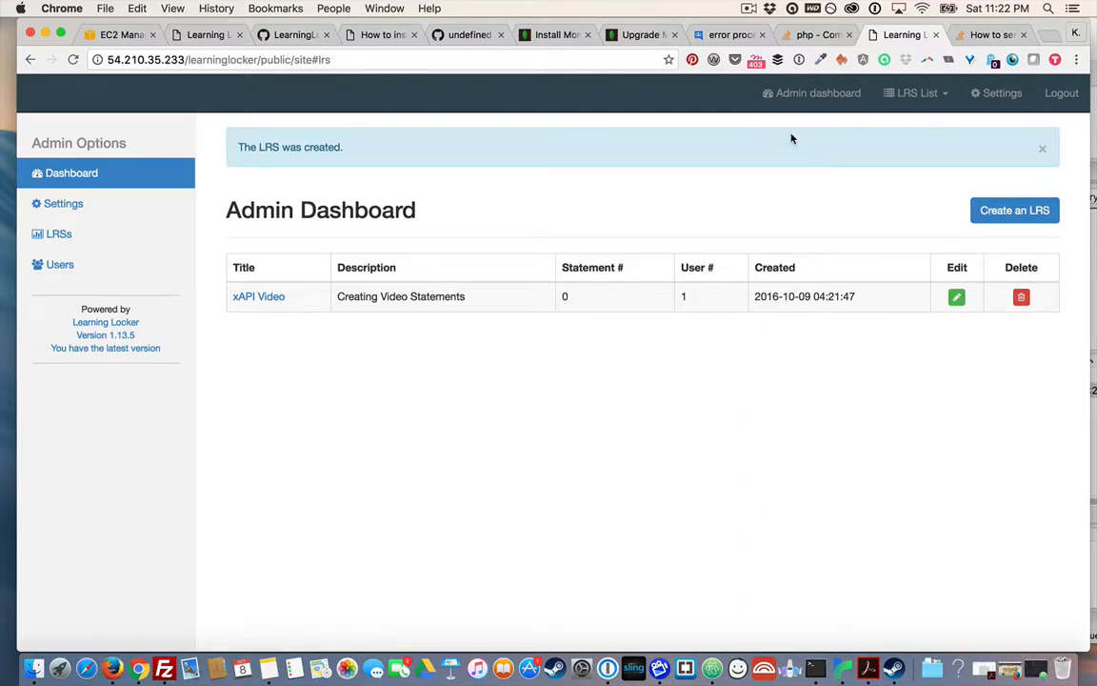
mouse_move(784, 175)
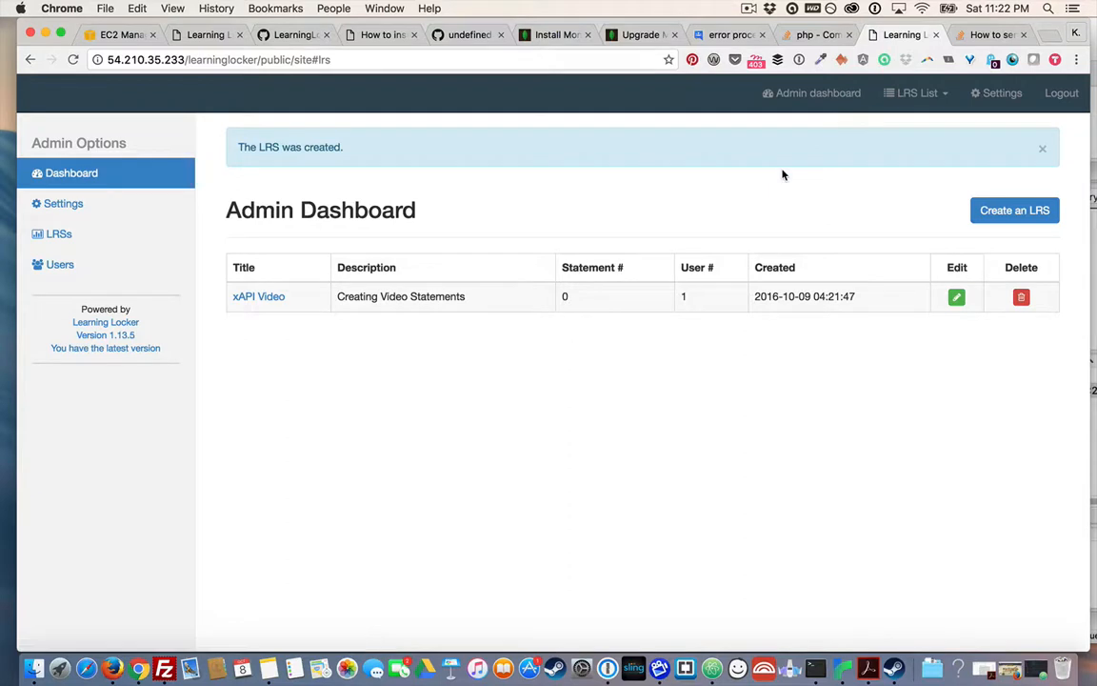